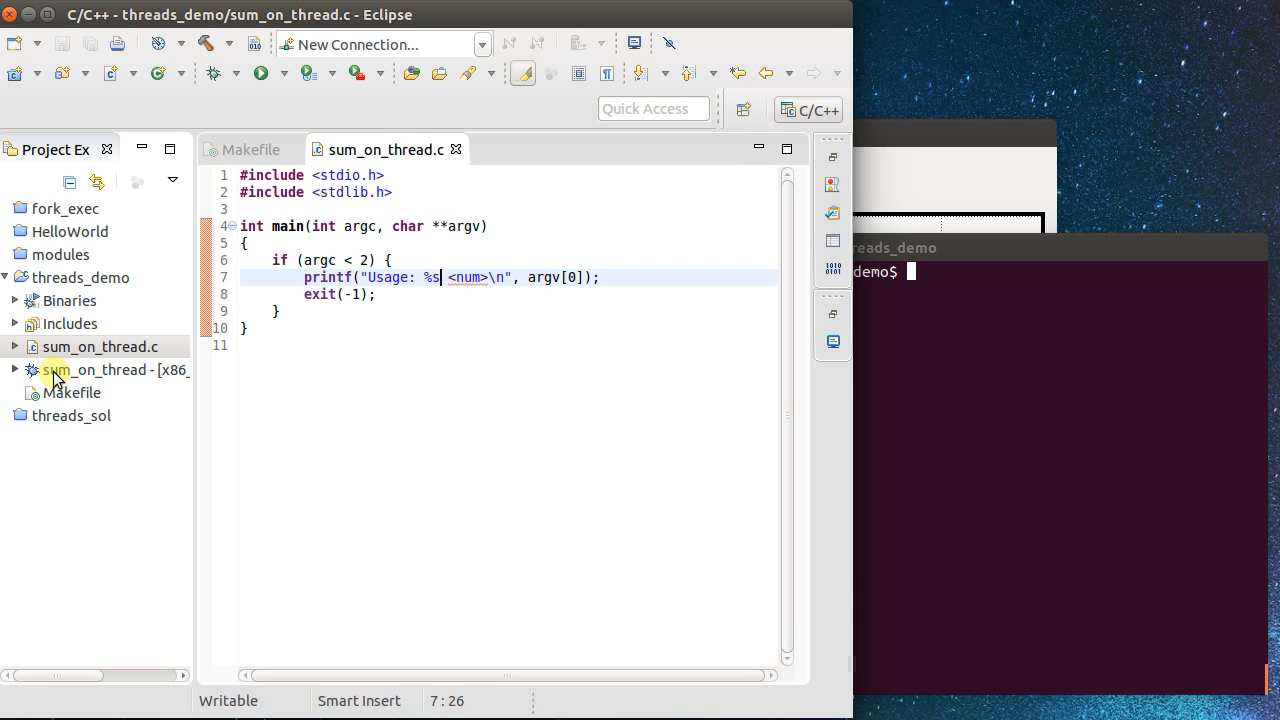
{"action": "mouse_move", "coordinate": [112, 414]}
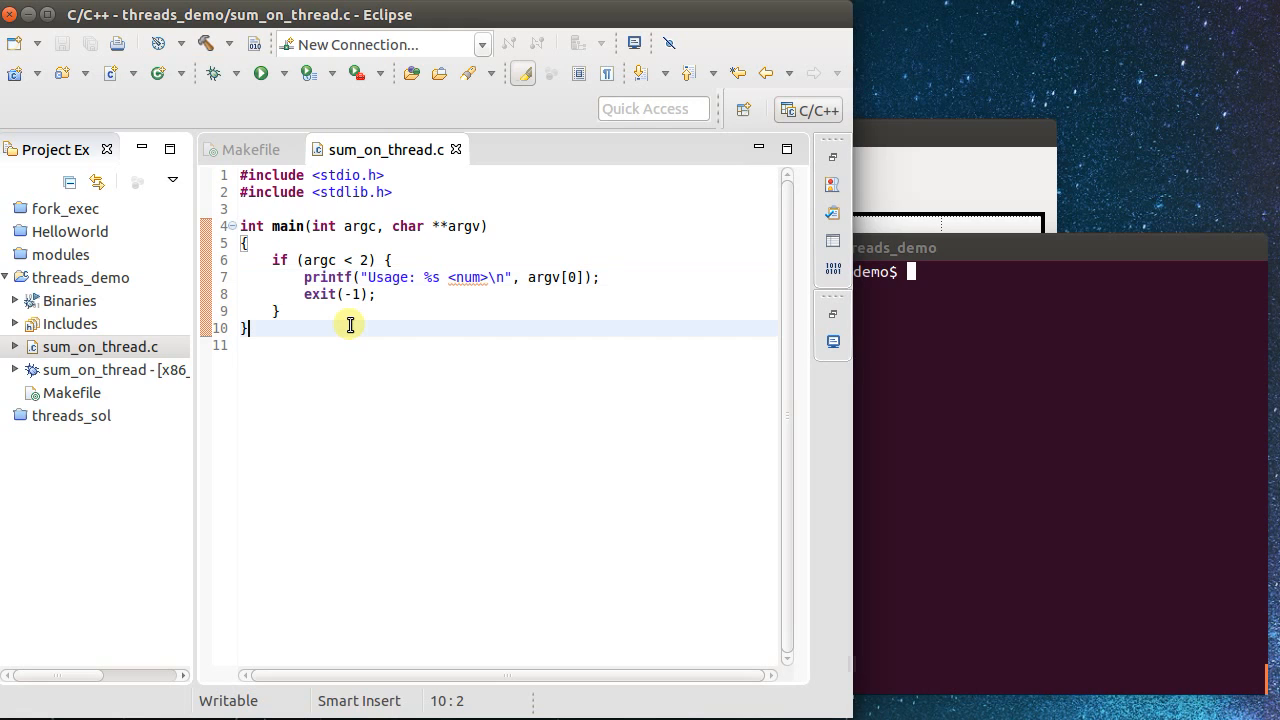
{"action": "mouse_move", "coordinate": [420, 324]}
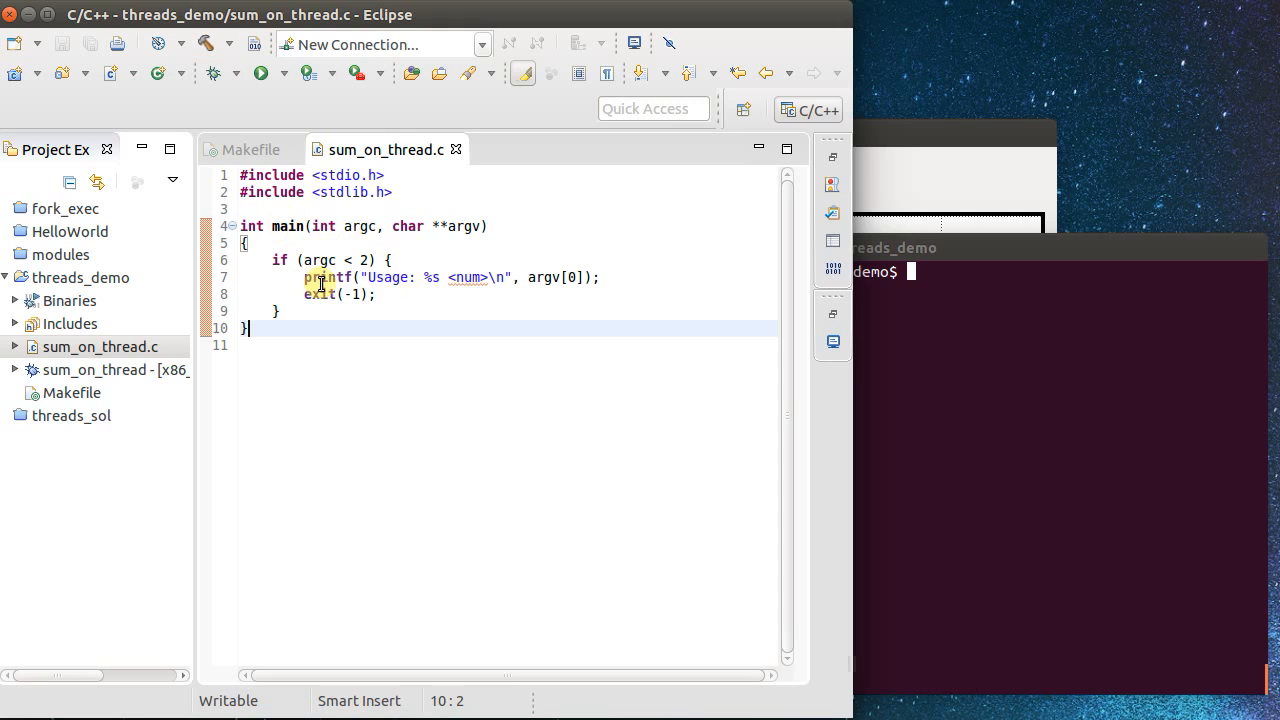
{"action": "mouse_move", "coordinate": [384, 312]}
{"action": "type", "text": "make"}
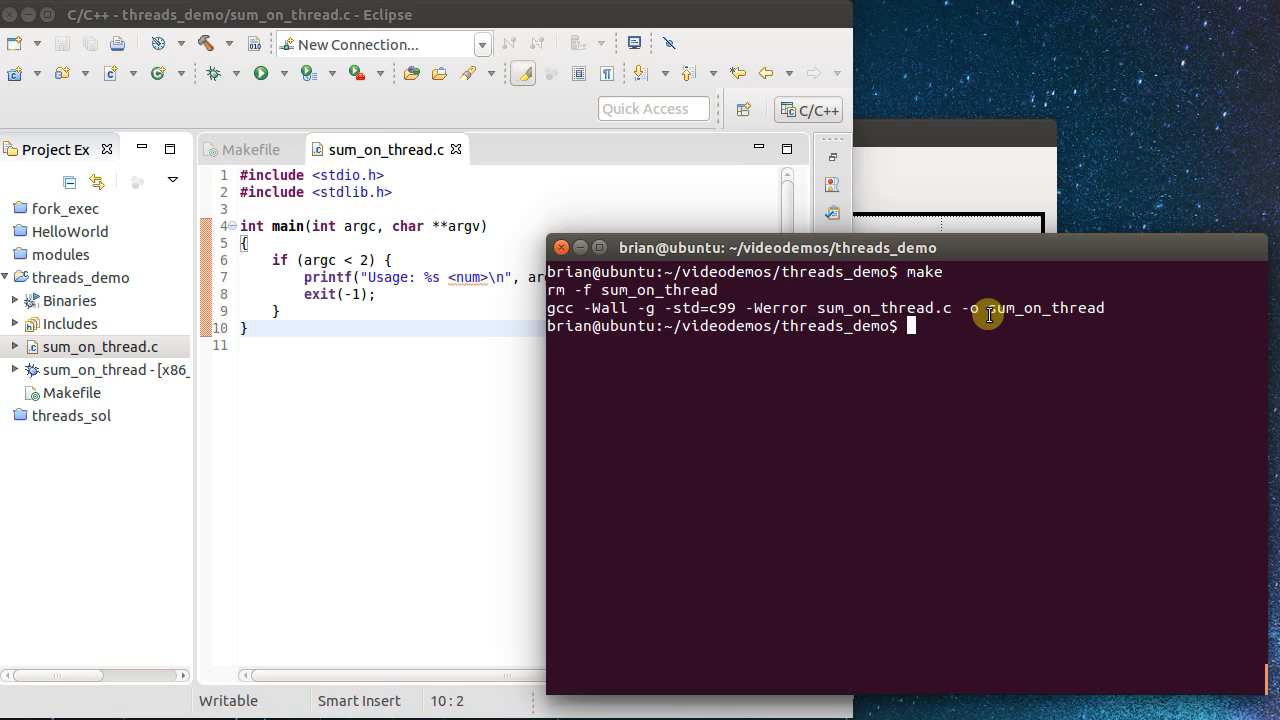
Run ./sum_on_thread without arguments to see its usage line, then return to the source editor
{"action": "type", "text": "."}
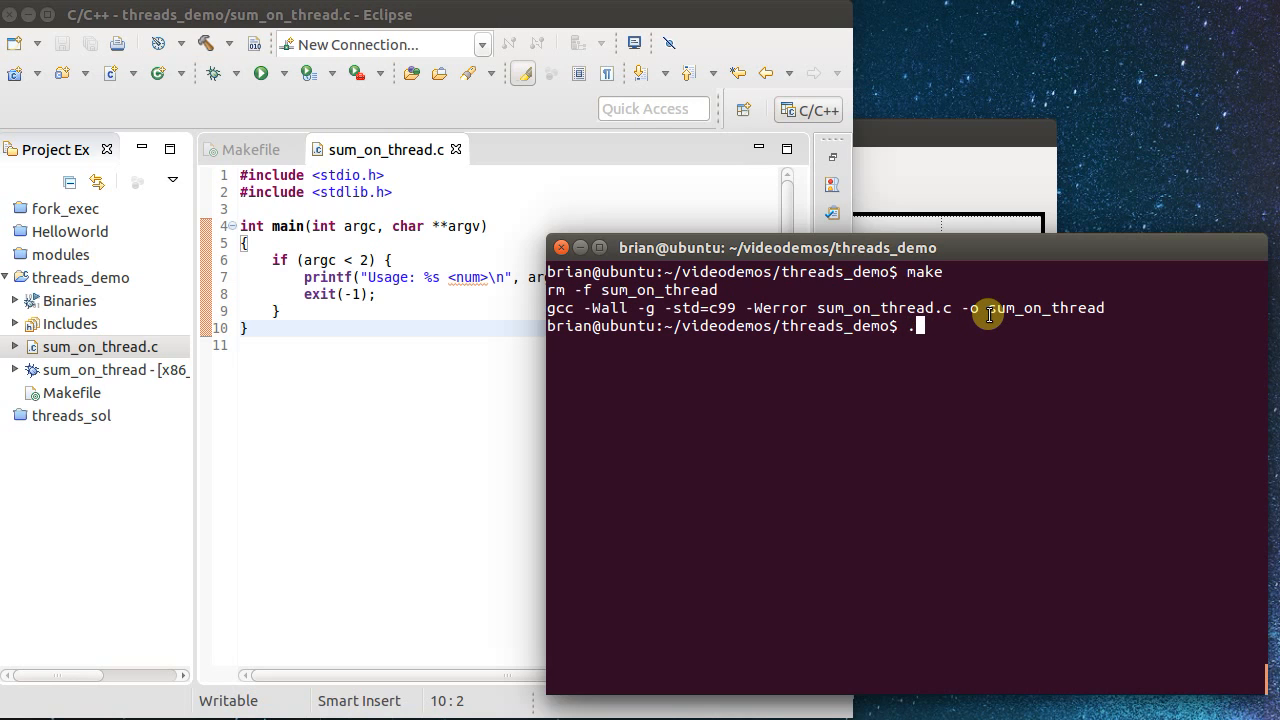
{"action": "key", "text": "Return"}
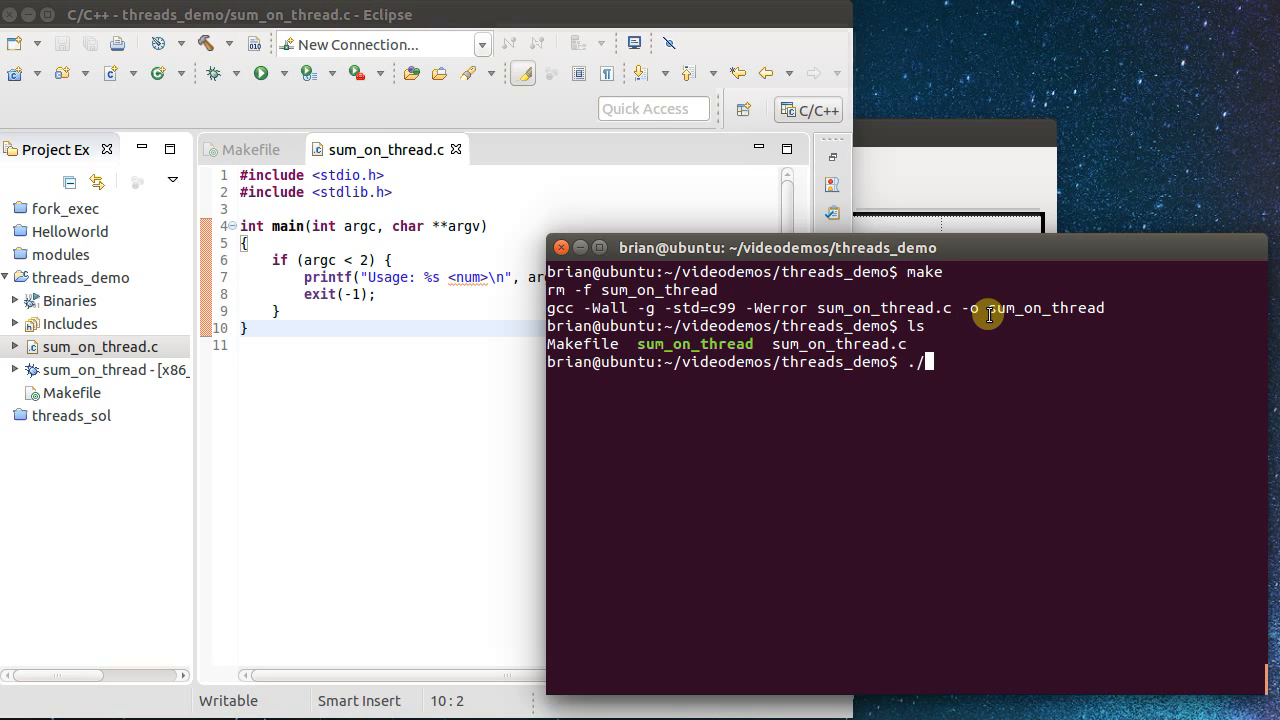
{"action": "type", "text": "sum_on_thread"}
{"action": "key", "text": "Return"}
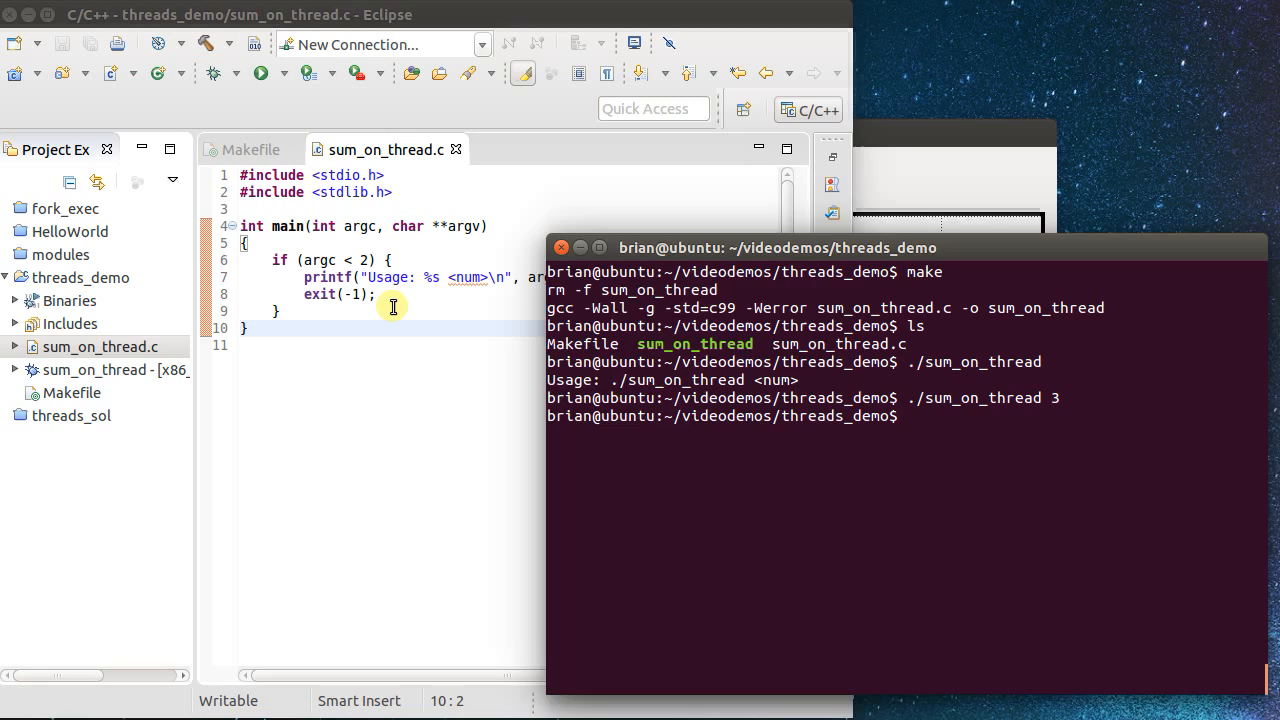
{"action": "left_click", "coordinate": [390, 308]}
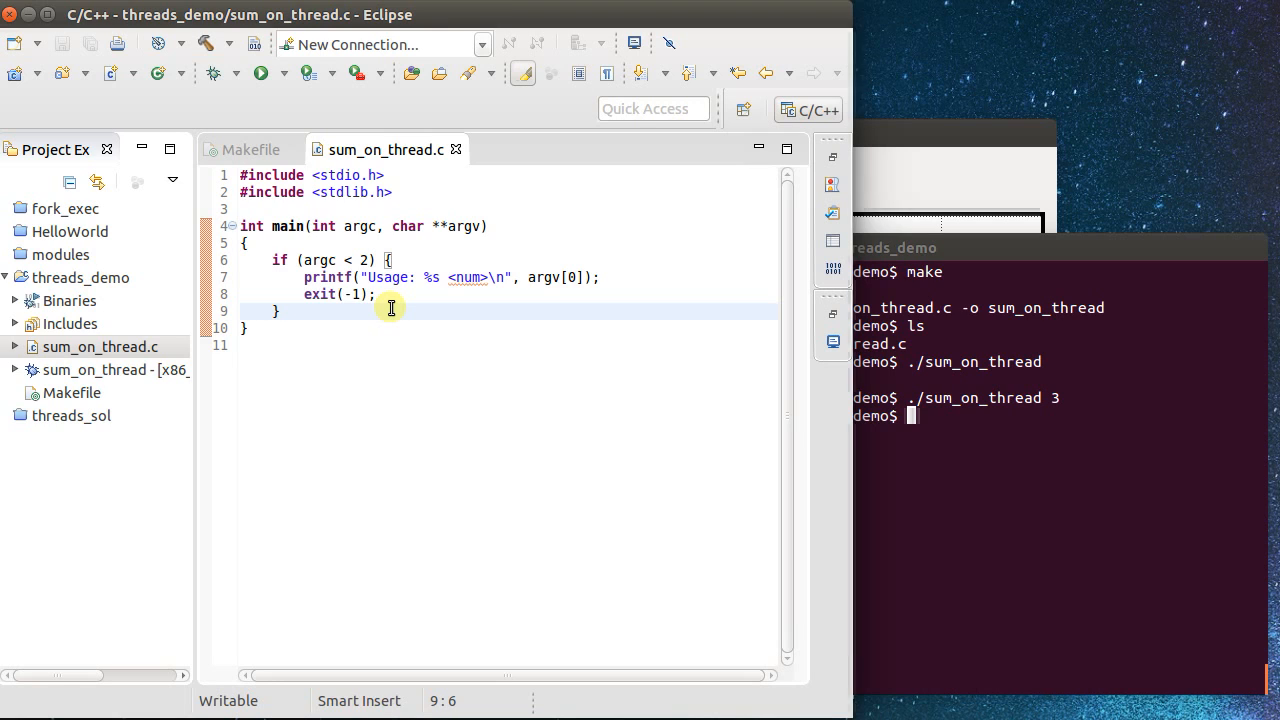
Add long long limit = atoll(argv[1]); in main after the usage check
{"action": "key", "text": "Return"}
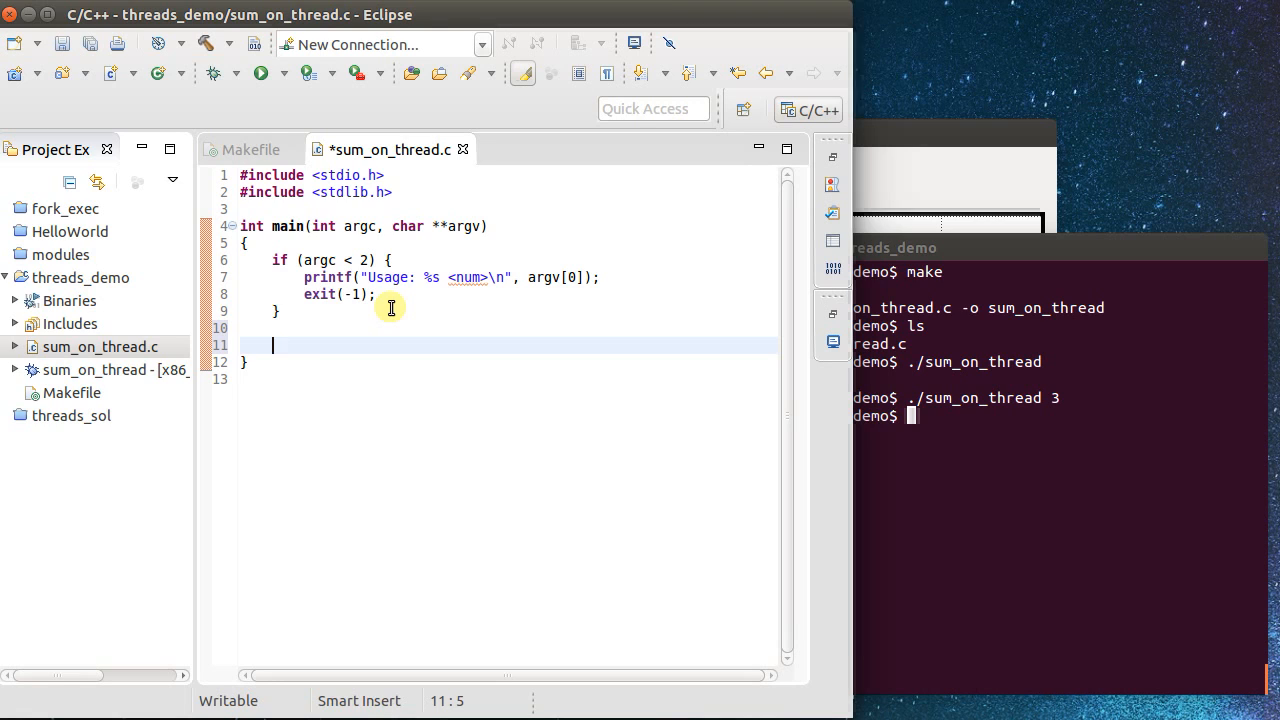
{"action": "type", "text": "long"}
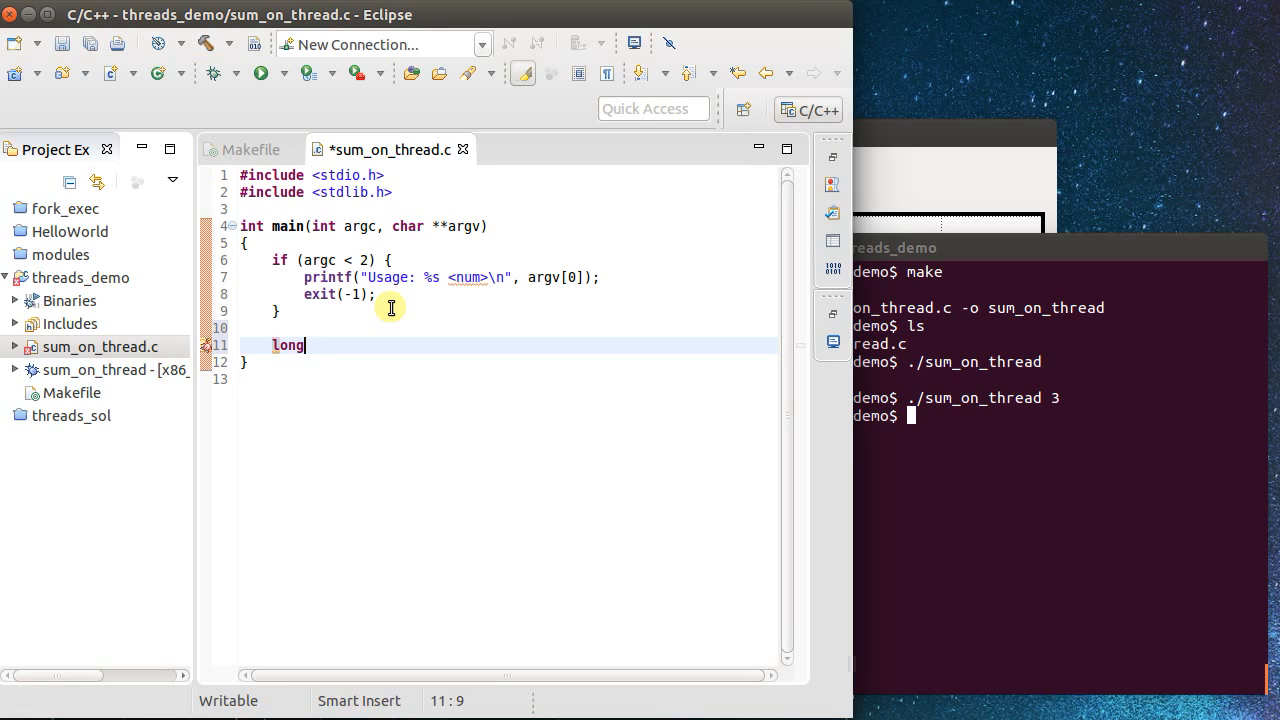
{"action": "type", "text": "long"}
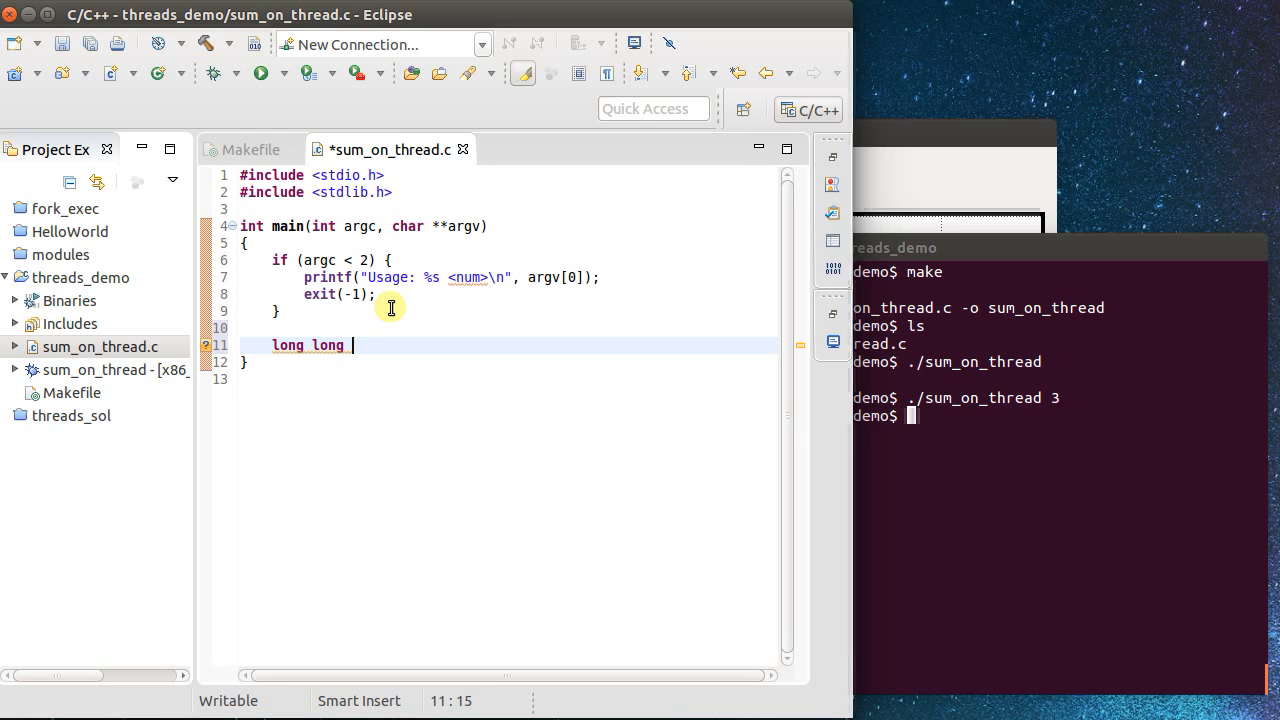
{"action": "type", "text": "limit"}
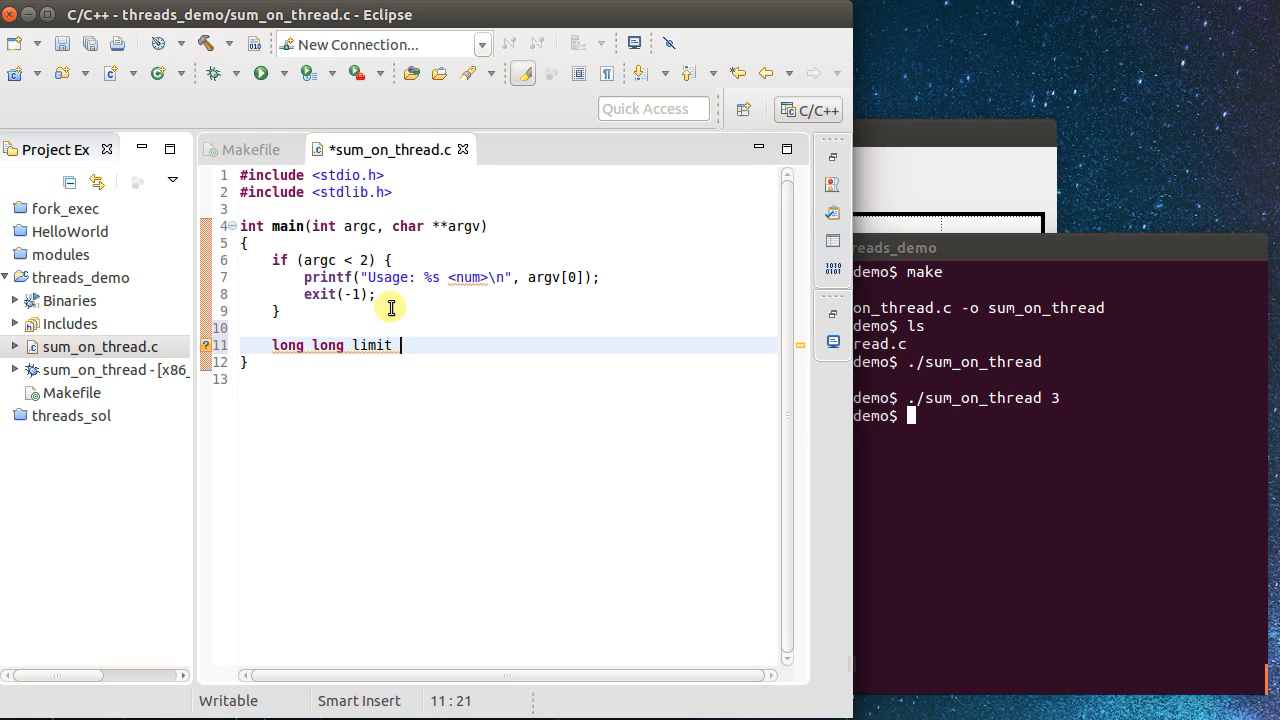
{"action": "type", "text": "="}
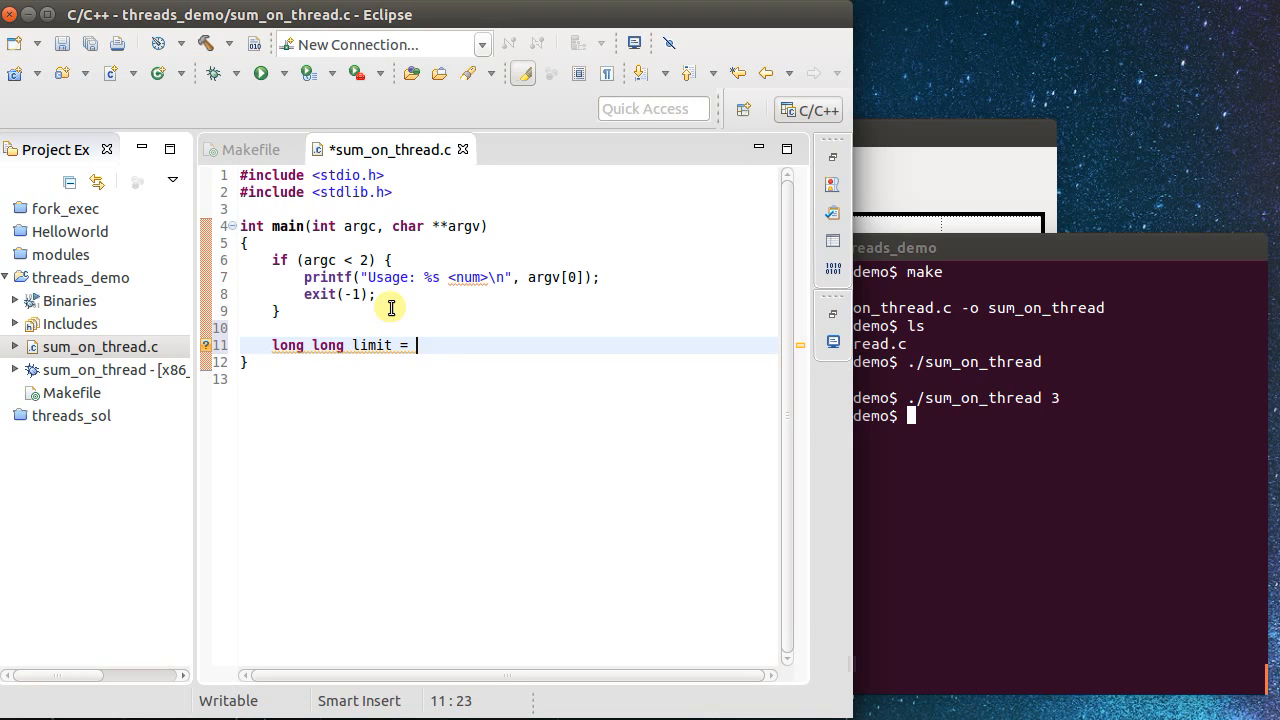
{"action": "type", "text": "a"}
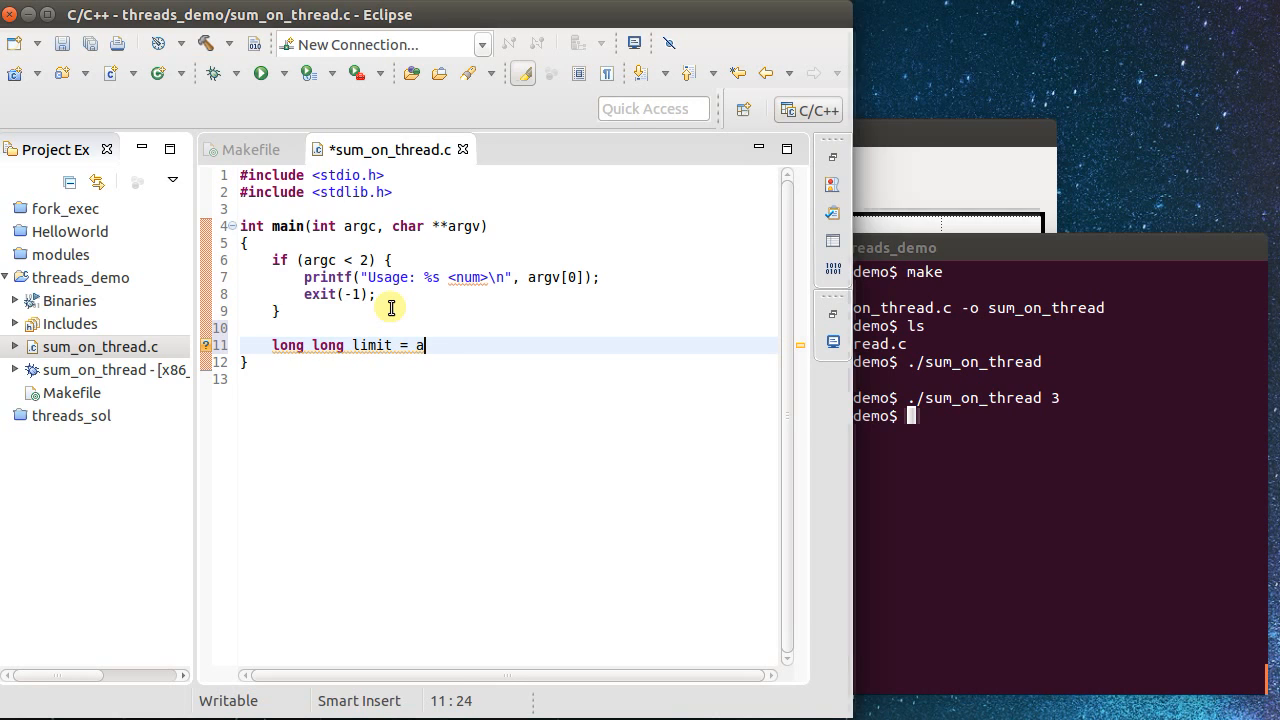
{"action": "type", "text": "toll"}
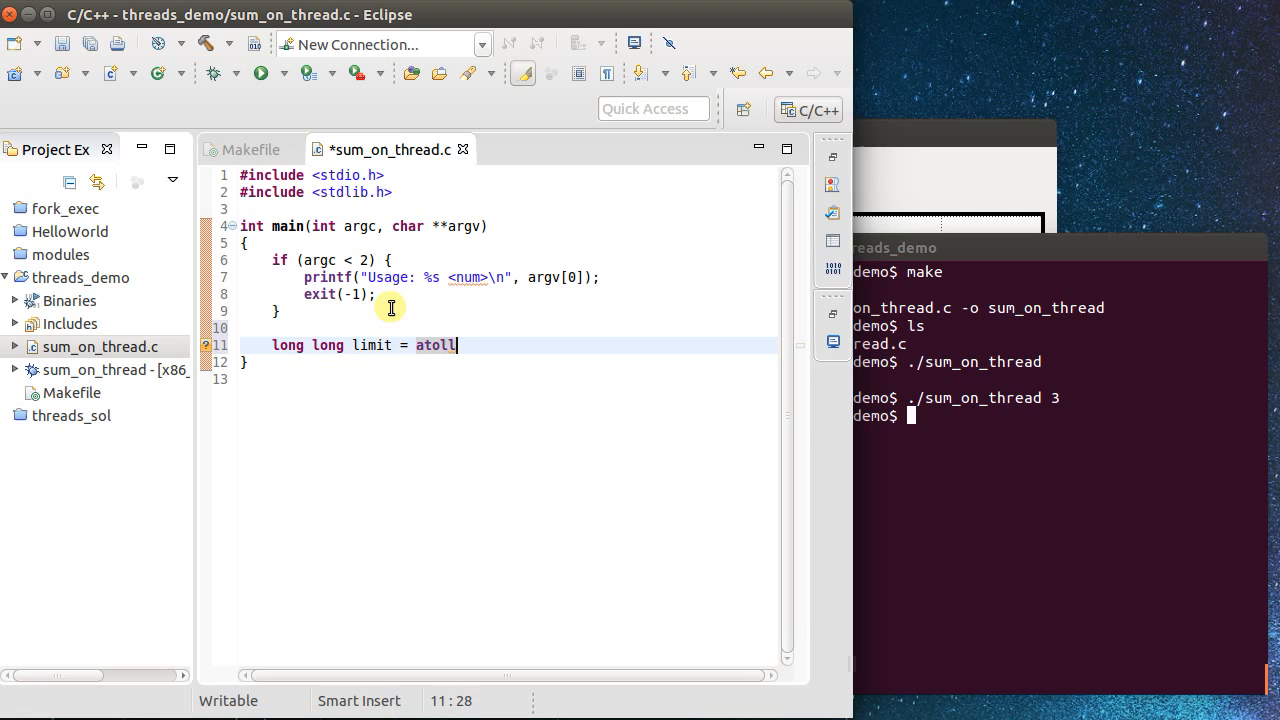
{"action": "type", "text": "("}
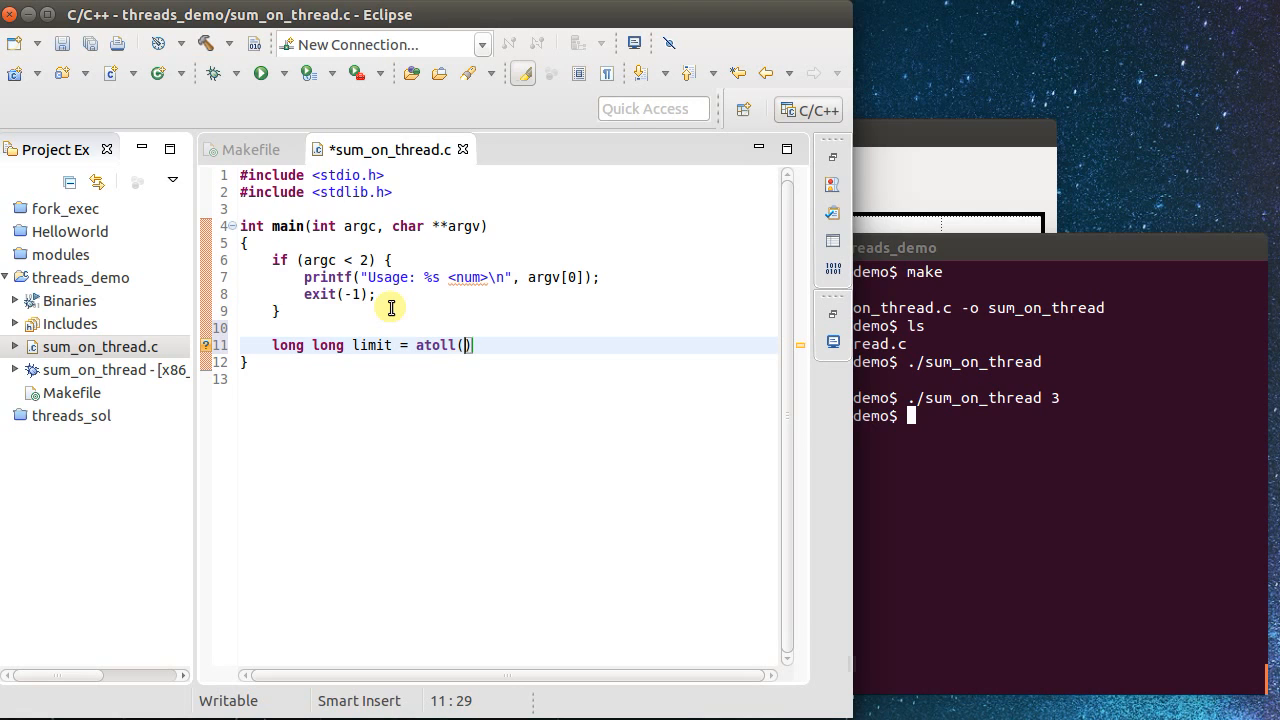
{"action": "type", "text": "argv[2]"}
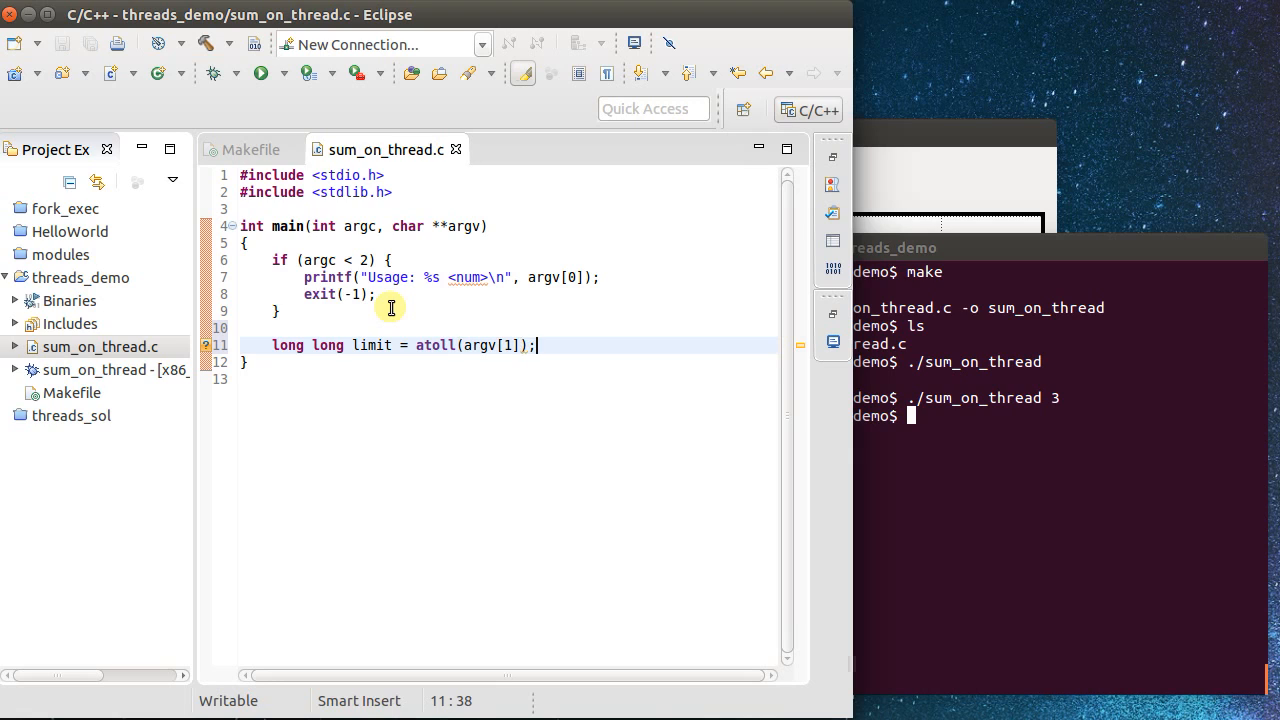
{"action": "key", "text": "Return"}
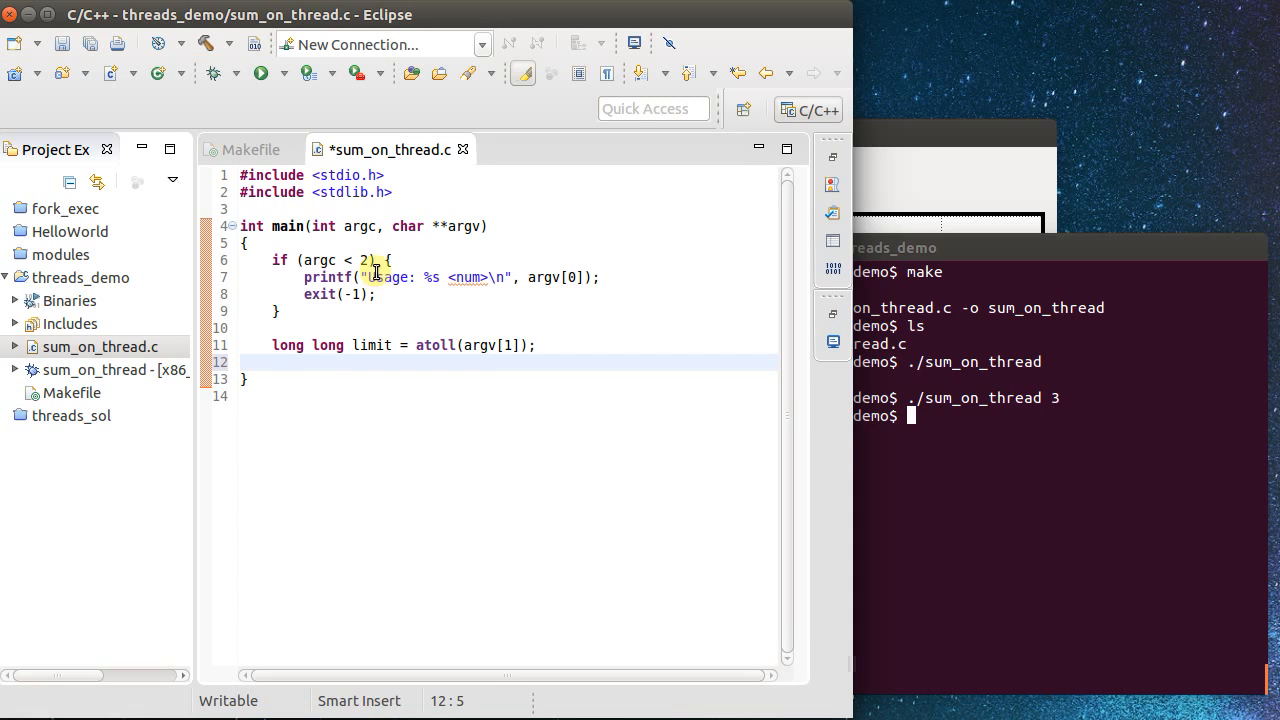
{"action": "mouse_move", "coordinate": [628, 330]}
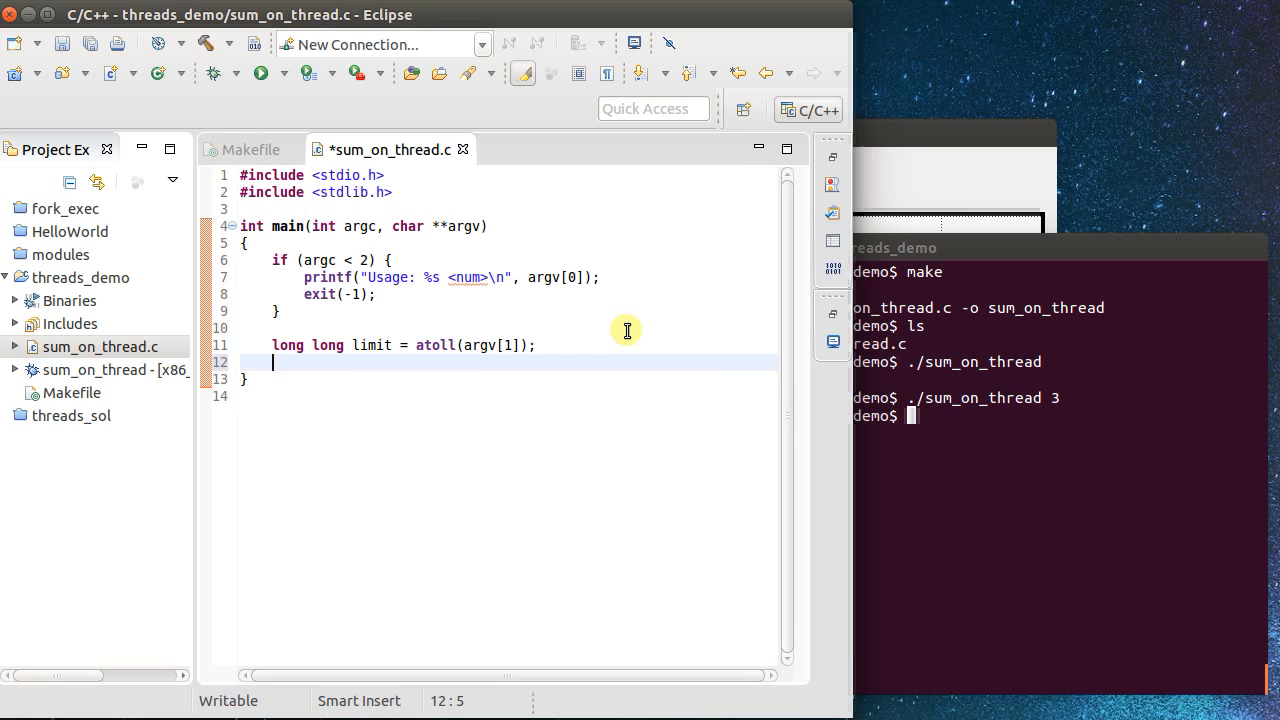
Show man pthread_create in the terminal and inspect the void* start_routine signature in its synopsis
{"action": "left_click", "coordinate": [970, 400]}
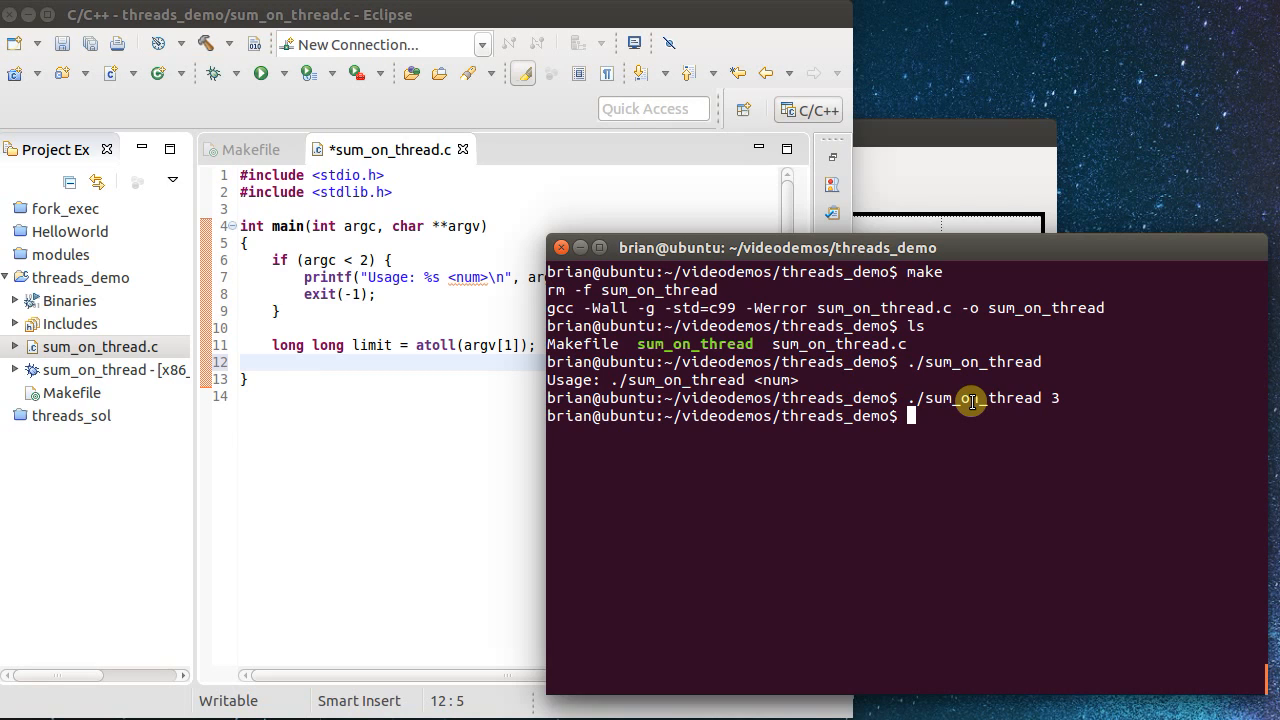
{"action": "type", "text": "man pthread_"}
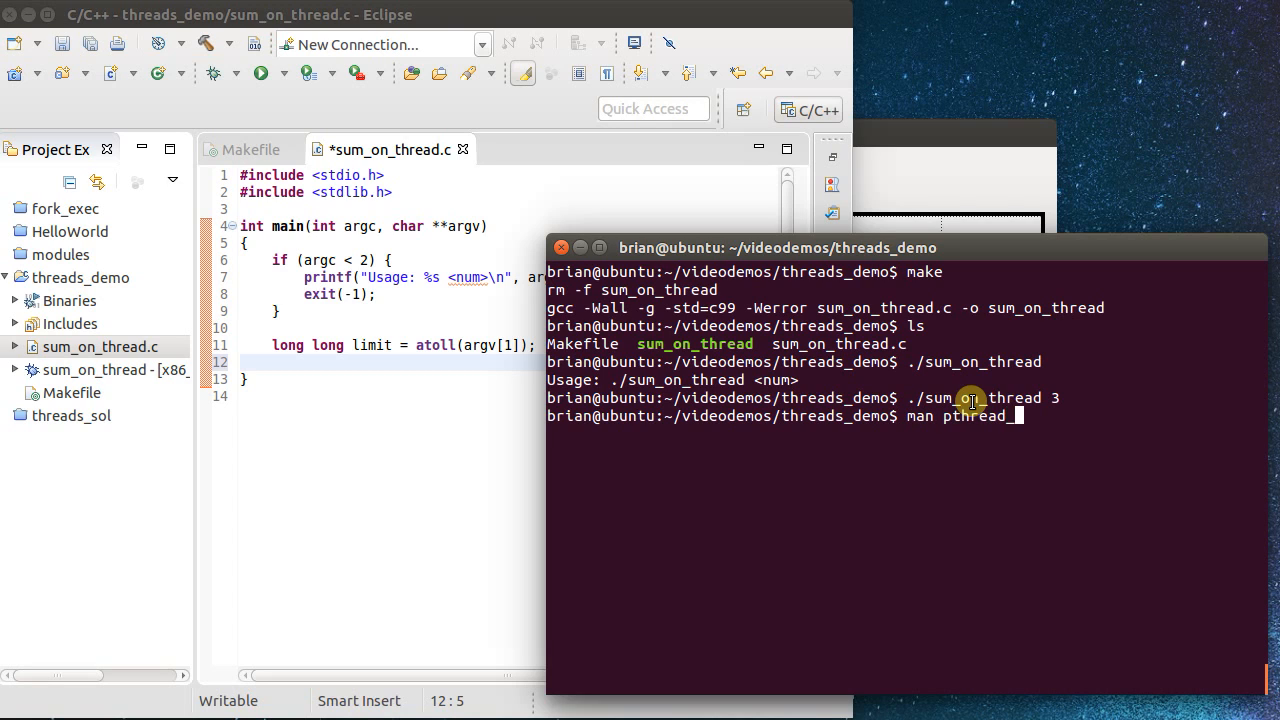
{"action": "type", "text": "_create"}
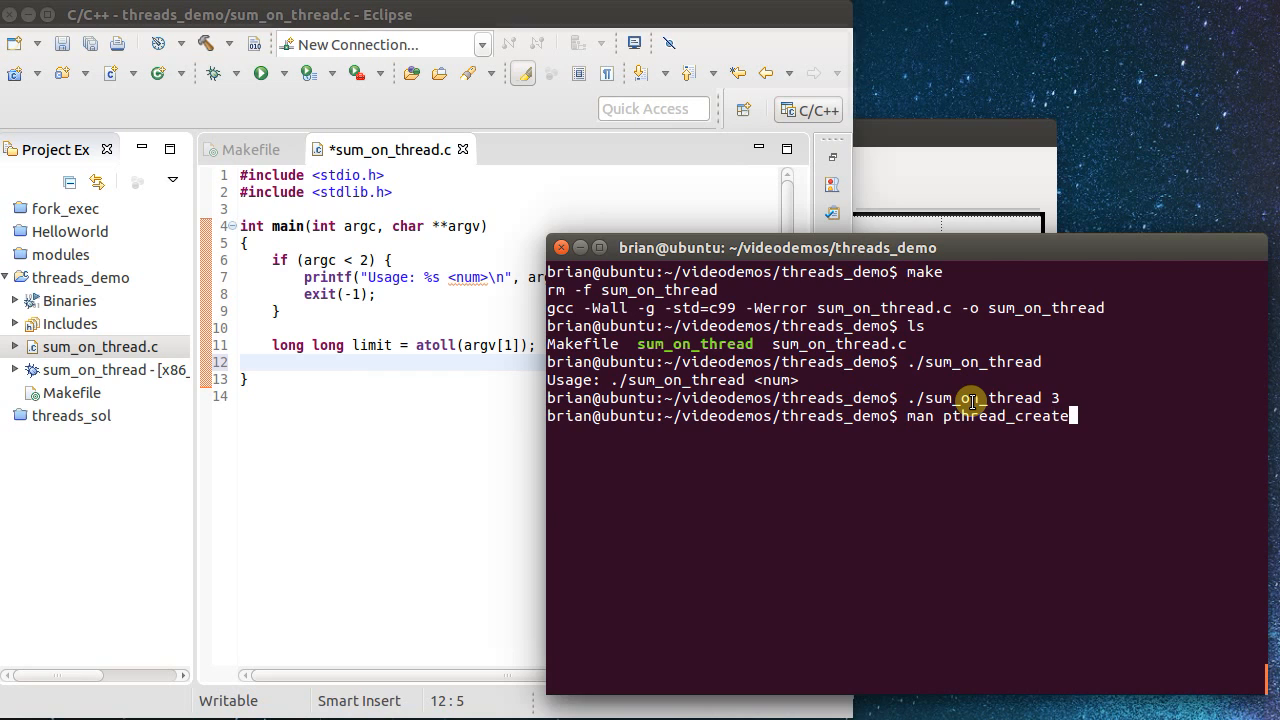
{"action": "key", "text": "Return"}
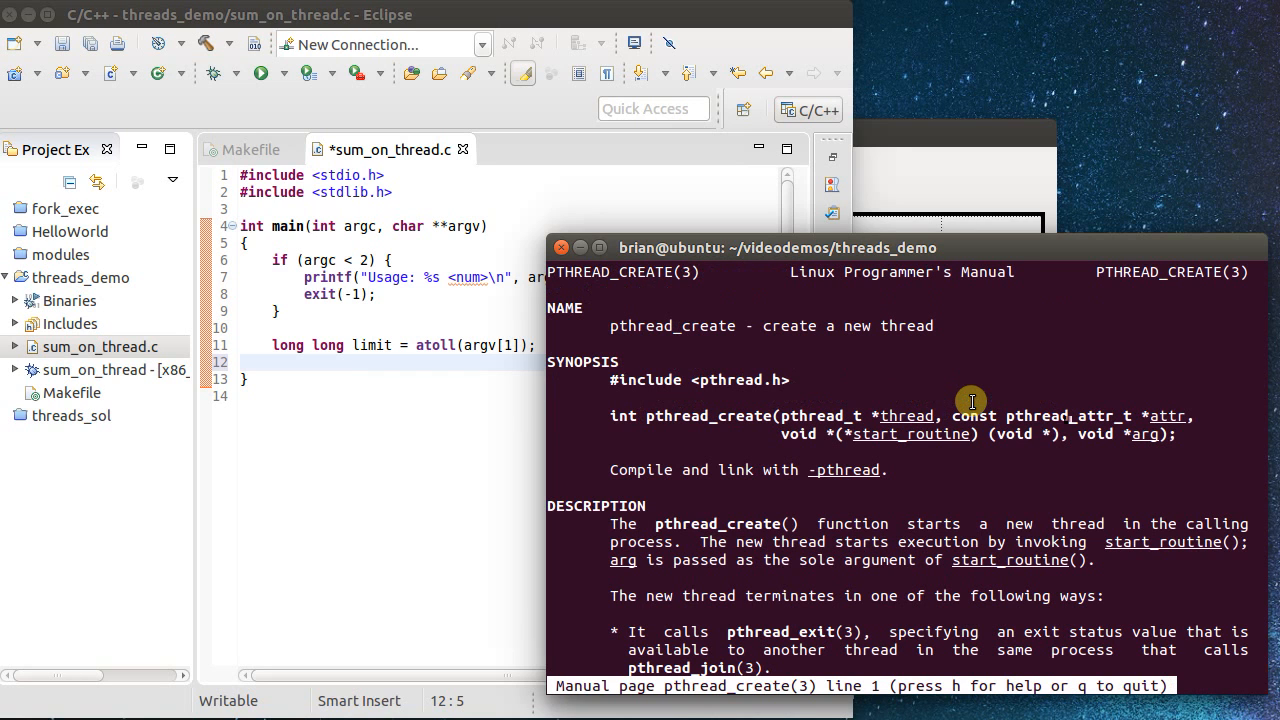
{"action": "mouse_move", "coordinate": [952, 350]}
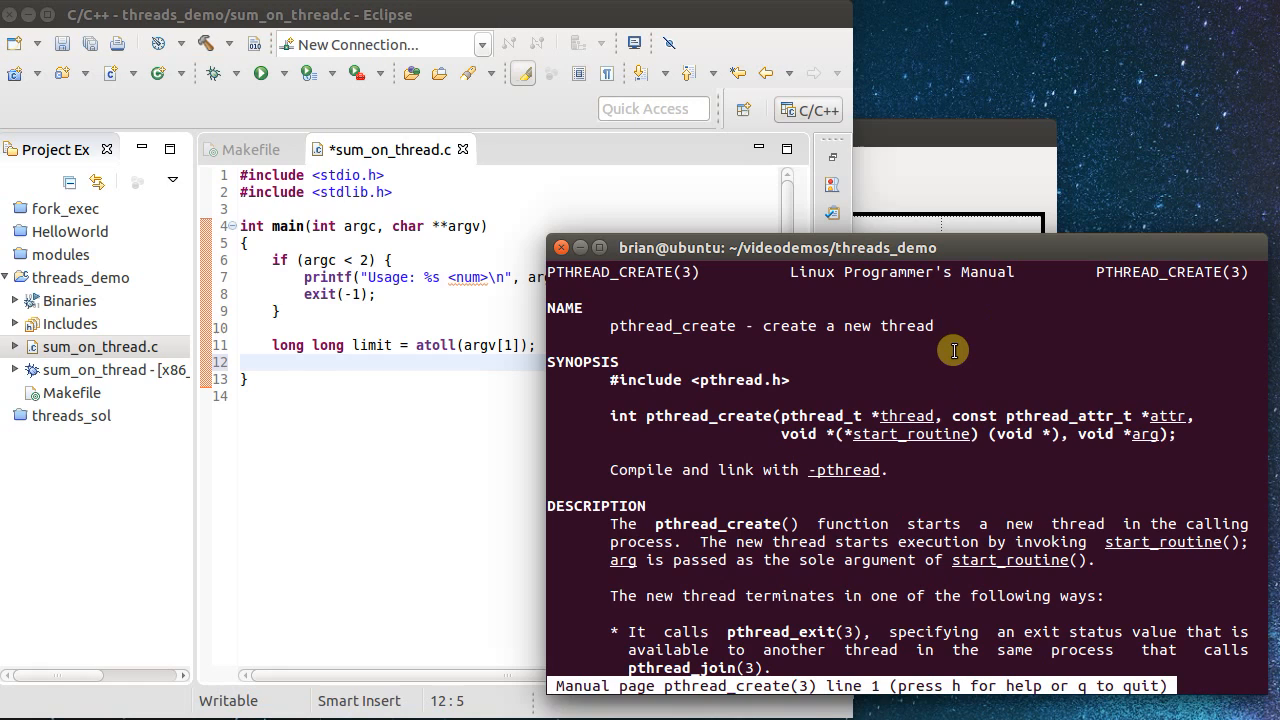
{"action": "mouse_move", "coordinate": [784, 412]}
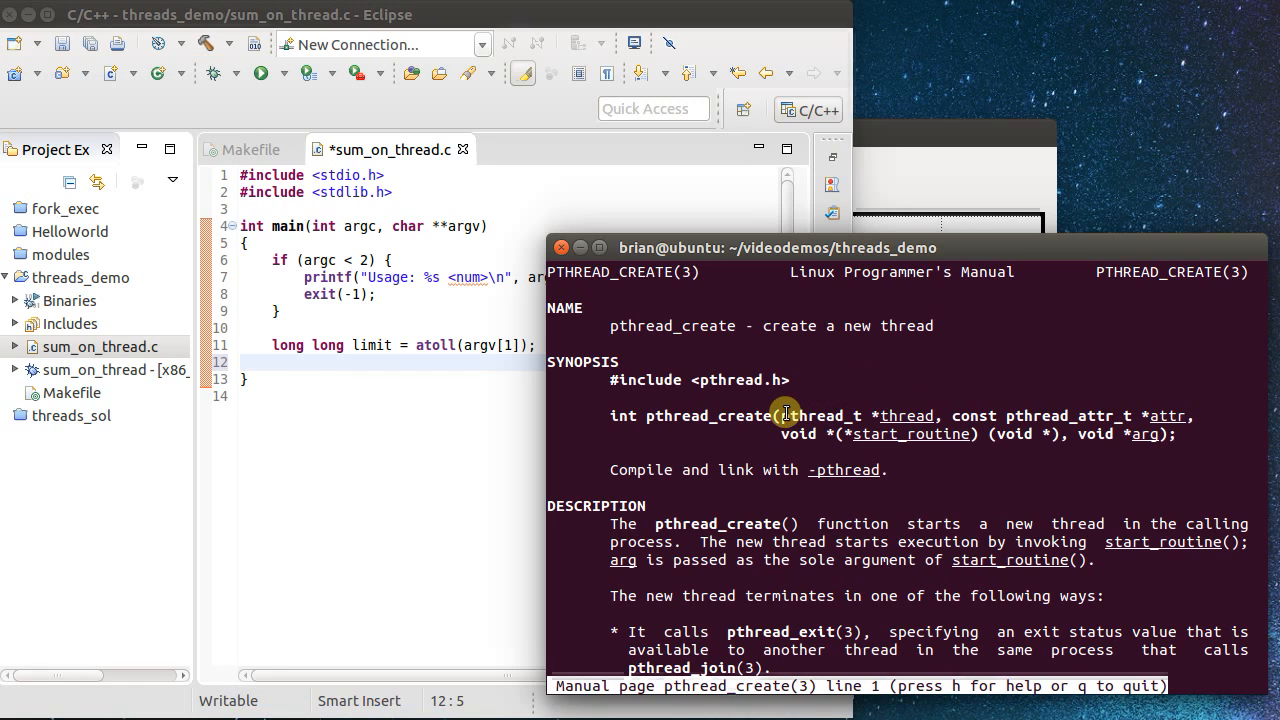
{"action": "mouse_move", "coordinate": [782, 412]}
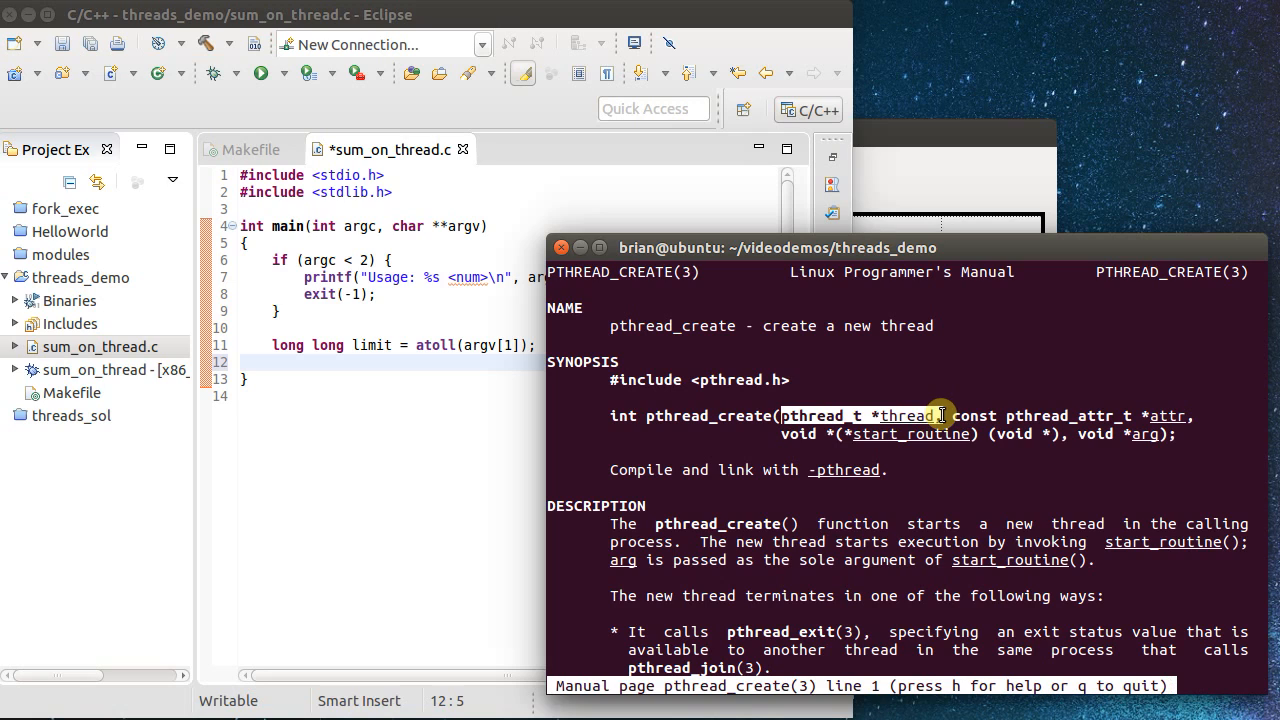
{"action": "mouse_move", "coordinate": [960, 416]}
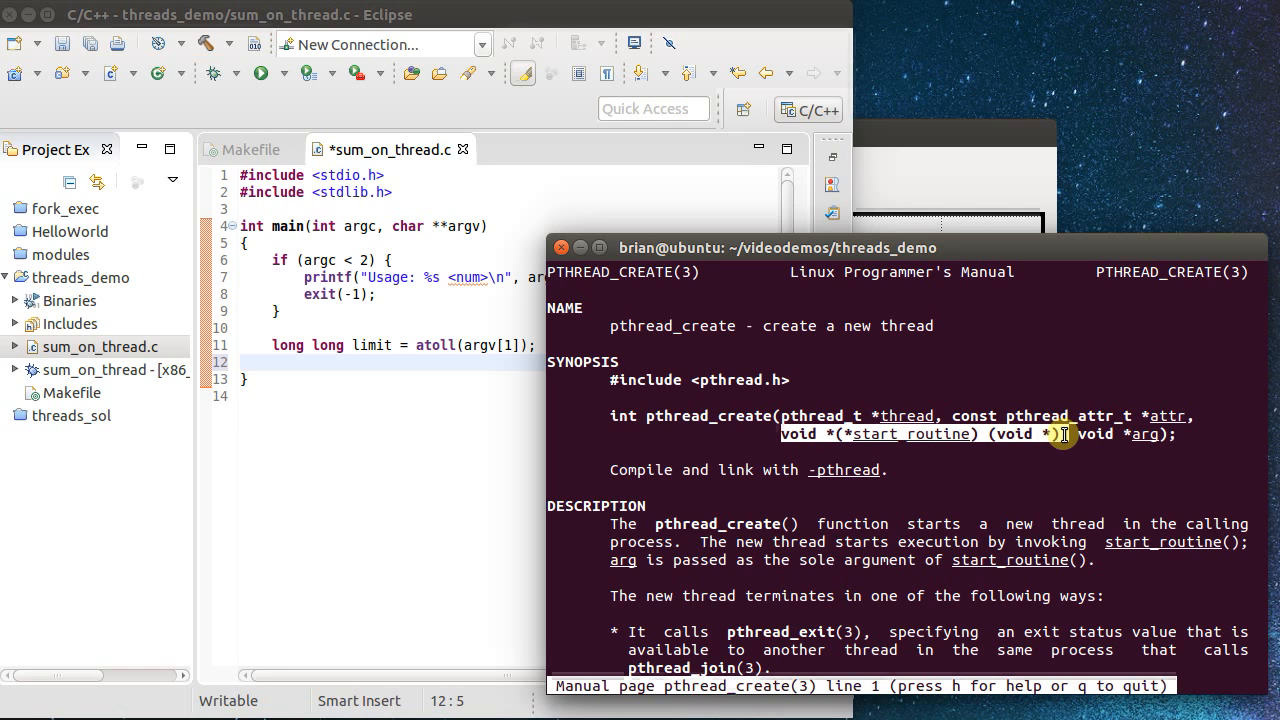
{"action": "mouse_move", "coordinate": [1056, 434]}
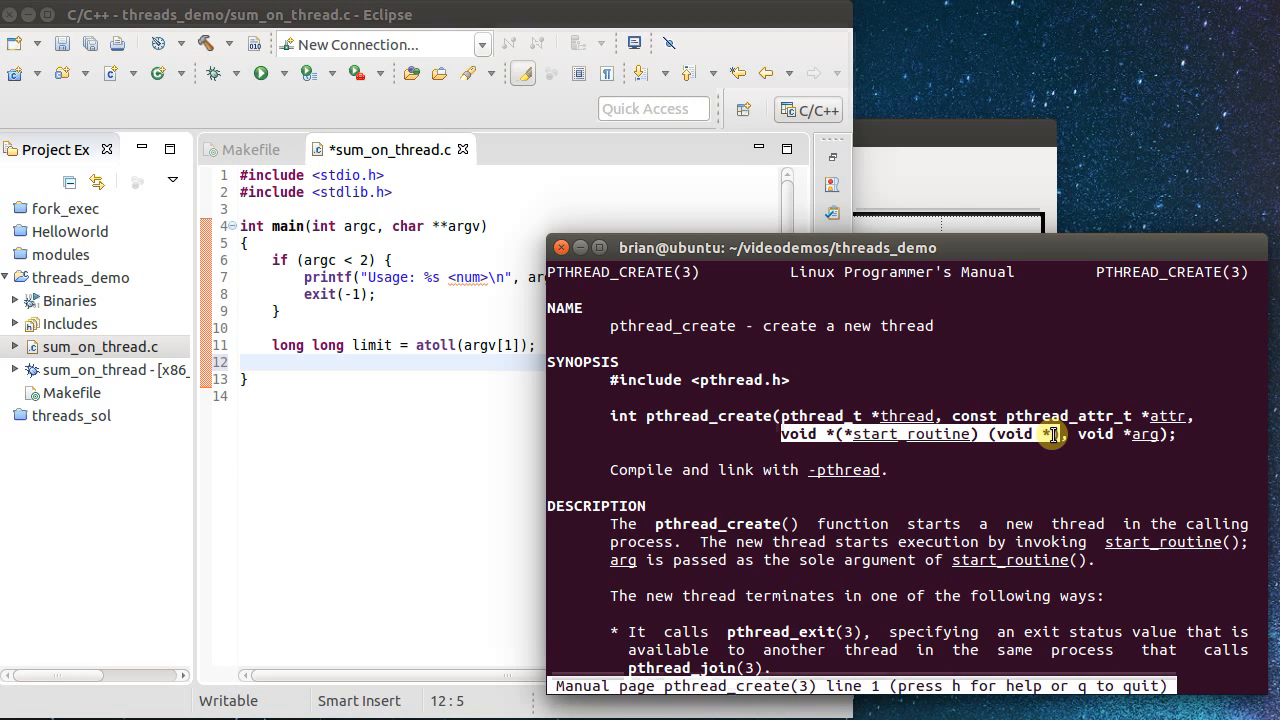
{"action": "mouse_move", "coordinate": [1044, 434]}
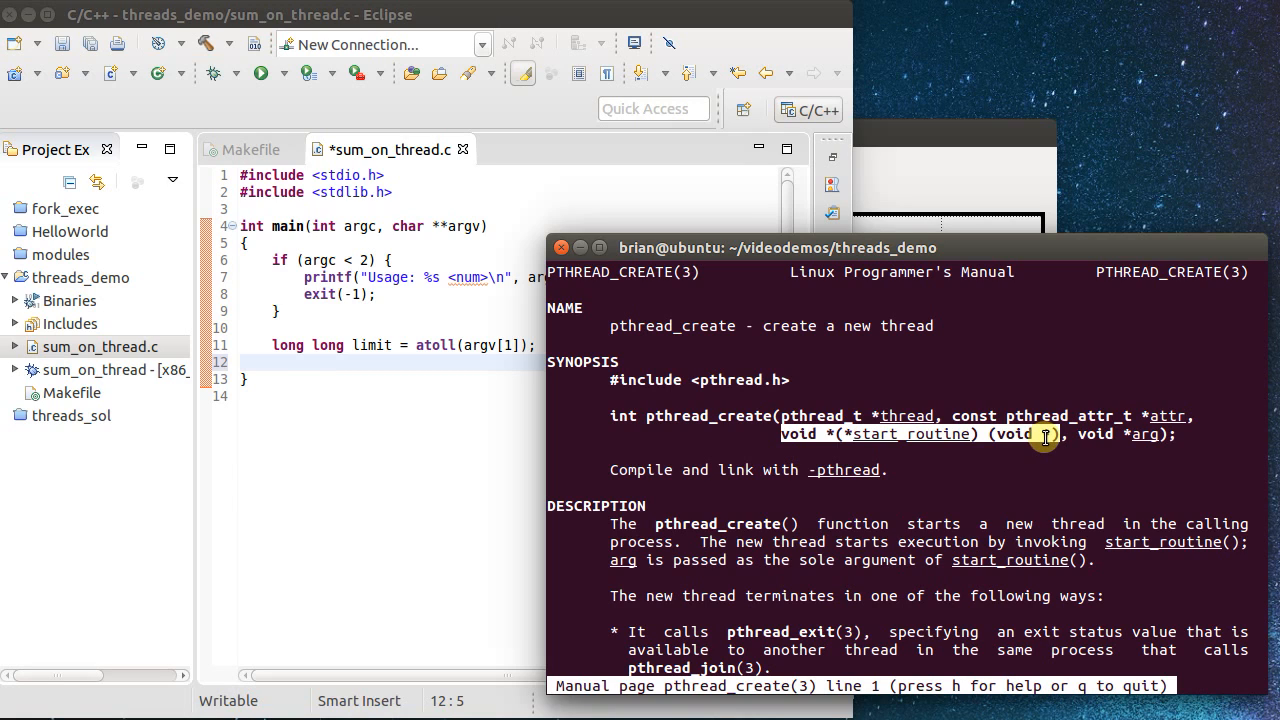
{"action": "mouse_move", "coordinate": [788, 438]}
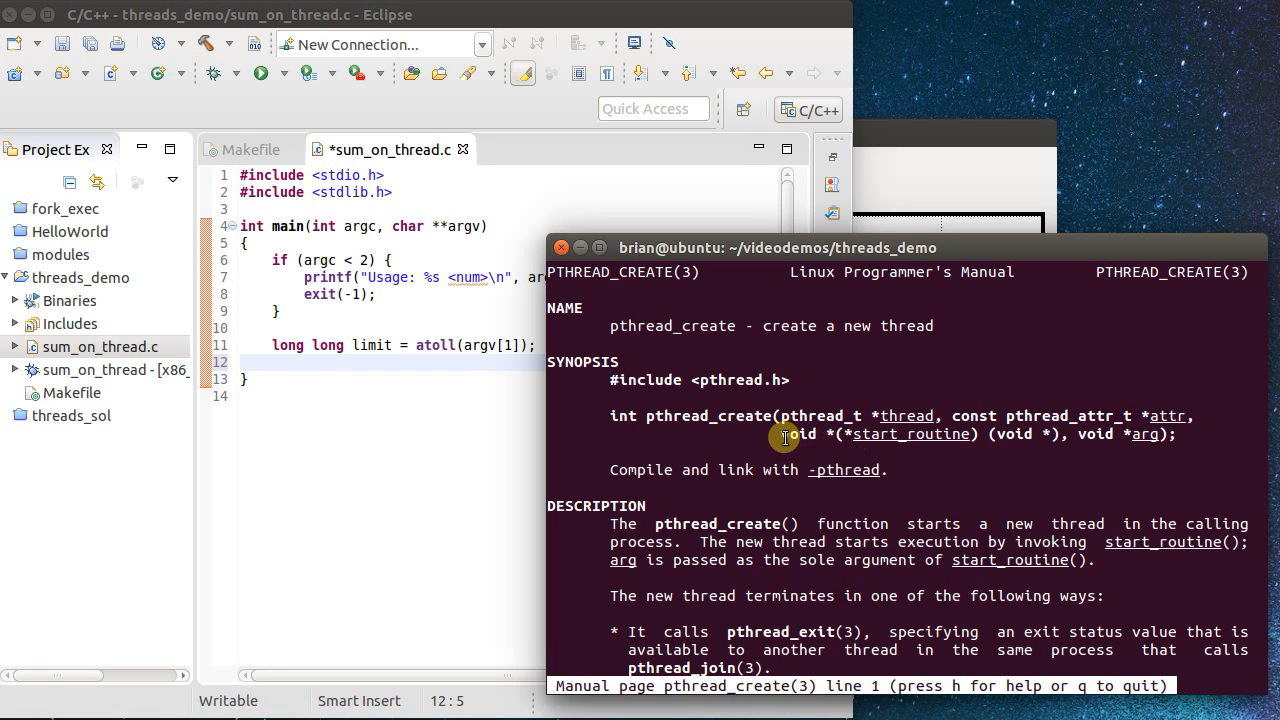
{"action": "double_click", "coordinate": [796, 434]}
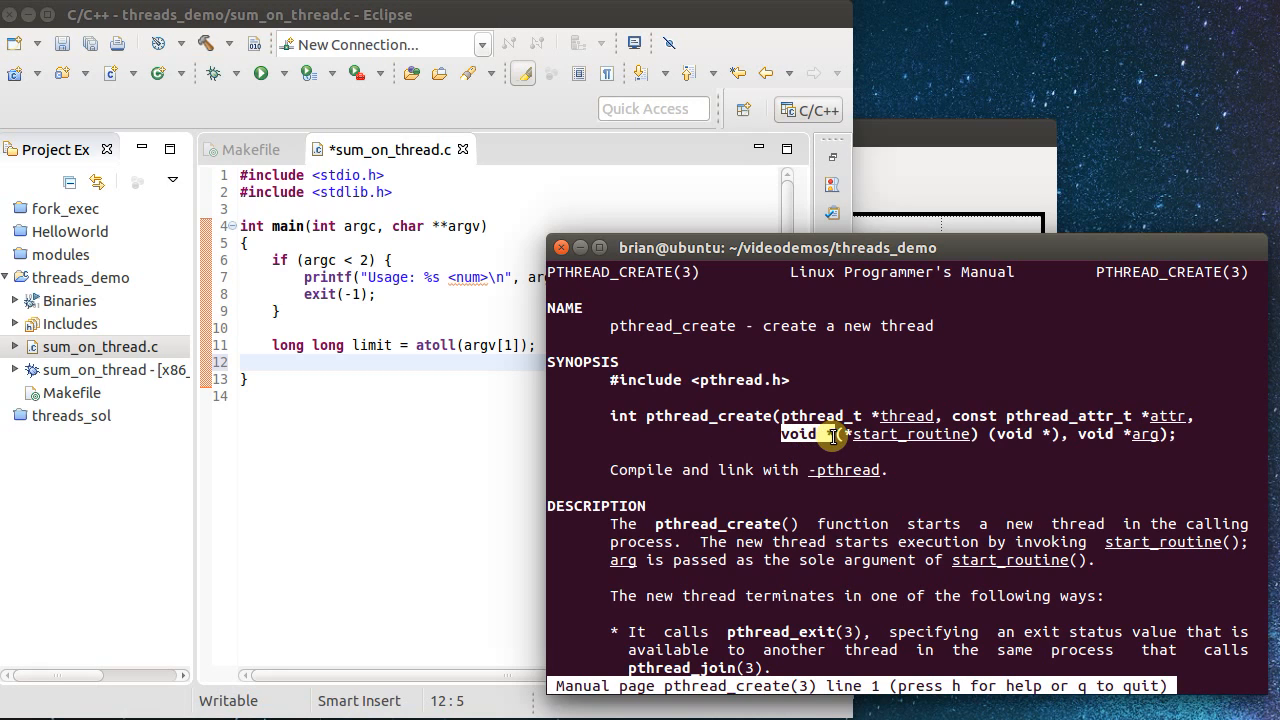
{"action": "mouse_move", "coordinate": [990, 424]}
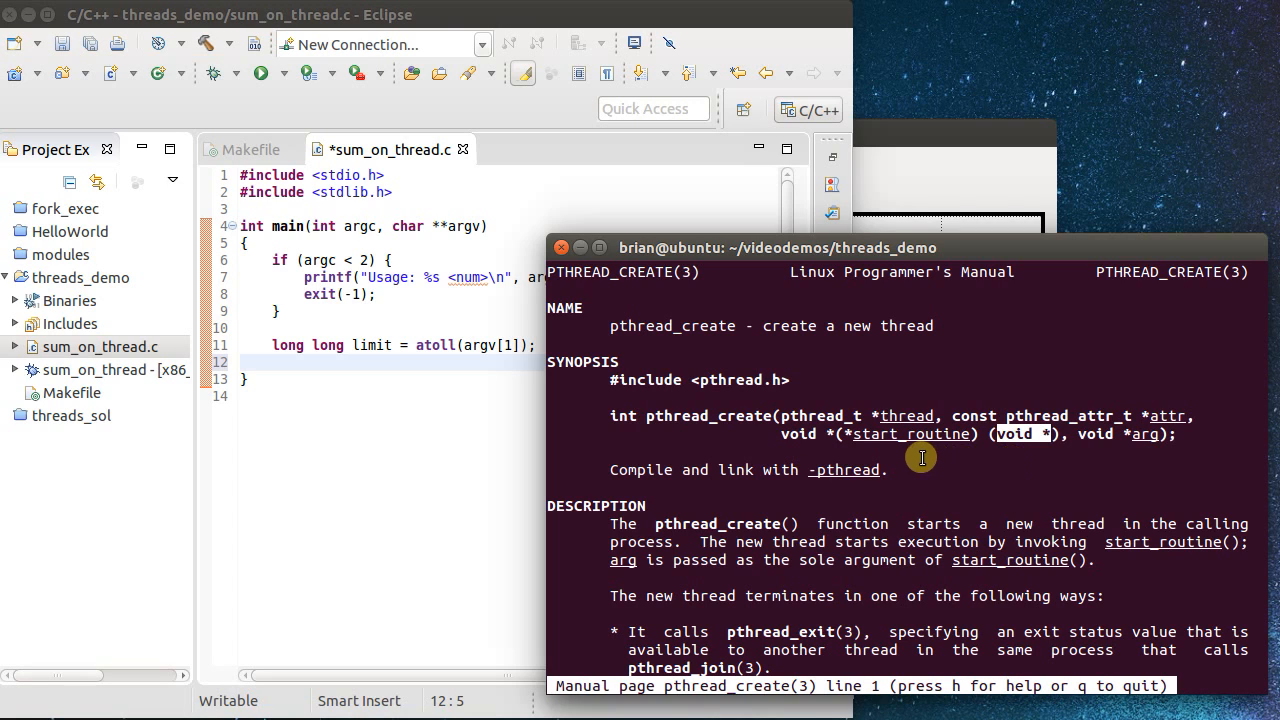
{"action": "mouse_move", "coordinate": [862, 434]}
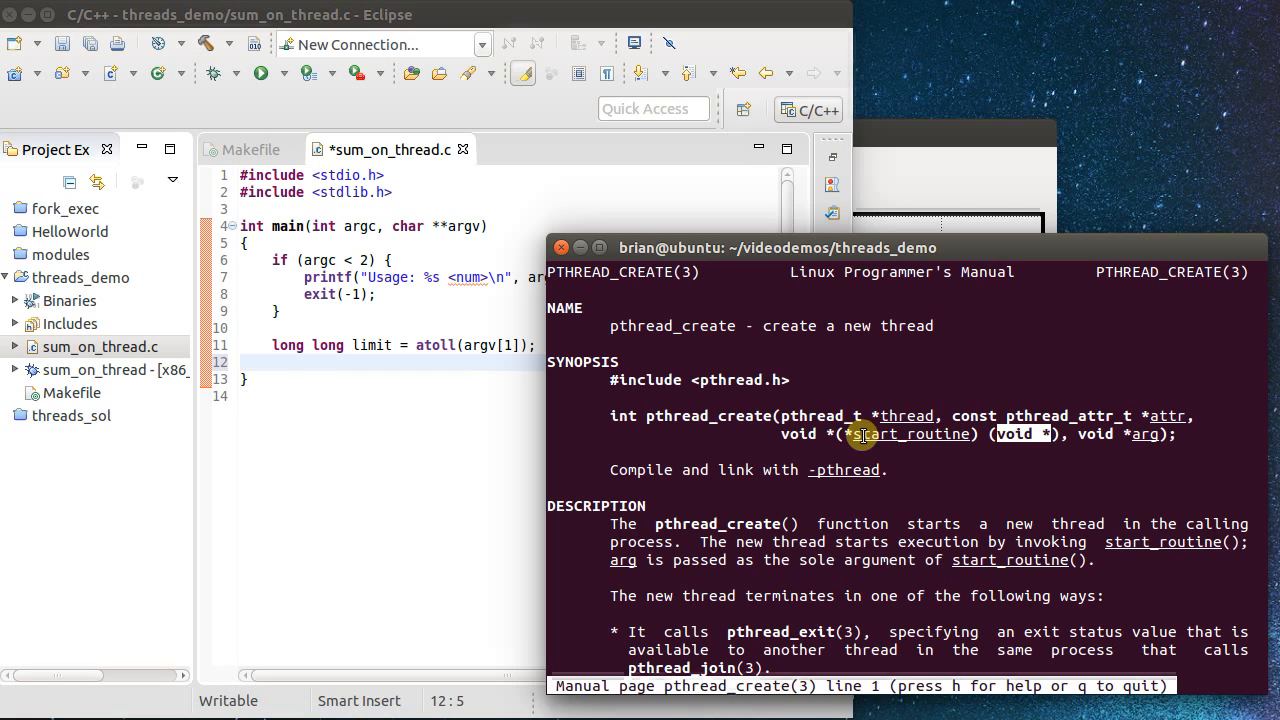
{"action": "mouse_move", "coordinate": [844, 438]}
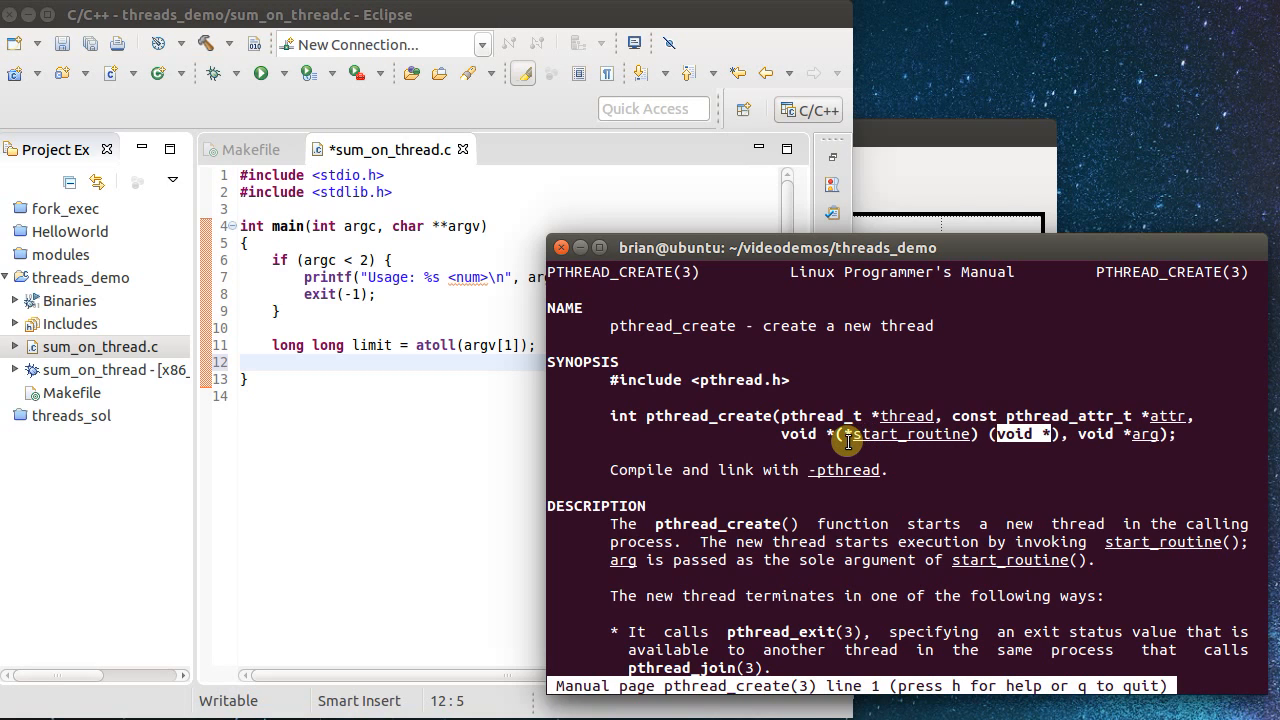
{"action": "mouse_move", "coordinate": [836, 444]}
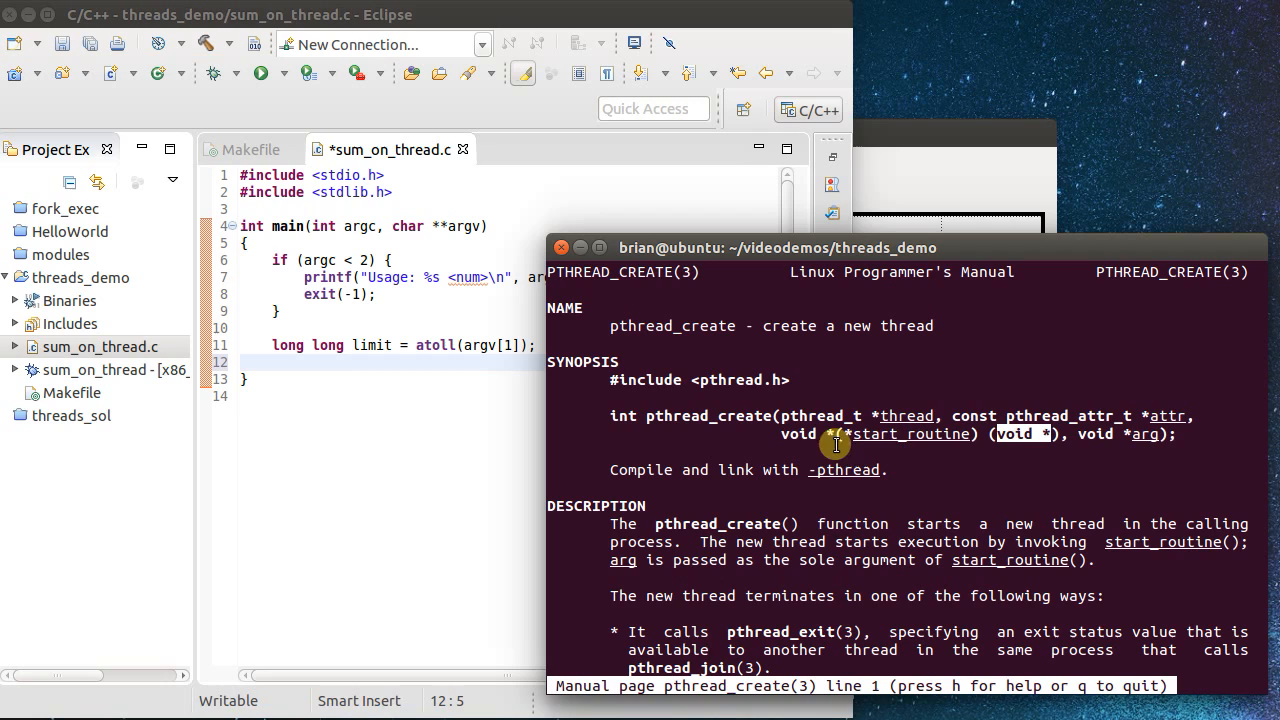
{"action": "mouse_move", "coordinate": [338, 206]}
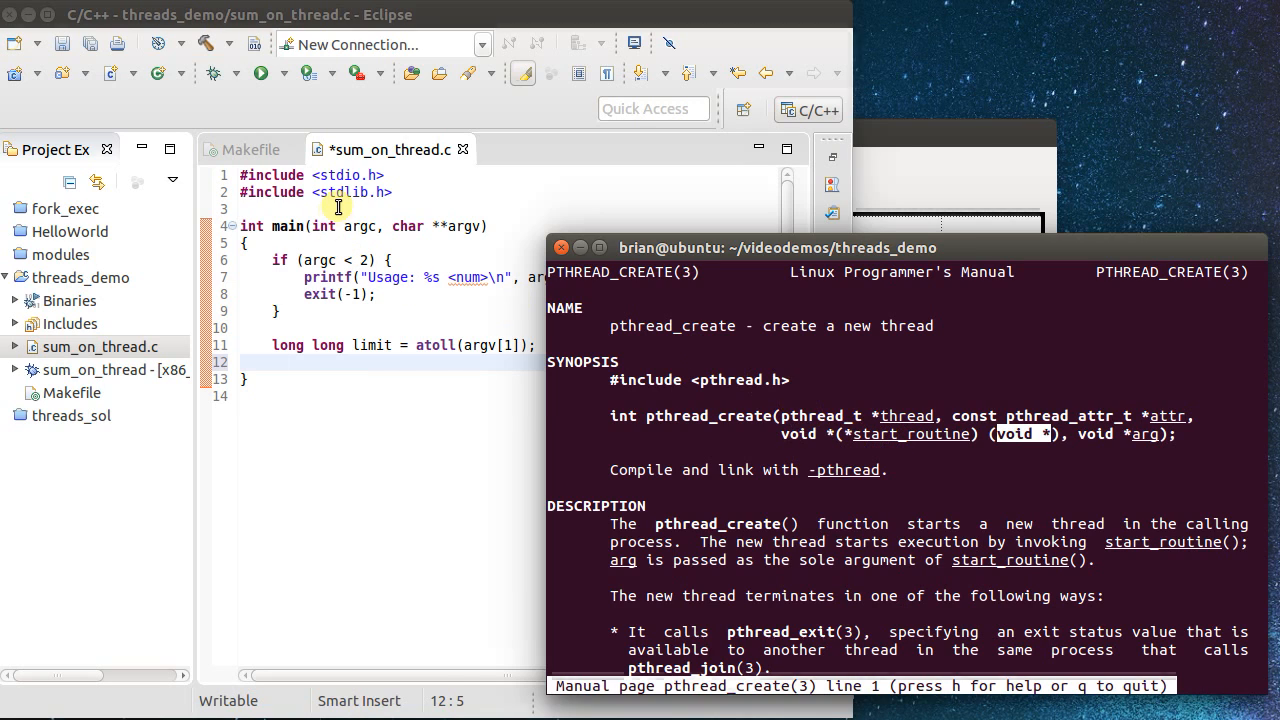
Define void* sum_runner(void* arg) above main with a comment: thread function to sum 0 to N
{"action": "left_click", "coordinate": [470, 226]}
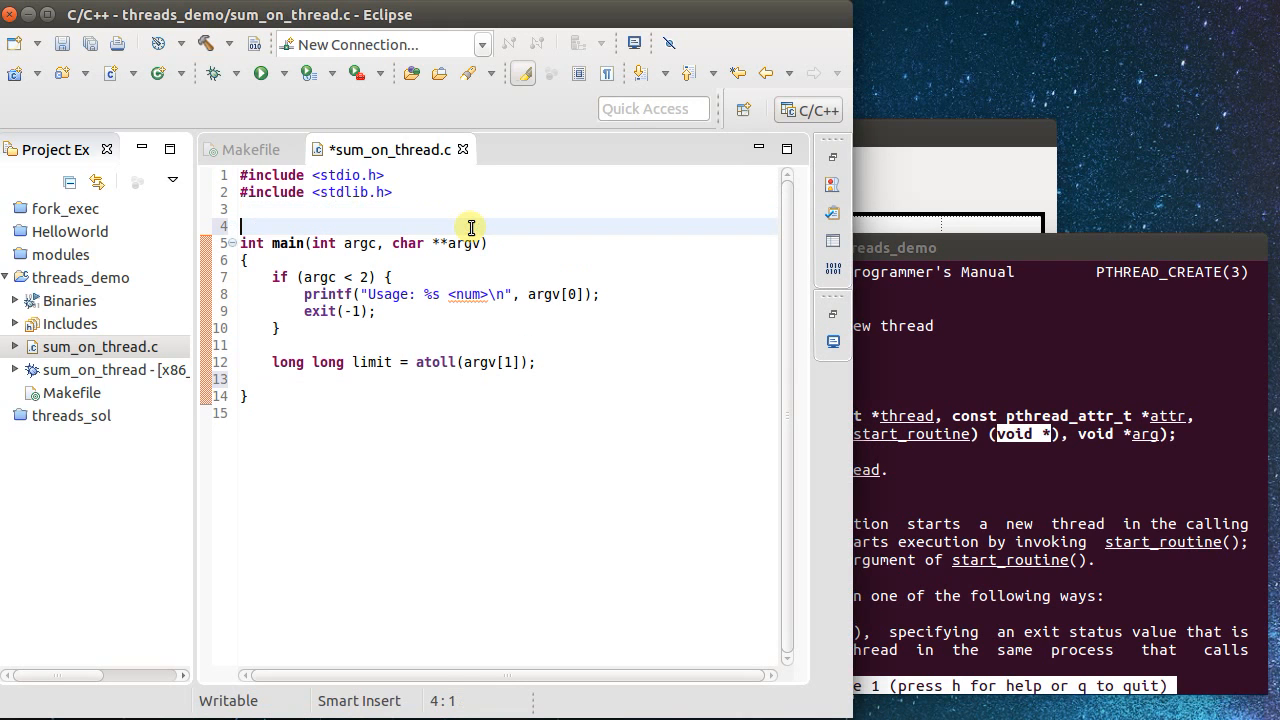
{"action": "type", "text": "void* sum"}
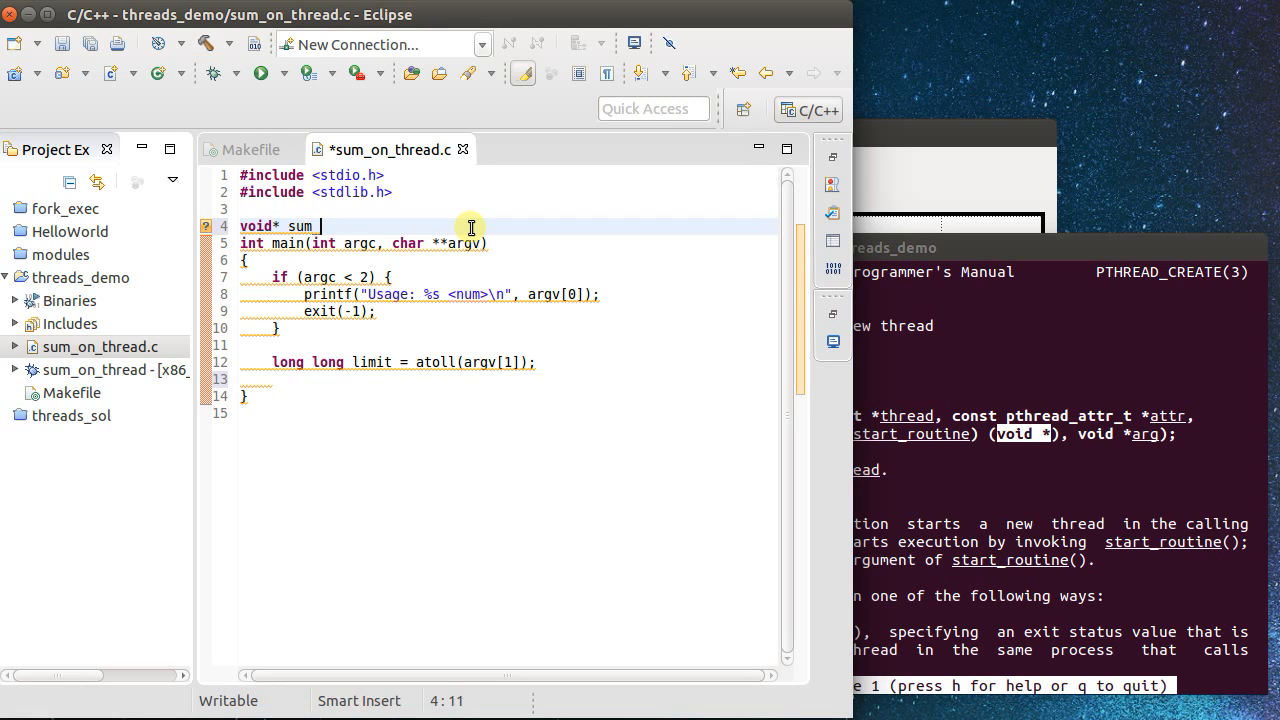
{"action": "type", "text": "runner"}
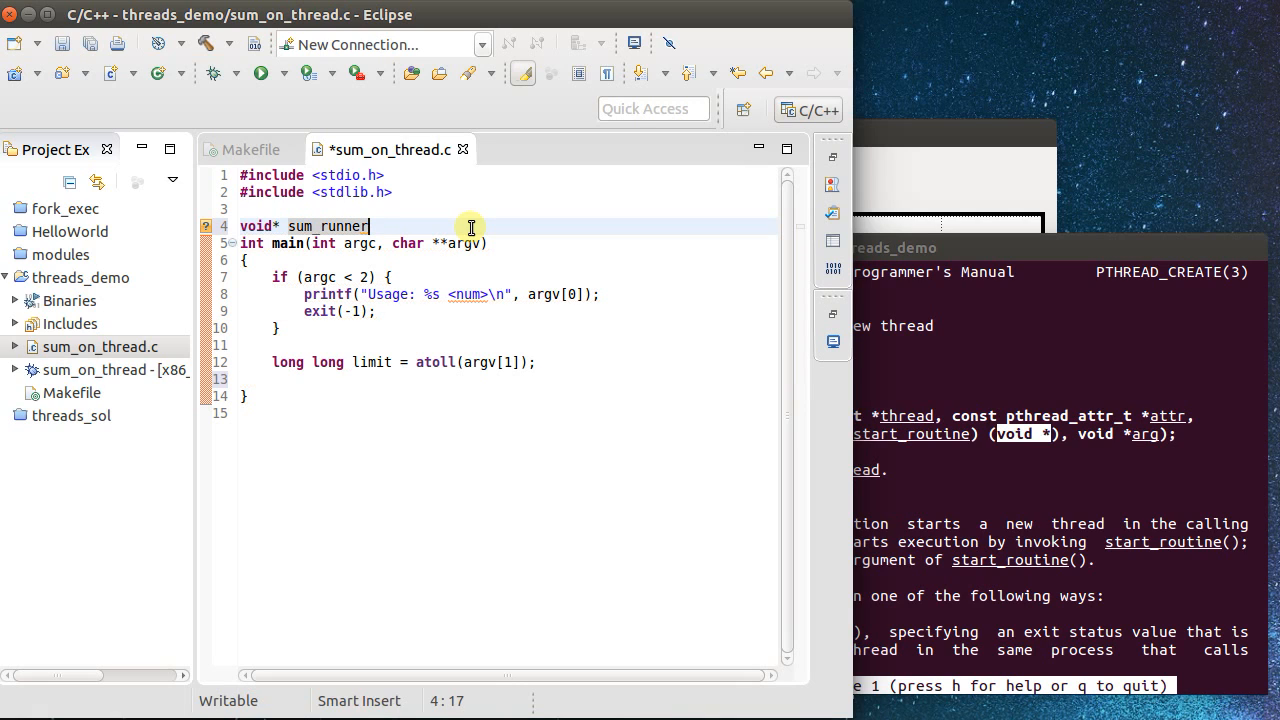
{"action": "type", "text": "("}
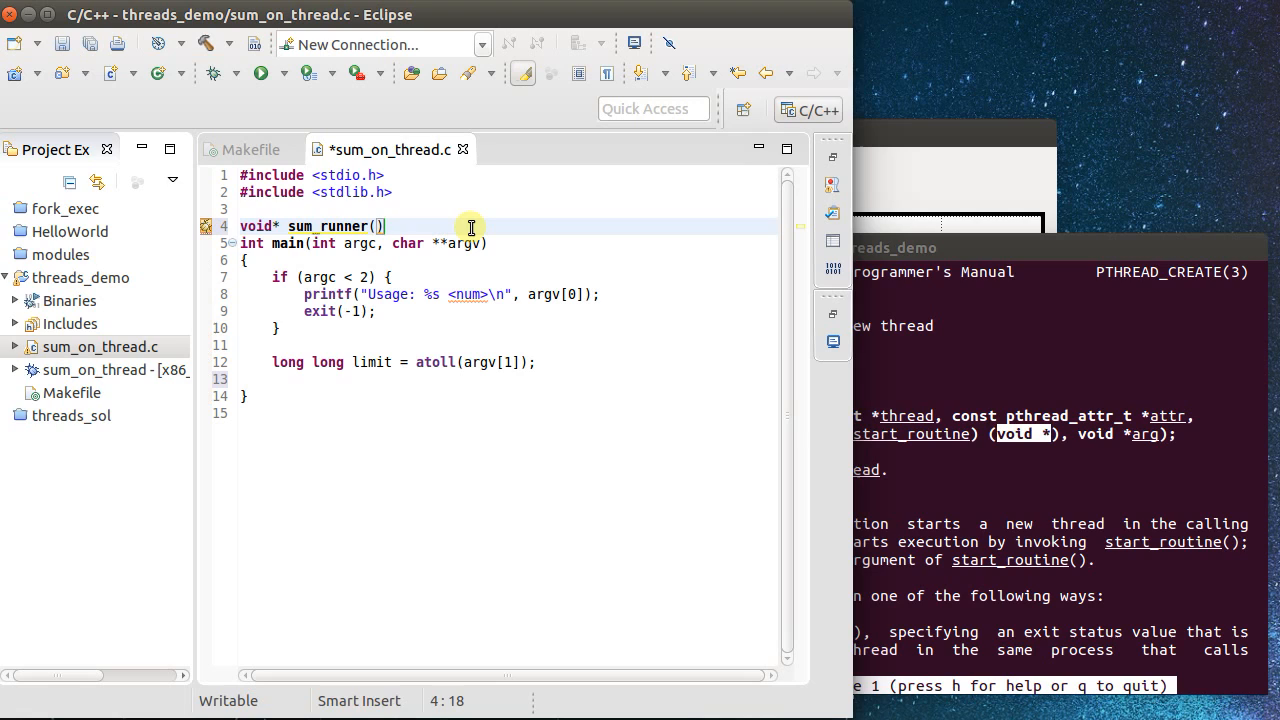
{"action": "type", "text": "void"}
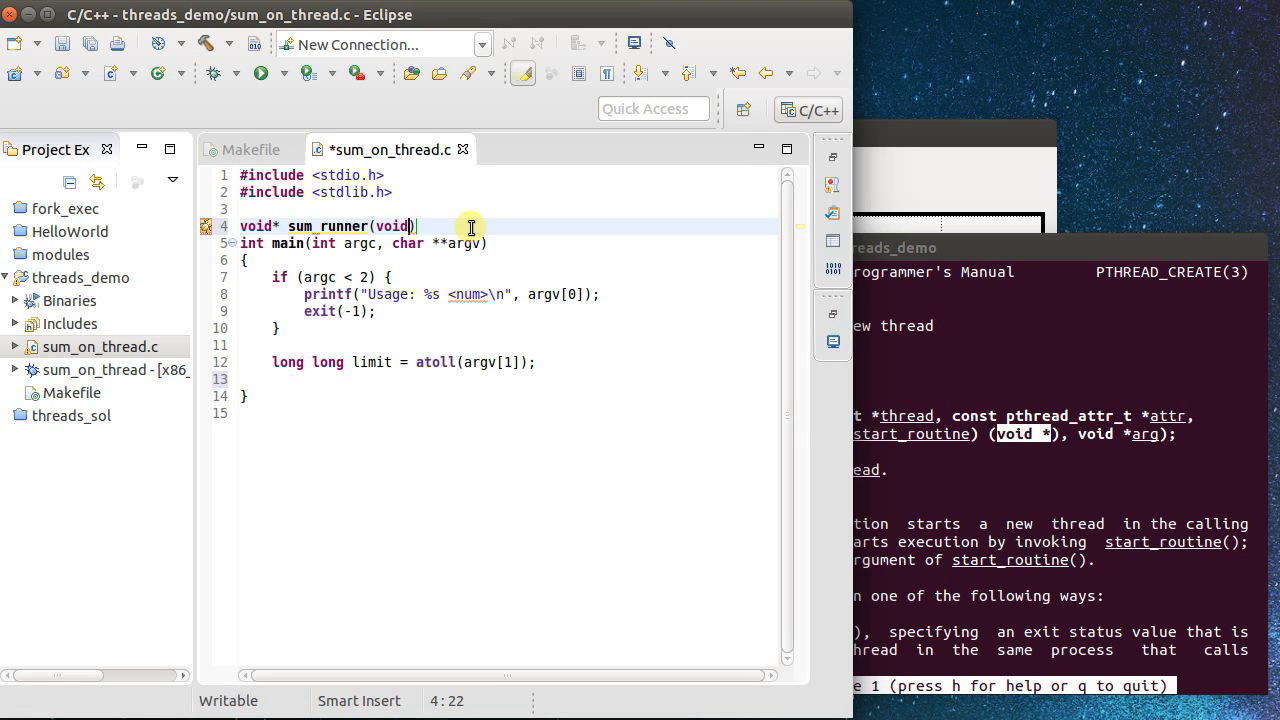
{"action": "type", "text": "*"}
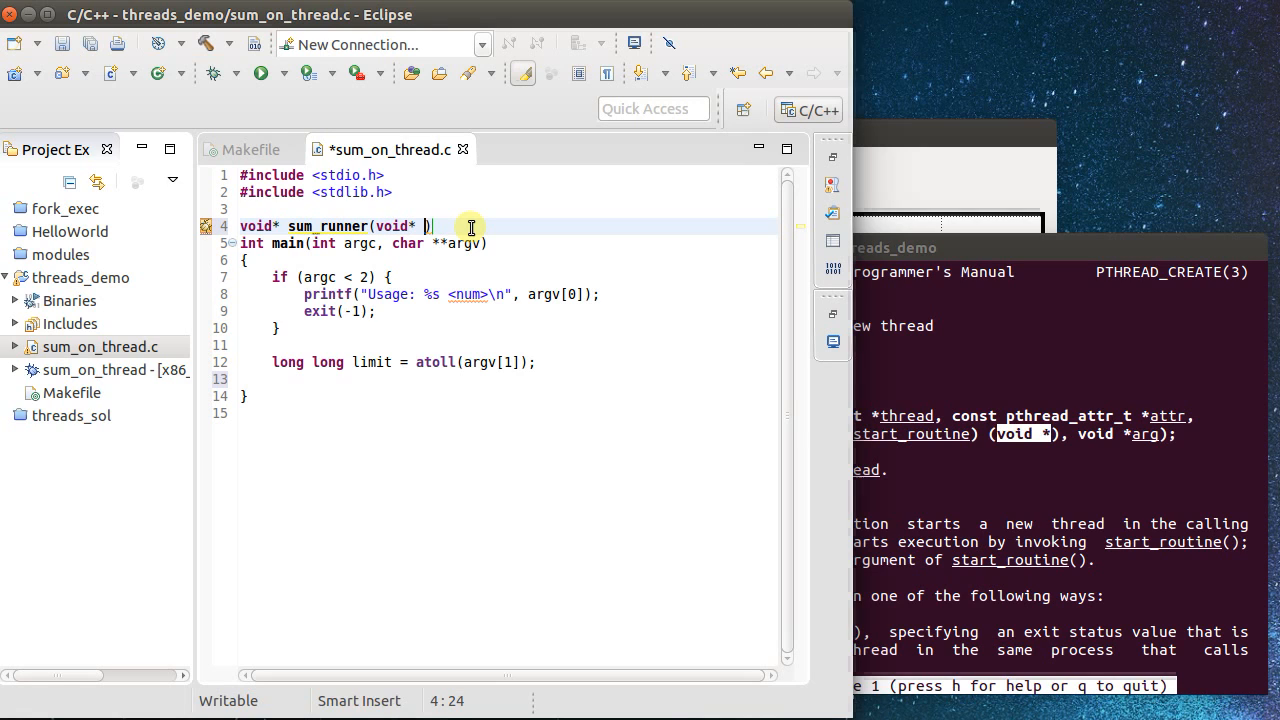
{"action": "type", "text": "arg"}
{"action": "type", "text": "{"}
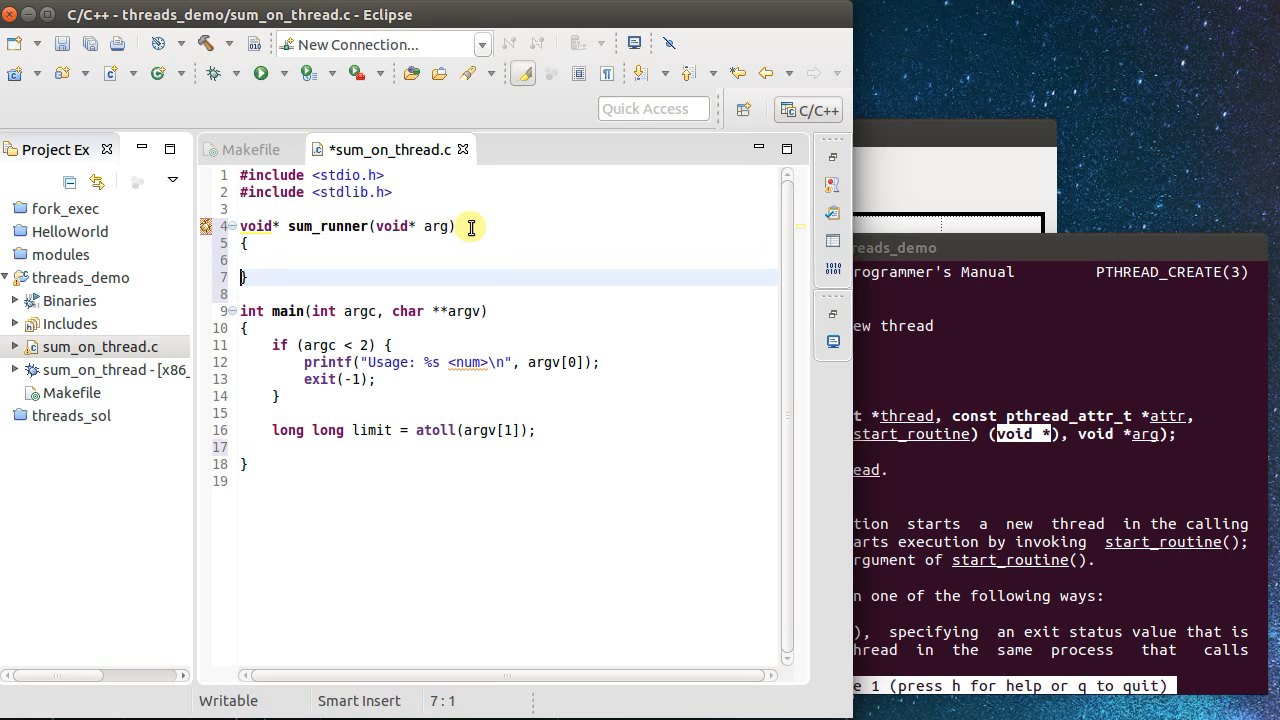
{"action": "type", "text": "//"}
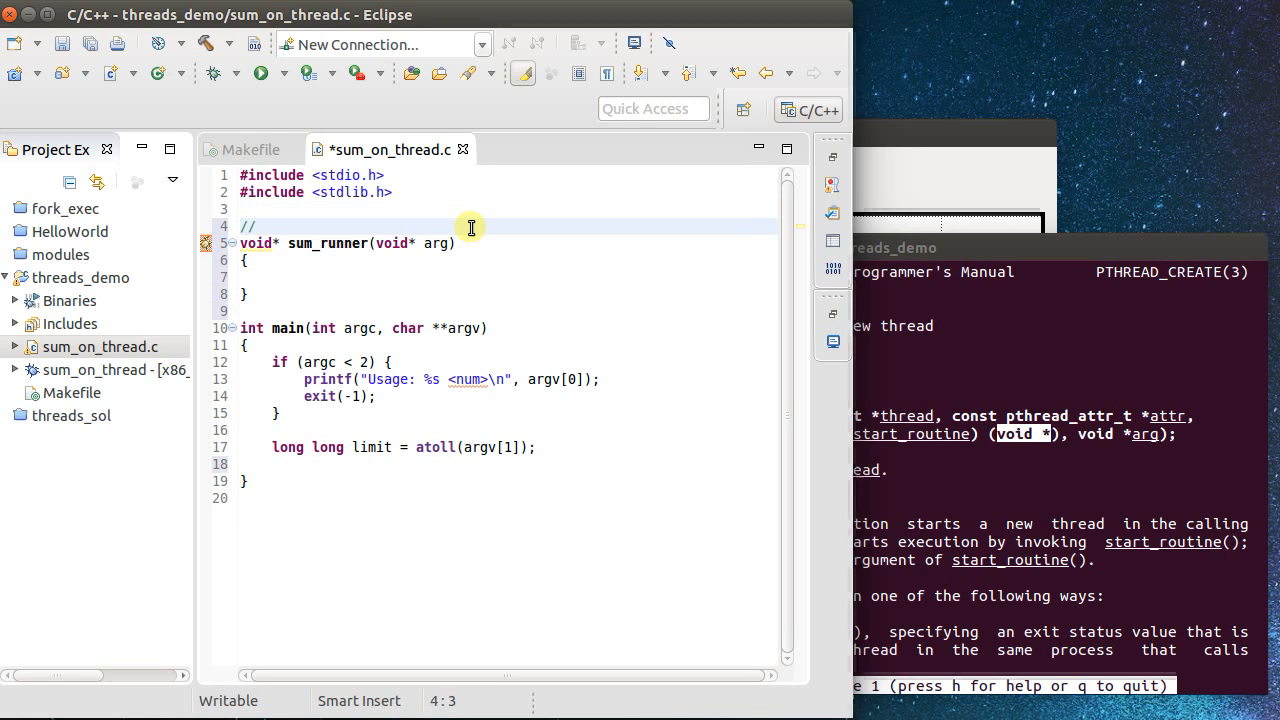
{"action": "key", "text": "Right"}
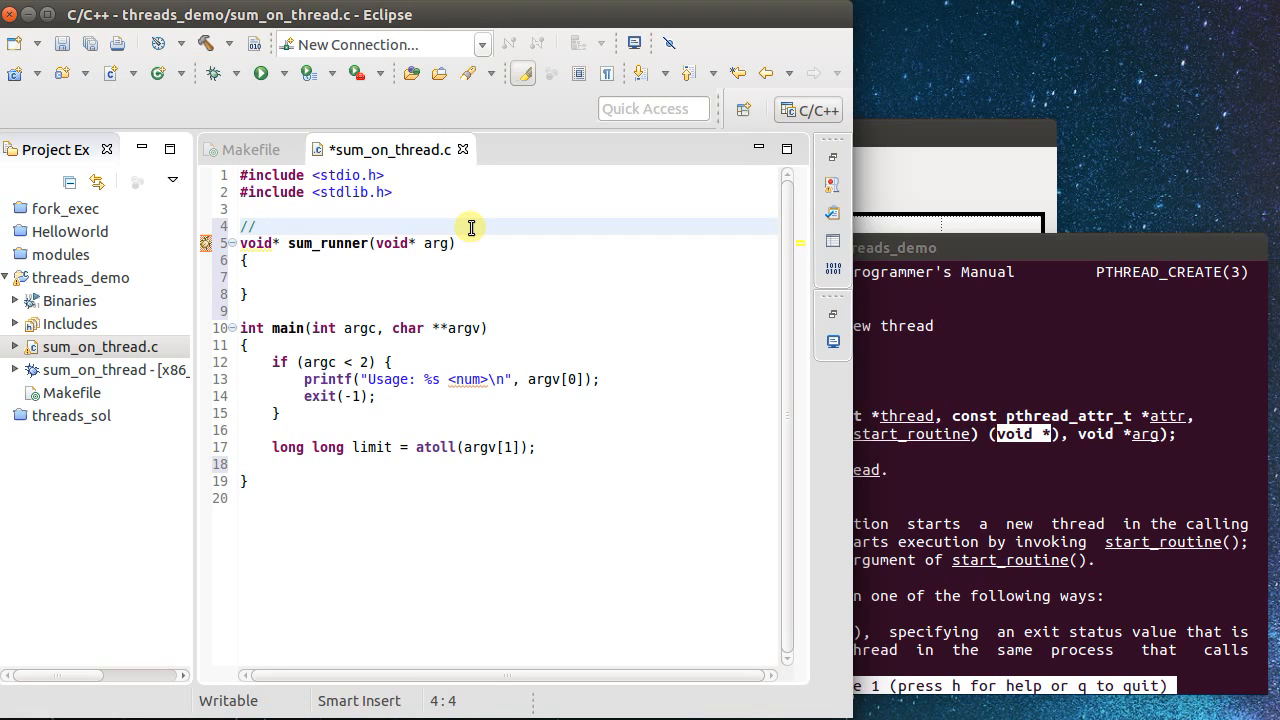
{"action": "type", "text": "Thread"}
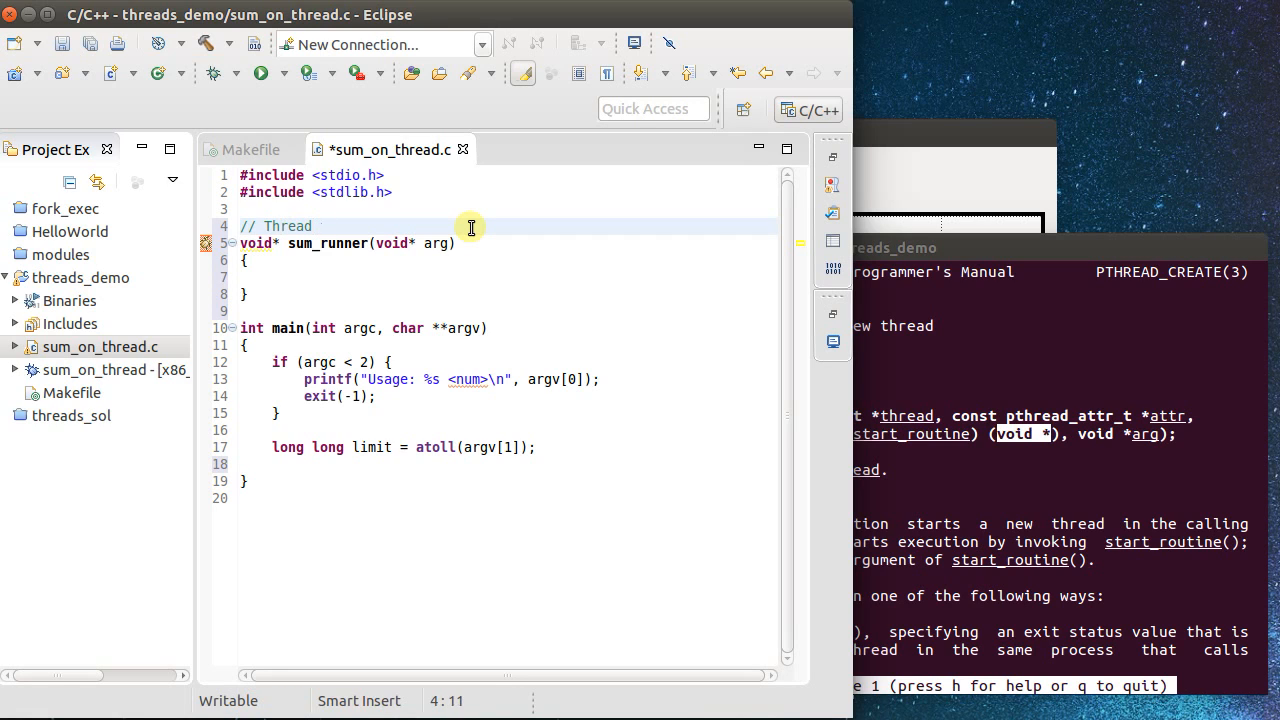
{"action": "type", "text": "function to generate sum"}
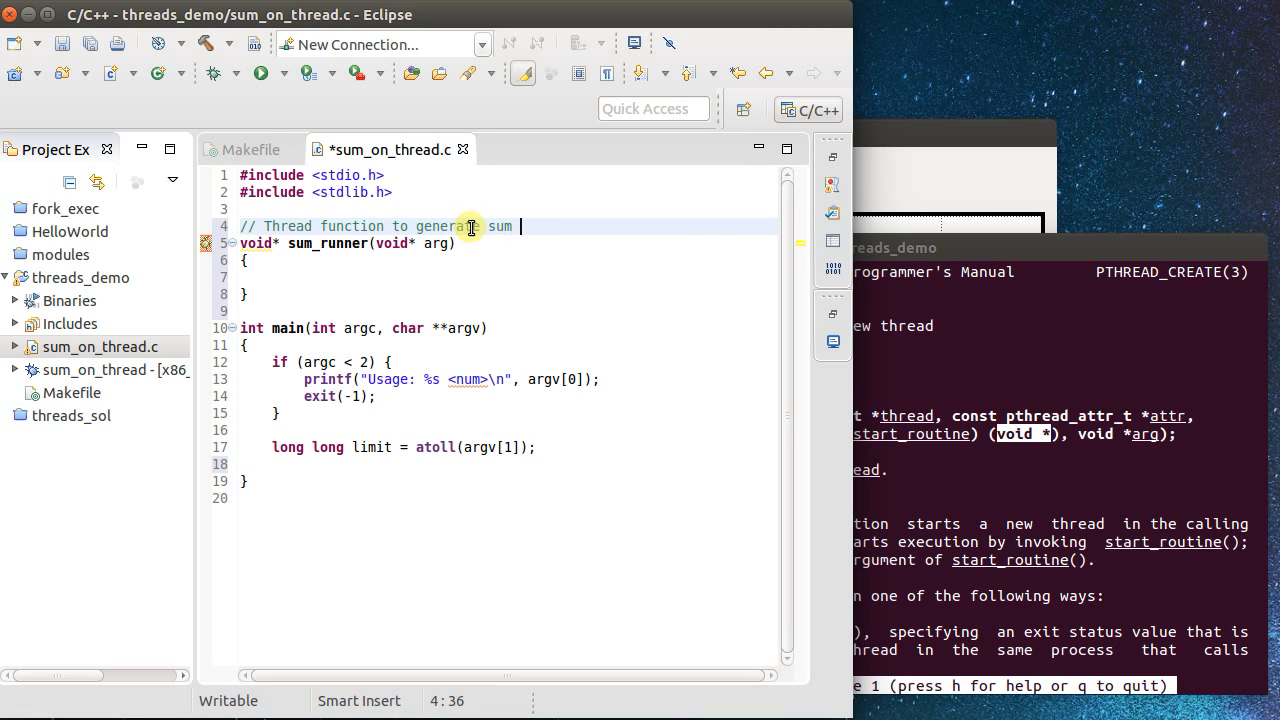
{"action": "type", "text": "of 0 to"}
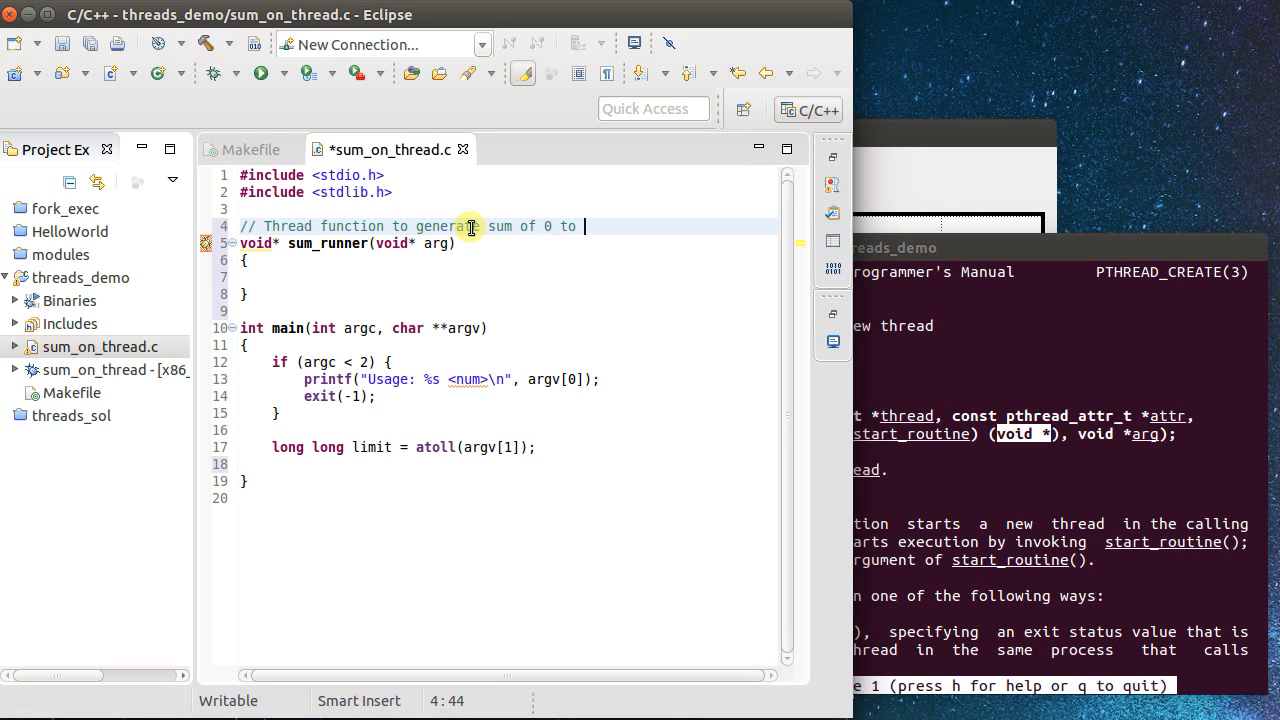
{"action": "type", "text": "N"}
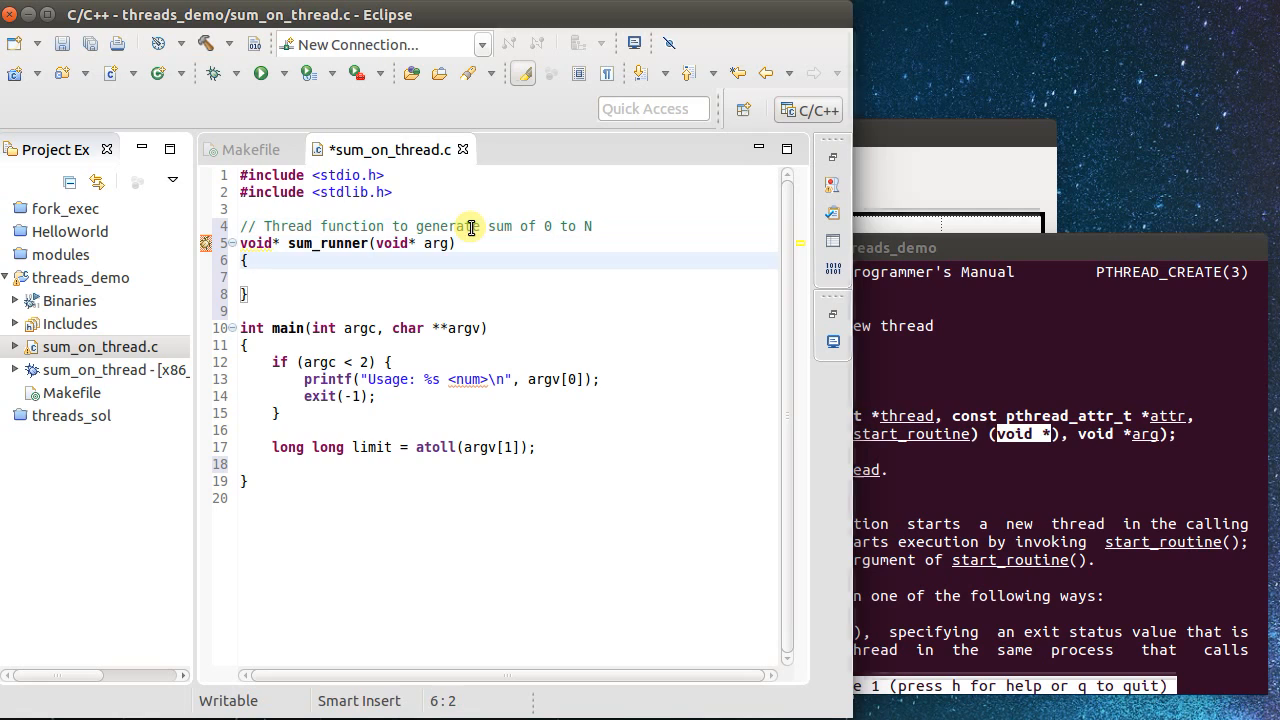
{"action": "key", "text": "Return"}
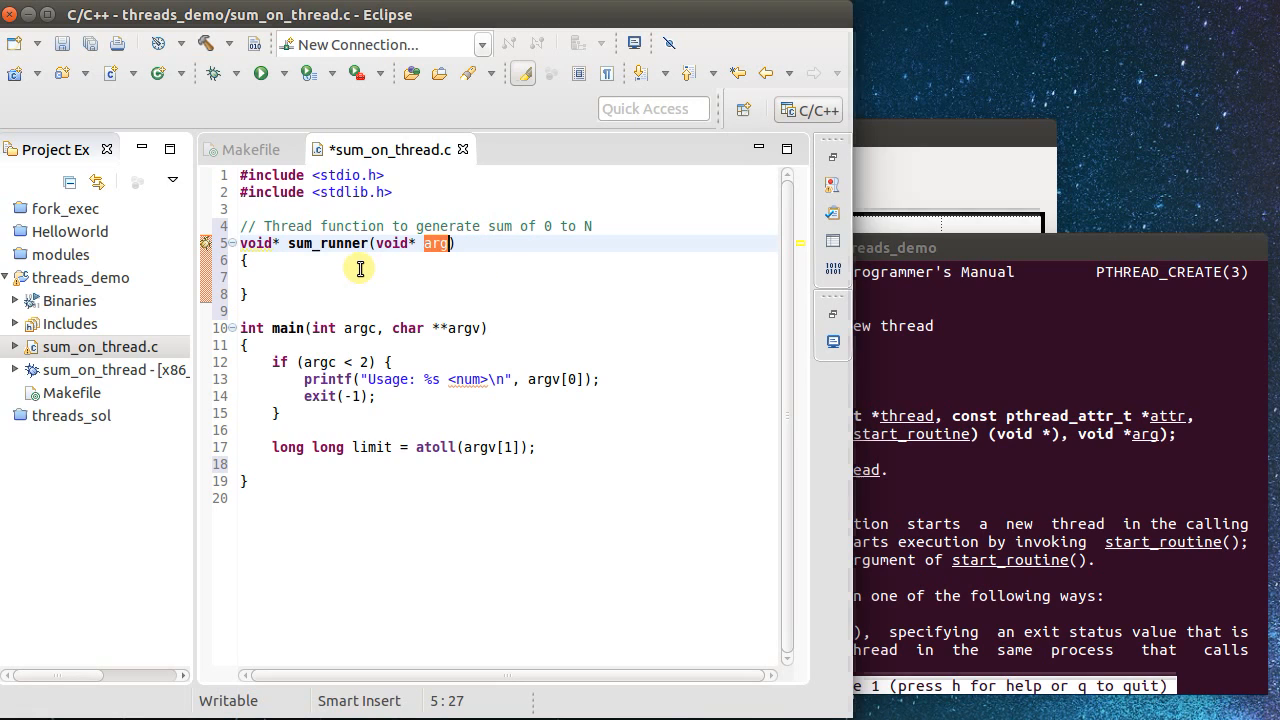
Inside sum_runner, cast arg to long long* limit_ptr and read long long limit = *limit_ptr;
{"action": "left_click", "coordinate": [356, 276]}
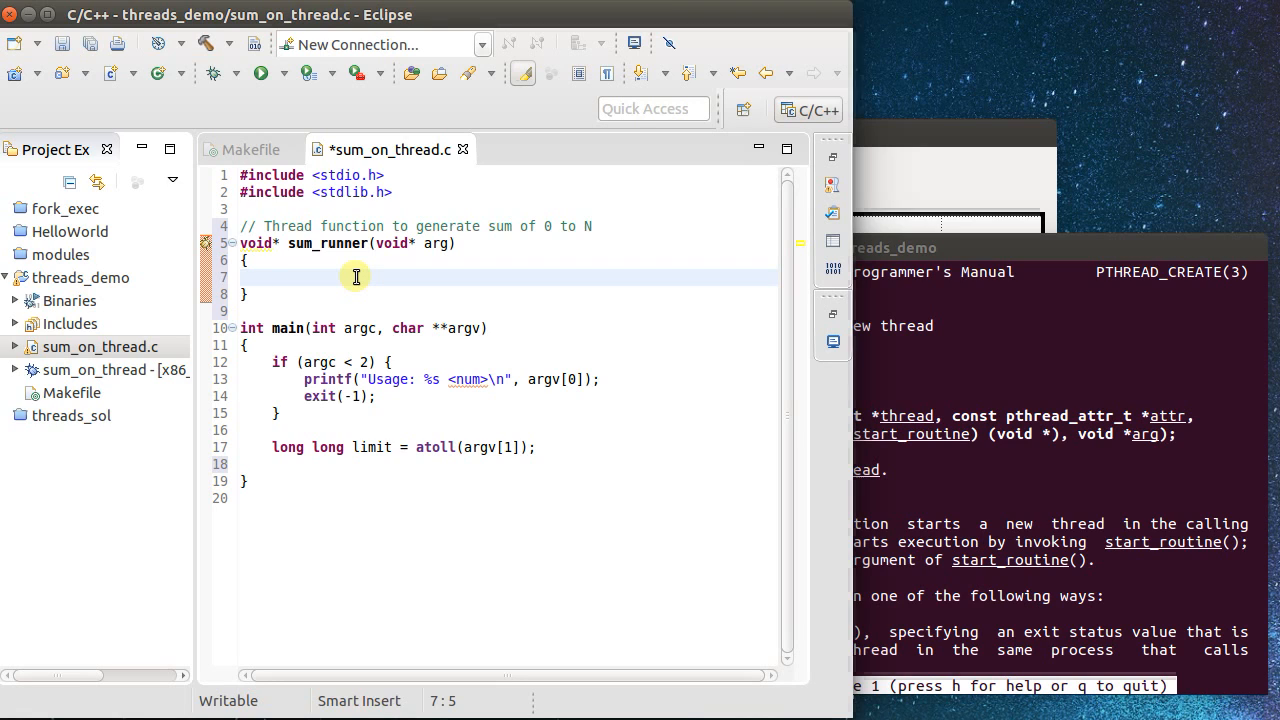
{"action": "type", "text": "long"}
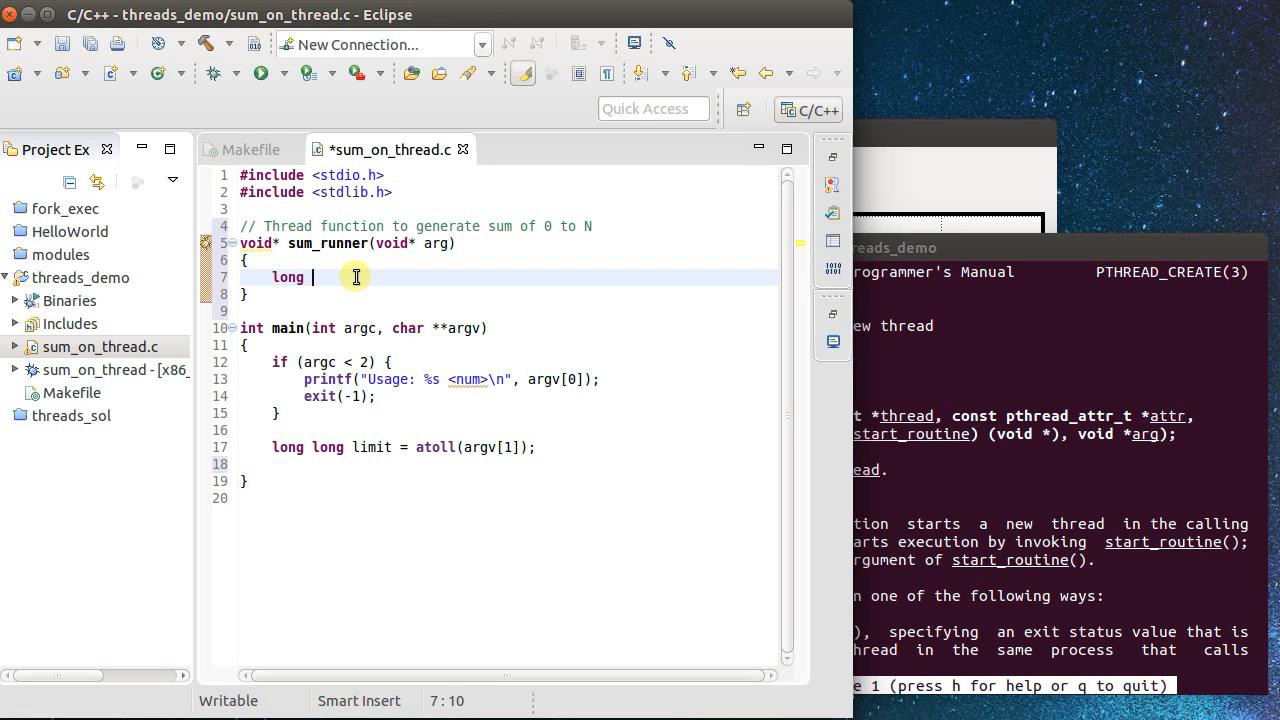
{"action": "type", "text": "long"}
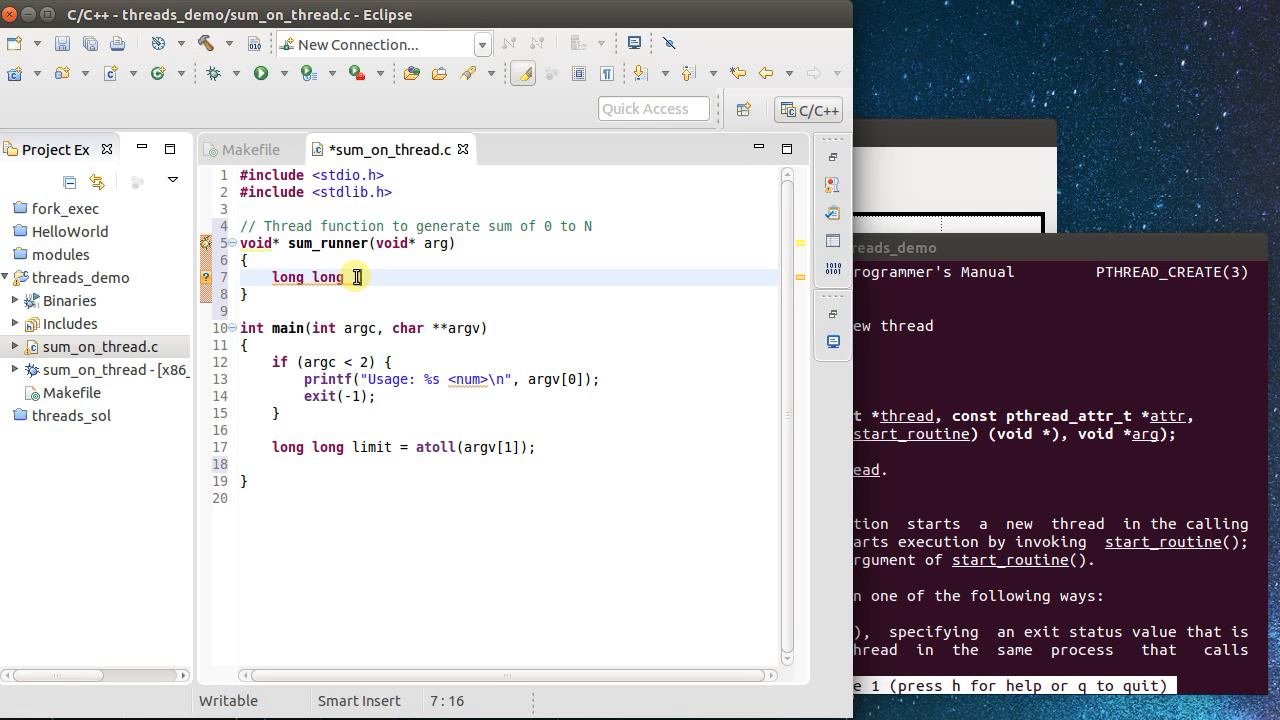
{"action": "type", "text": "limit"}
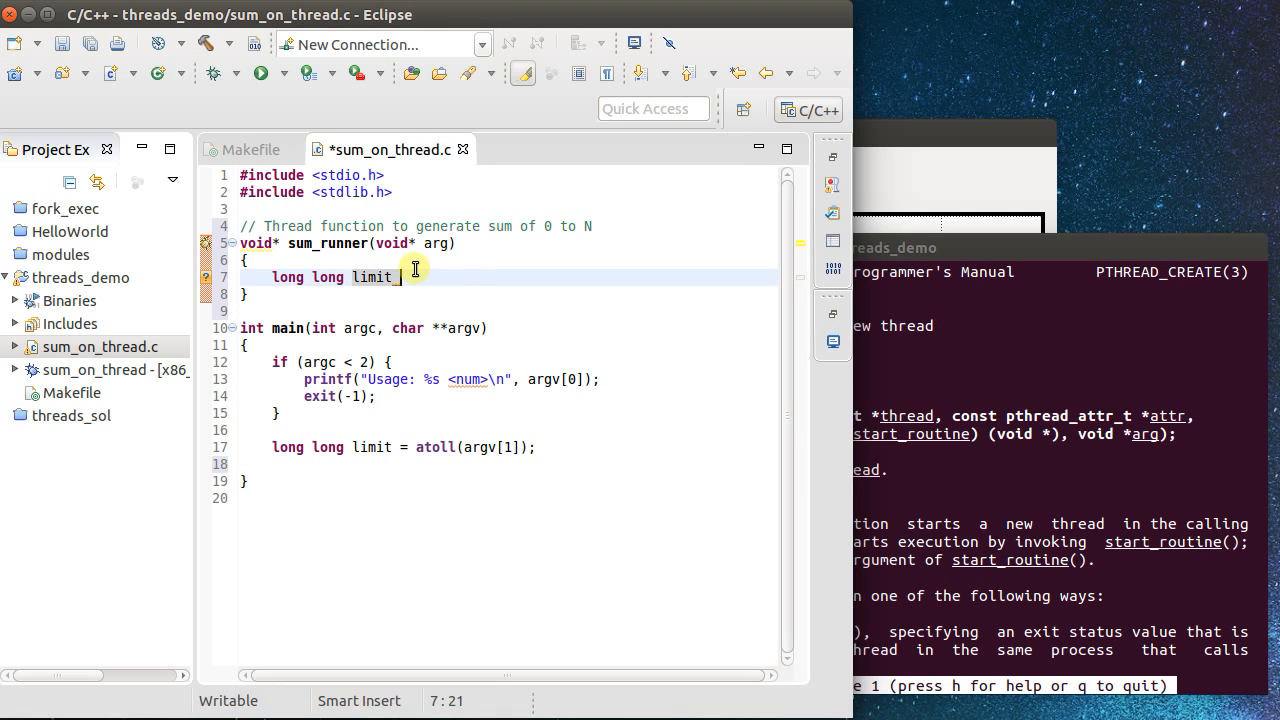
{"action": "type", "text": "_ptr"}
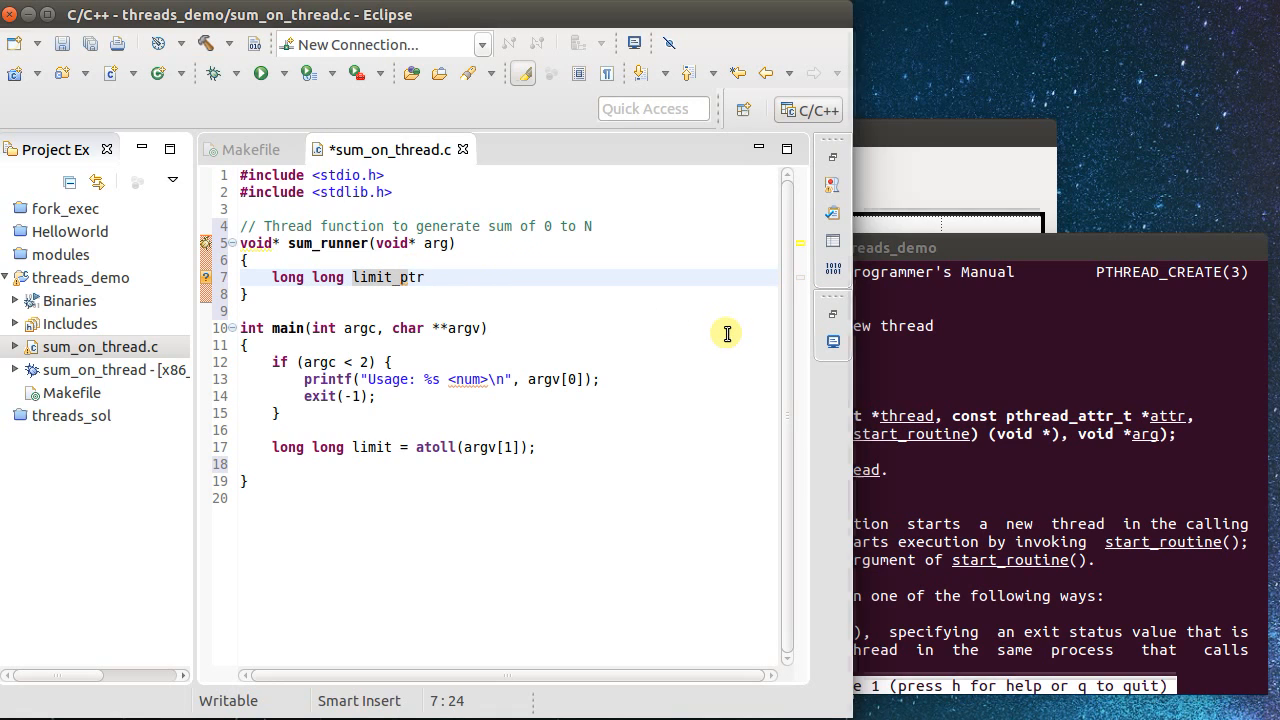
{"action": "type", "text": "="}
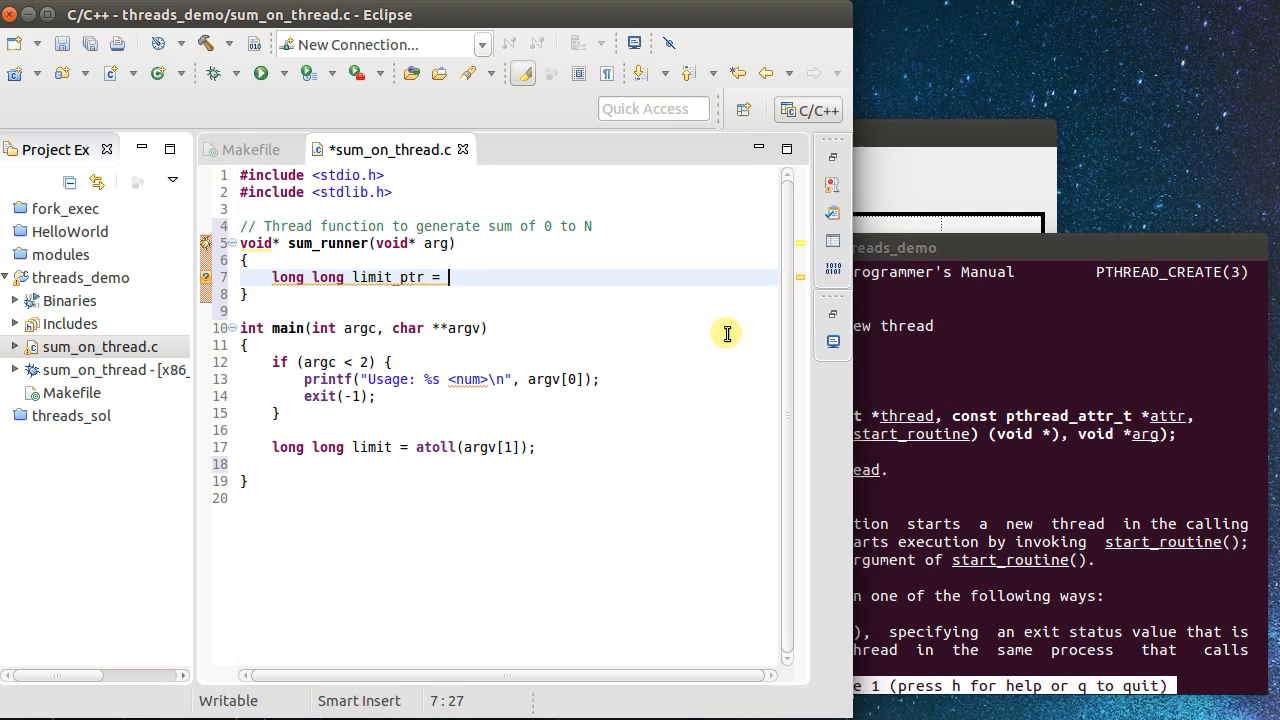
{"action": "type", "text": "("}
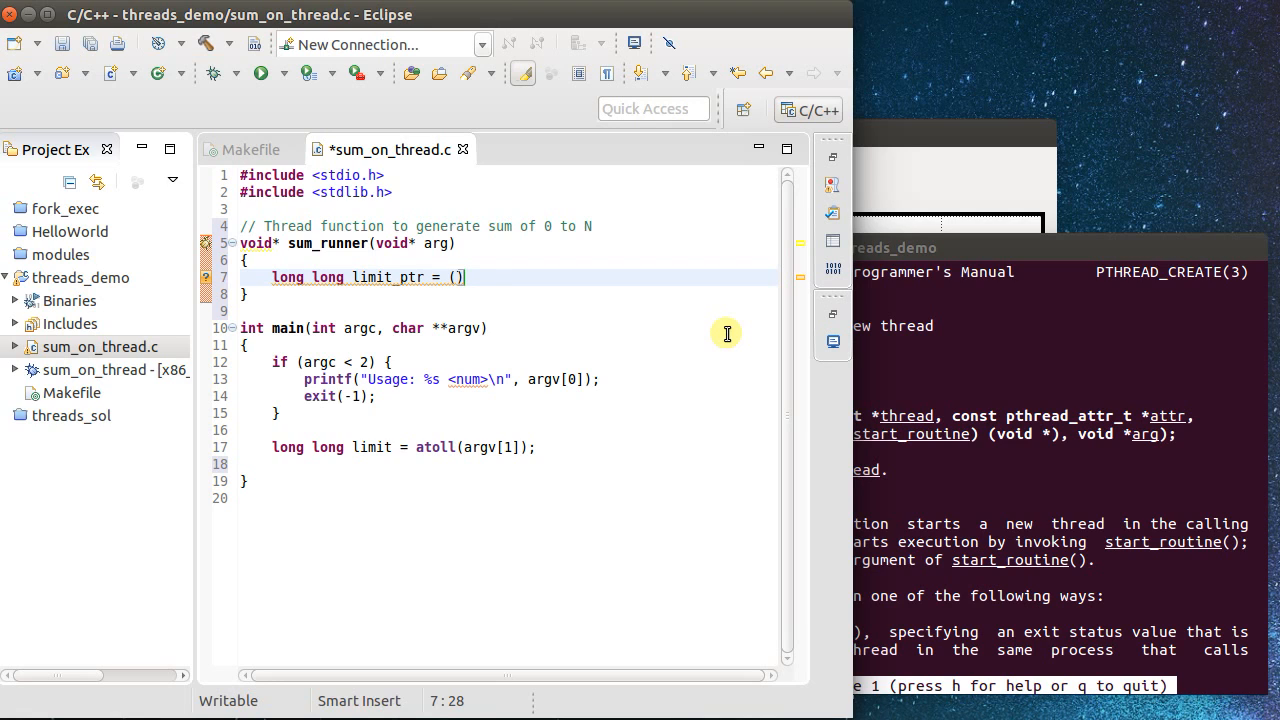
{"action": "type", "text": "l"}
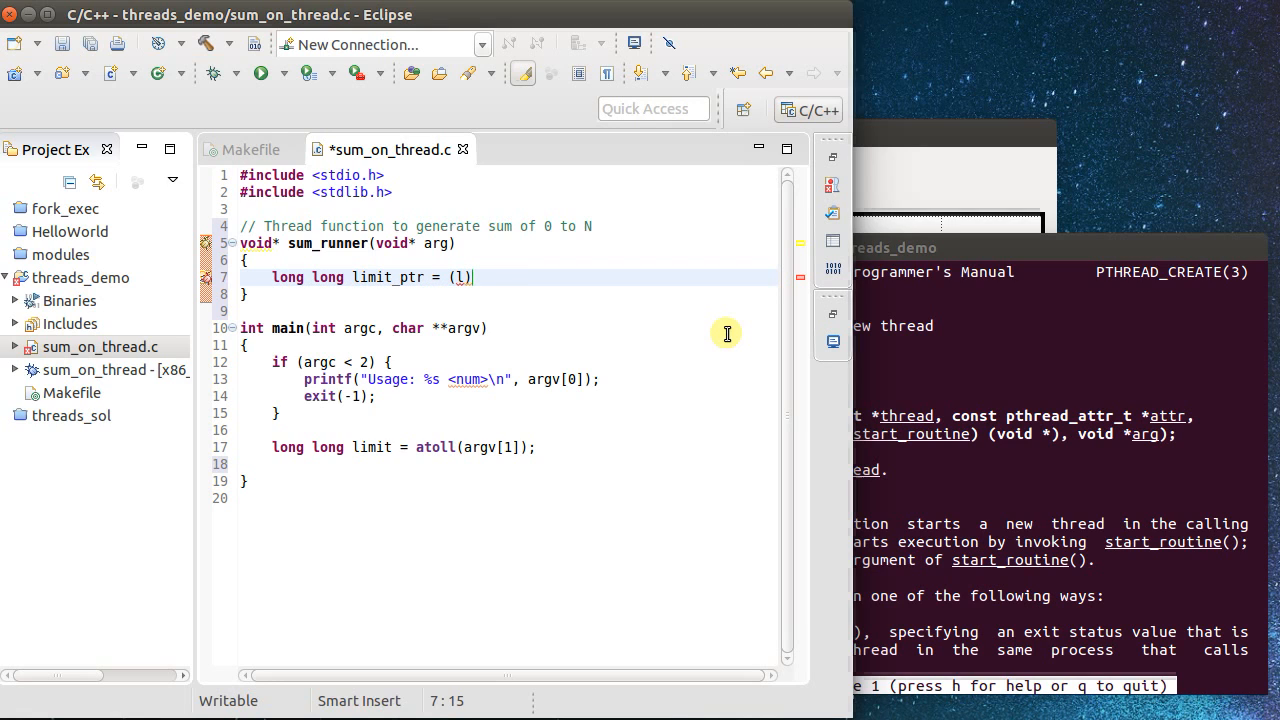
{"action": "type", "text": "*"}
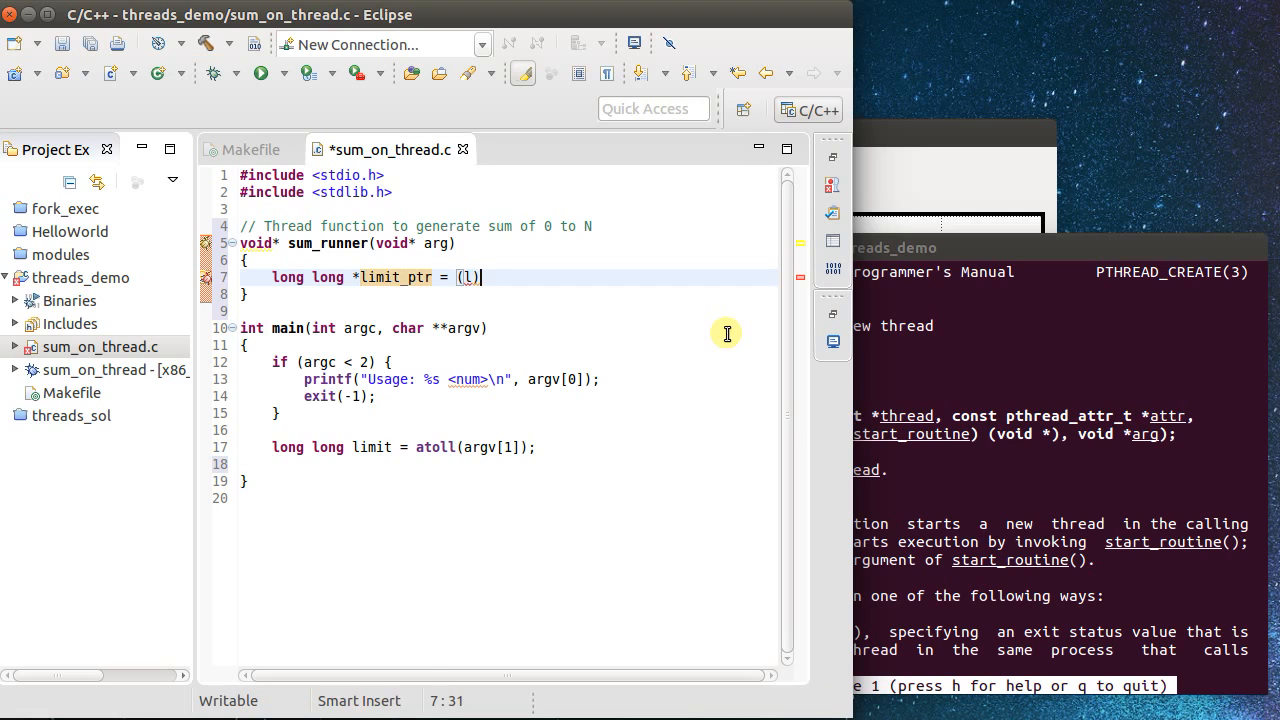
{"action": "type", "text": "o"}
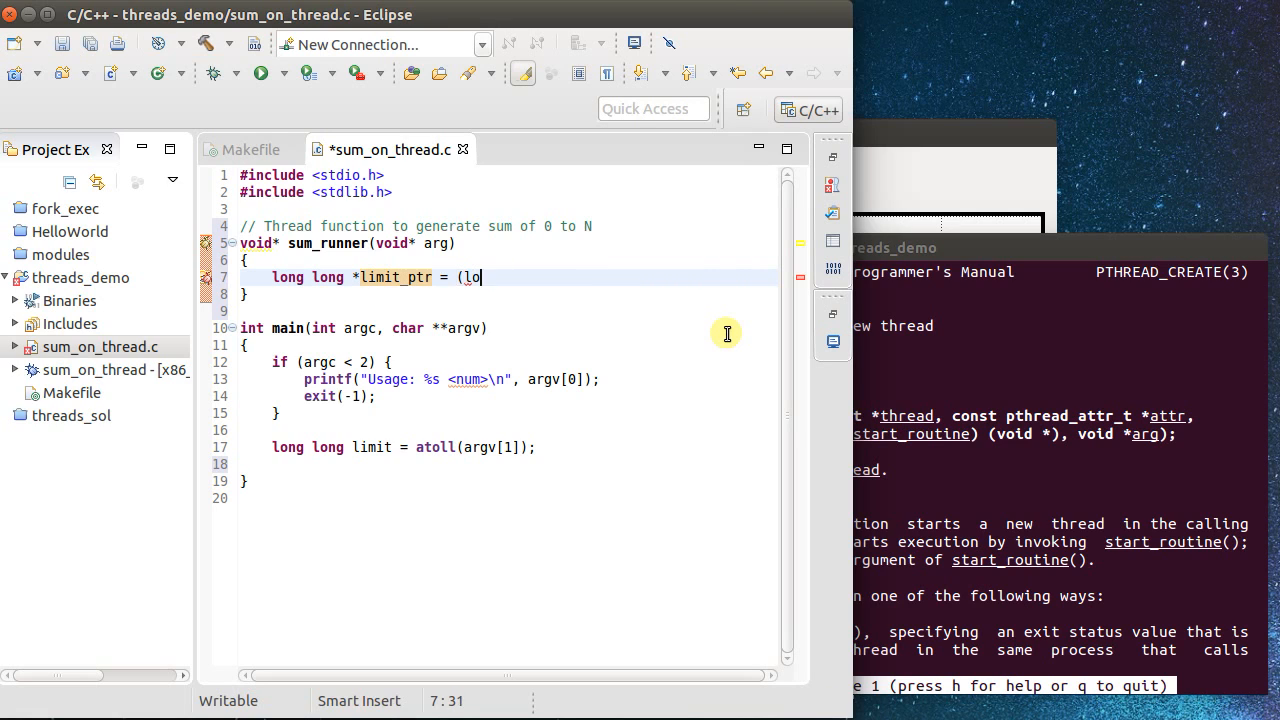
{"action": "type", "text": "ng long"}
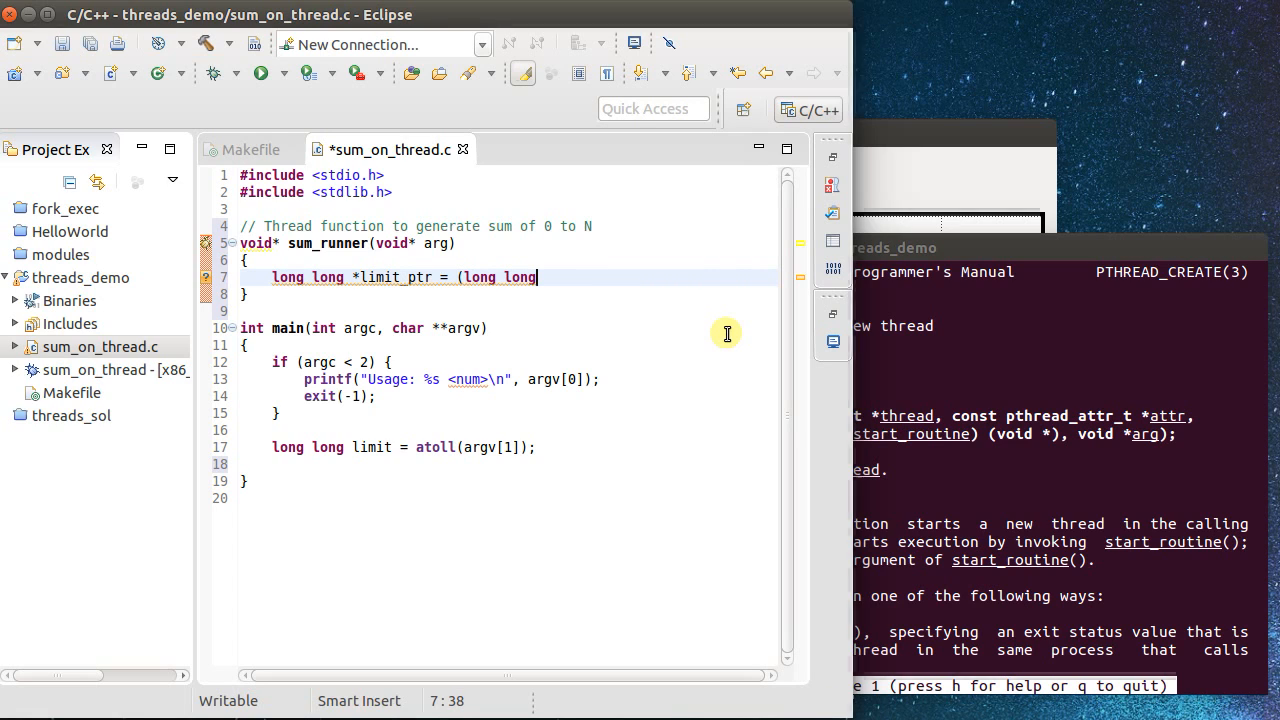
{"action": "type", "text": "*) arg;"}
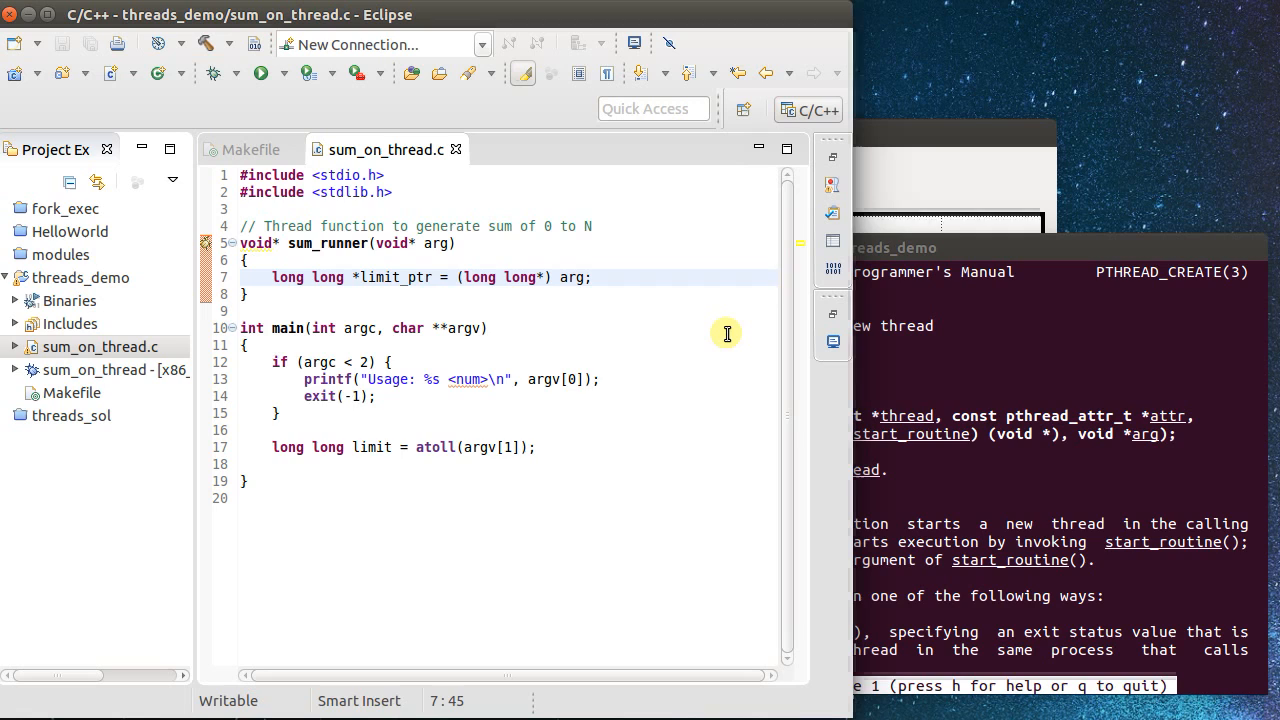
{"action": "type", "text": "lo"}
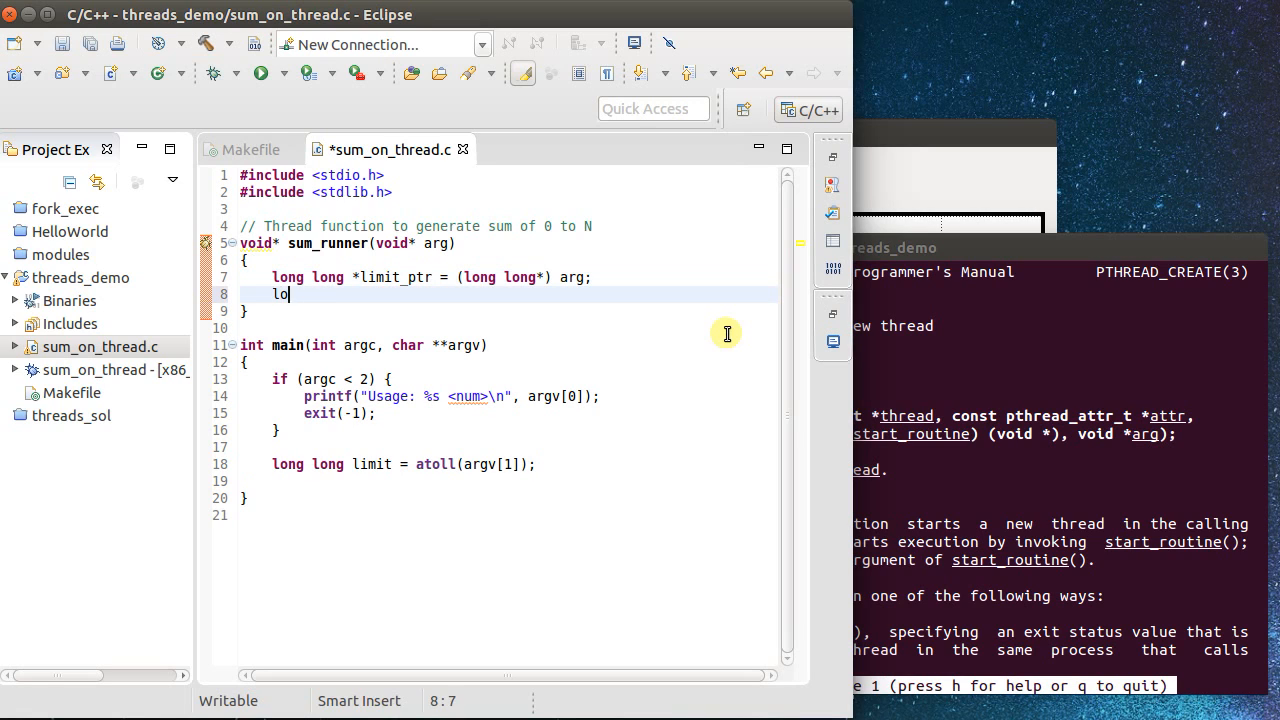
{"action": "type", "text": "ng long limit = *lim"}
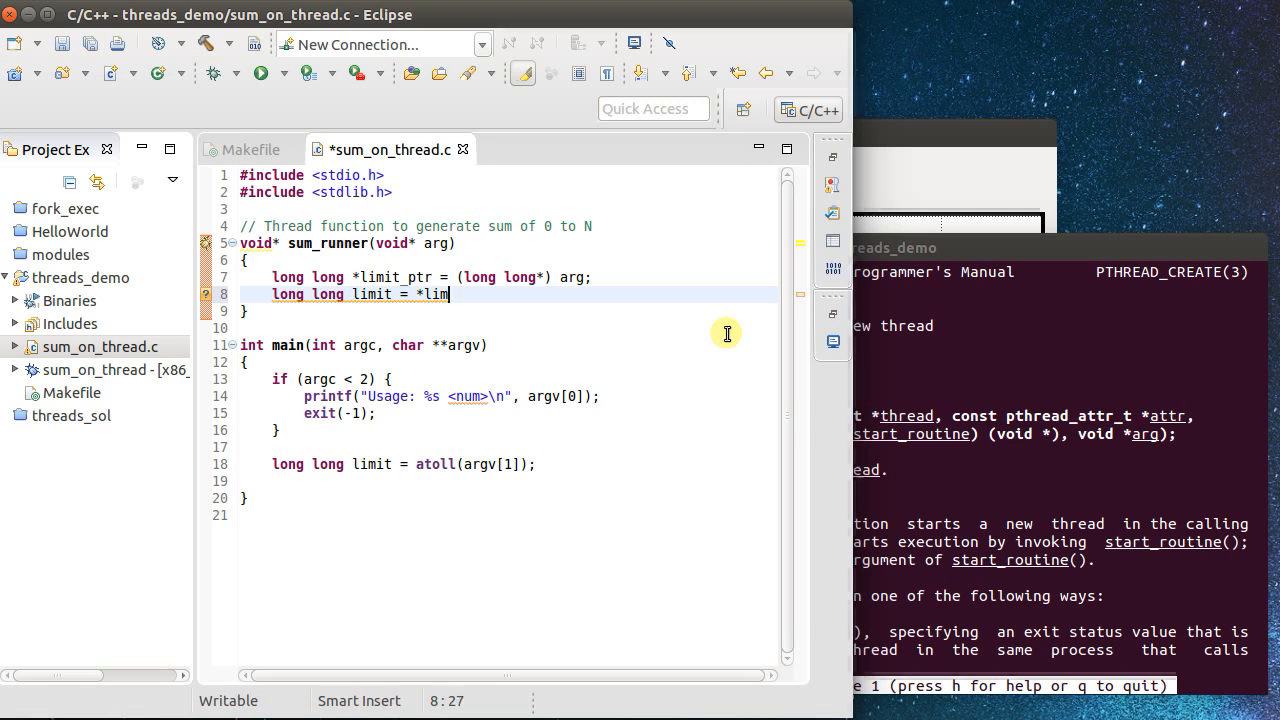
{"action": "type", "text": "it_ptr;"}
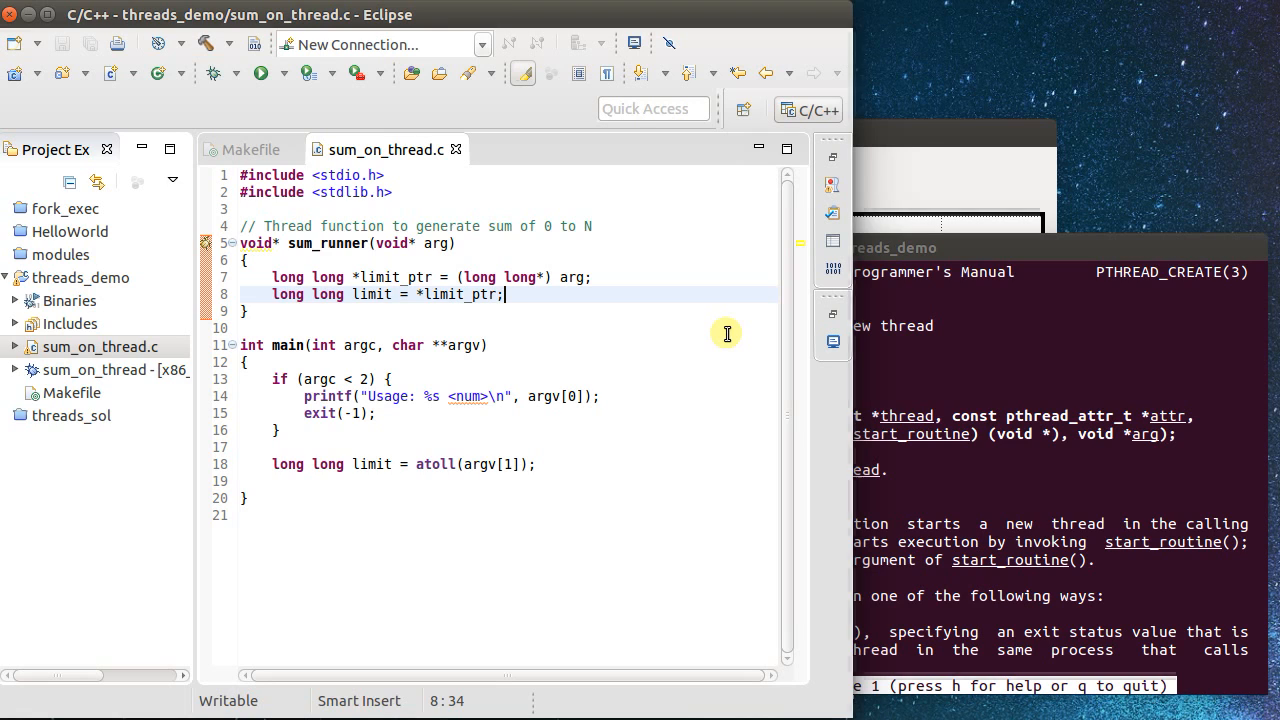
{"action": "key", "text": "Return"}
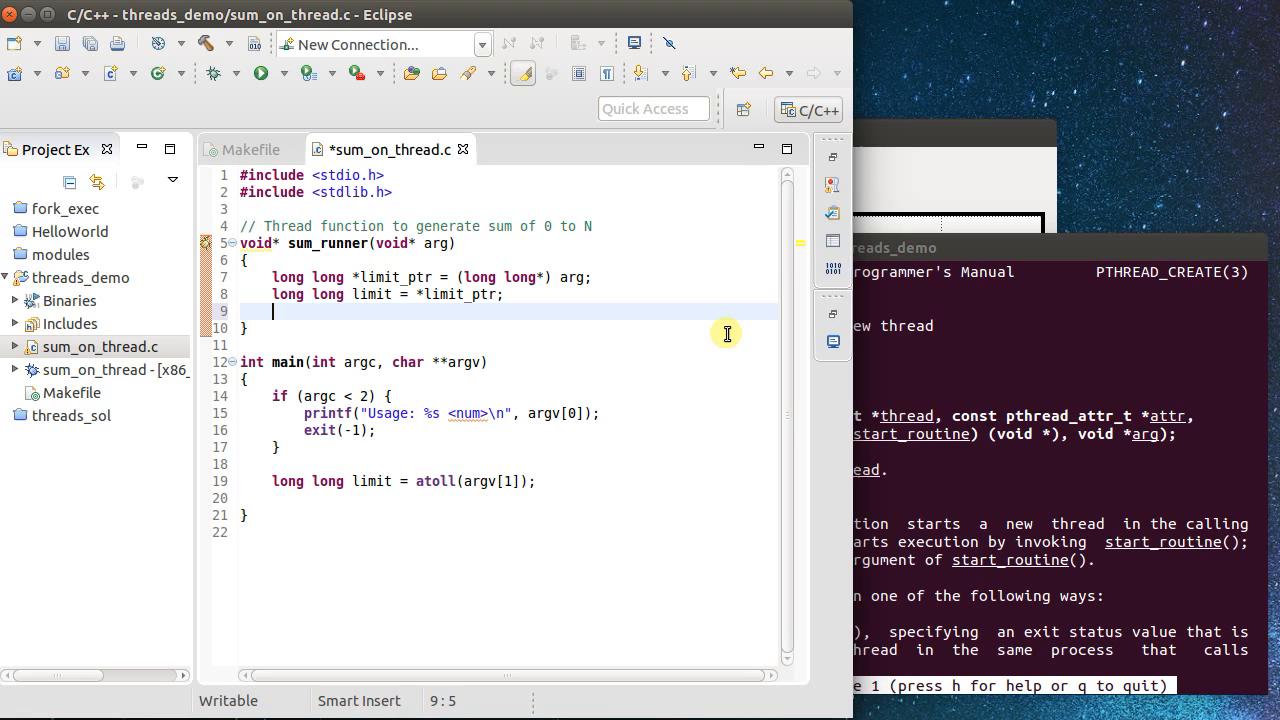
Declare long long sum = 0; and a for loop over long long i up to limit doing sum += i;
{"action": "key", "text": "Return"}
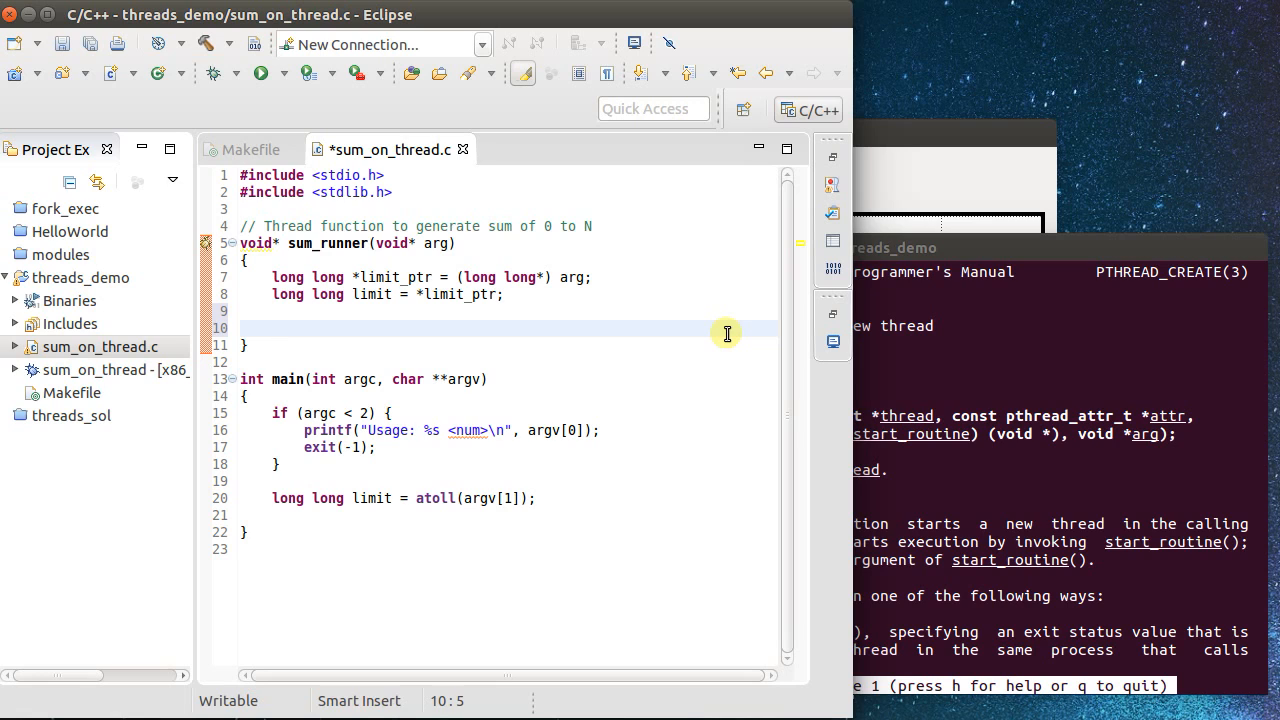
{"action": "type", "text": "for"}
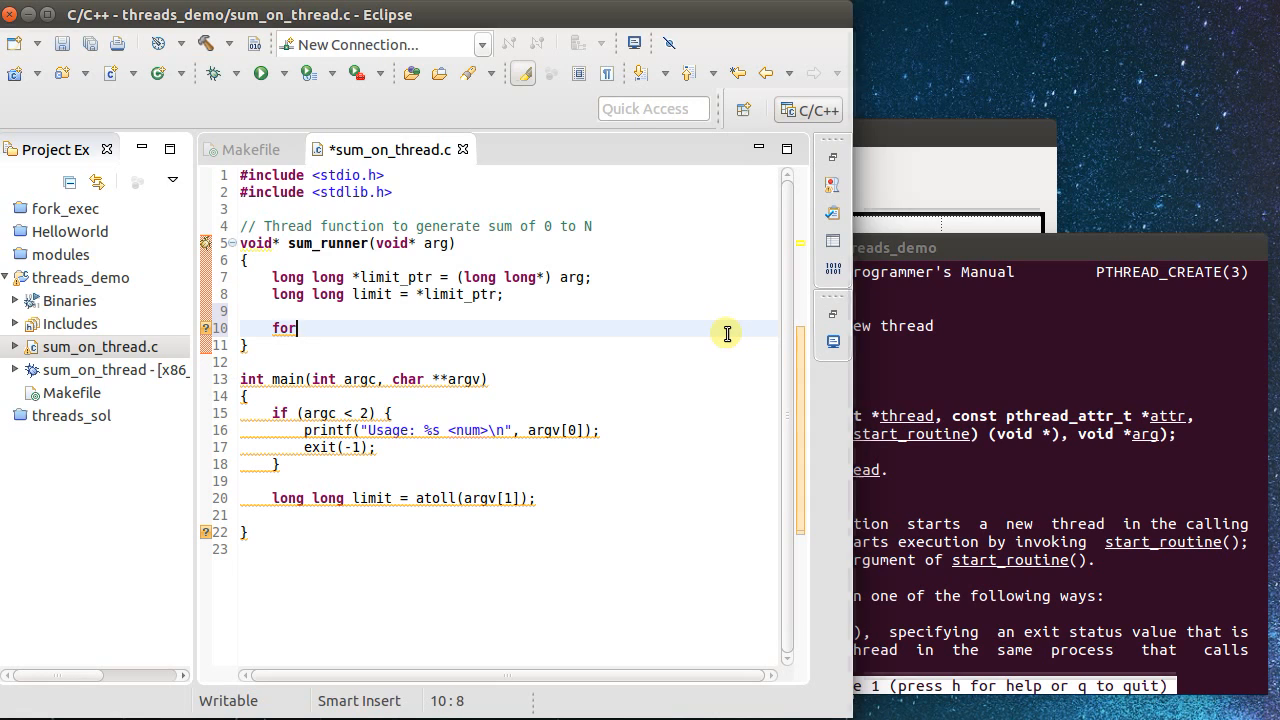
{"action": "type", "text": "long l"}
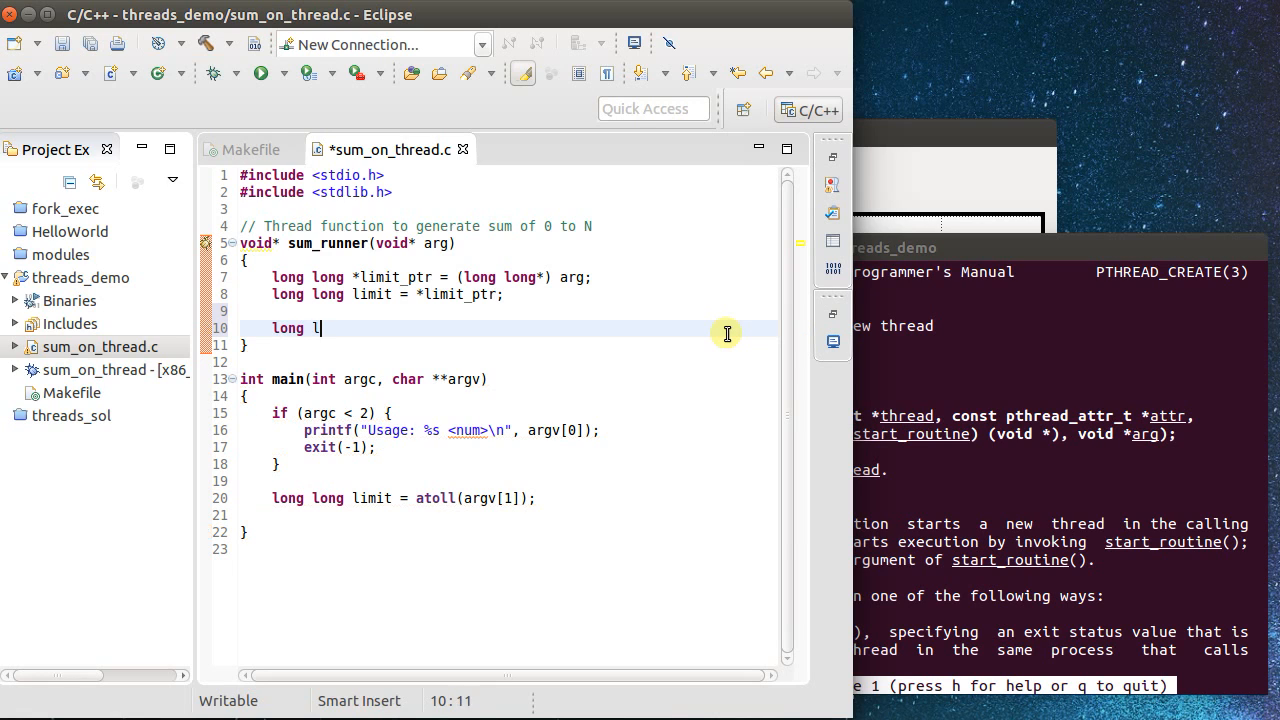
{"action": "type", "text": "ong sum = 0;"}
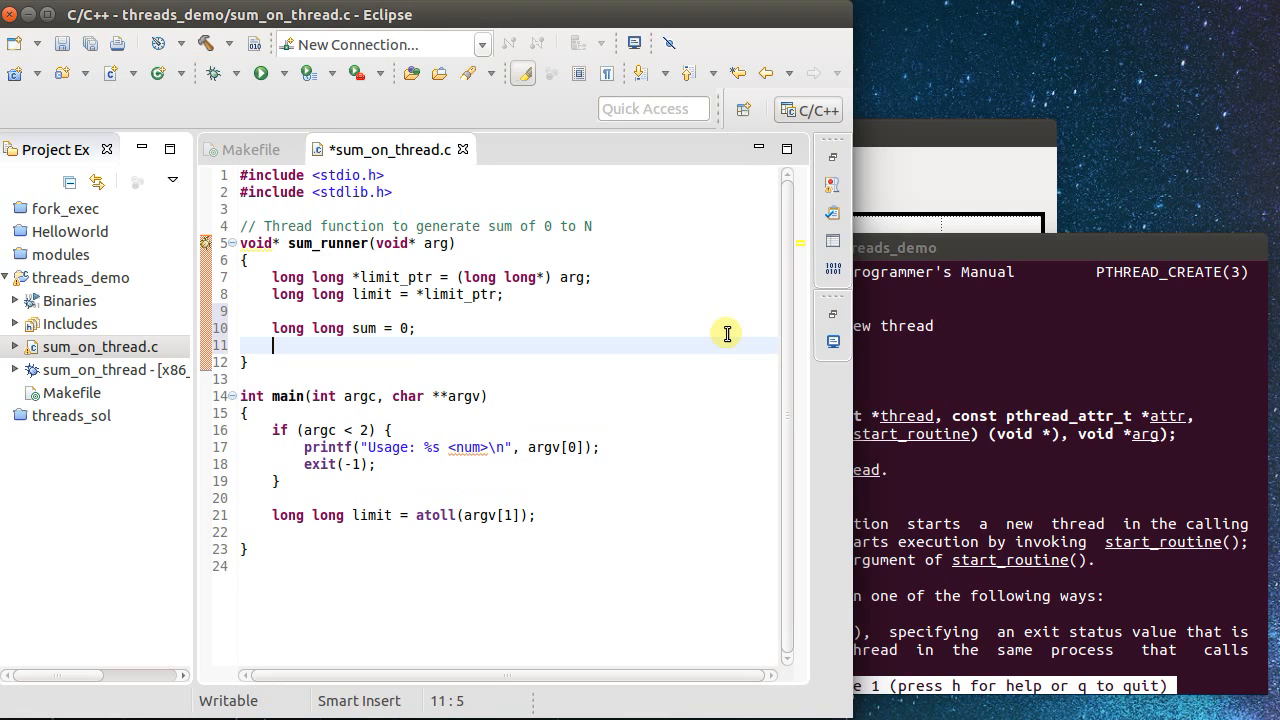
{"action": "type", "text": "for ("}
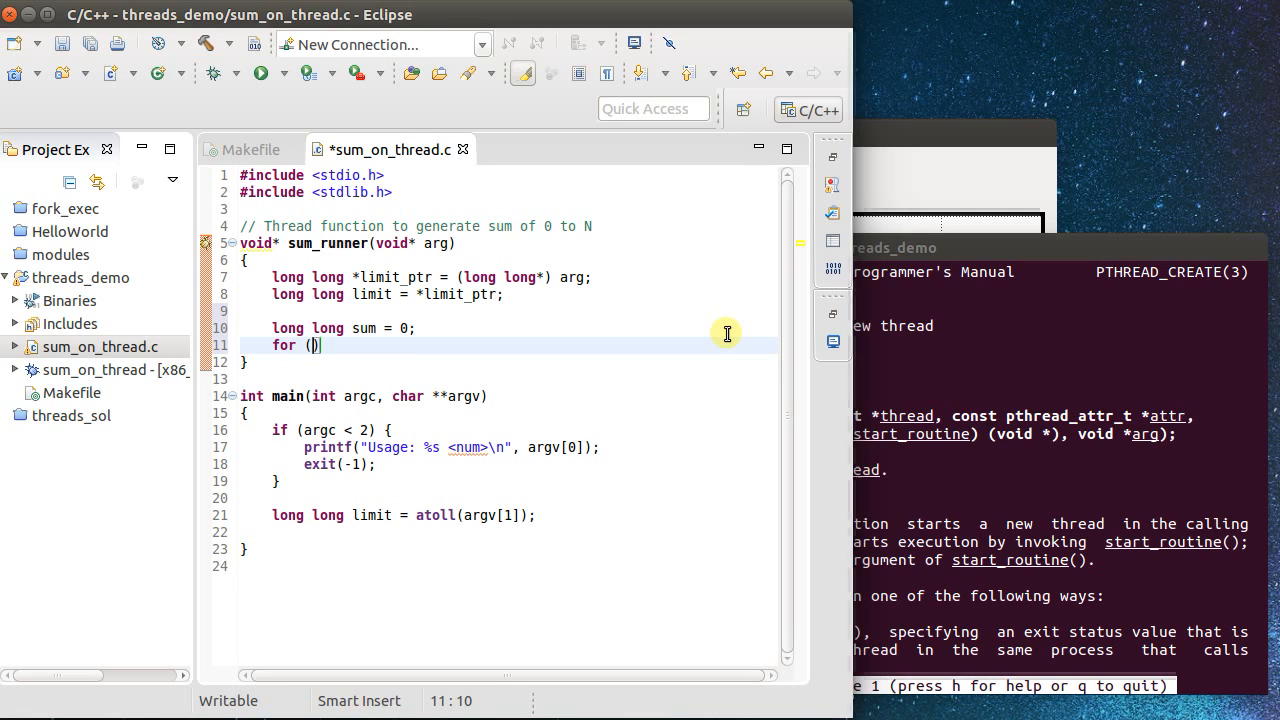
{"action": "type", "text": "long long i = 0; i < li"}
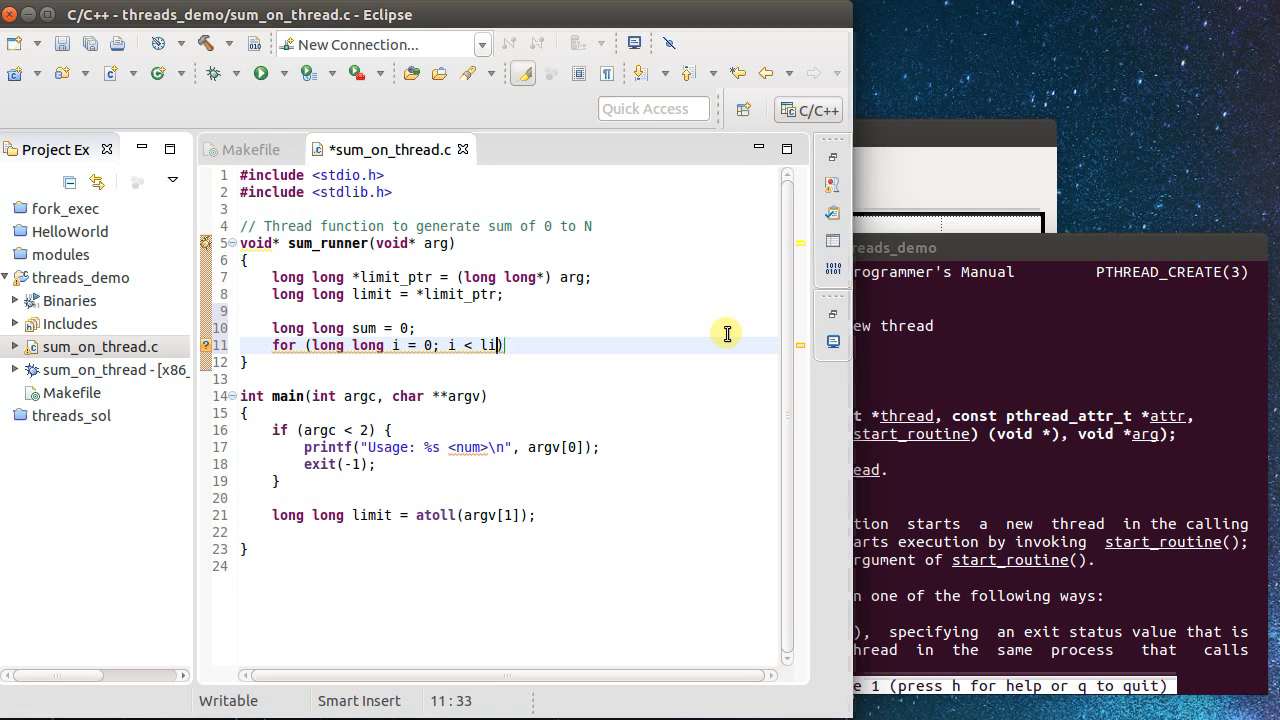
{"action": "type", "text": "="}
{"action": "type", "text": "sum +"}
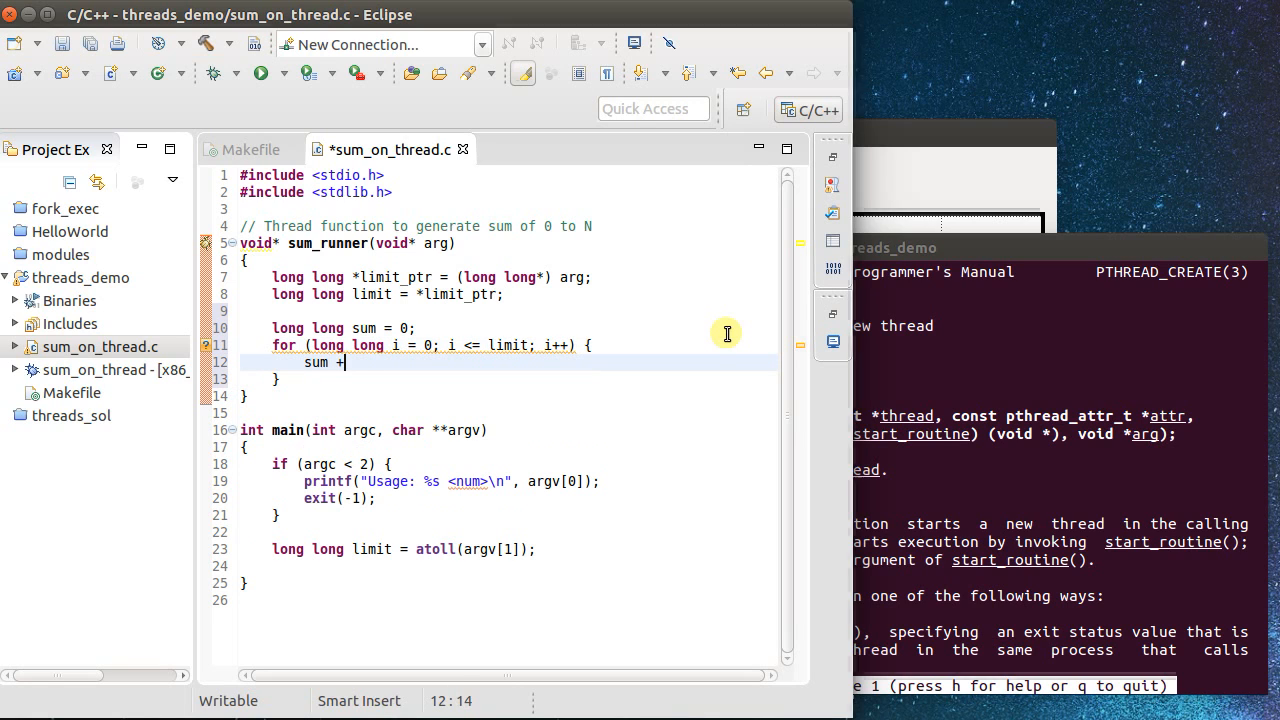
{"action": "type", "text": "= i;"}
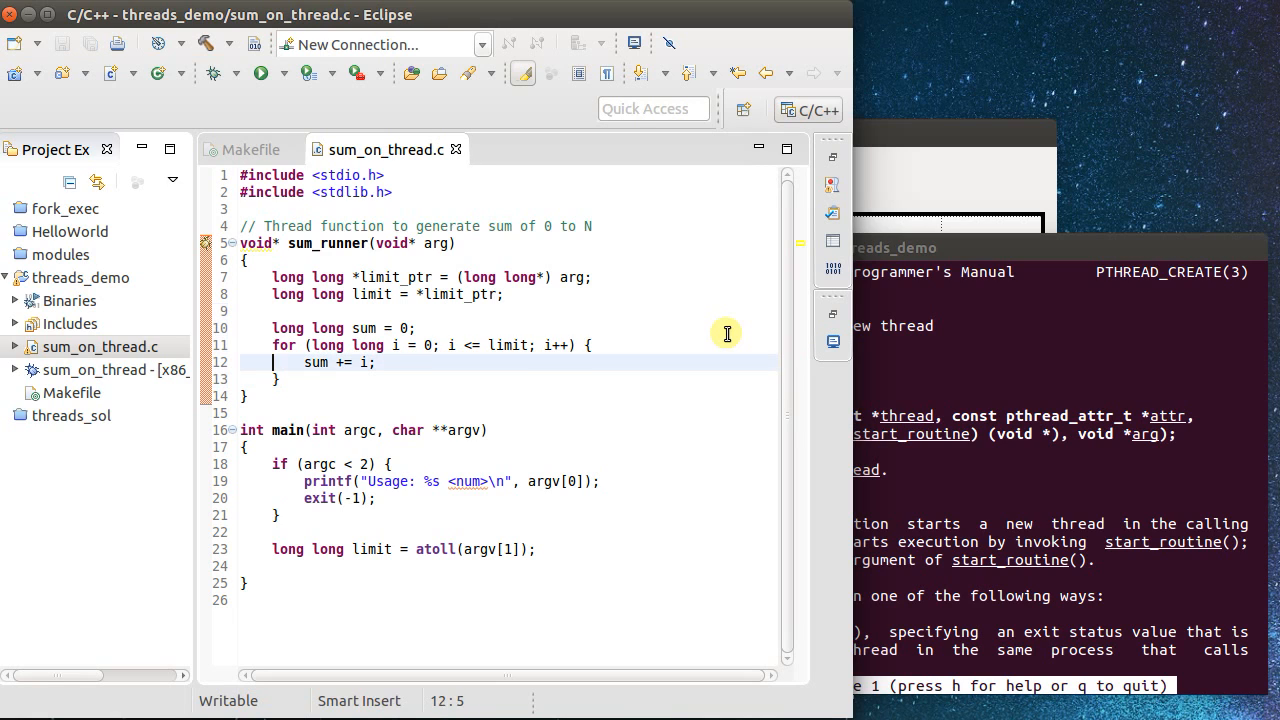
{"action": "double_click", "coordinate": [356, 344]}
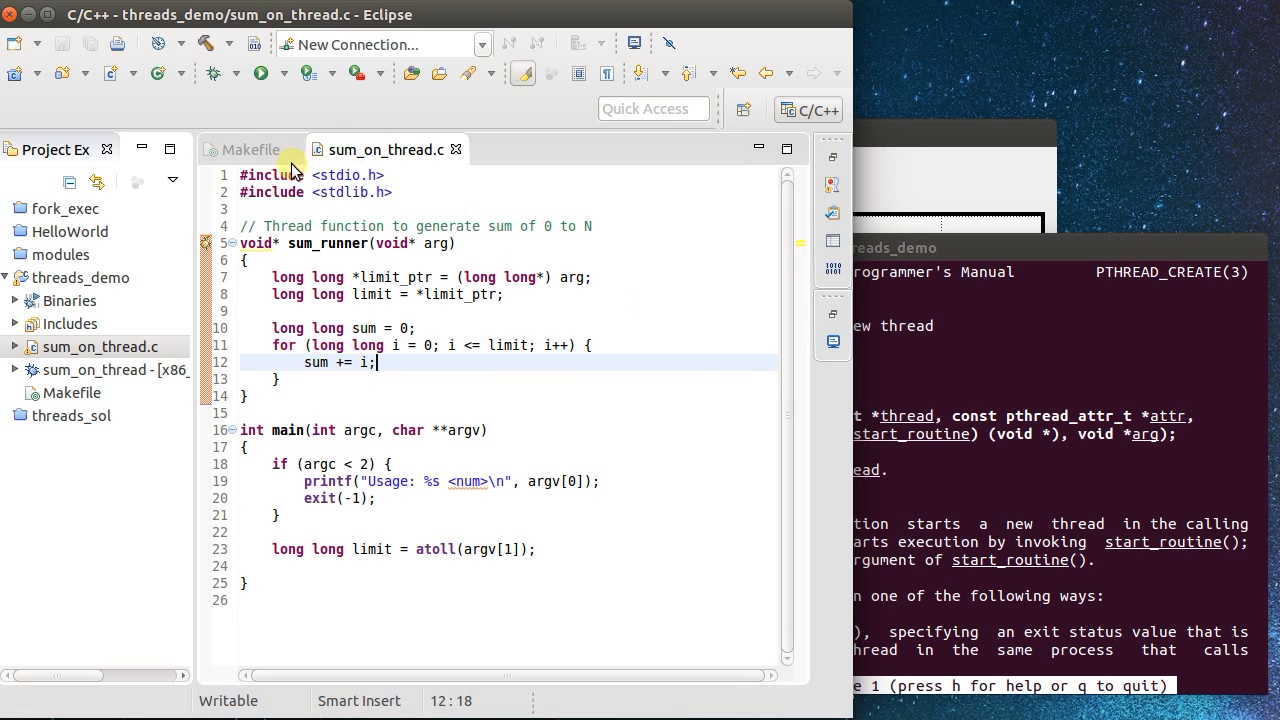
{"action": "left_click", "coordinate": [250, 148]}
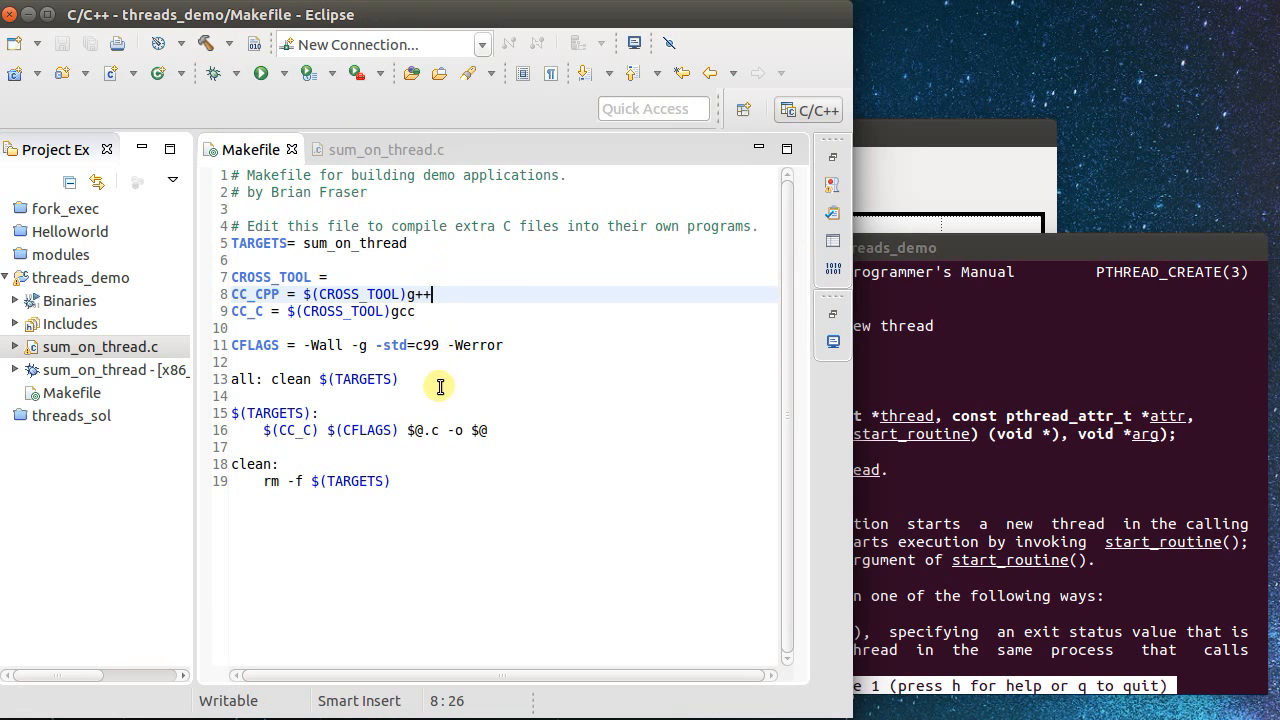
{"action": "double_click", "coordinate": [396, 344]}
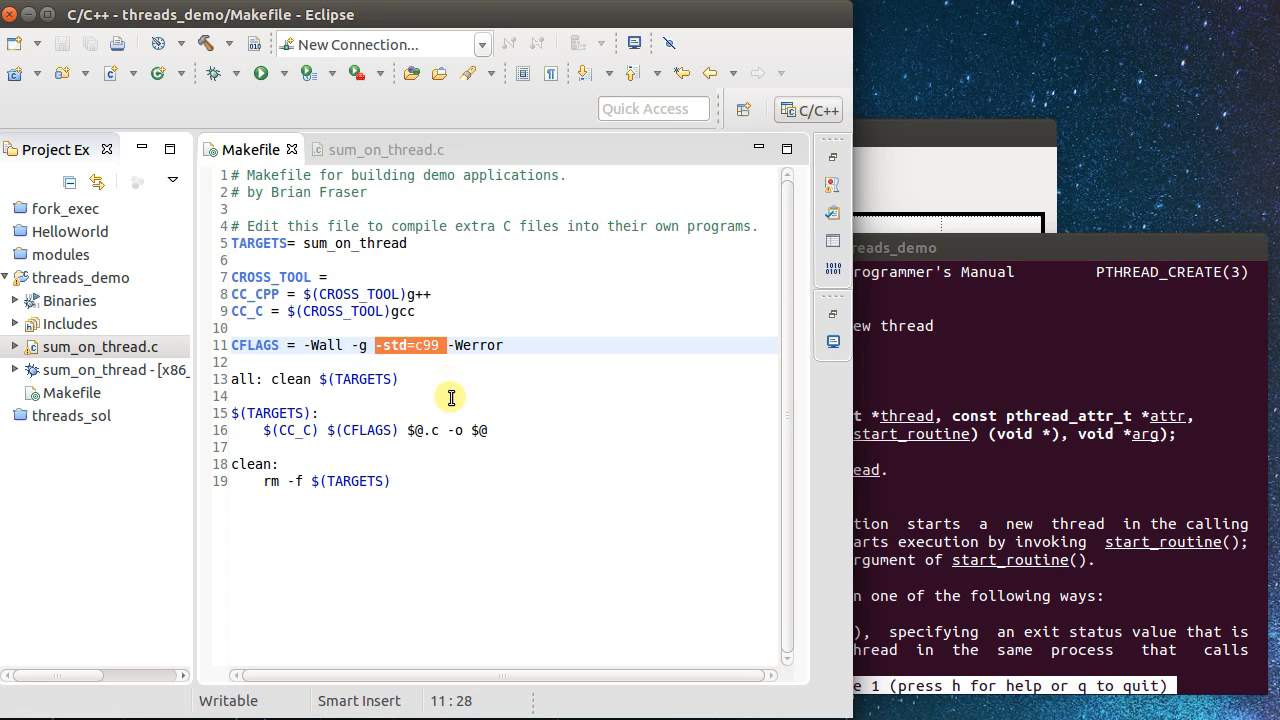
{"action": "mouse_move", "coordinate": [400, 198]}
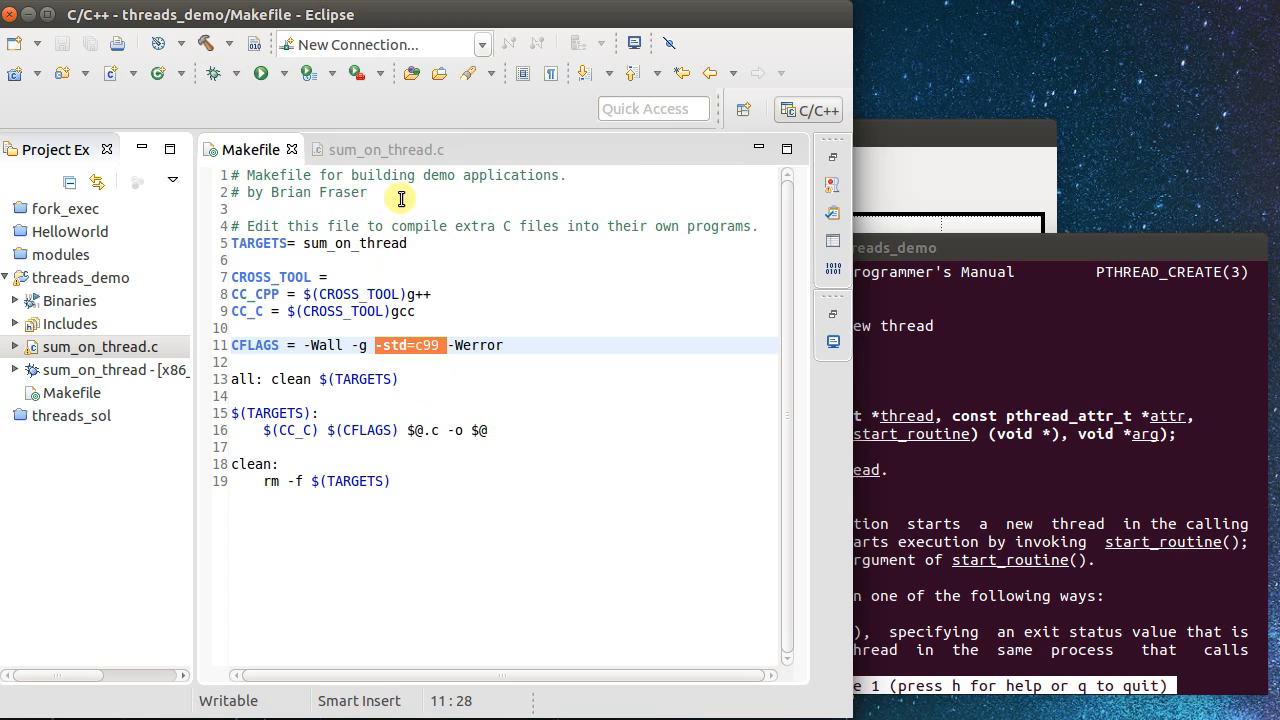
{"action": "mouse_move", "coordinate": [404, 160]}
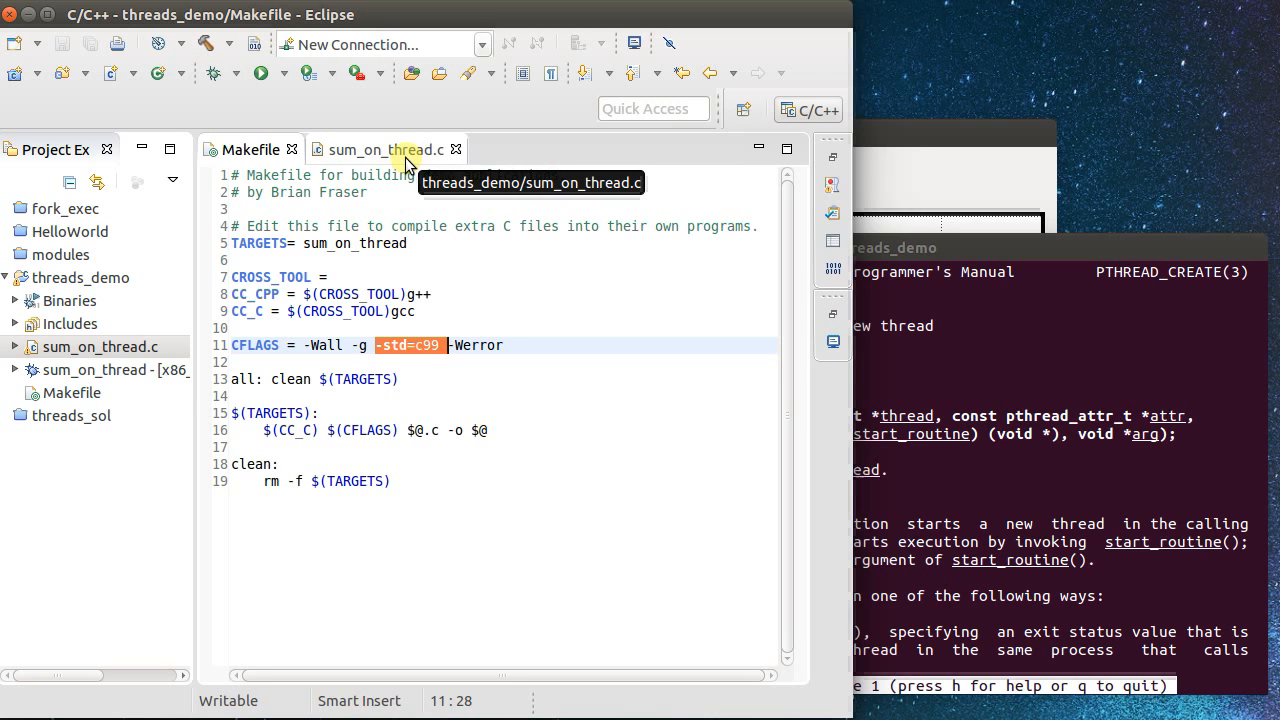
{"action": "left_click", "coordinate": [384, 148]}
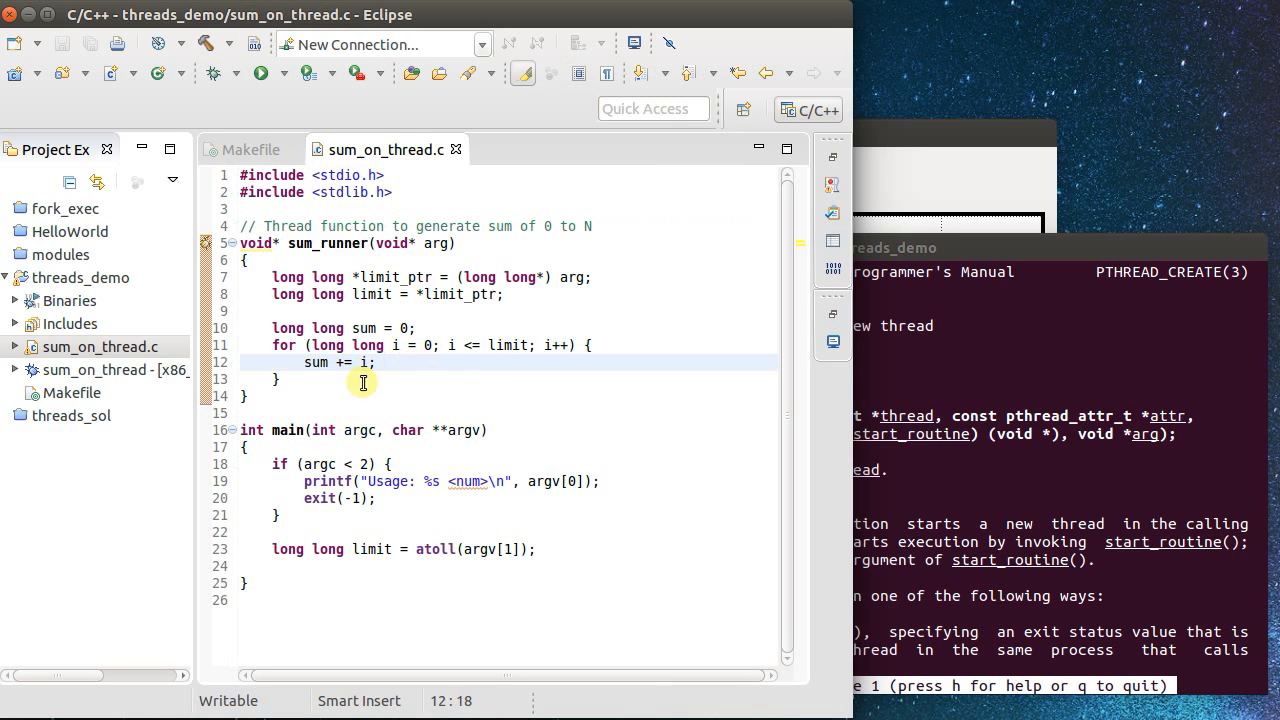
End sum_runner with // TODO: What to do with the answer?!??!, save, and open new lines at the end of main
{"action": "key", "text": "Return"}
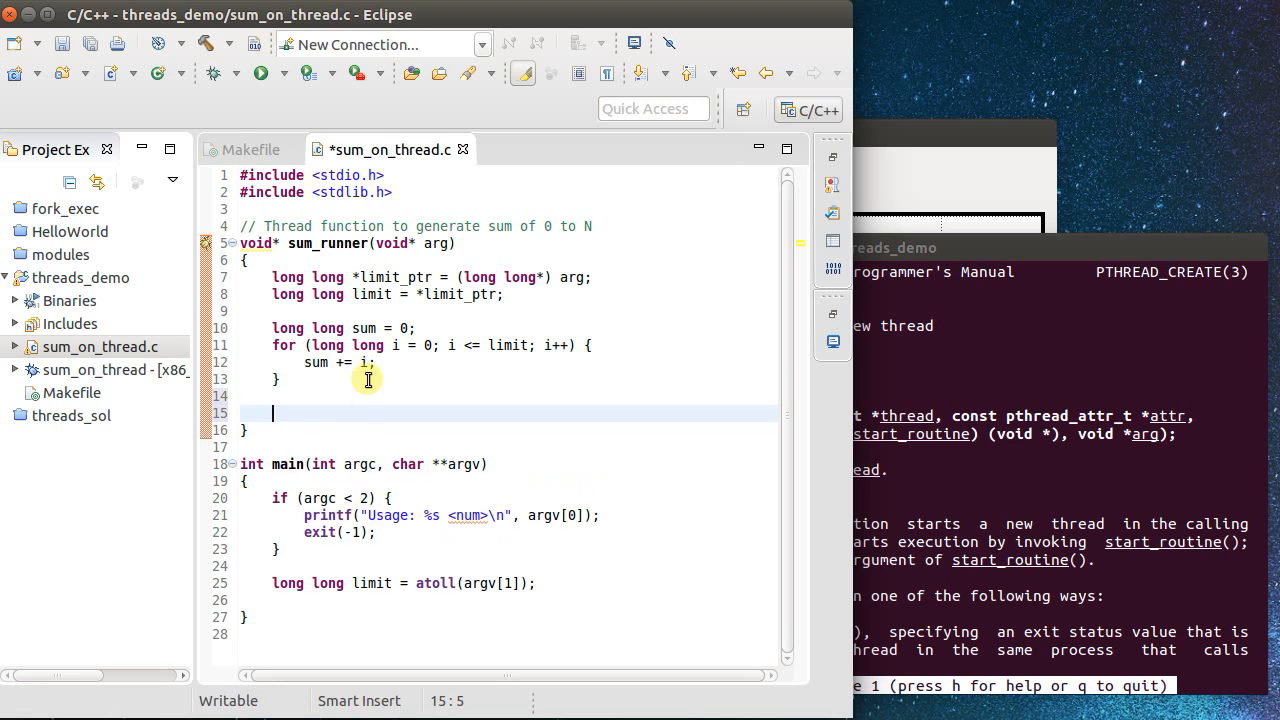
{"action": "type", "text": "// What do"}
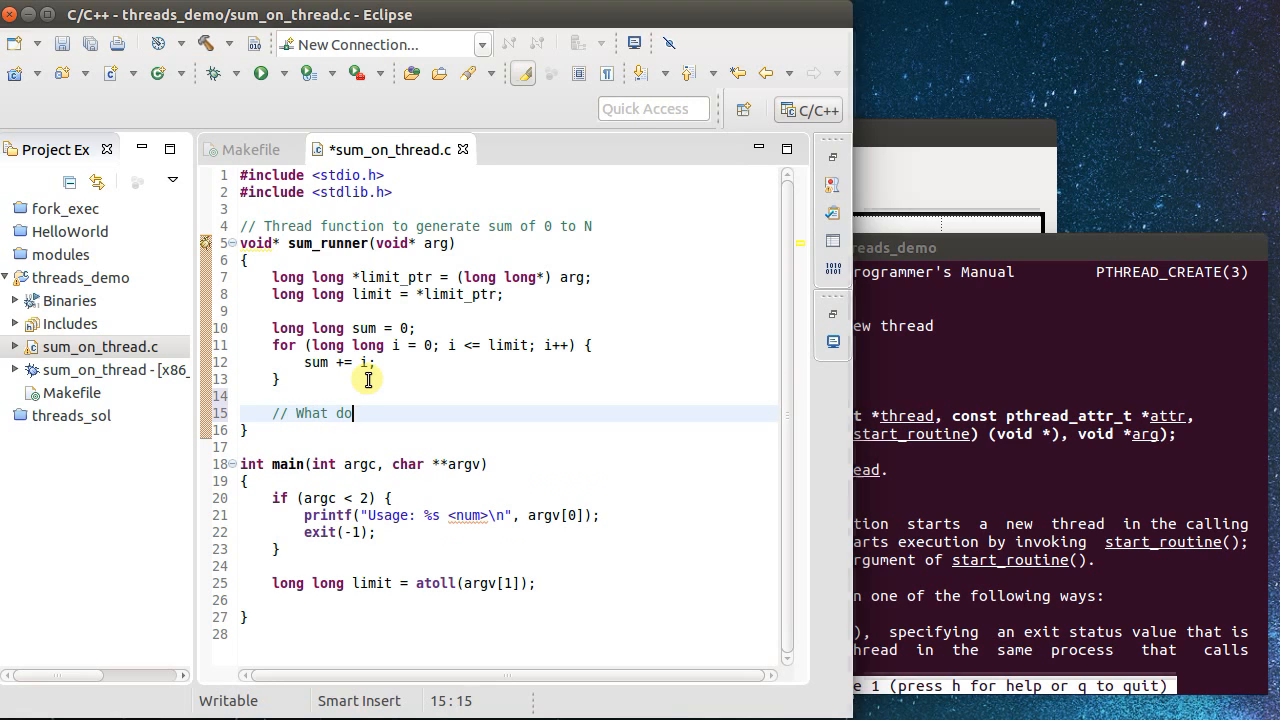
{"action": "type", "text": "to do with"}
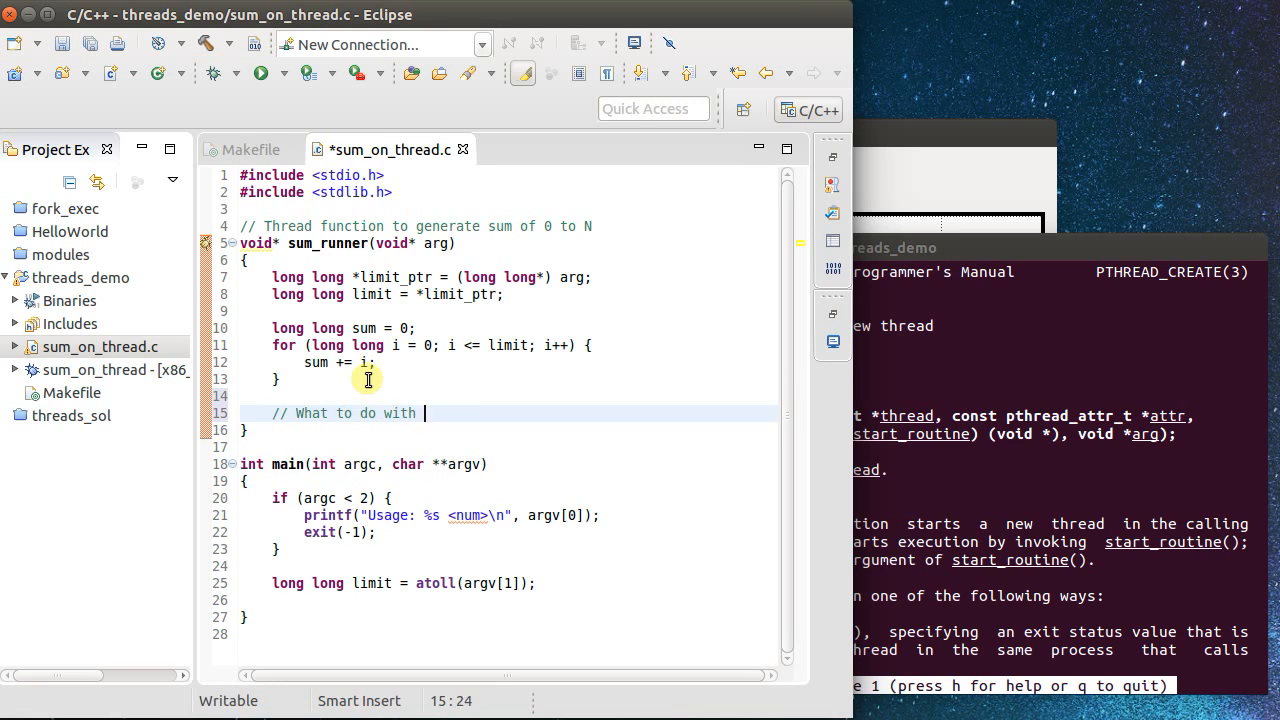
{"action": "type", "text": "the answer?!??!?"}
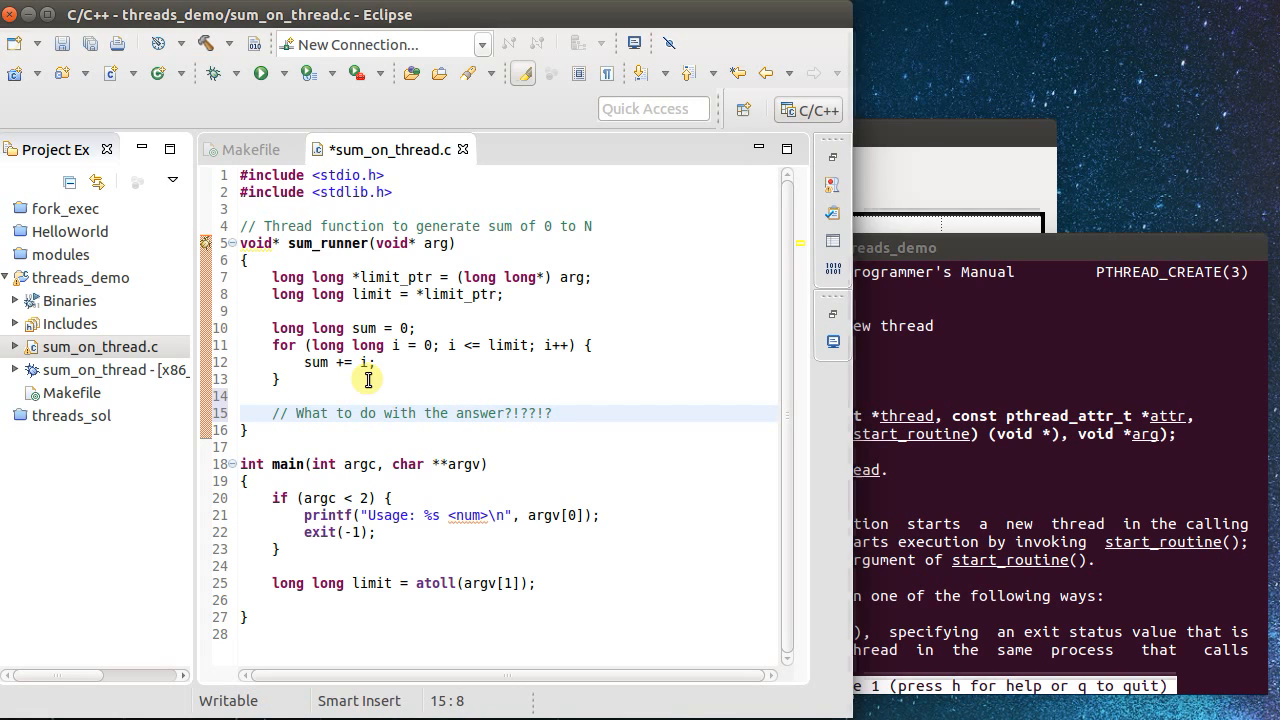
{"action": "type", "text": "TODO:"}
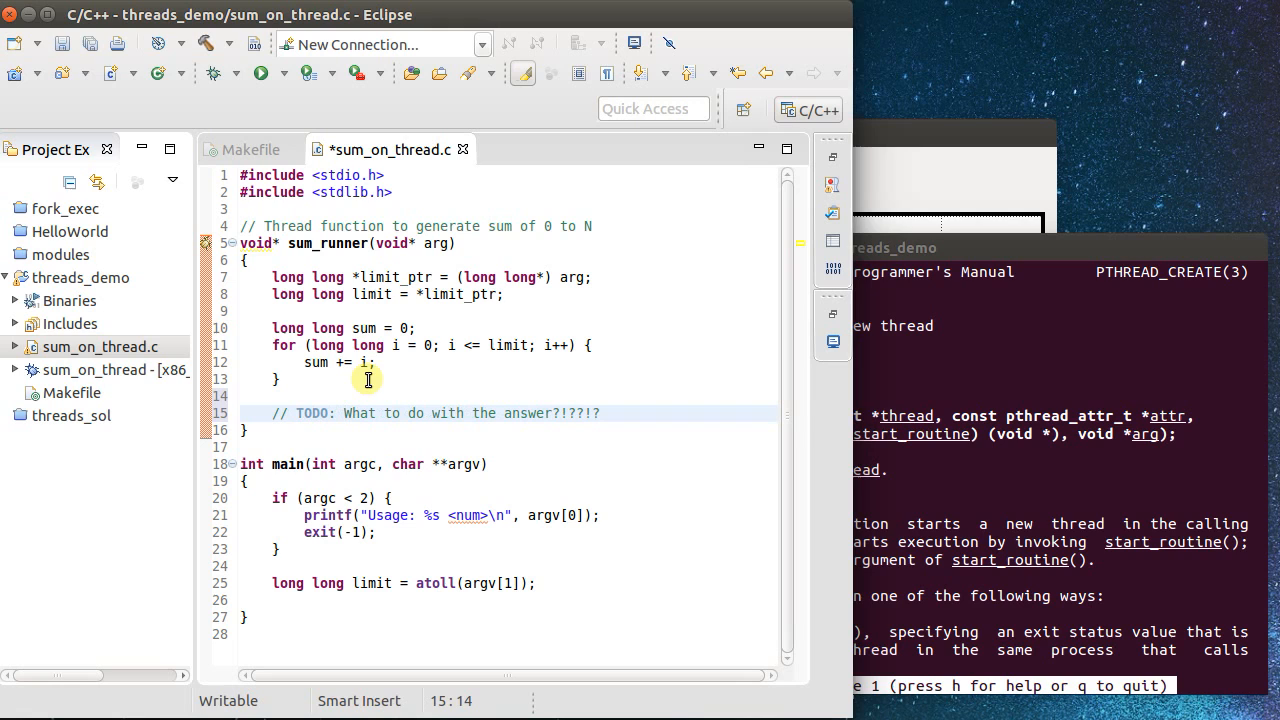
{"action": "key", "text": "ctrl+s"}
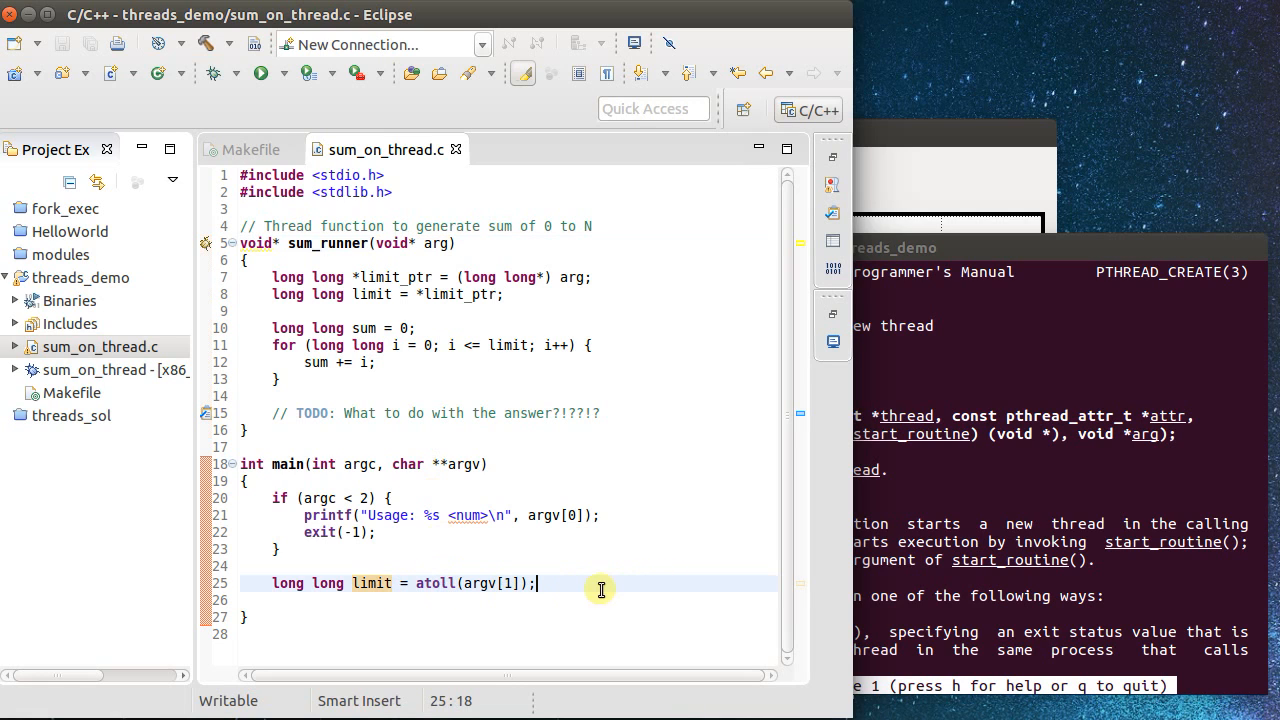
{"action": "left_click", "coordinate": [636, 584]}
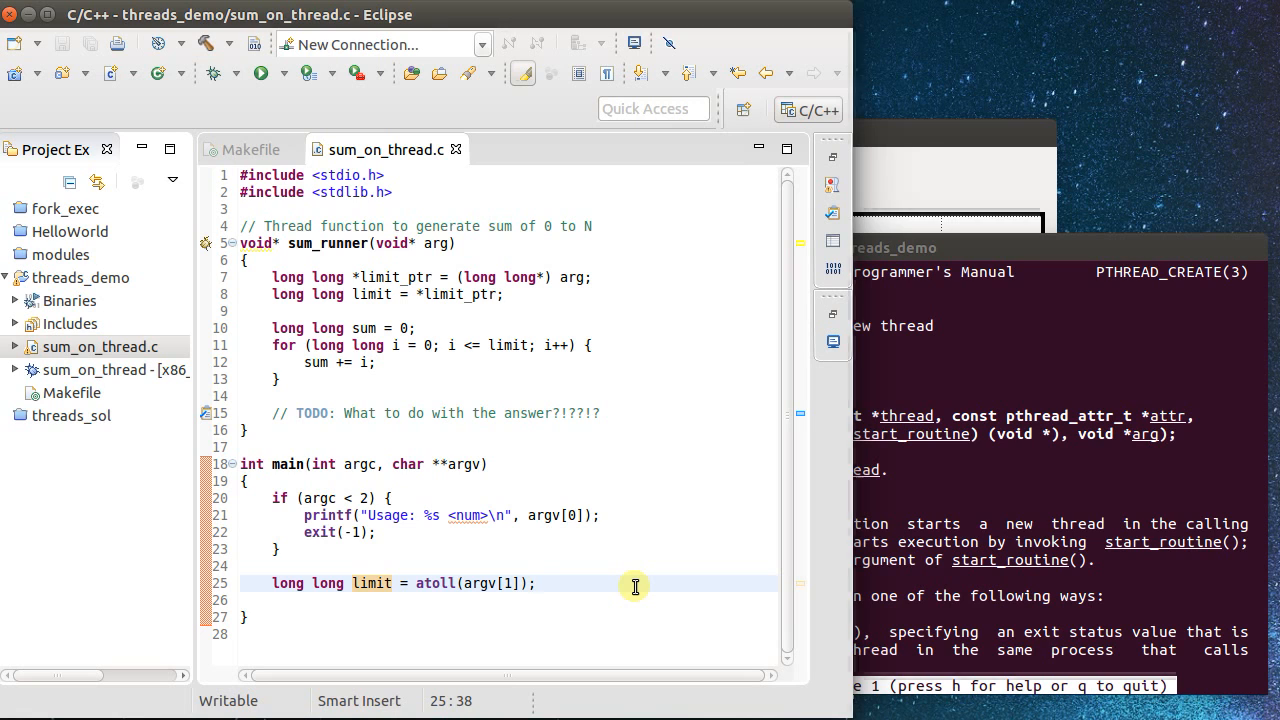
{"action": "key", "text": "Return"}
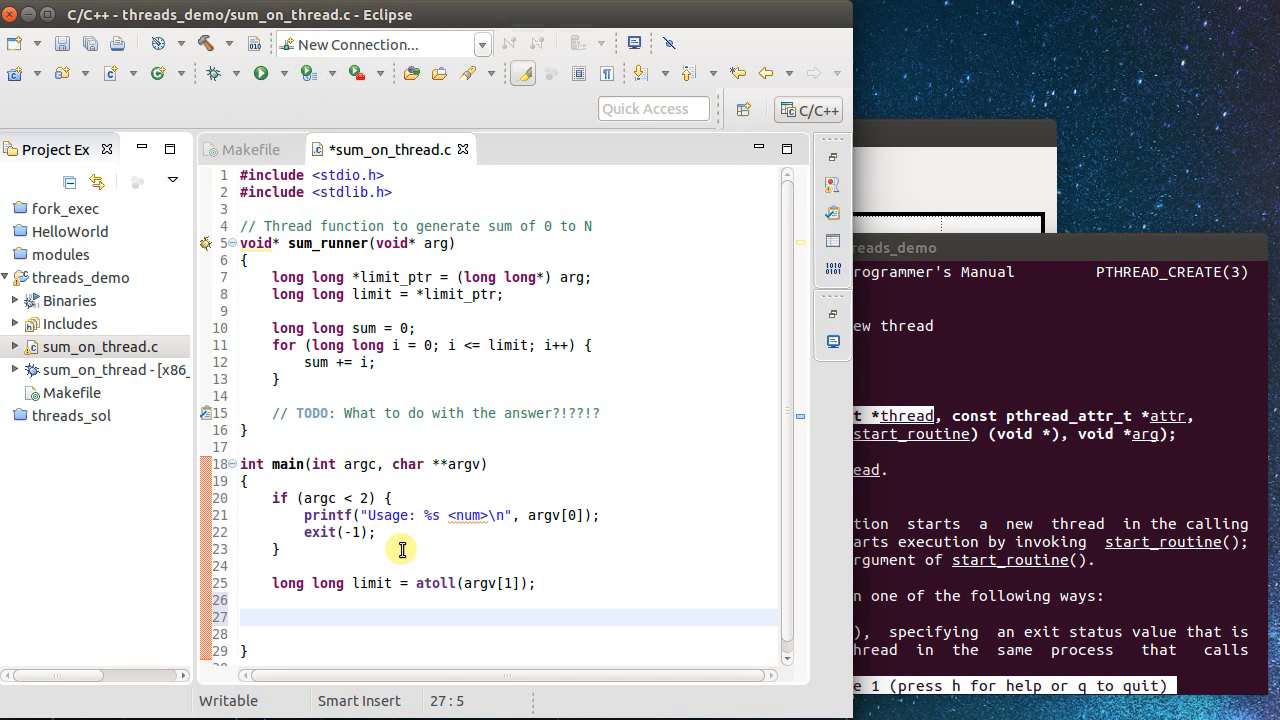
Declare pthread_t tid; in main under a thread ID comment
{"action": "type", "text": "/"}
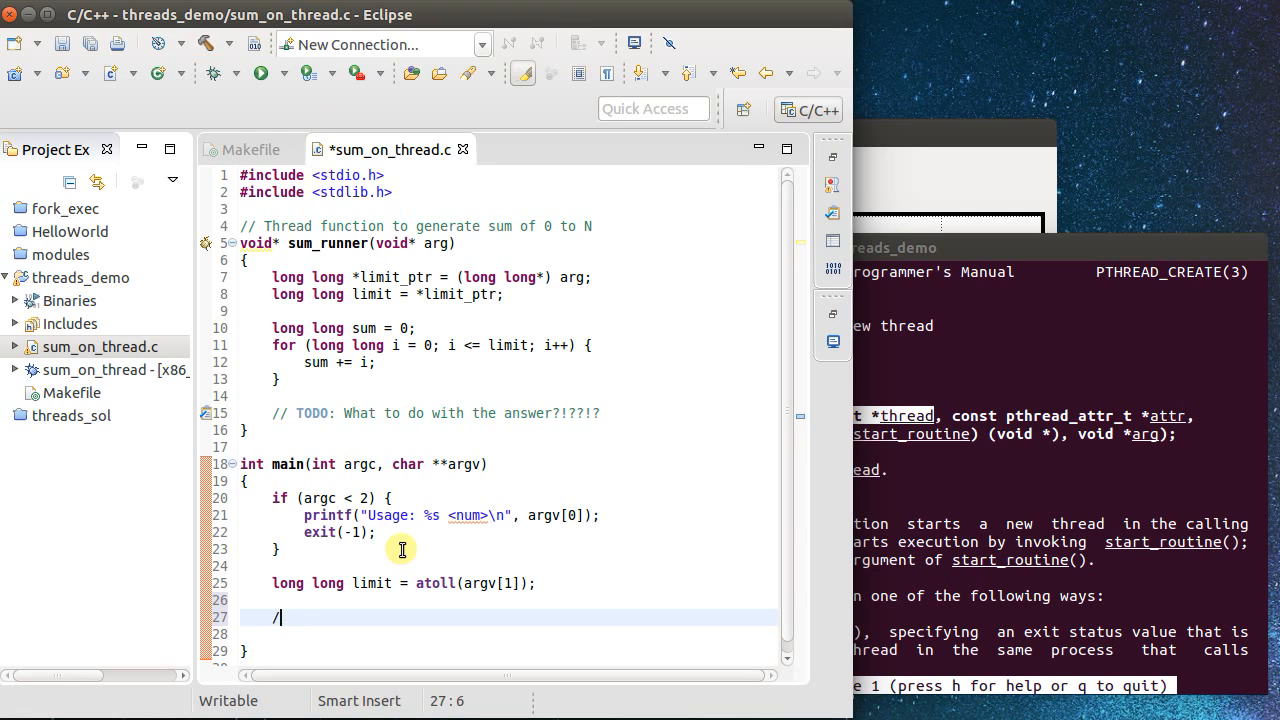
{"action": "type", "text": "/ Thread ID:"}
{"action": "left_click", "coordinate": [508, 634]}
{"action": "type", "text": "pthread"}
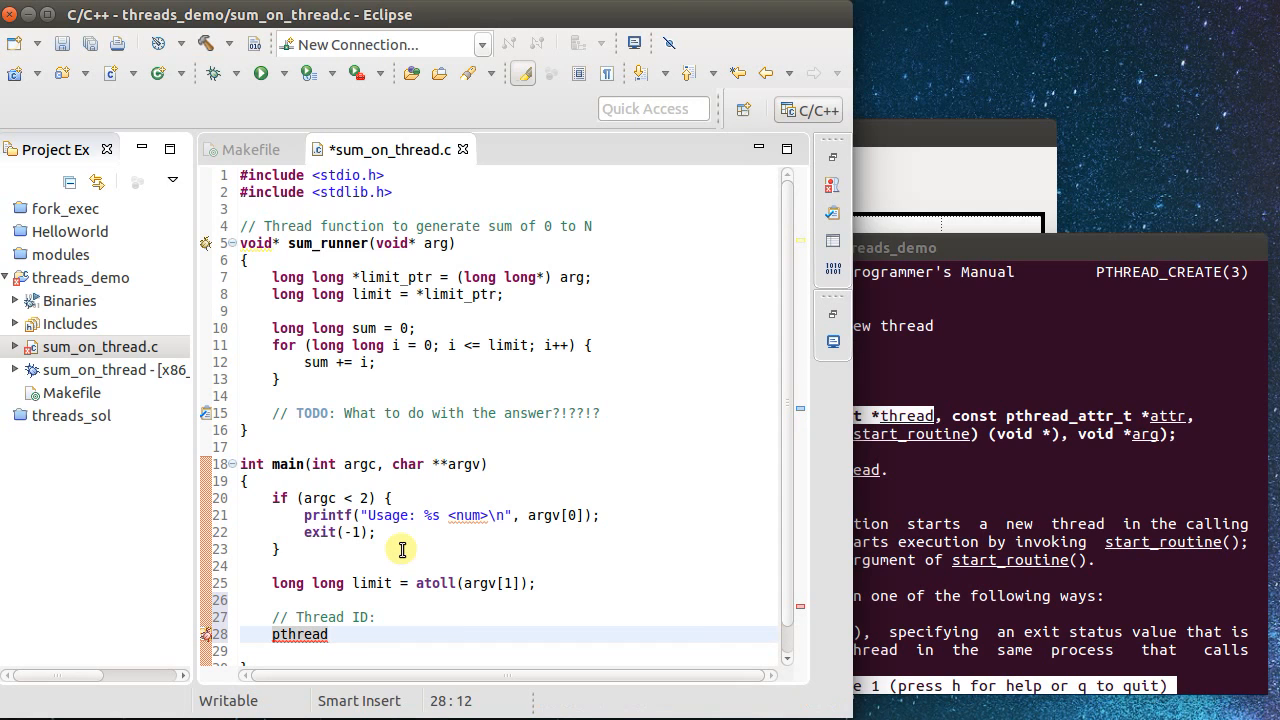
{"action": "type", "text": "t"}
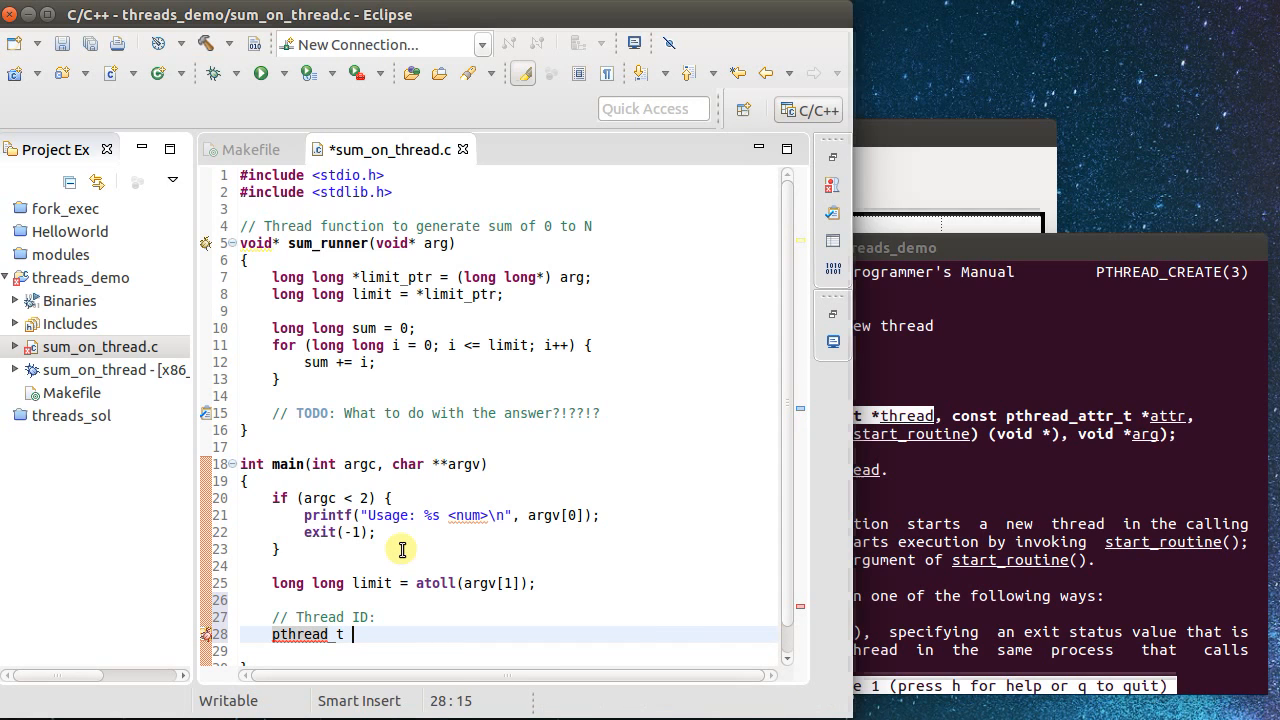
{"action": "type", "text": "ti"}
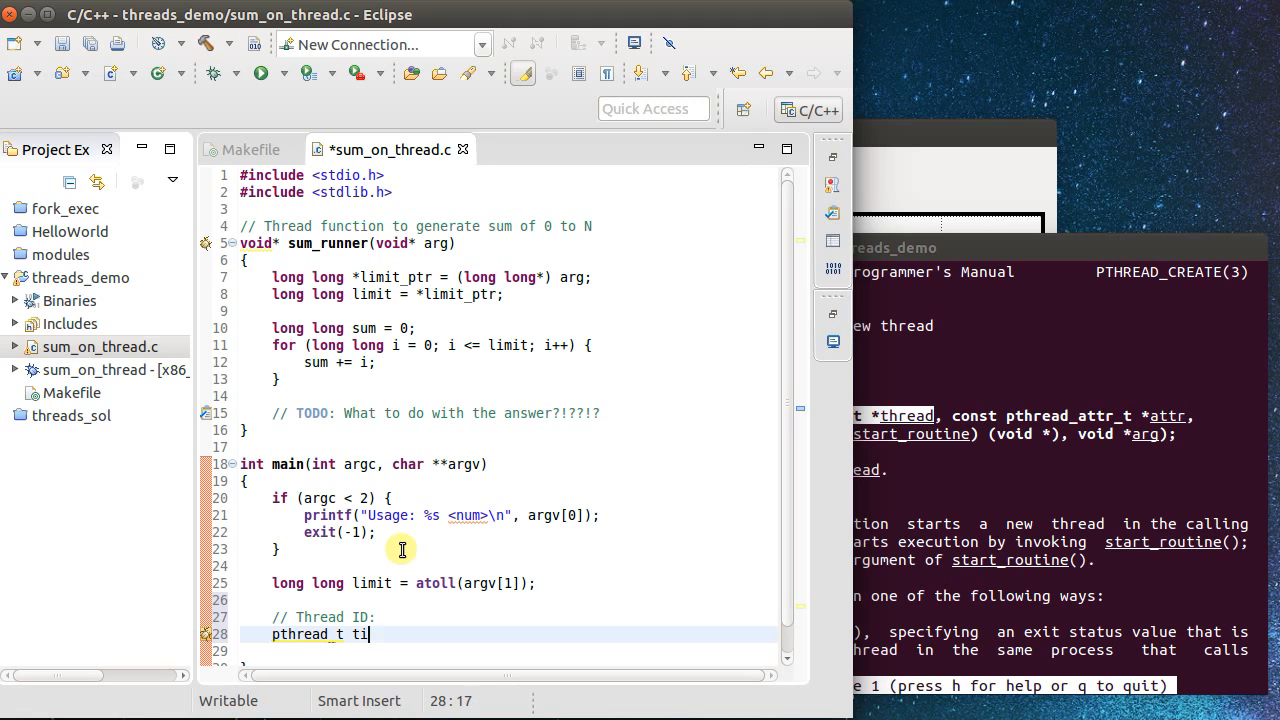
{"action": "key", "text": "Return"}
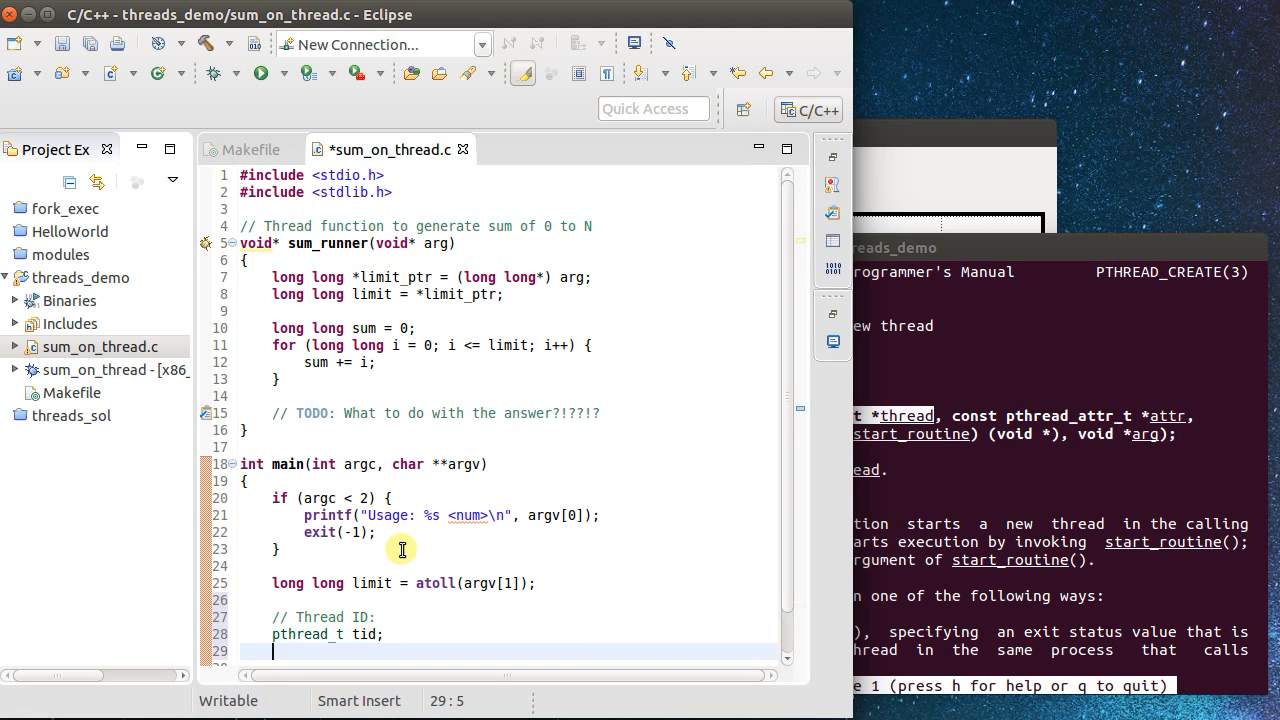
Under a // Create attributes comment, declare pthread_attr_t attr; with pthread_attr_init(&attr); and save
{"action": "type", "text": "//"}
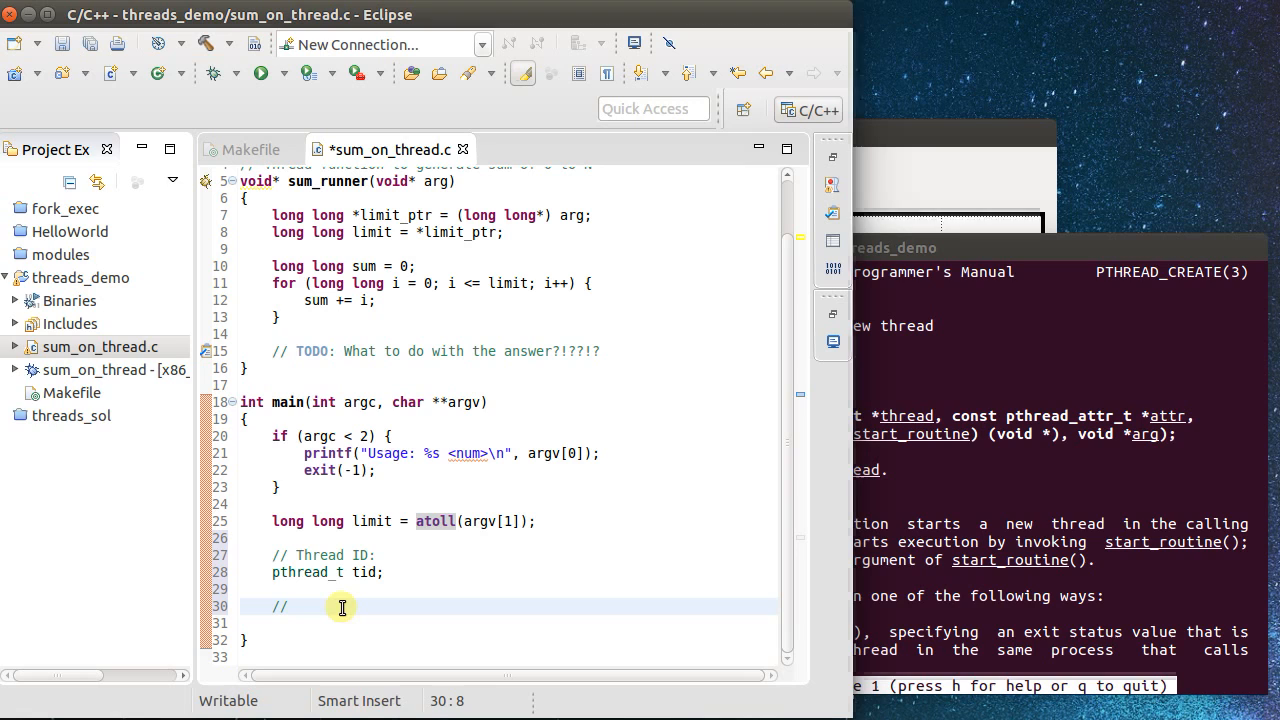
{"action": "type", "text": "Create attributes"}
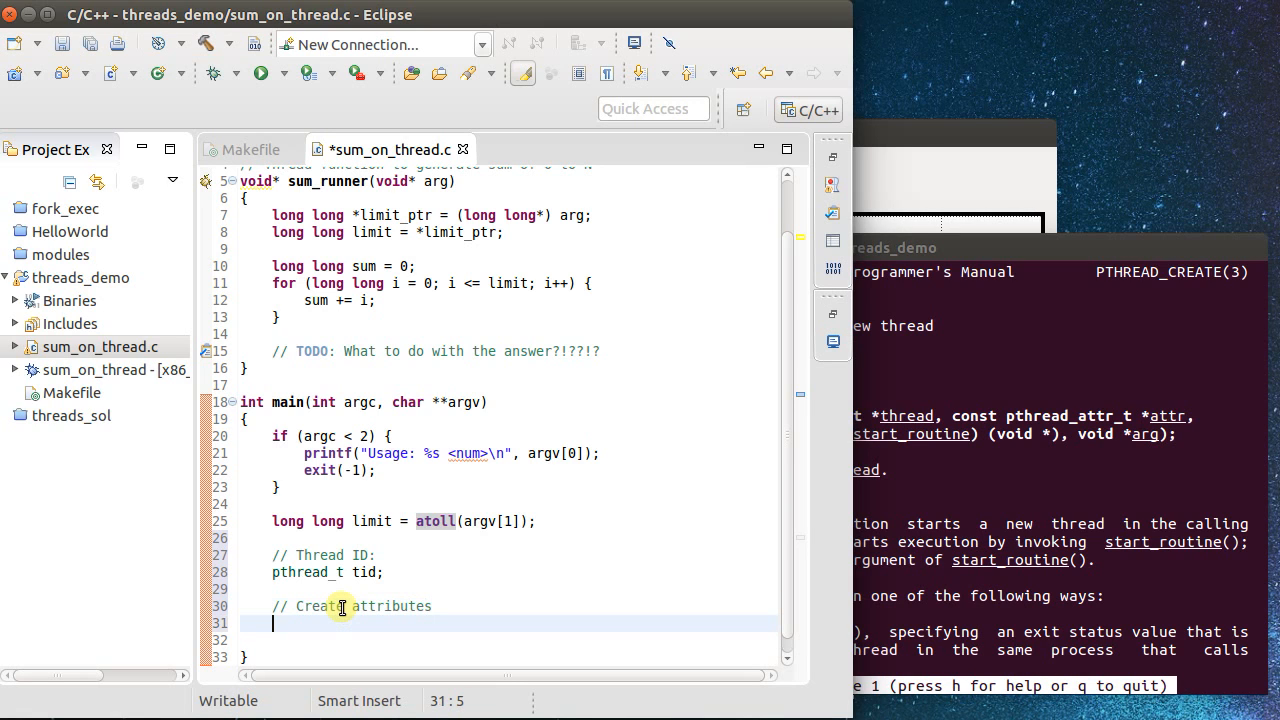
{"action": "type", "text": "pthread_"}
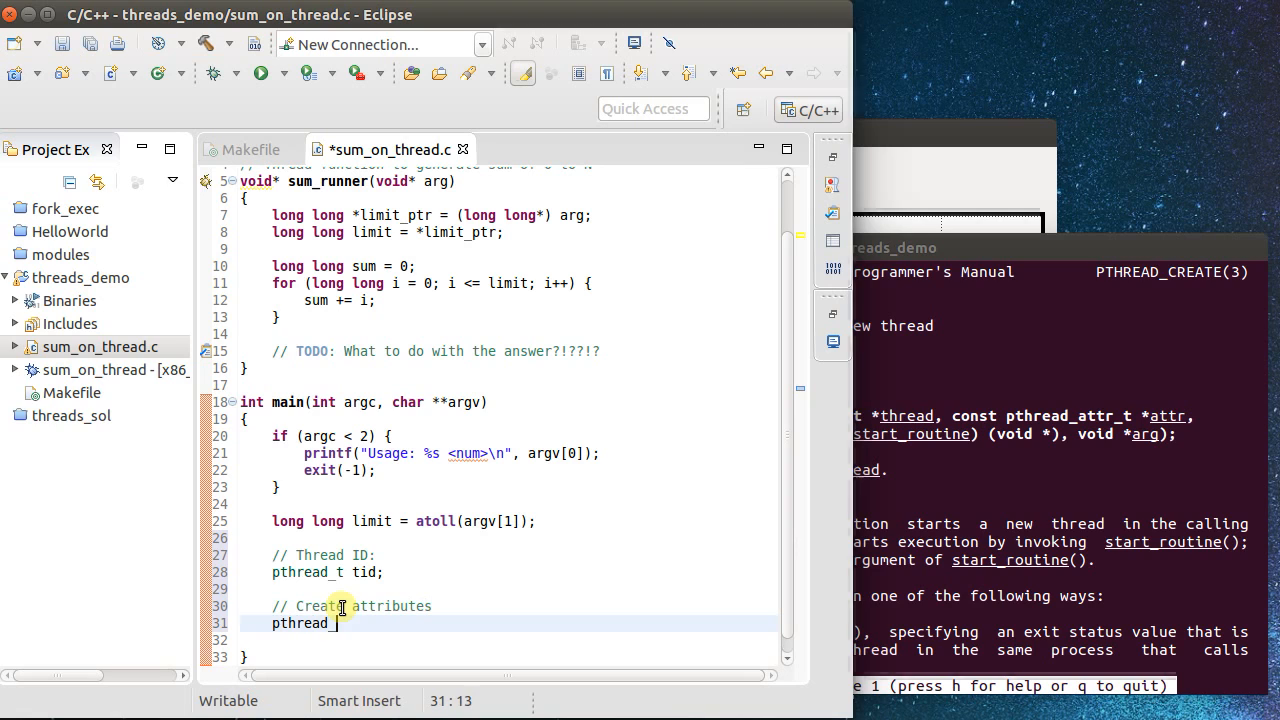
{"action": "type", "text": "attr"}
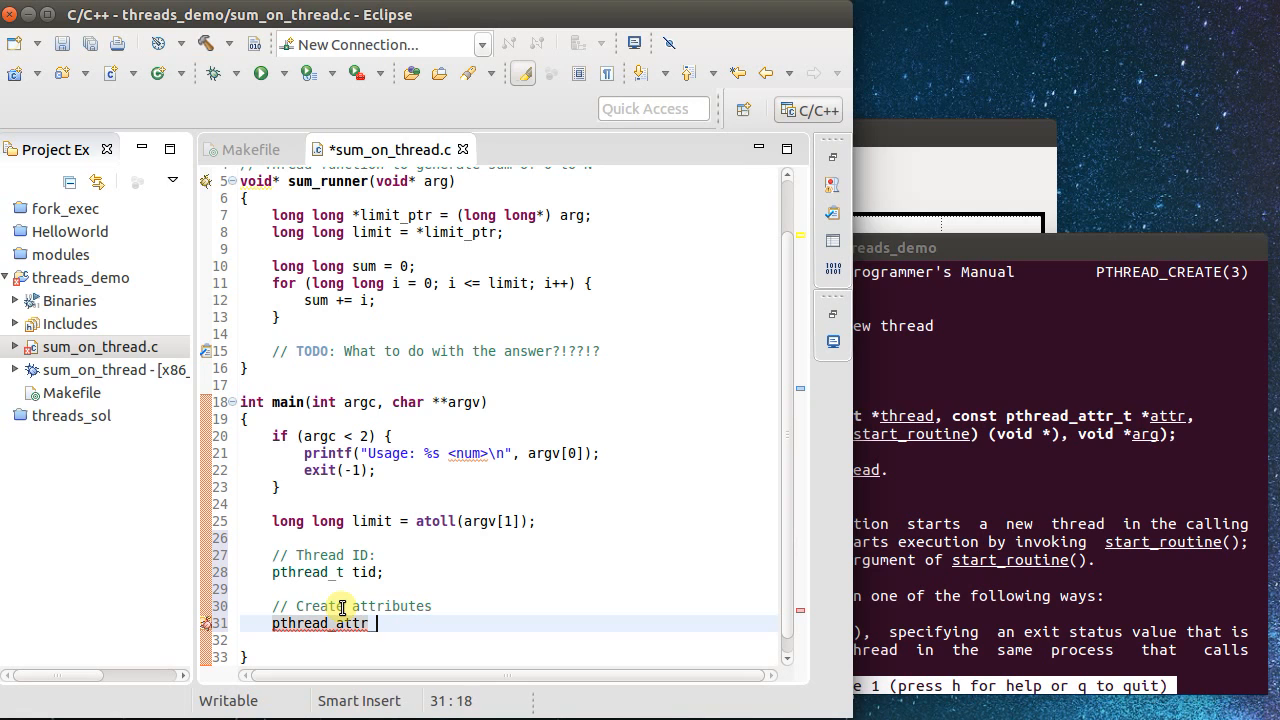
{"action": "type", "text": "_t attr;"}
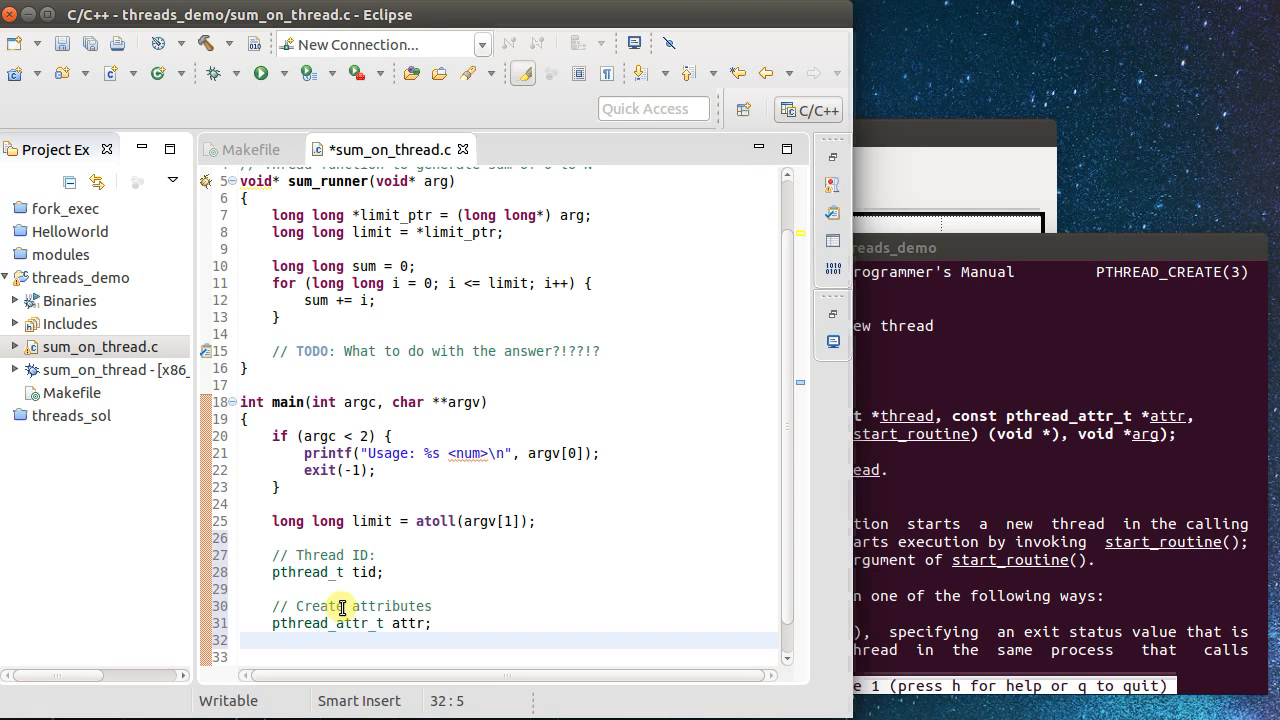
{"action": "type", "text": "pthread_attr_init("}
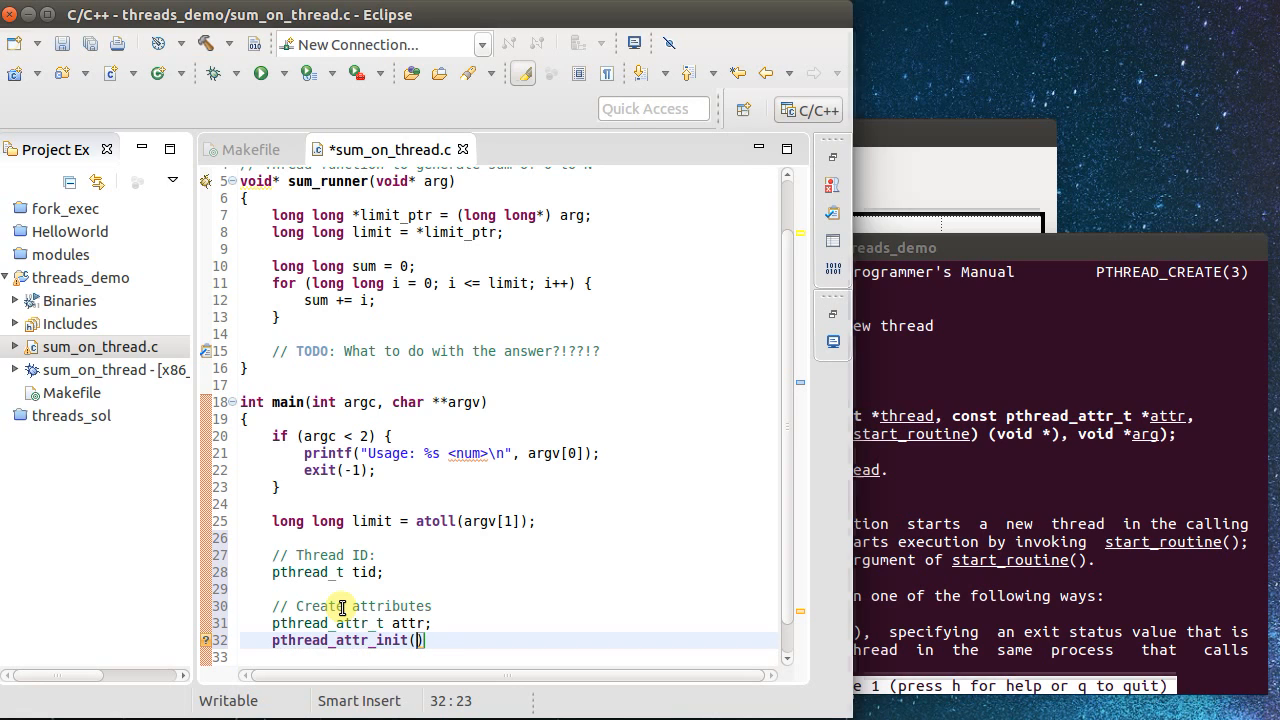
{"action": "type", "text": "&"}
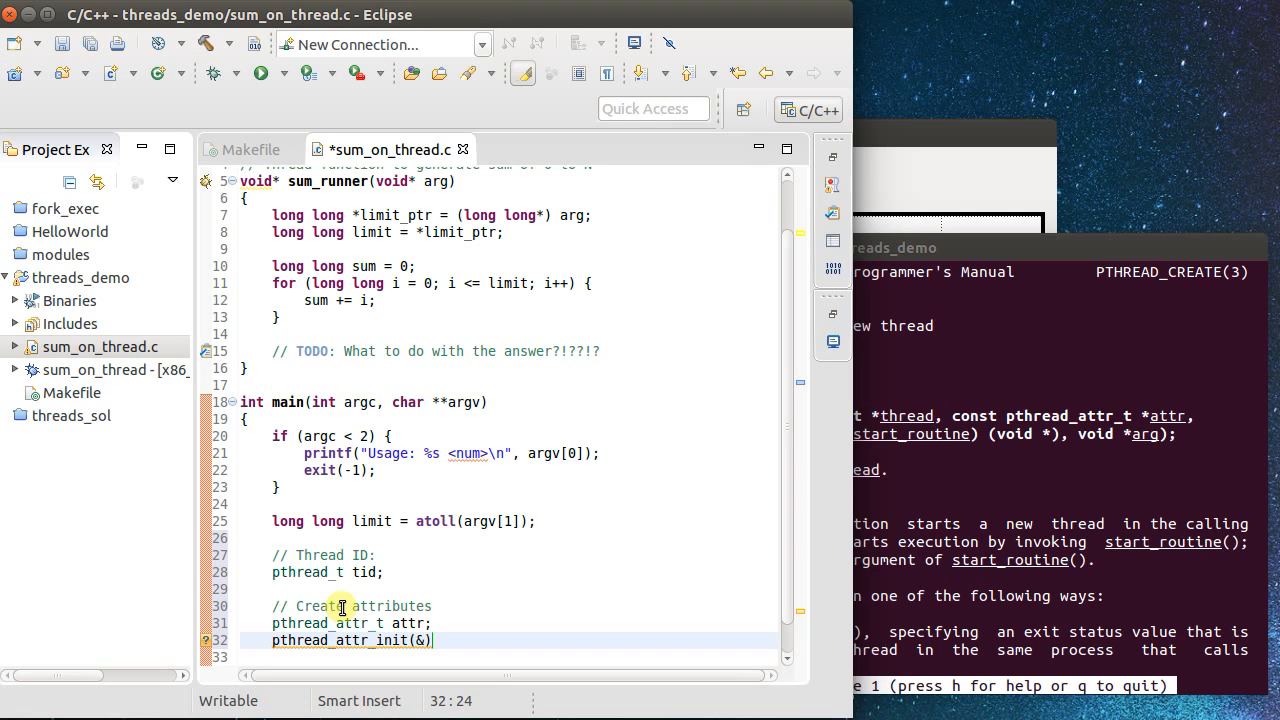
{"action": "type", "text": "attr);"}
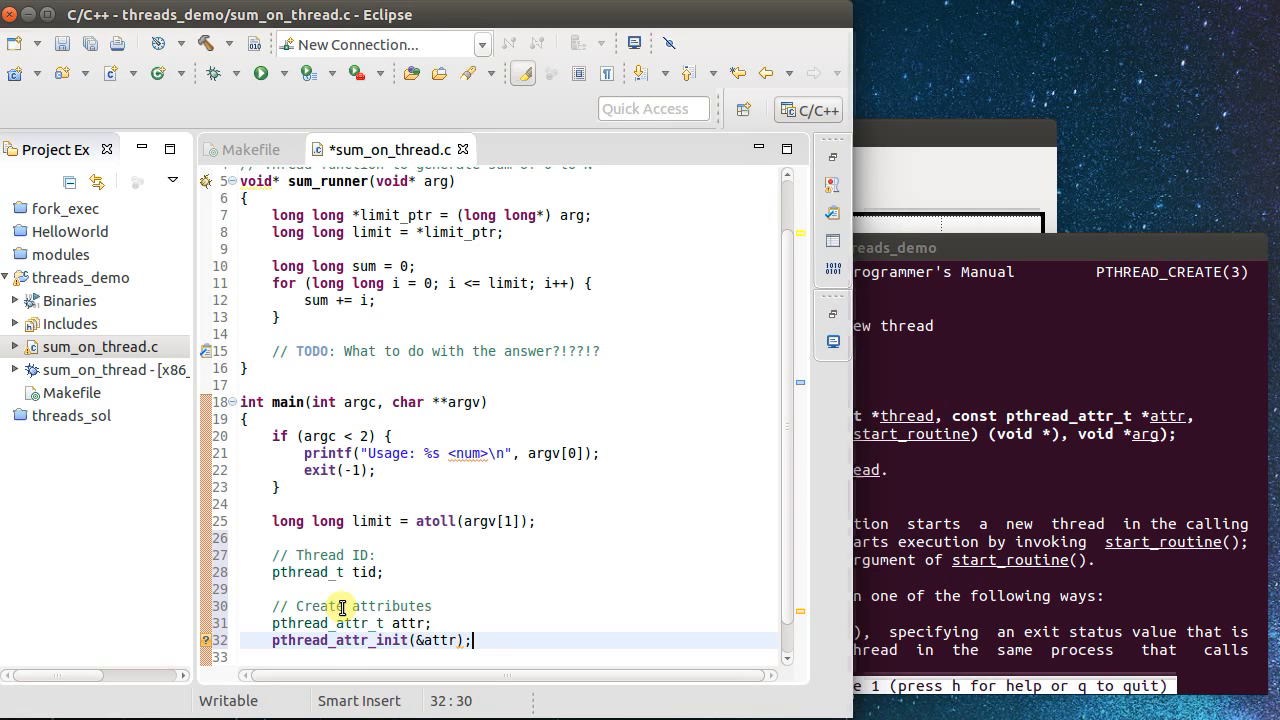
{"action": "key", "text": "ctrl+s"}
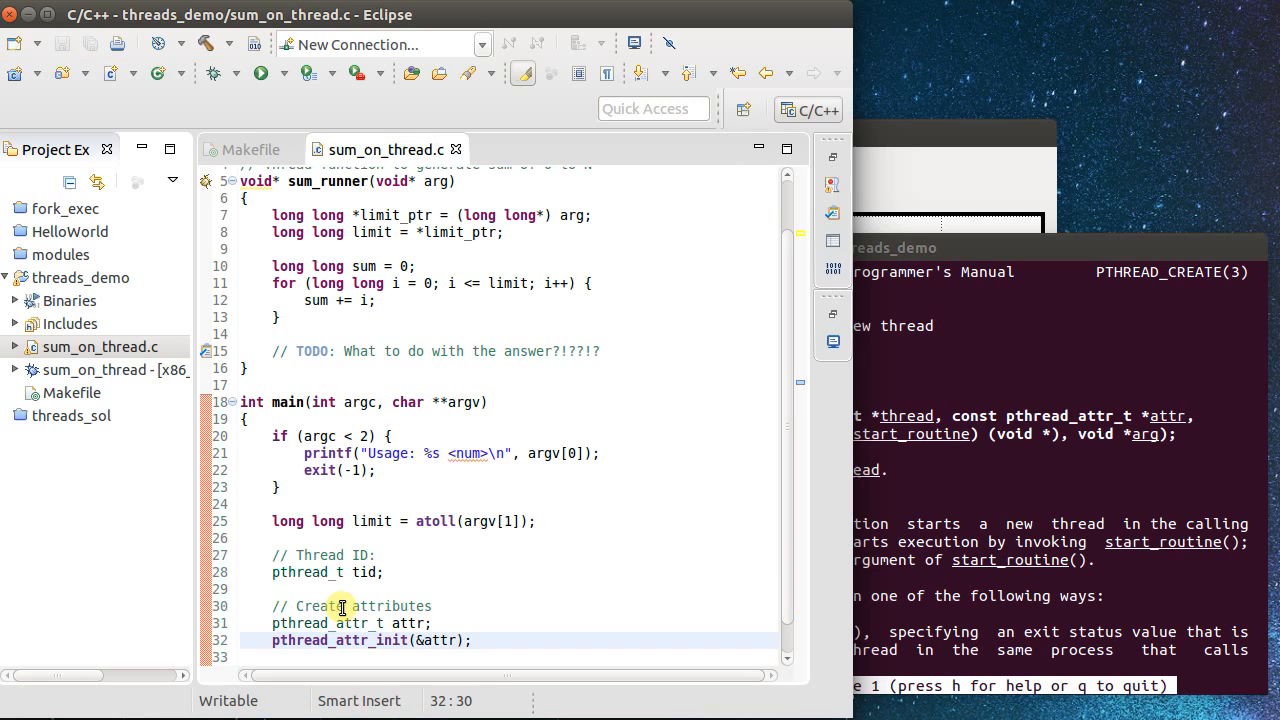
{"action": "scroll", "scroll_direction": "down", "scroll_amount": 3}
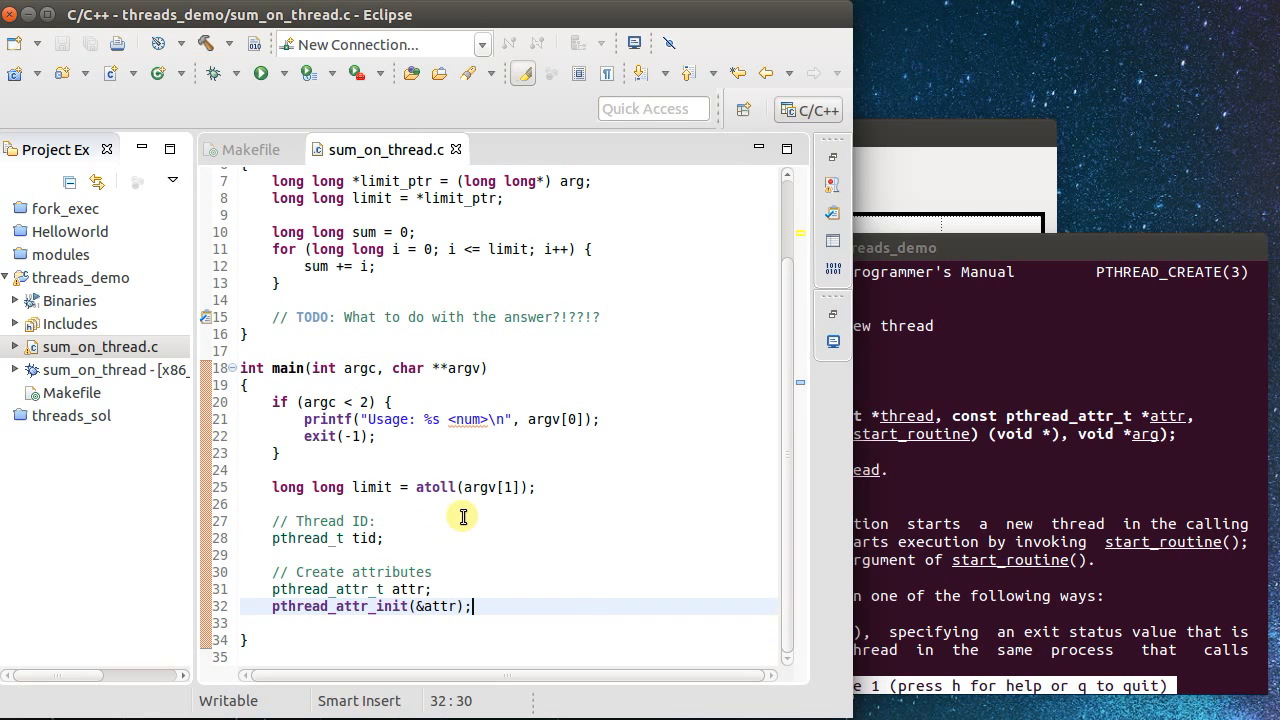
{"action": "mouse_move", "coordinate": [586, 632]}
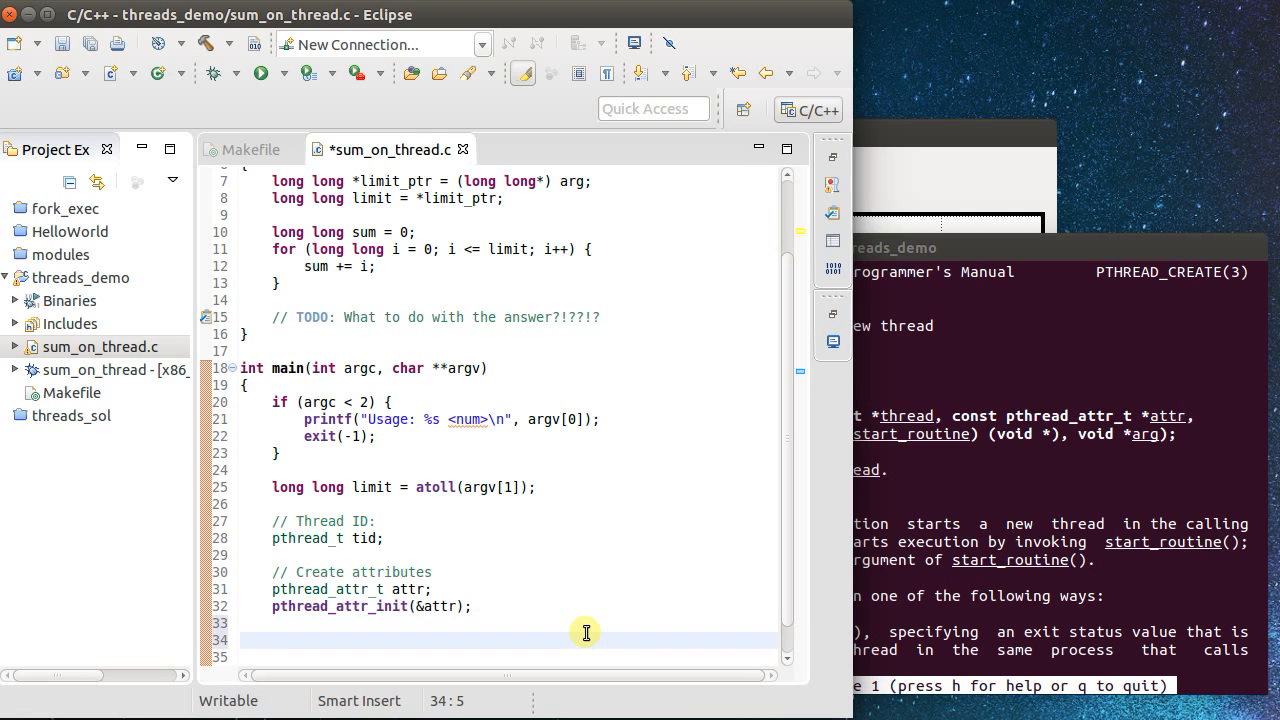
Write pthread_create(&tid, &attr, sum_runner, &limit); at the end of main
{"action": "type", "text": "pthread"}
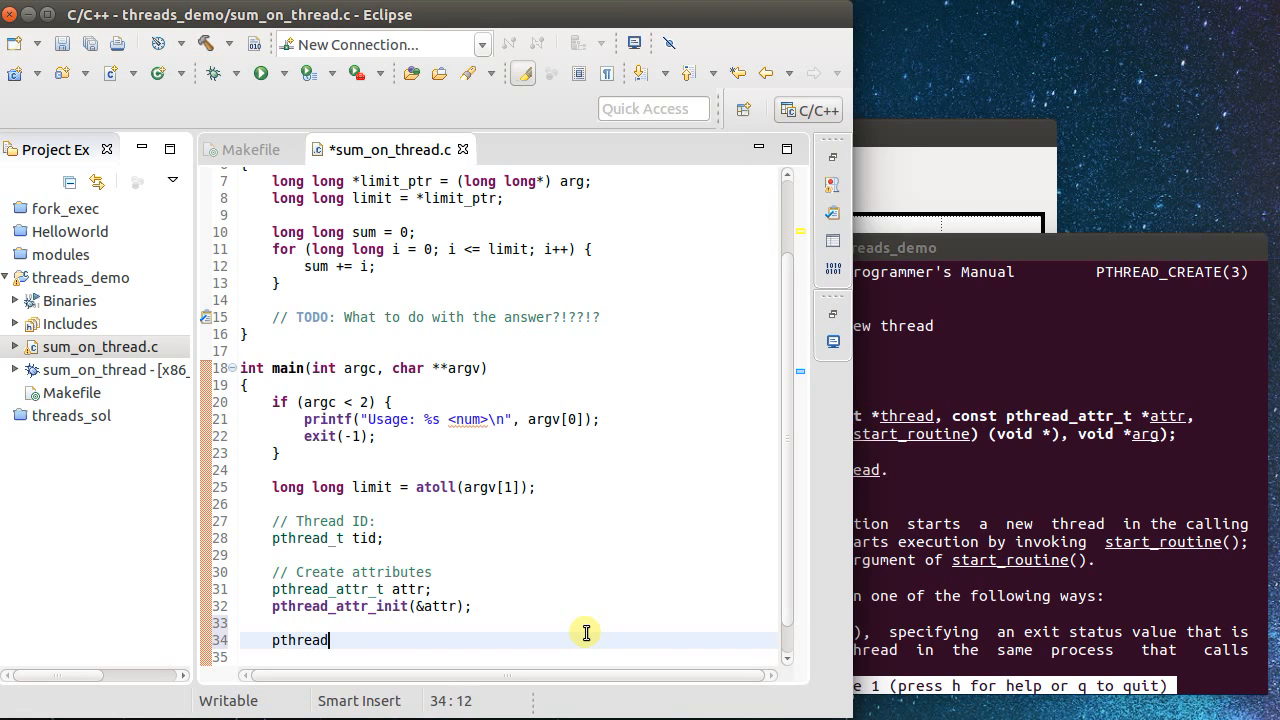
{"action": "type", "text": "_create()"}
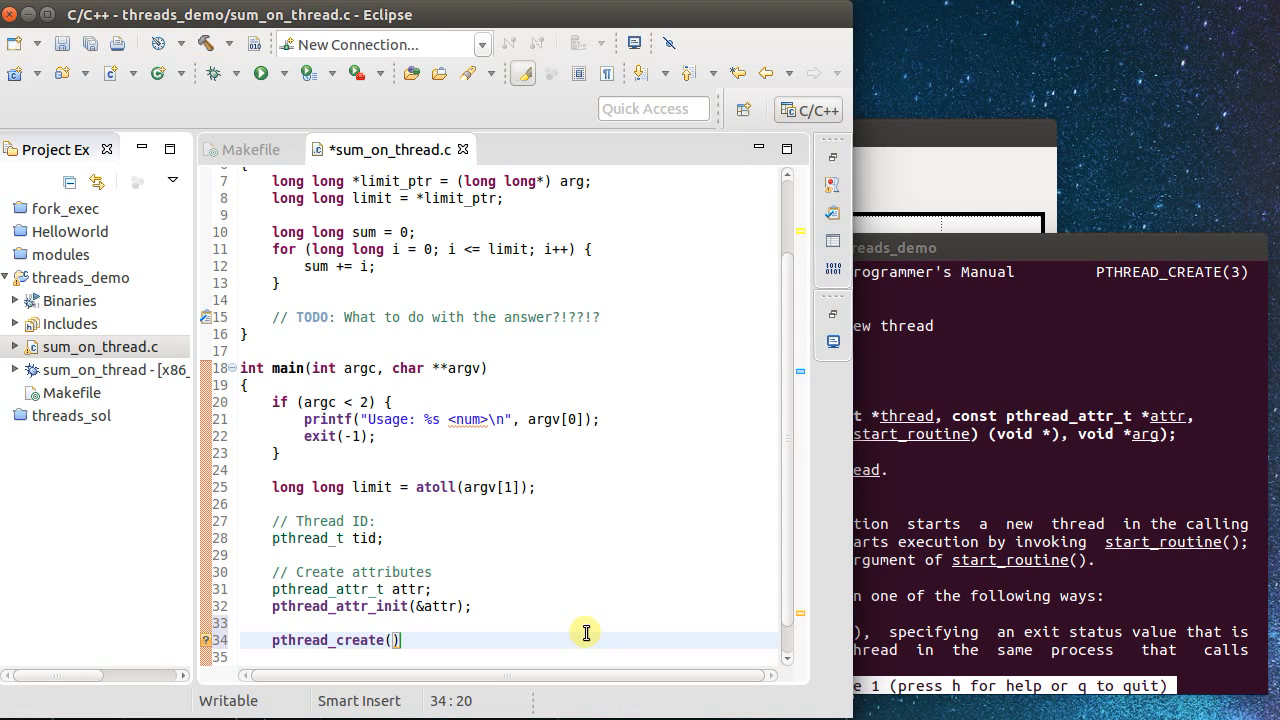
{"action": "type", "text": "&"}
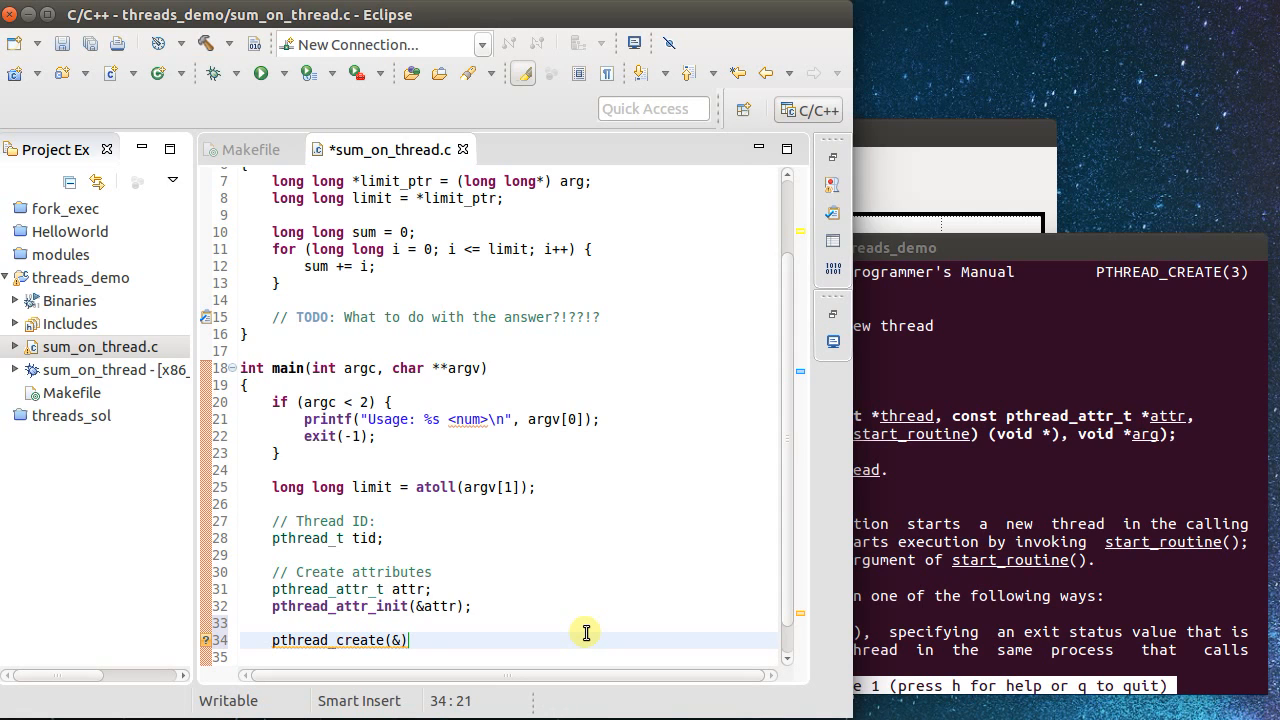
{"action": "type", "text": "tid,"}
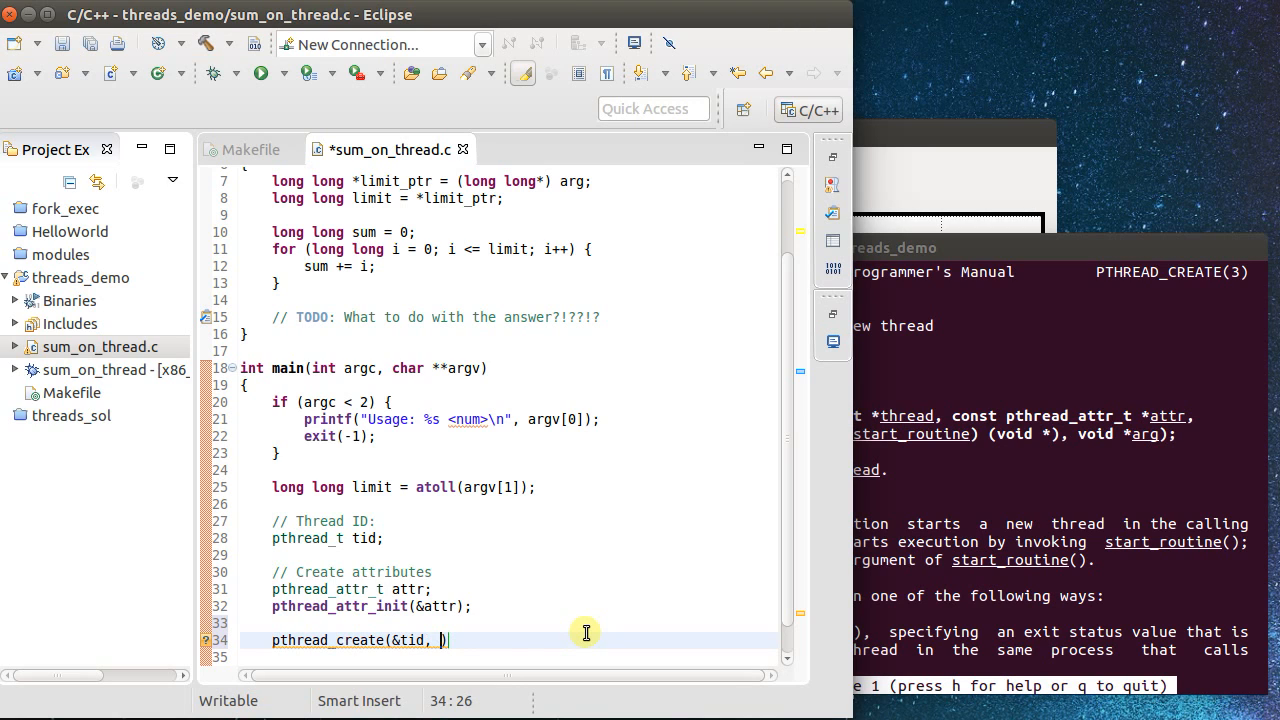
{"action": "type", "text": "&at"}
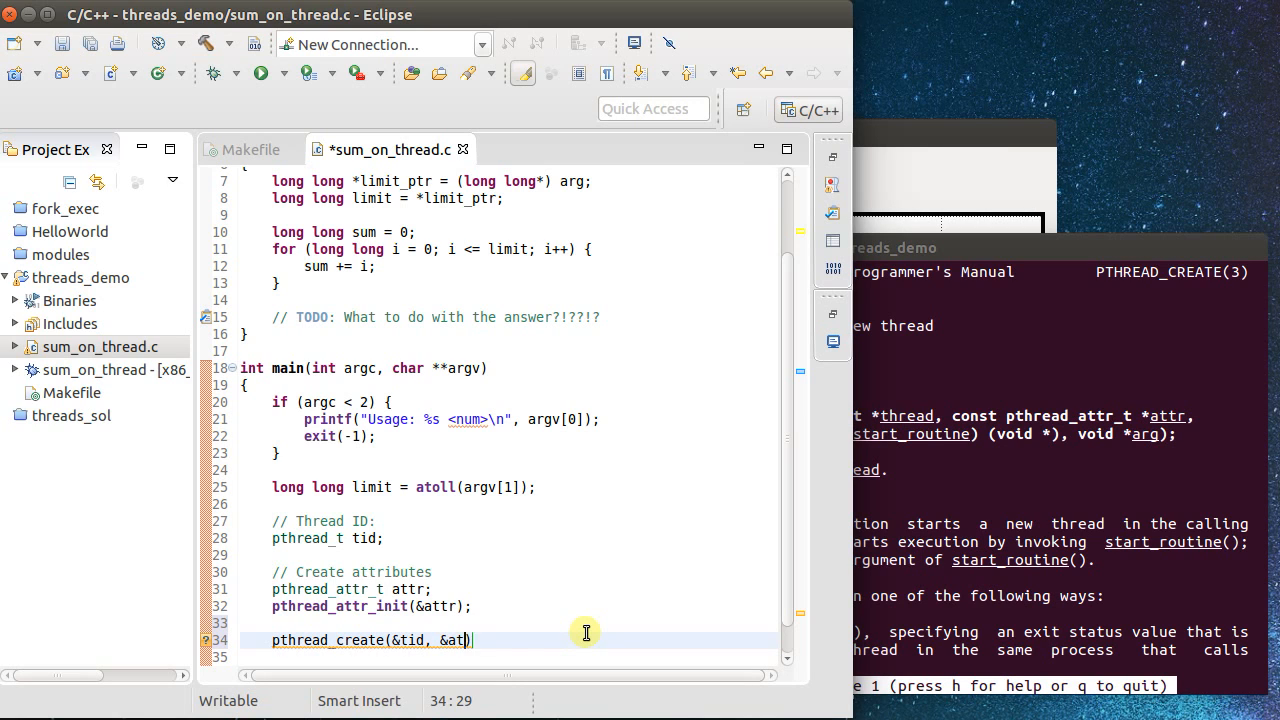
{"action": "type", "text": "tr,"}
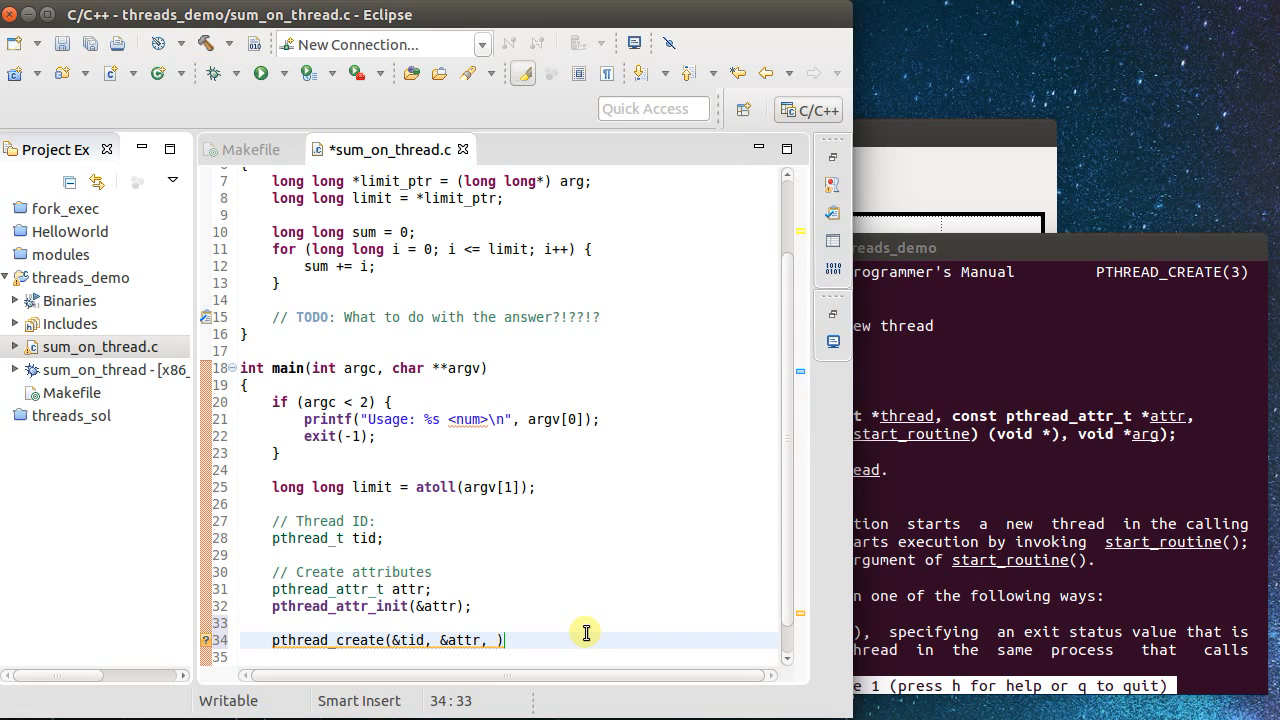
{"action": "scroll", "scroll_direction": "up", "scroll_amount": 3}
{"action": "type", "text": "sum_runn"}
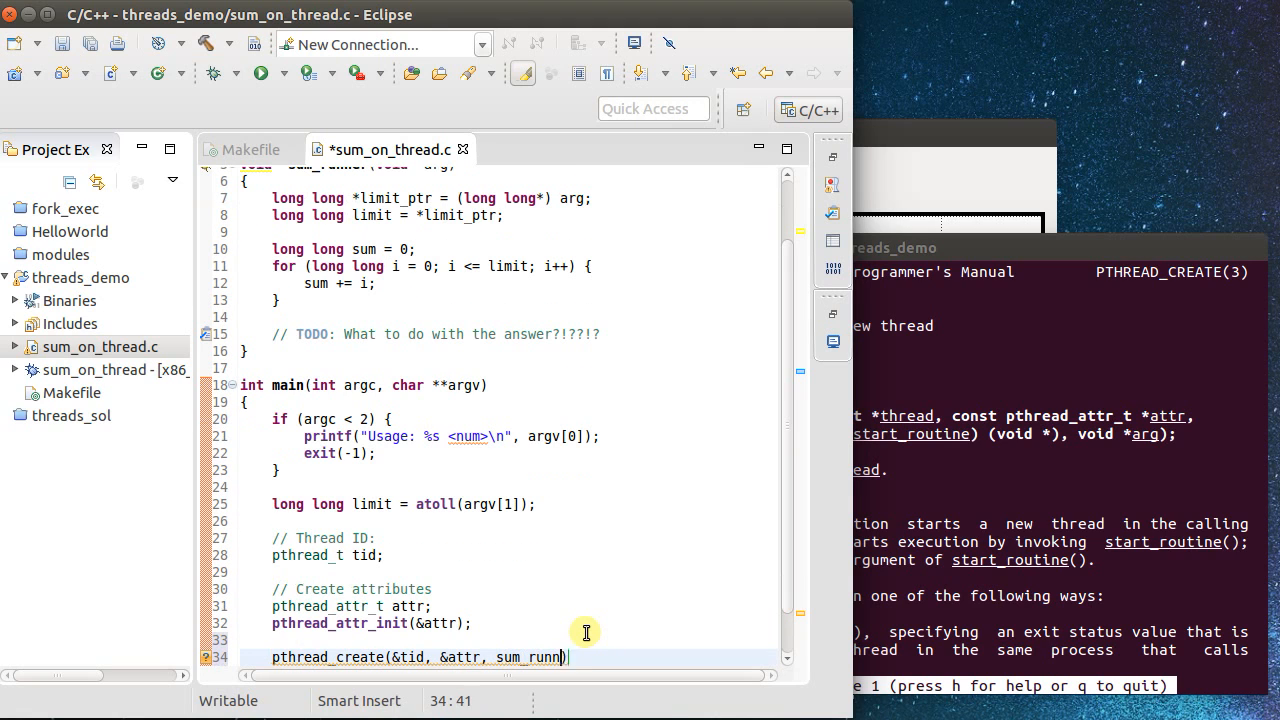
{"action": "type", "text": "er()"}
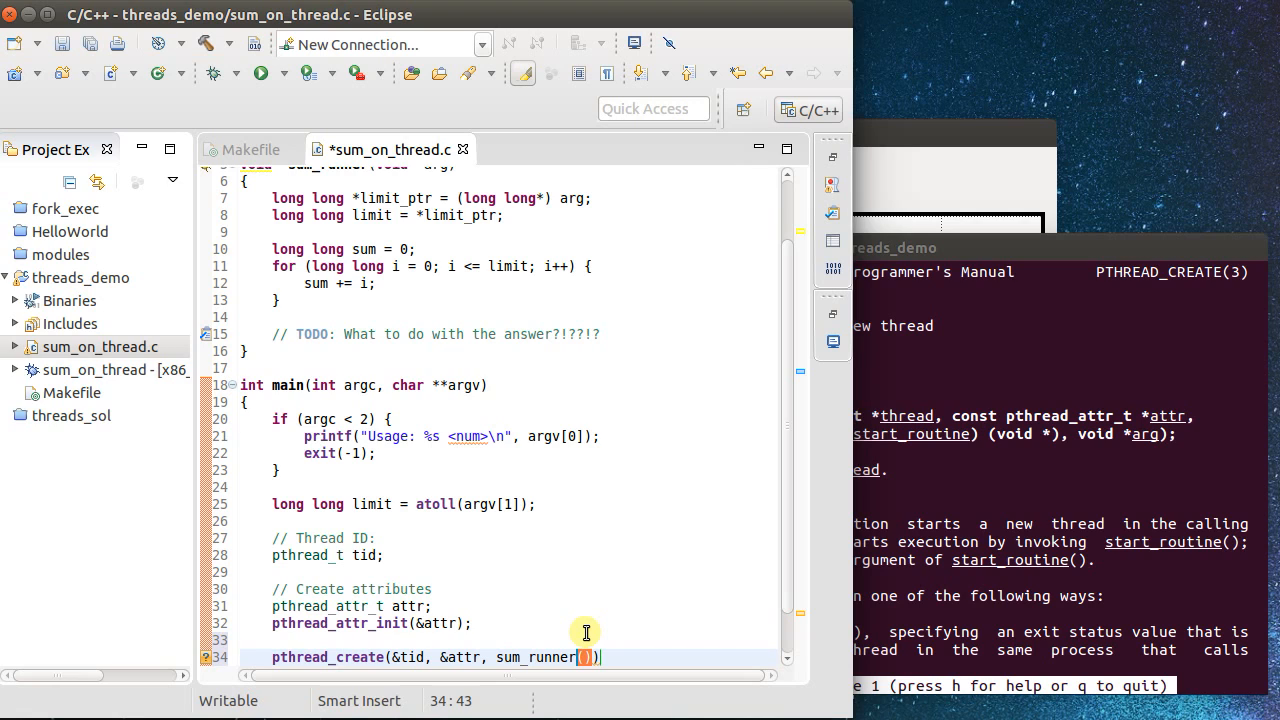
{"action": "key", "text": "BackSpace"}
{"action": "type", "text": ", "}
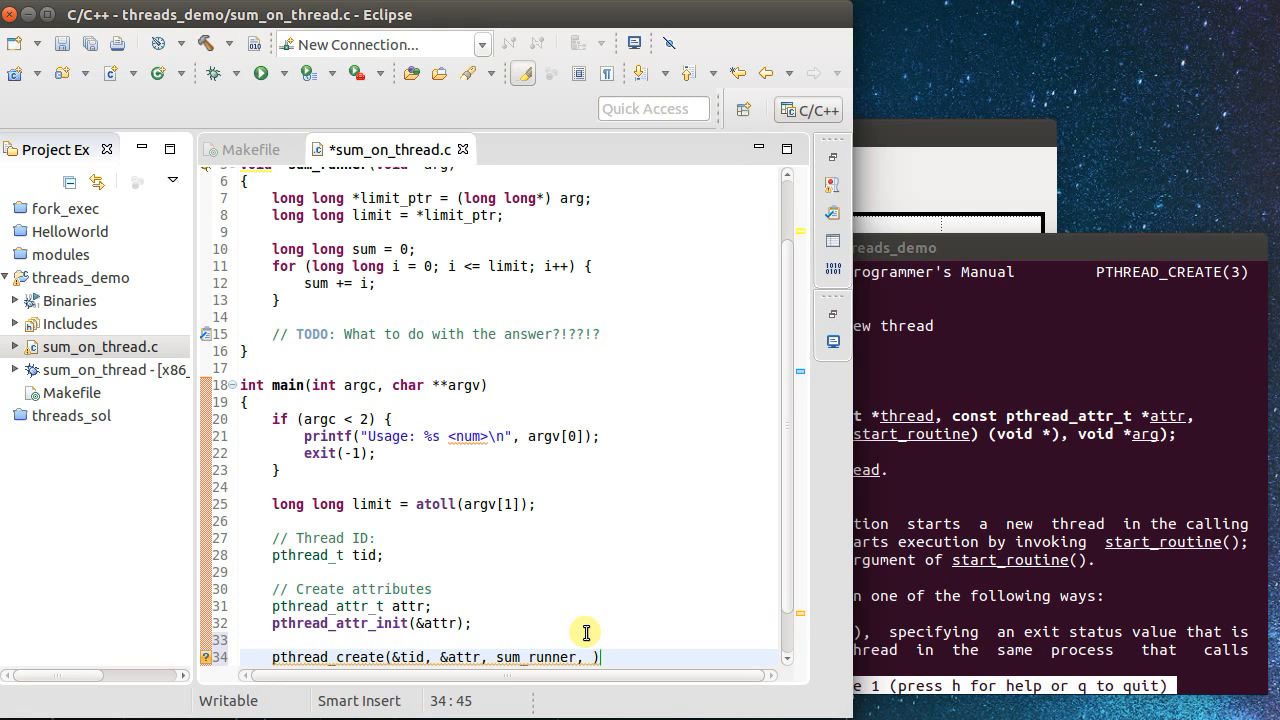
{"action": "mouse_move", "coordinate": [1232, 472]}
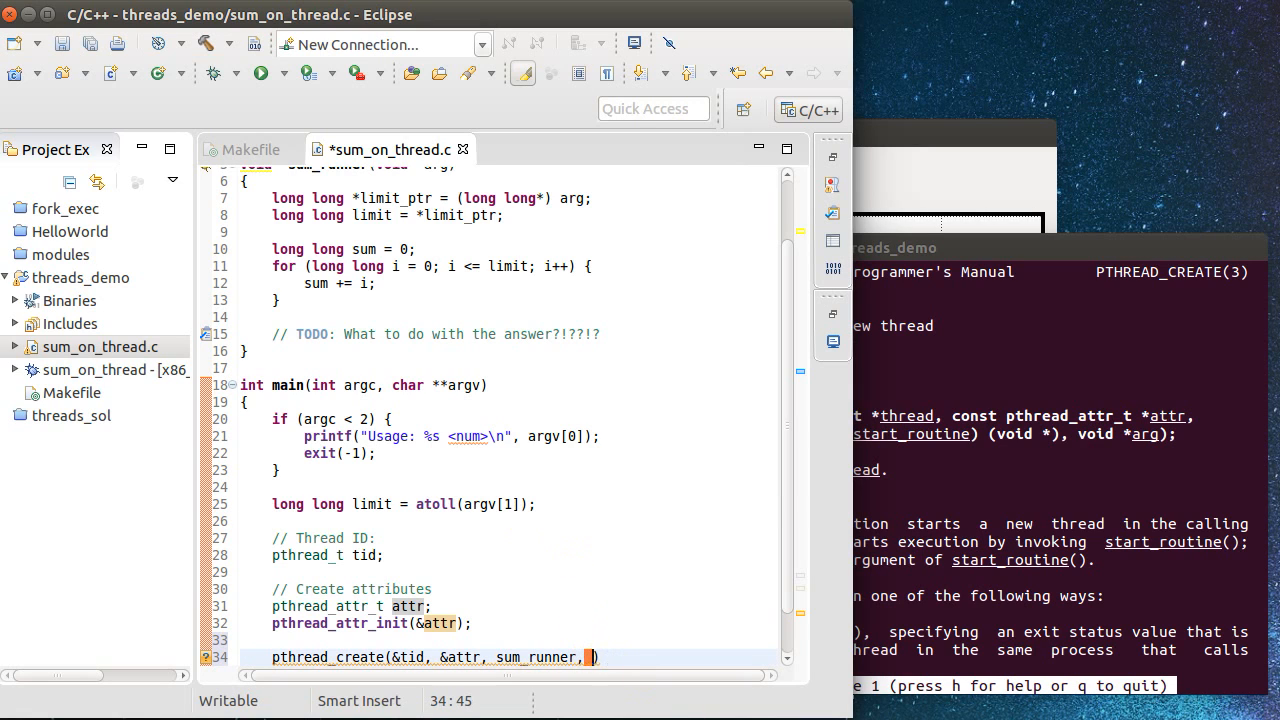
{"action": "mouse_move", "coordinate": [644, 678]}
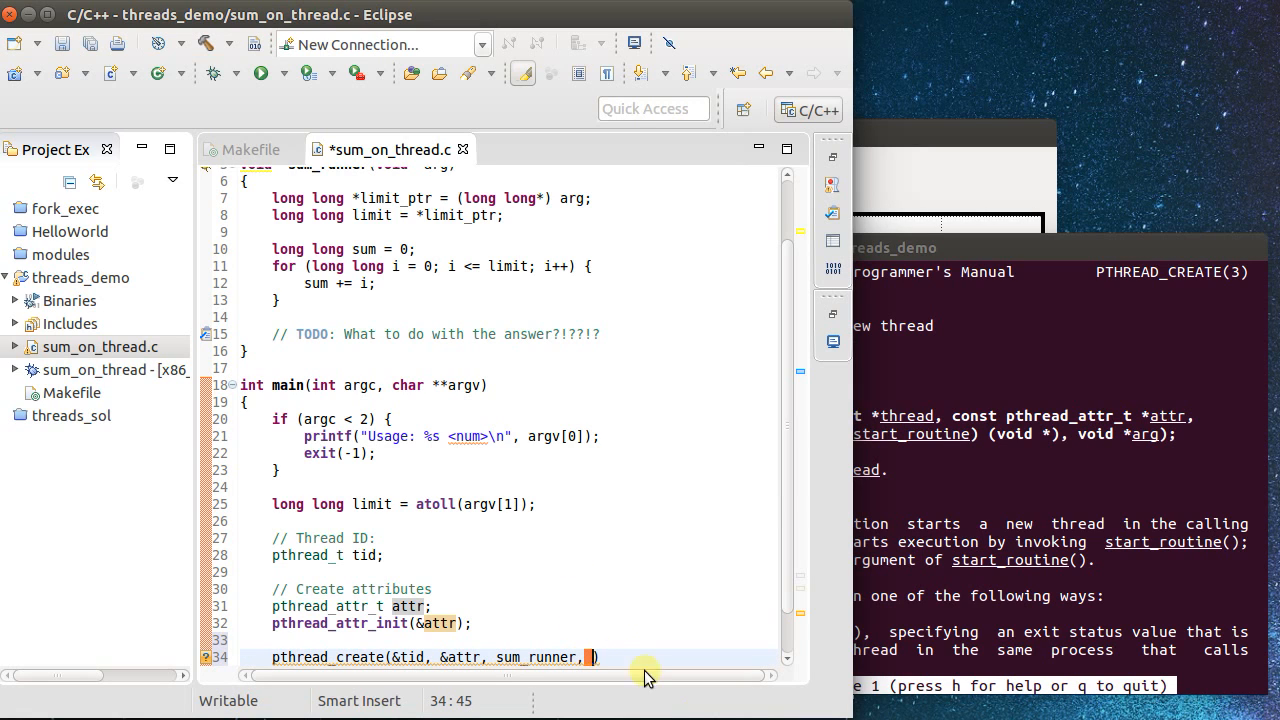
{"action": "type", "text": "limit"}
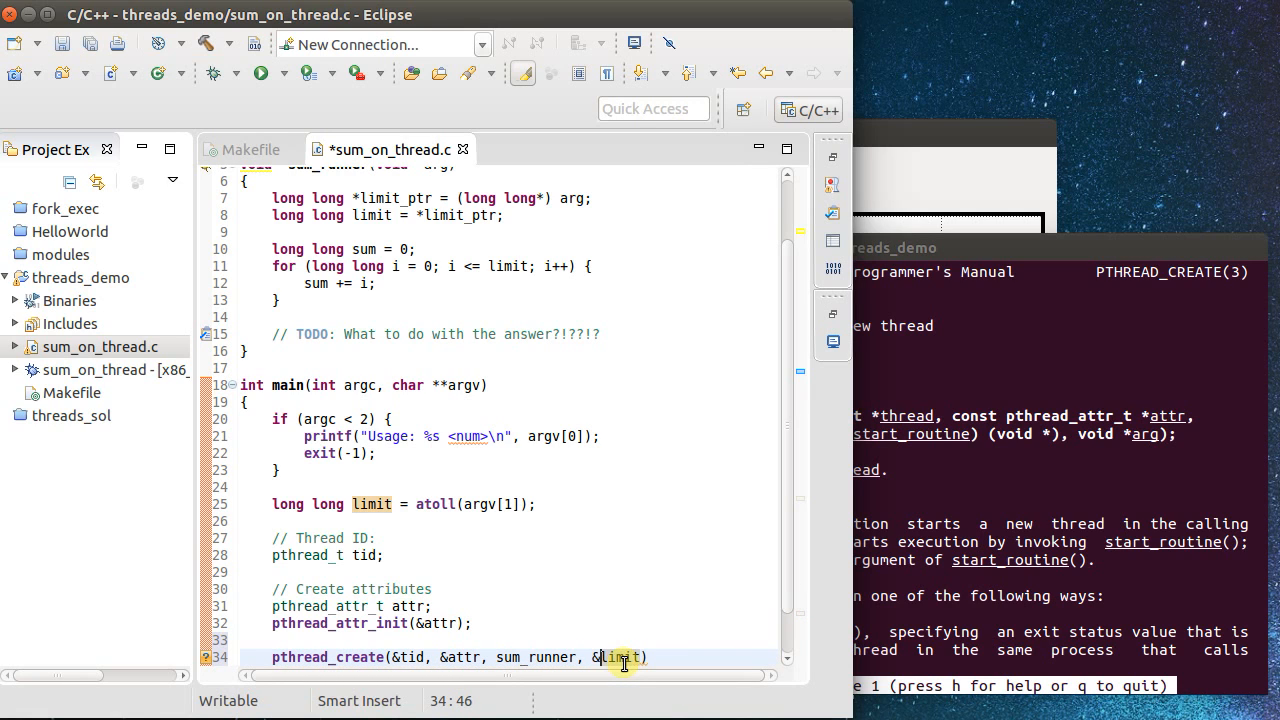
{"action": "scroll", "scroll_direction": "down", "scroll_amount": 3}
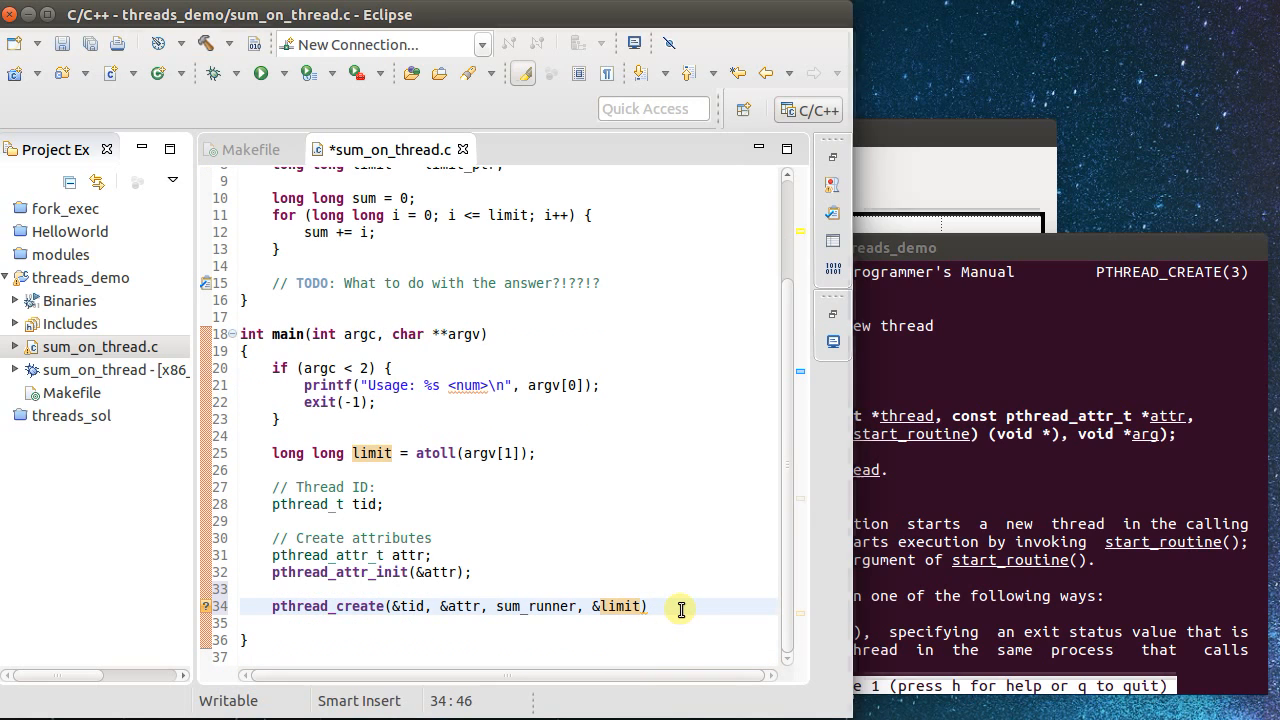
{"action": "left_click", "coordinate": [648, 606]}
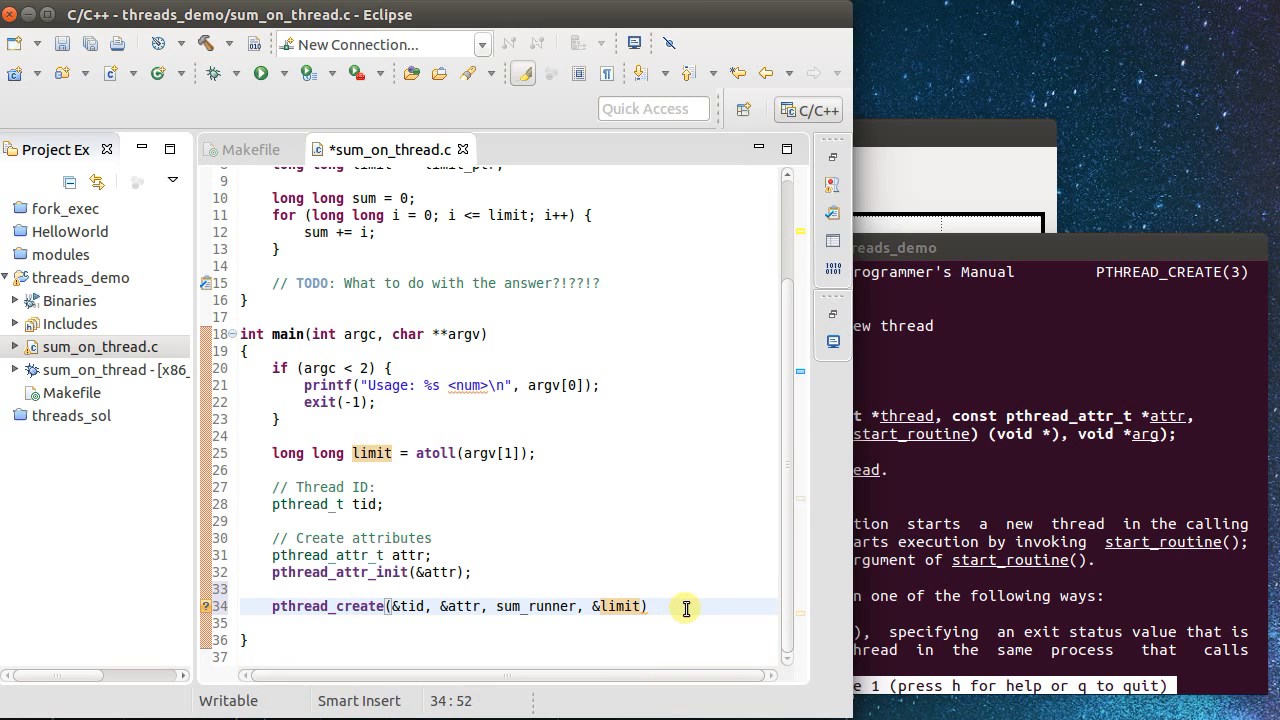
{"action": "type", "text": ";"}
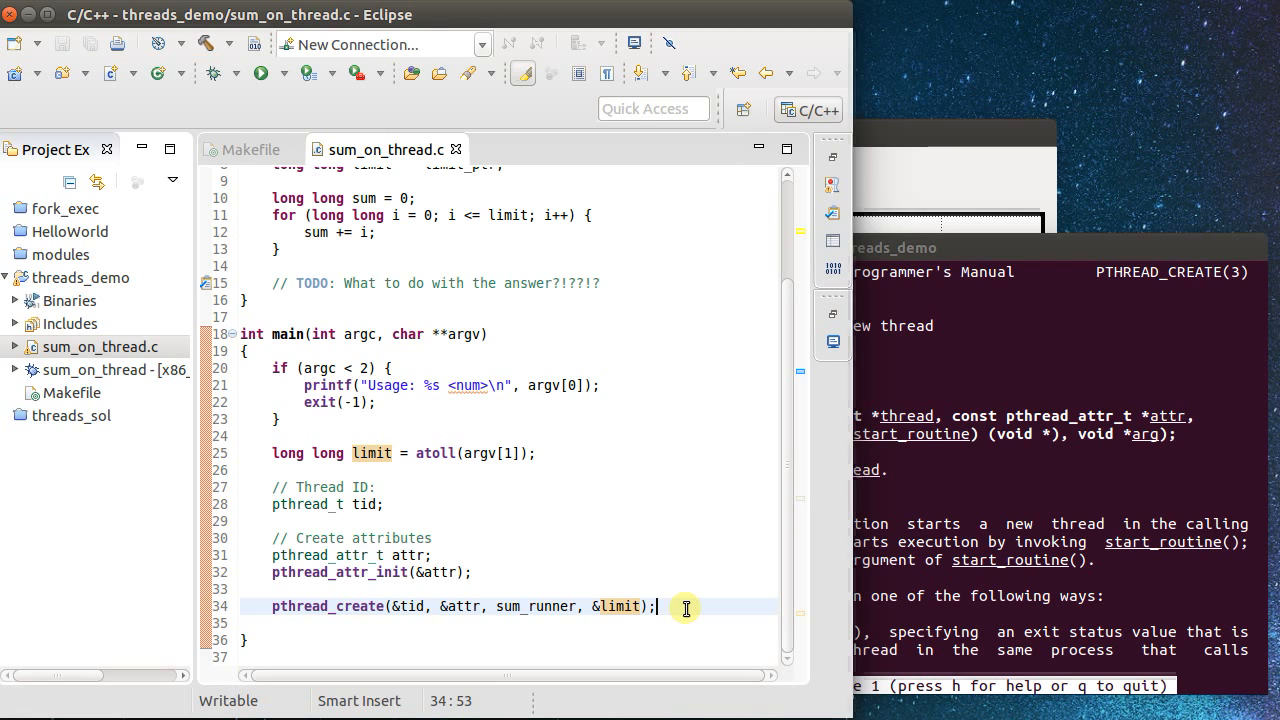
{"action": "mouse_move", "coordinate": [308, 458]}
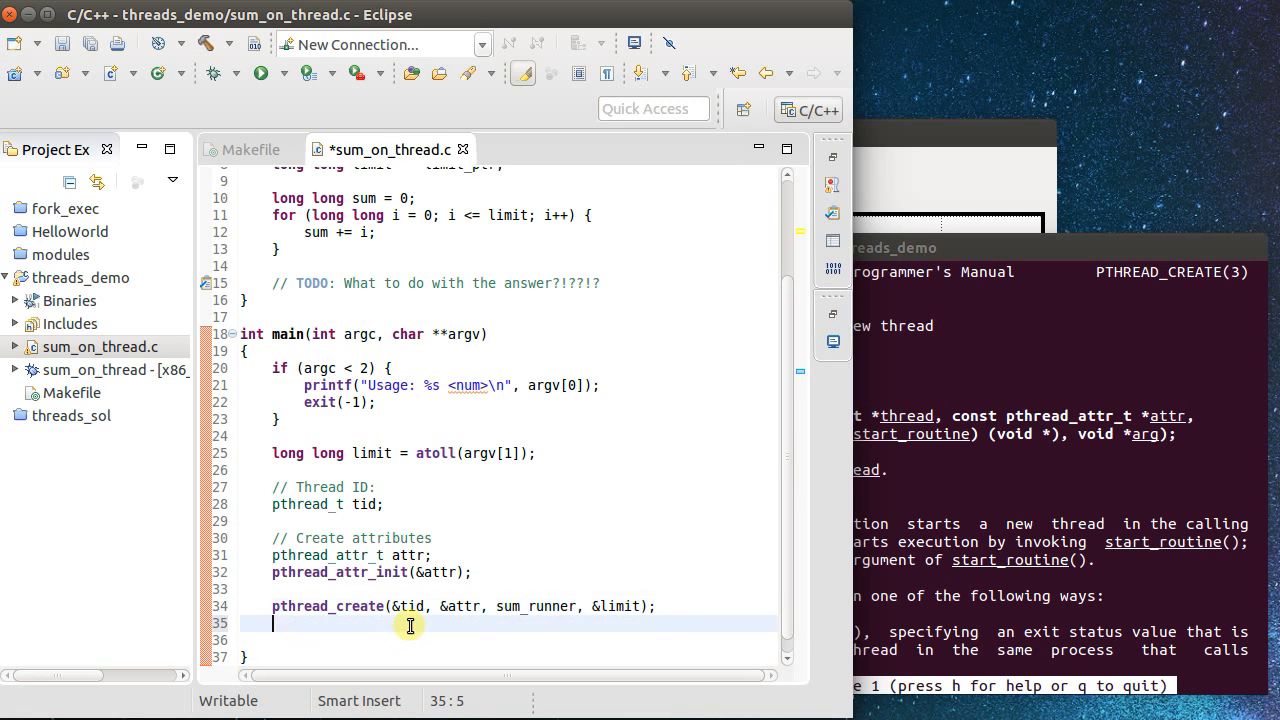
Add a wait-until-thread-is-done comment followed by pthread_join(tid, NULL); in main
{"action": "type", "text": "// Wa"}
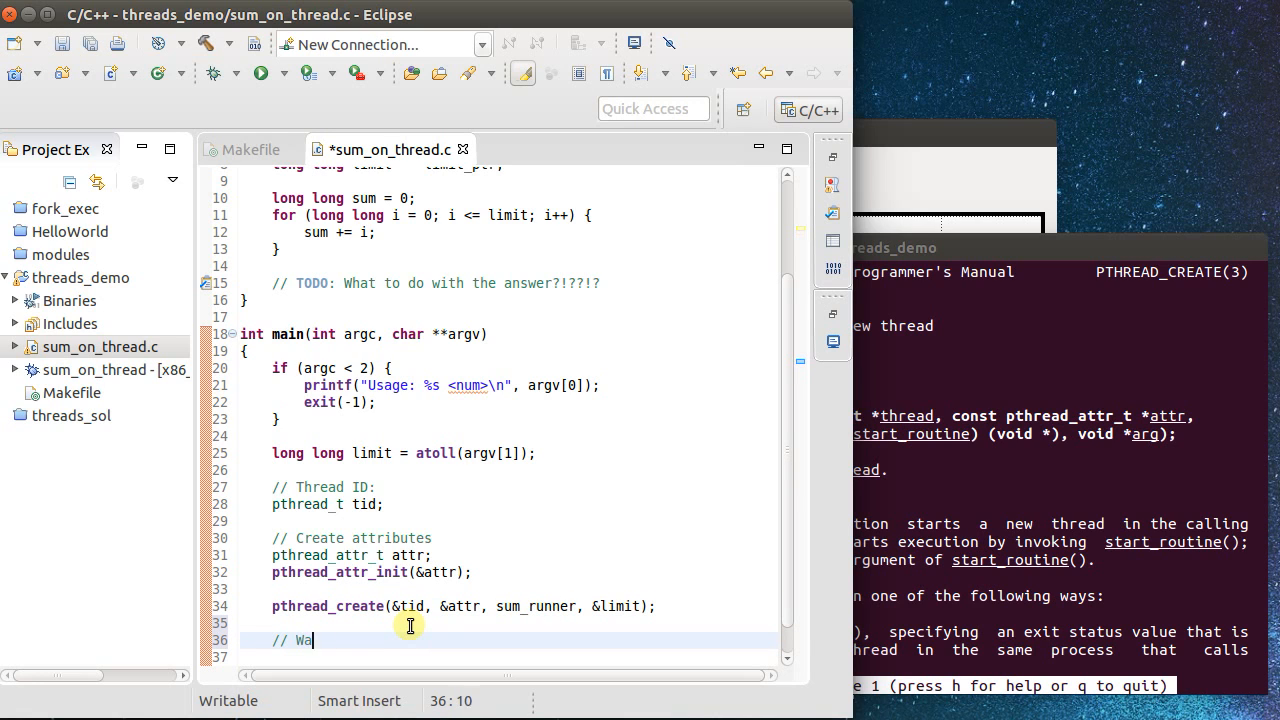
{"action": "type", "text": "it until thread is"}
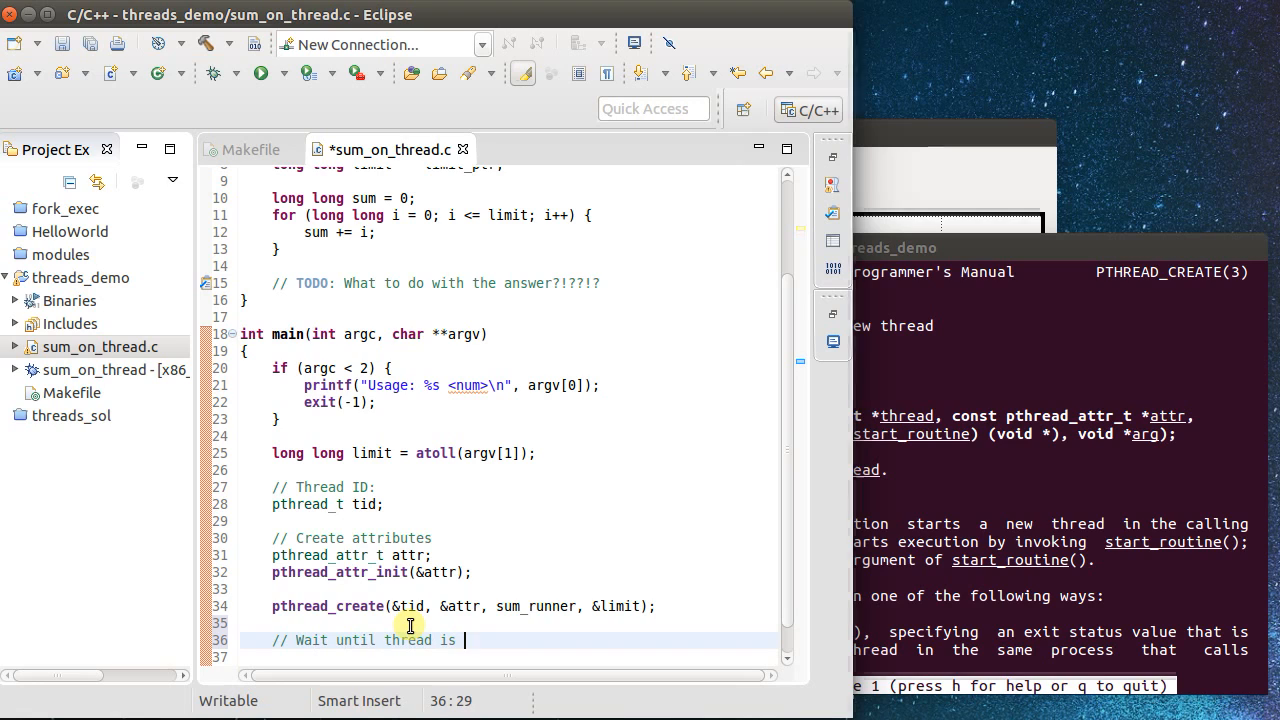
{"action": "key", "text": "Return"}
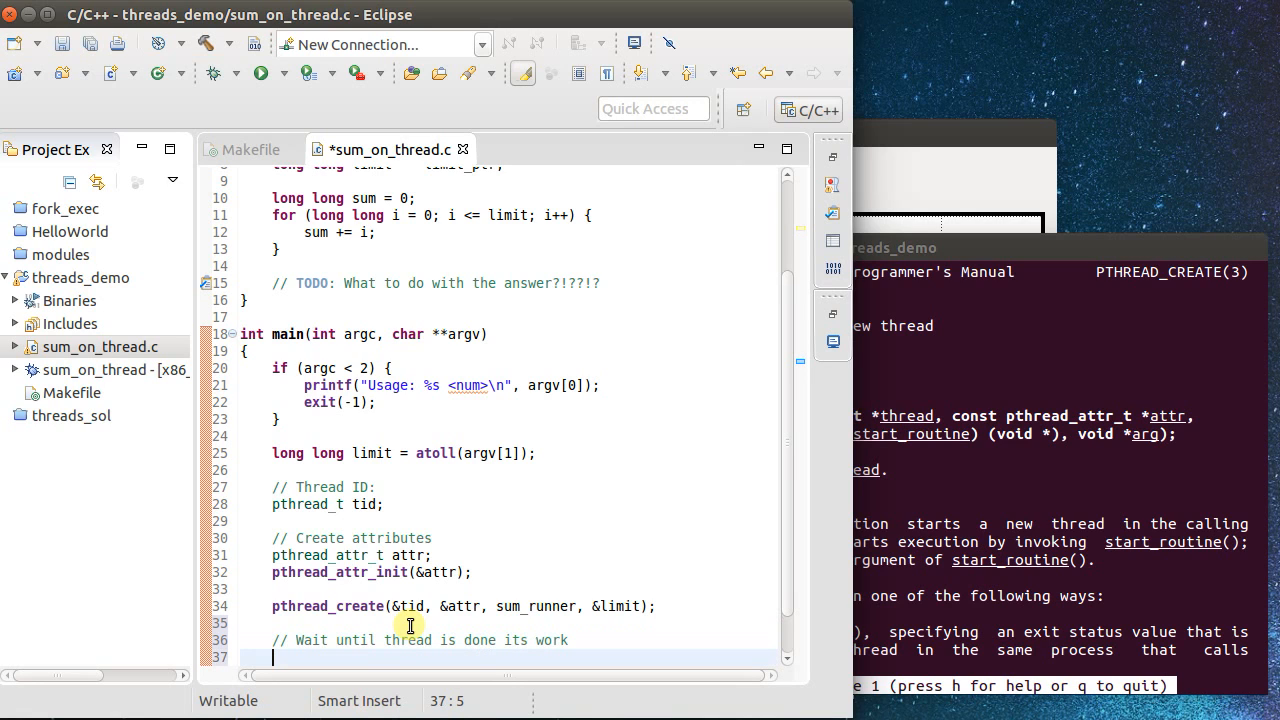
{"action": "type", "text": "pthreaD"}
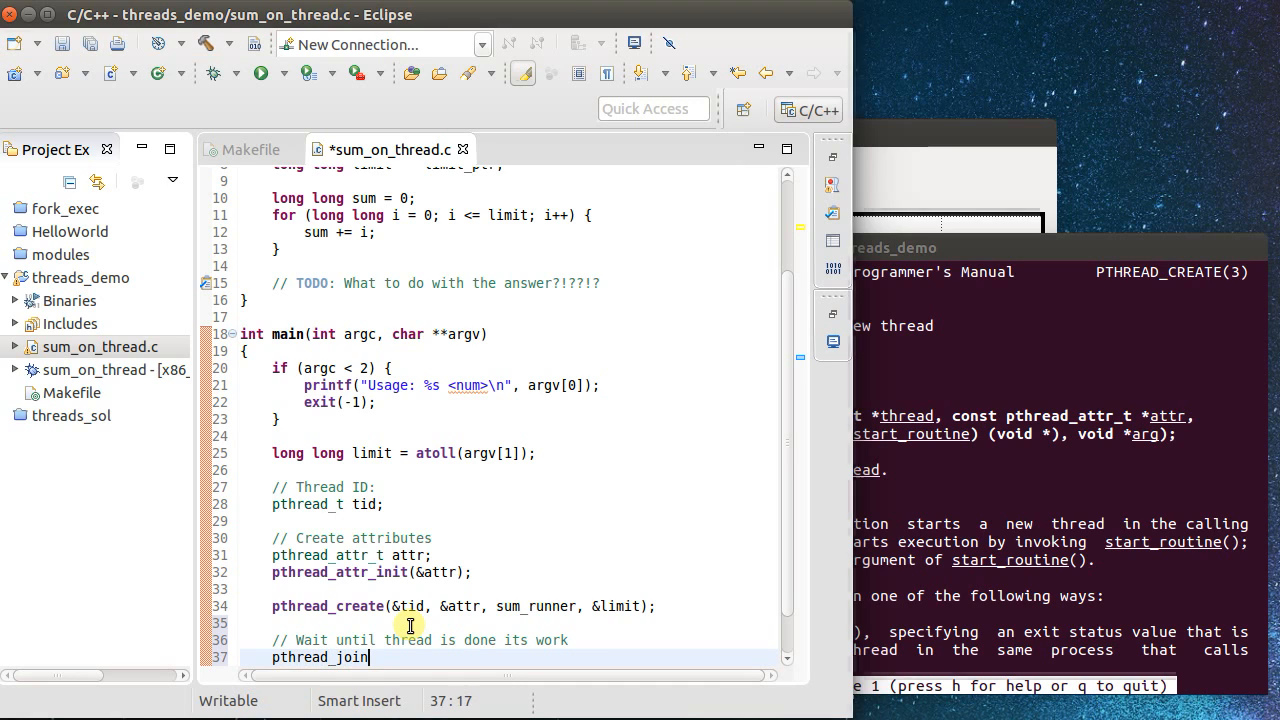
{"action": "type", "text": "(t"}
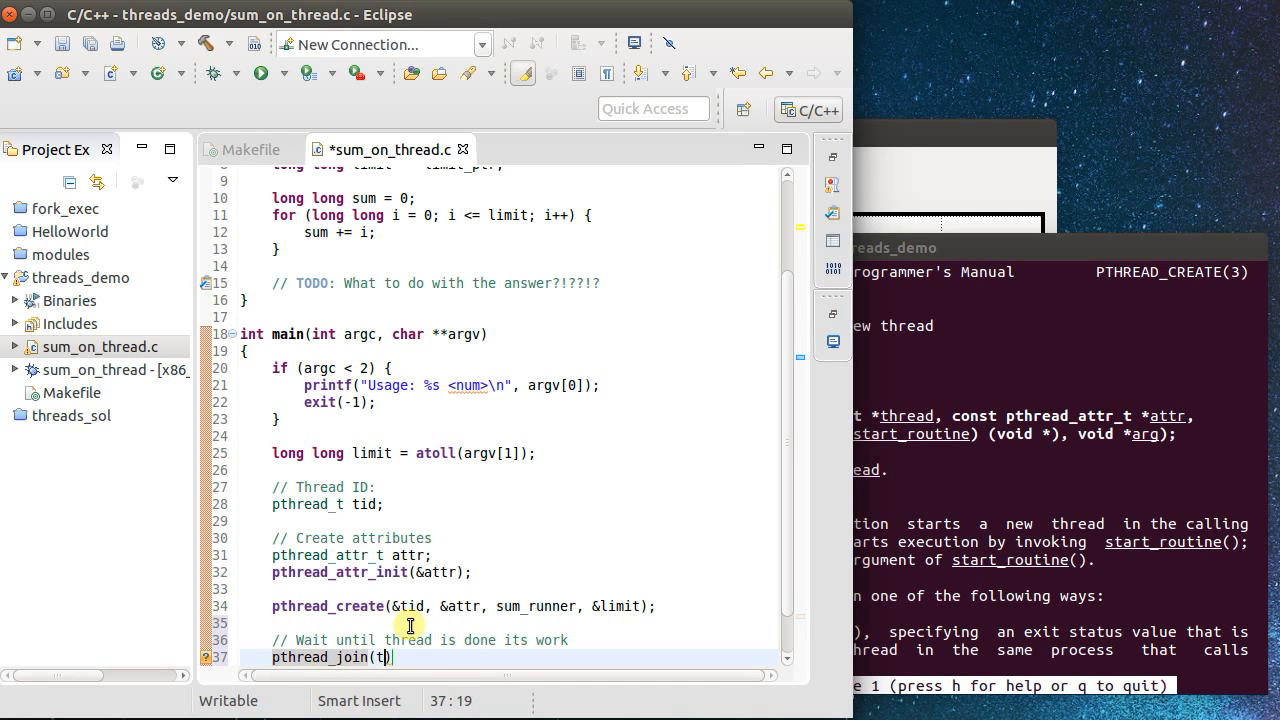
{"action": "type", "text": "id"}
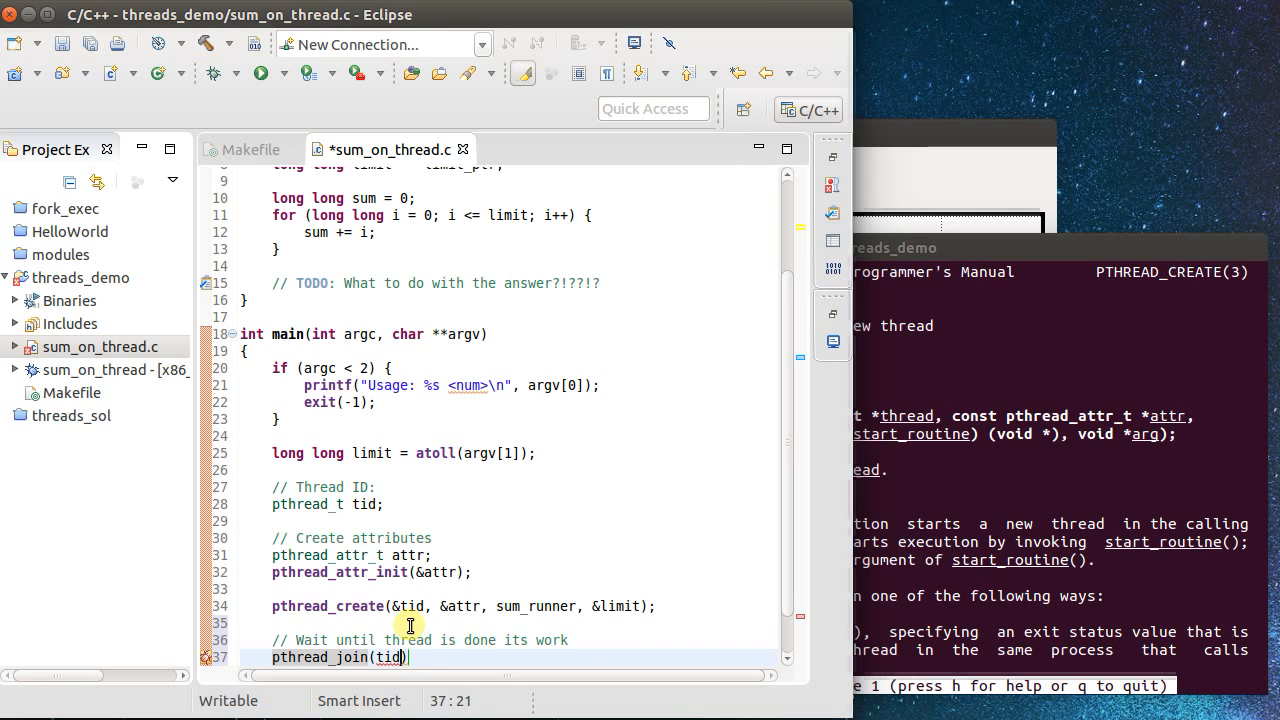
{"action": "type", "text": ","}
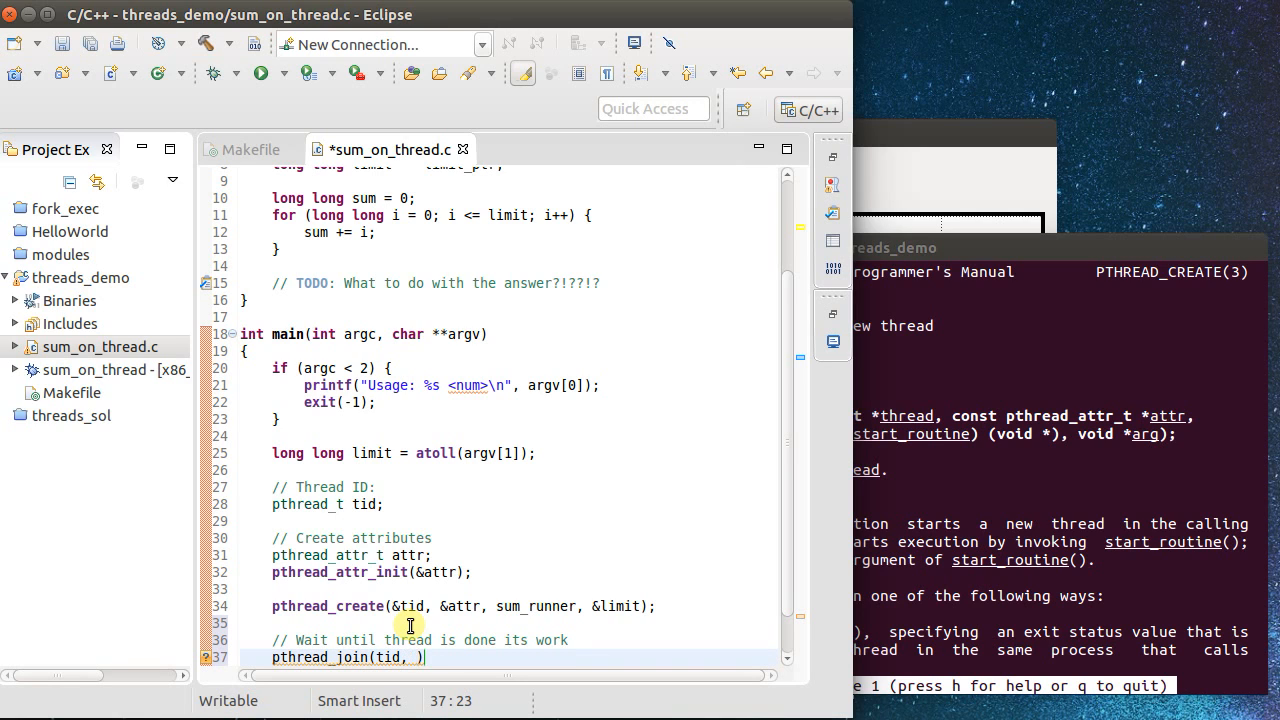
{"action": "type", "text": "NULL);"}
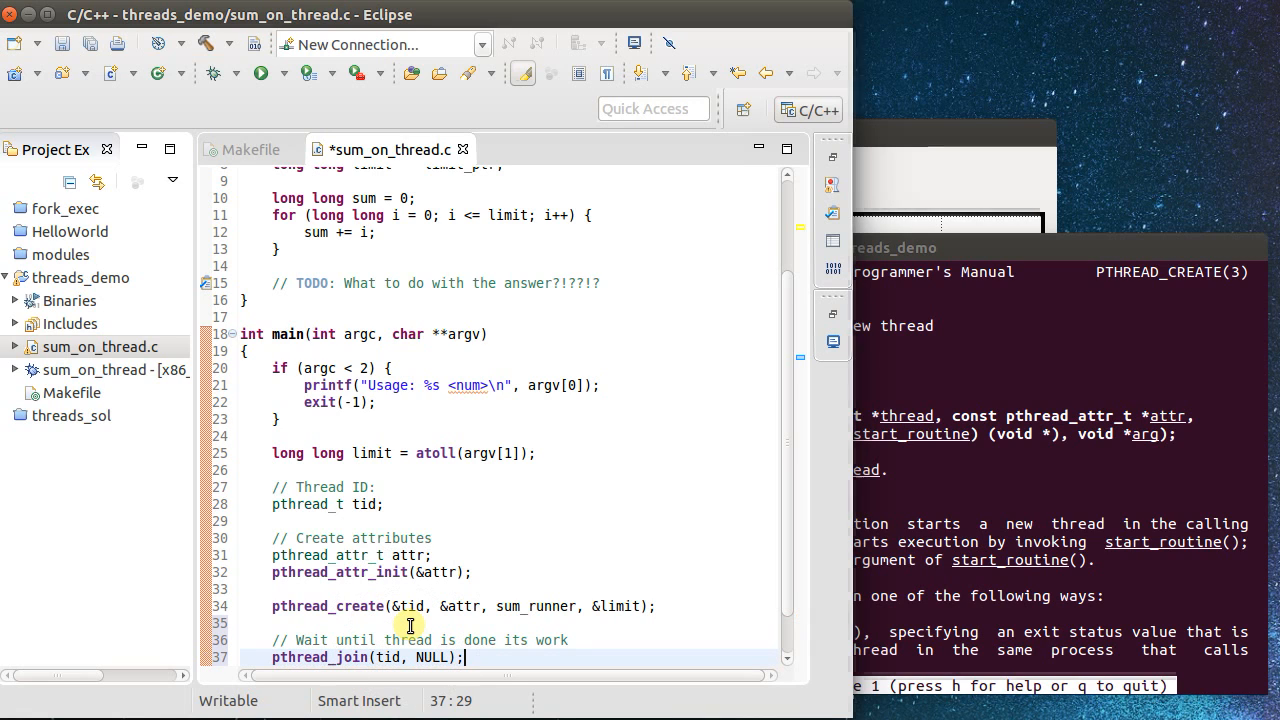
{"action": "key", "text": "Return"}
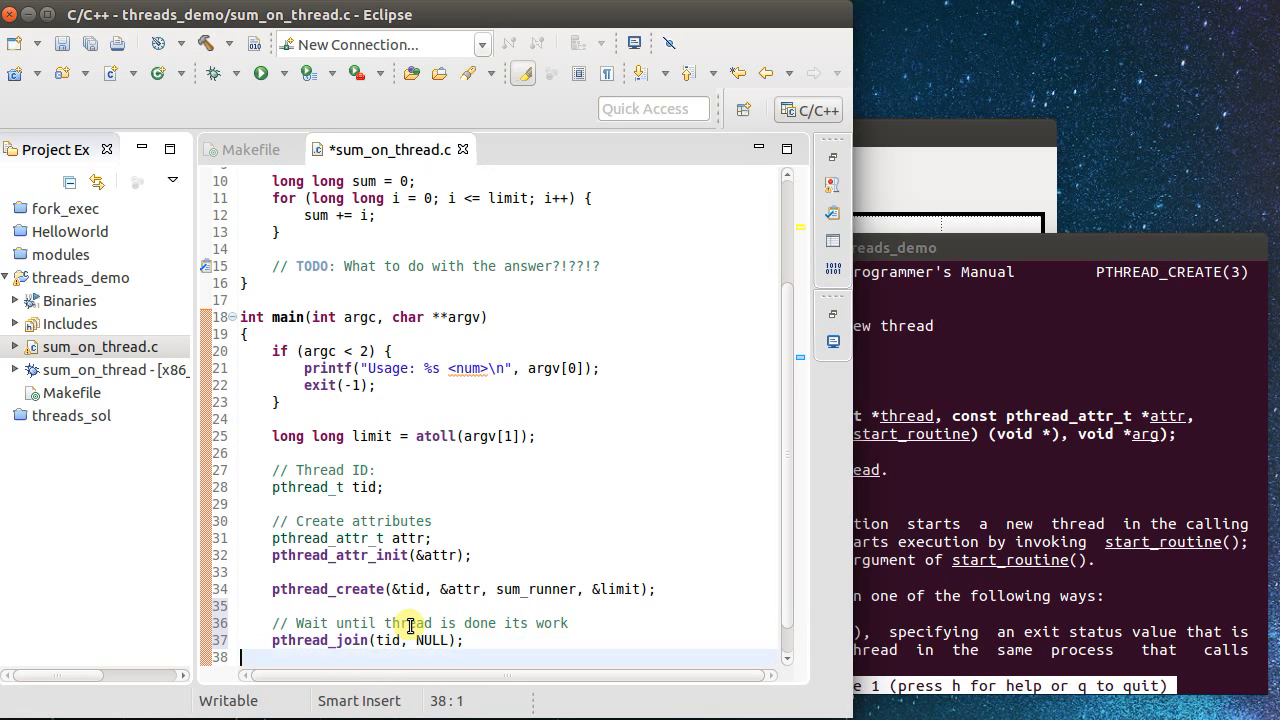
{"action": "scroll", "scroll_direction": "down", "scroll_amount": 3}
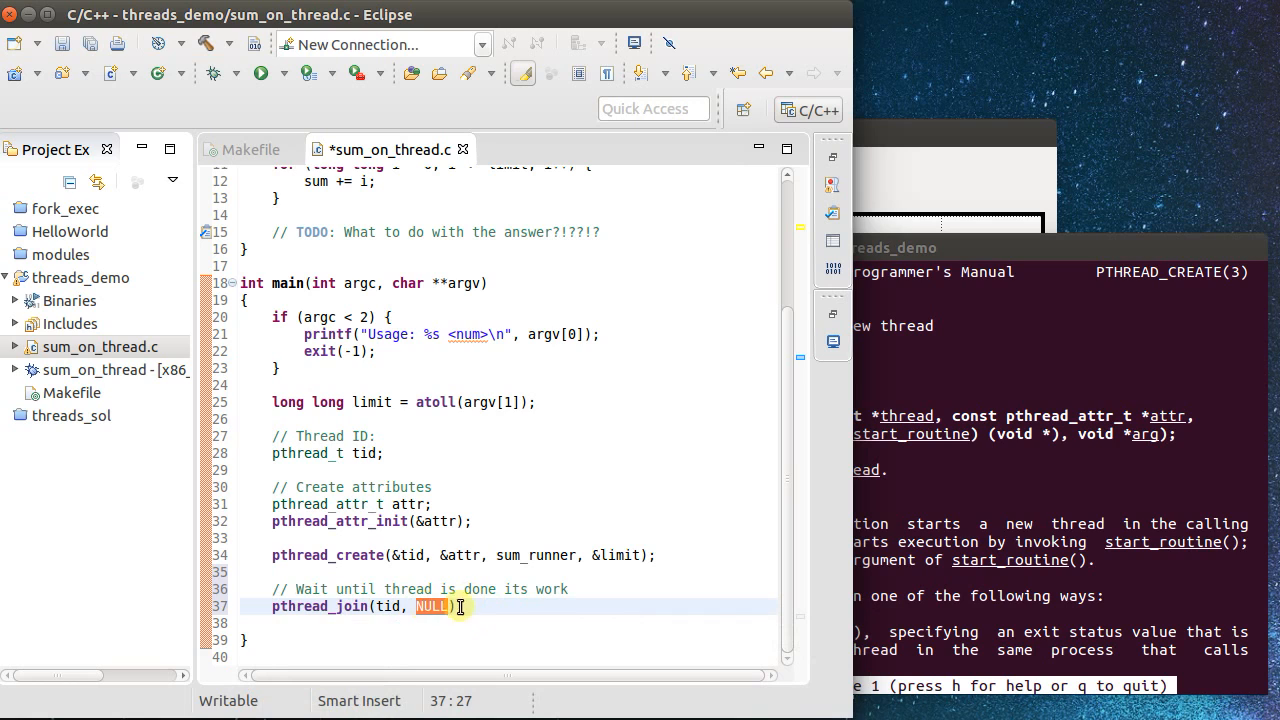
{"action": "mouse_move", "coordinate": [432, 604]}
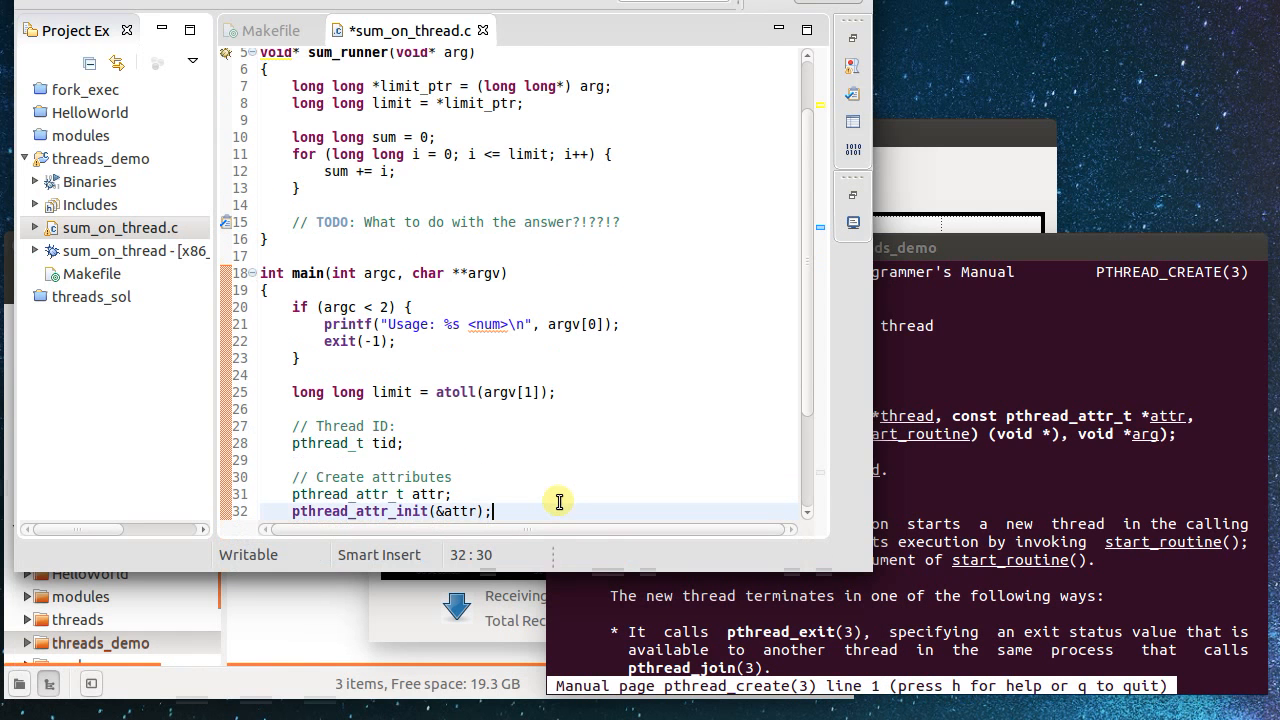
{"action": "scroll", "scroll_direction": "up", "scroll_amount": 3}
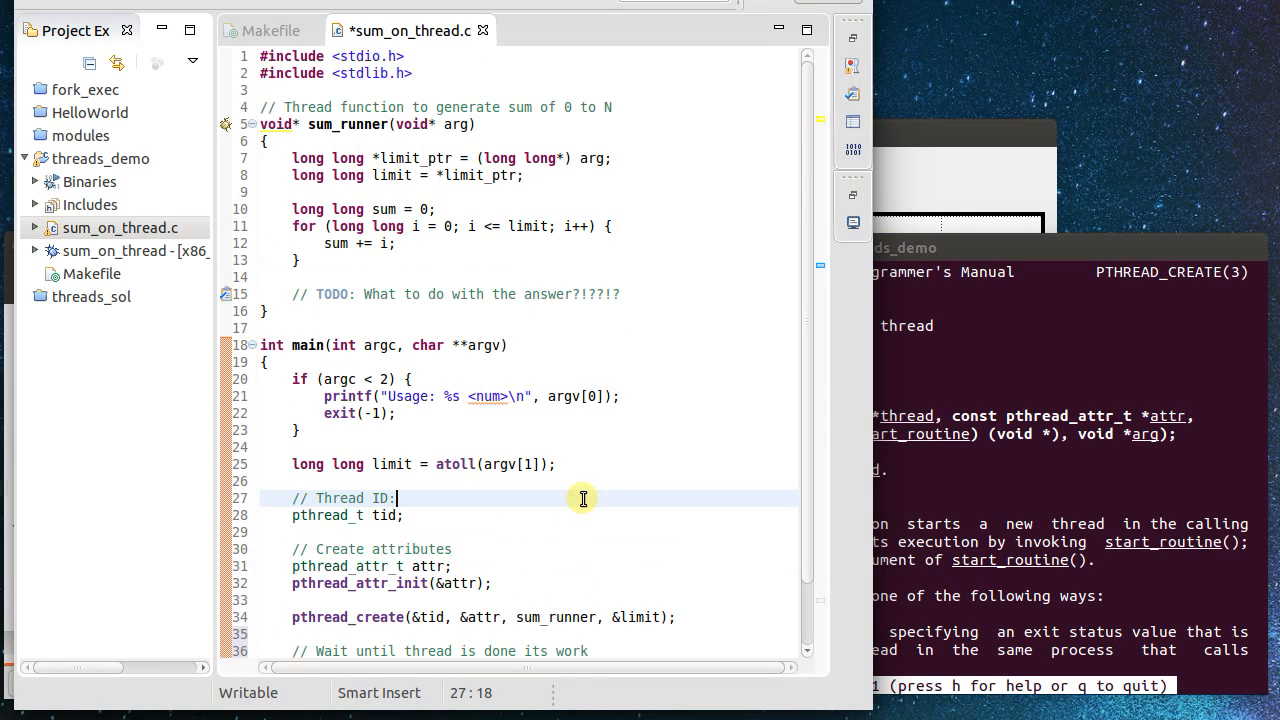
{"action": "left_click", "coordinate": [620, 294]}
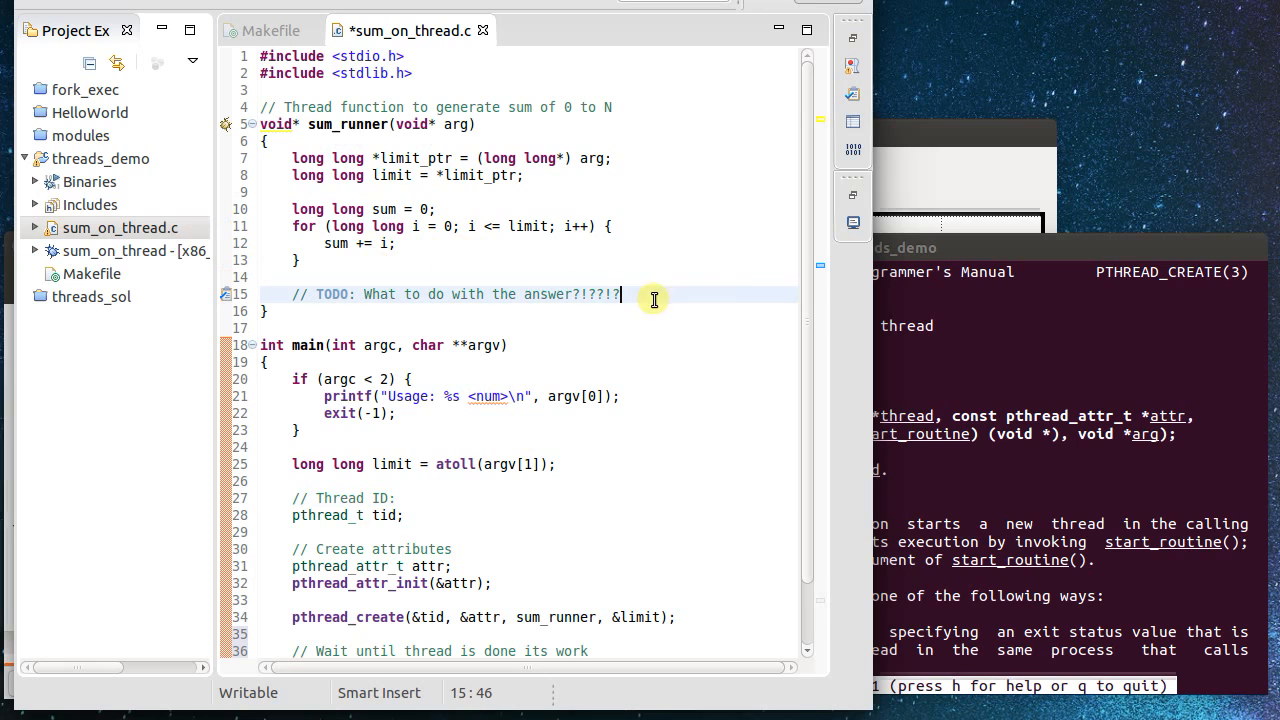
{"action": "mouse_move", "coordinate": [746, 300]}
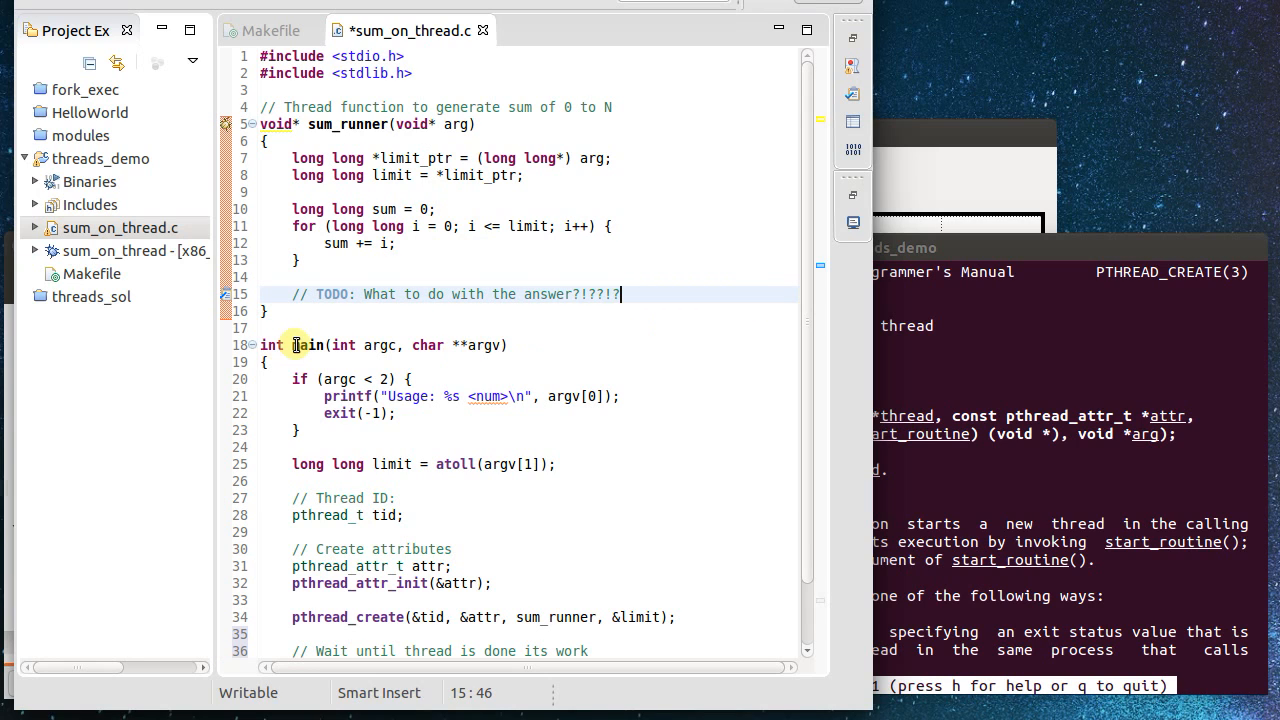
{"action": "left_click_drag", "start_coordinate": [296, 344], "coordinate": [296, 490]}
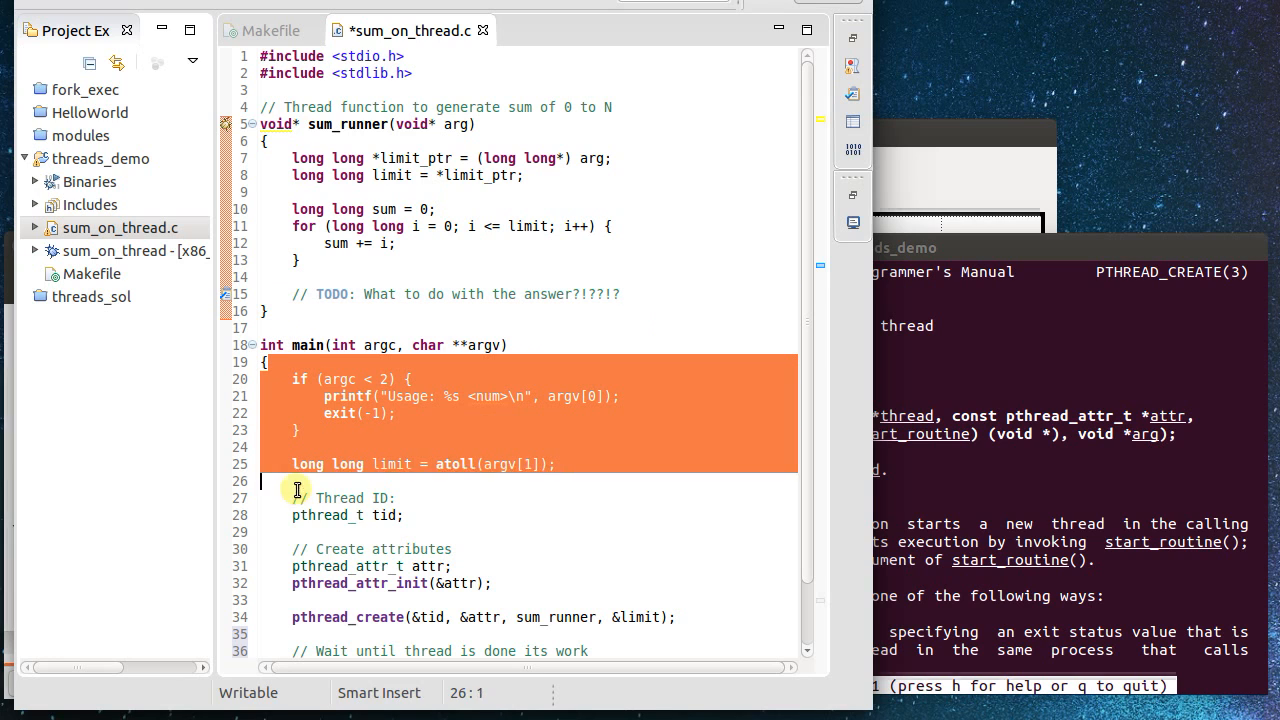
{"action": "scroll", "scroll_direction": "down", "scroll_amount": 3}
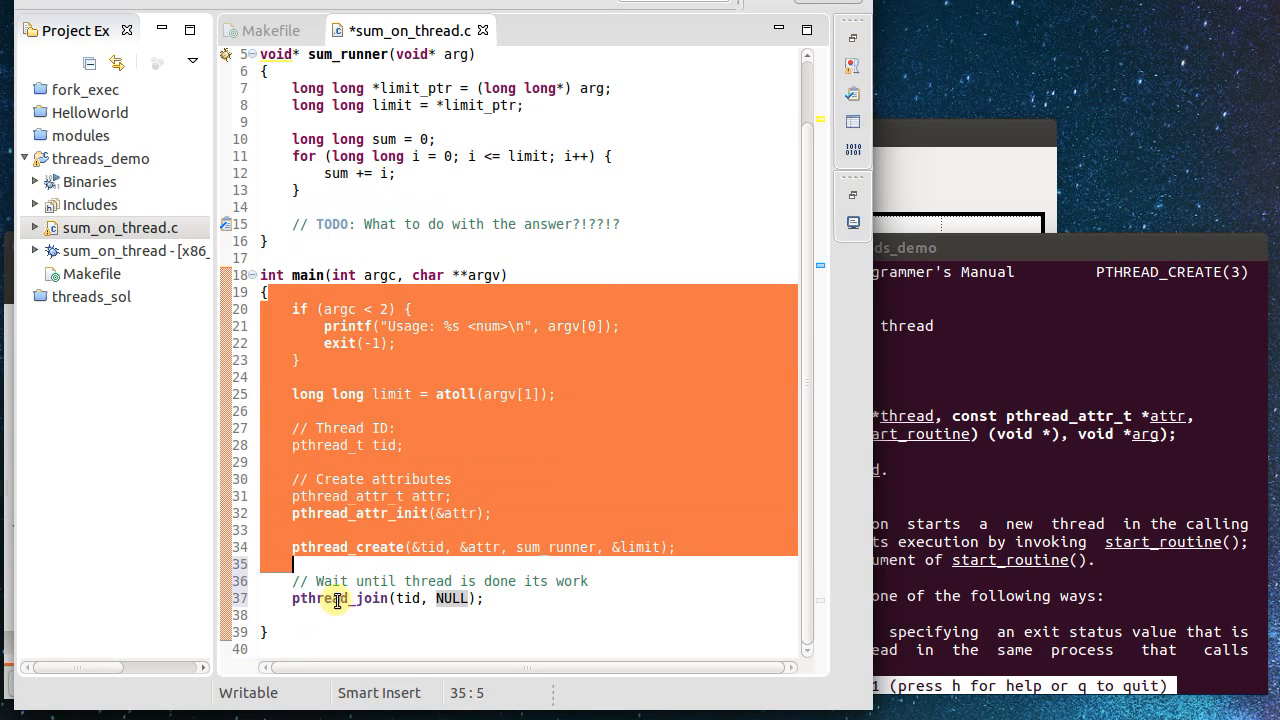
{"action": "left_click", "coordinate": [324, 632]}
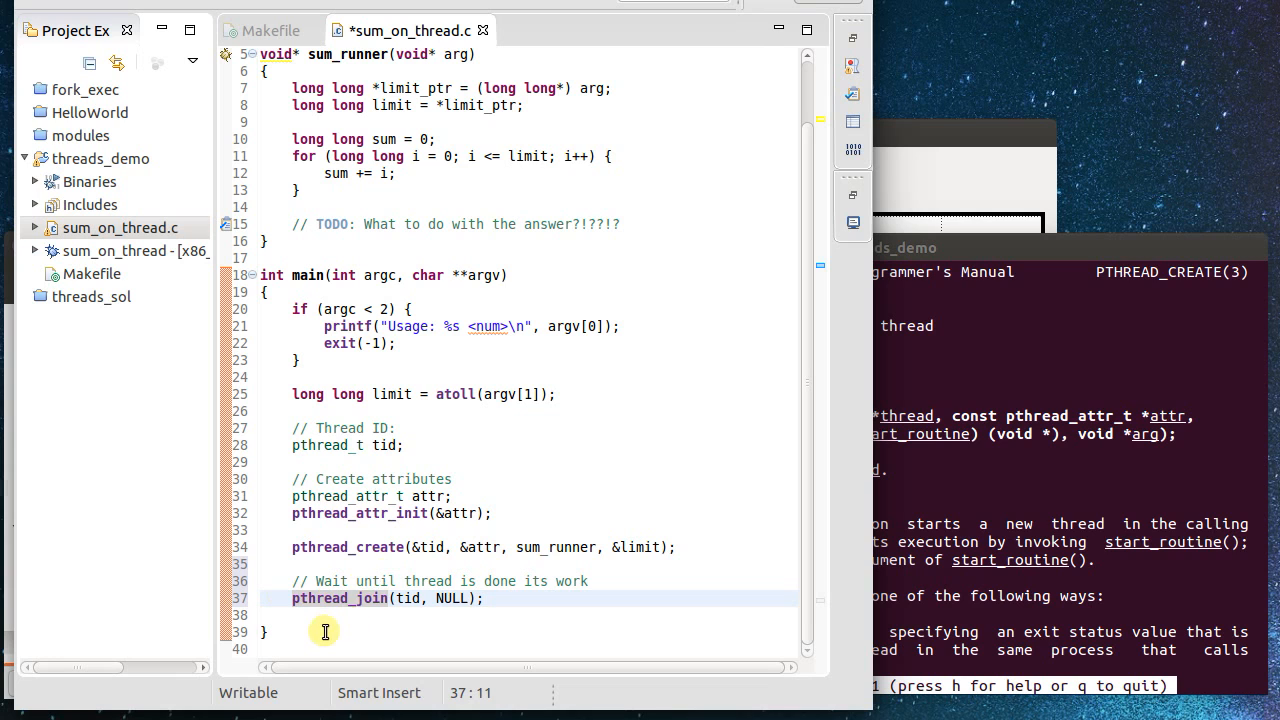
{"action": "scroll", "scroll_direction": "up", "scroll_amount": 3}
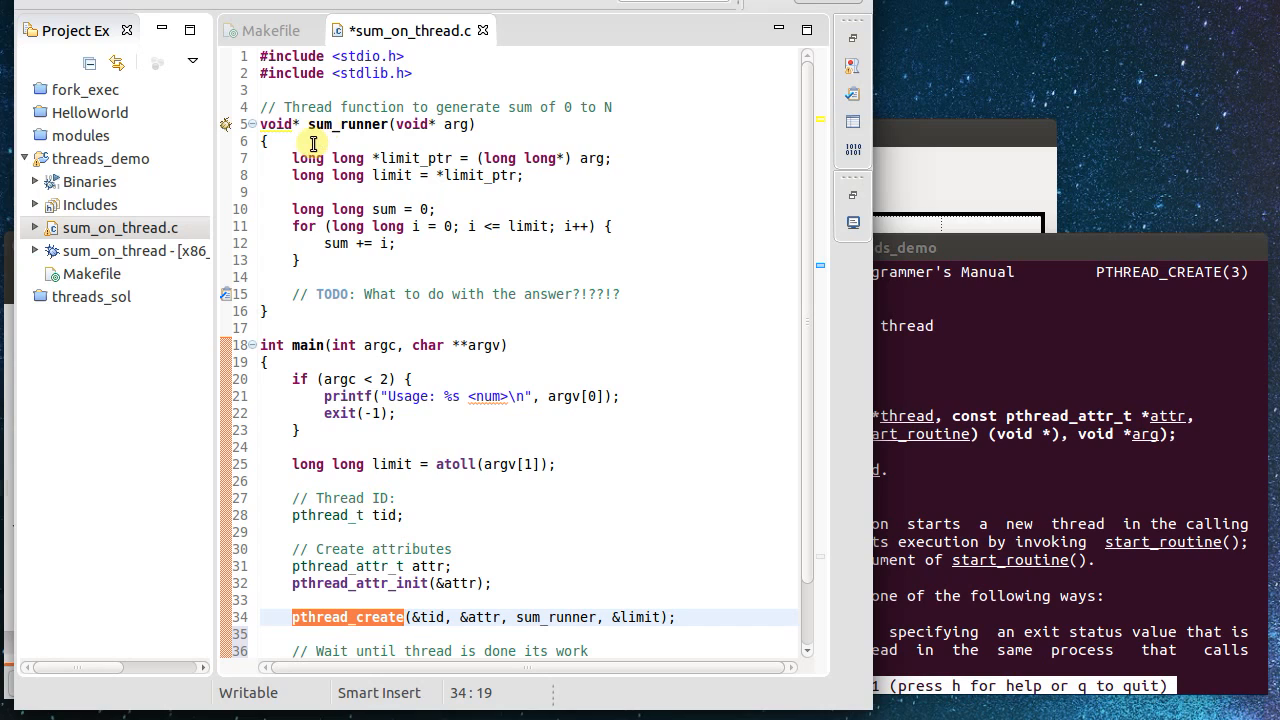
{"action": "mouse_move", "coordinate": [386, 296]}
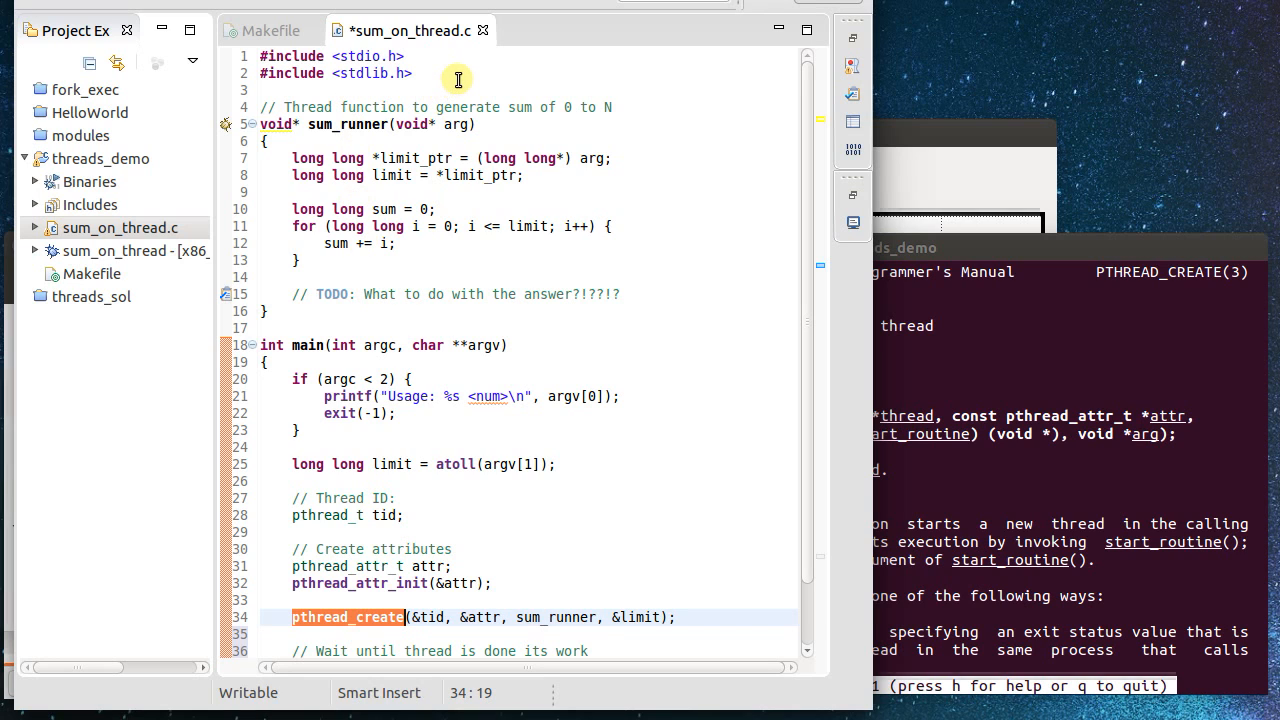
Move long long sum = 0; to file scope under the comment: the sum computed by the background thread
{"action": "key", "text": "Return"}
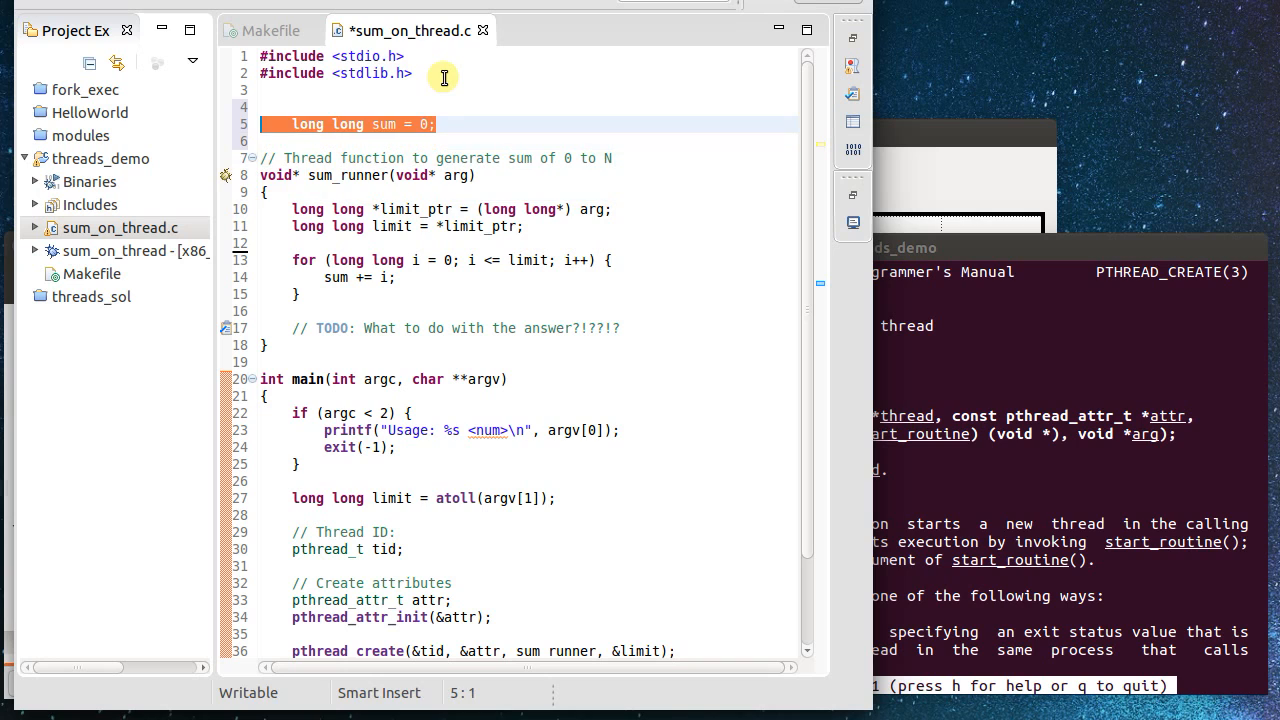
{"action": "left_click", "coordinate": [292, 124]}
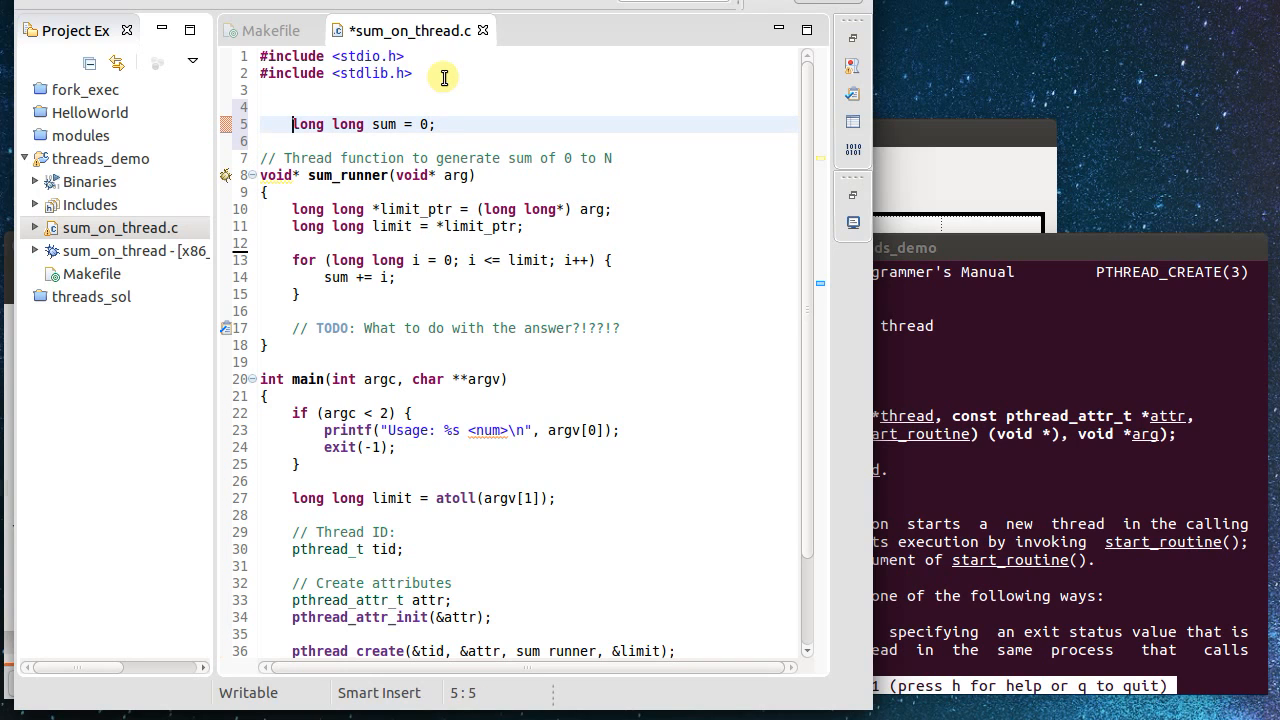
{"action": "type", "text": "//"}
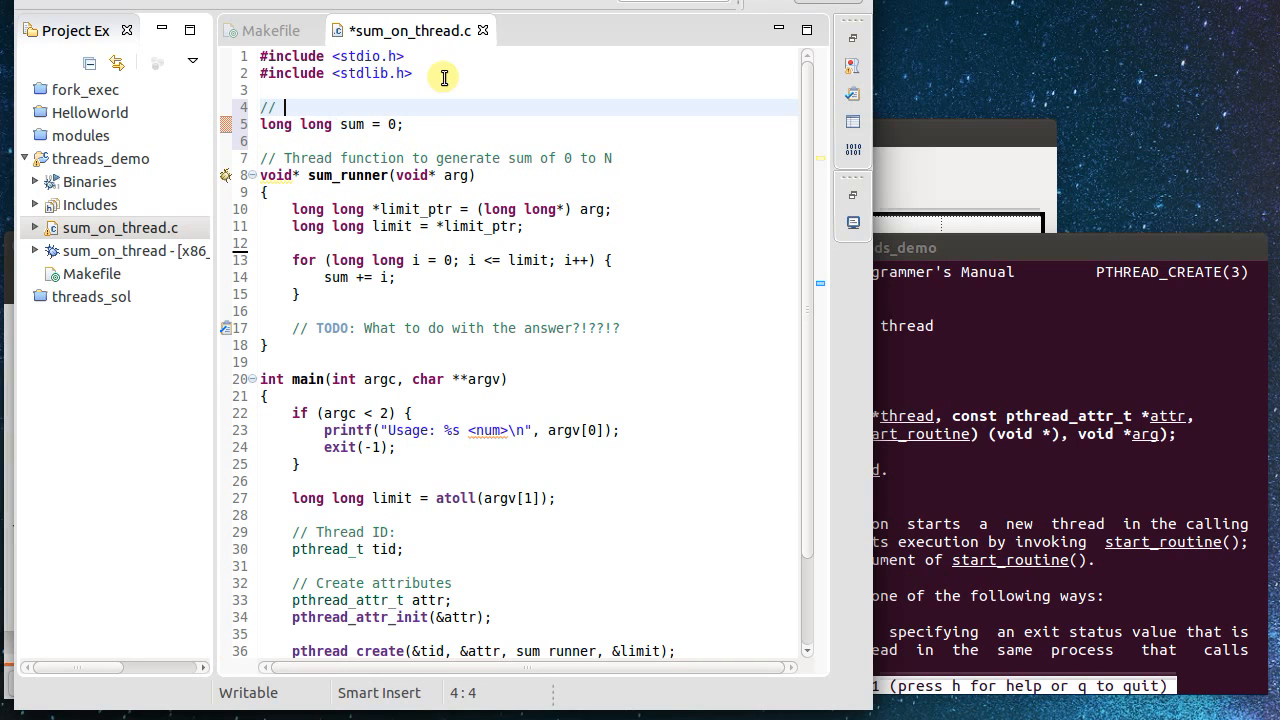
{"action": "type", "text": "The"}
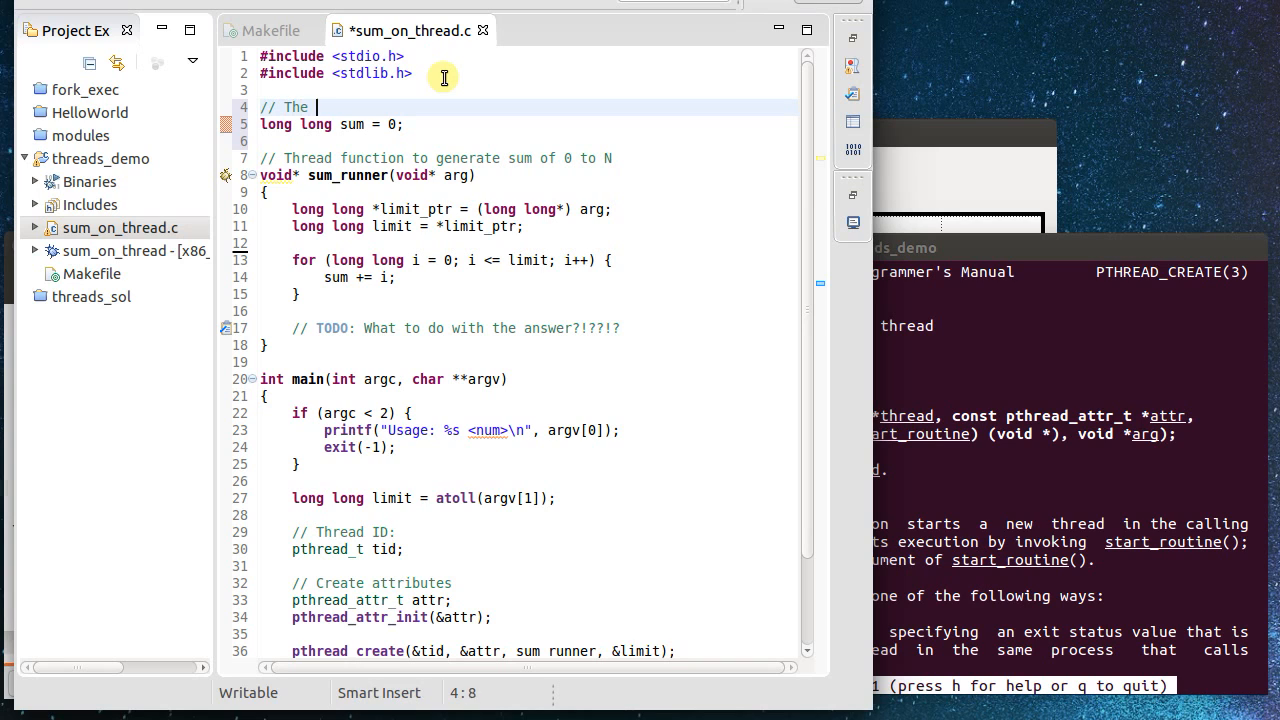
{"action": "type", "text": "sum"}
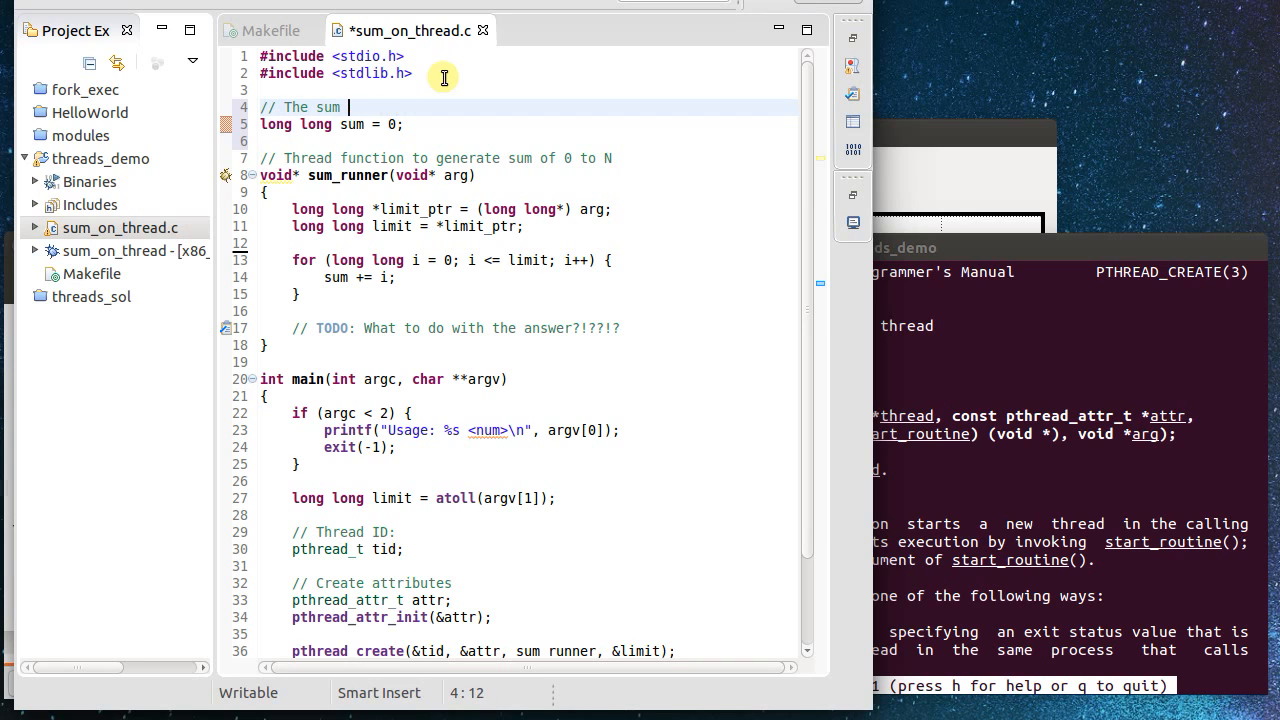
{"action": "type", "text": "computed by the background th"}
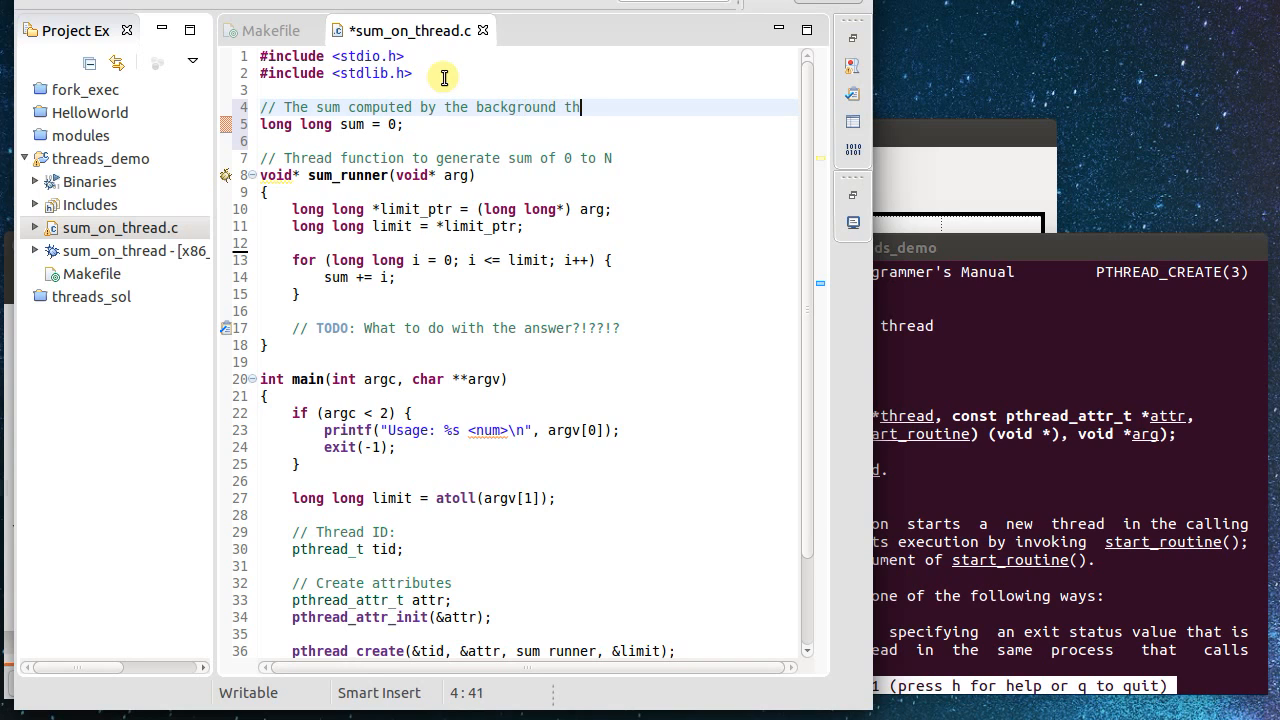
{"action": "type", "text": "read"}
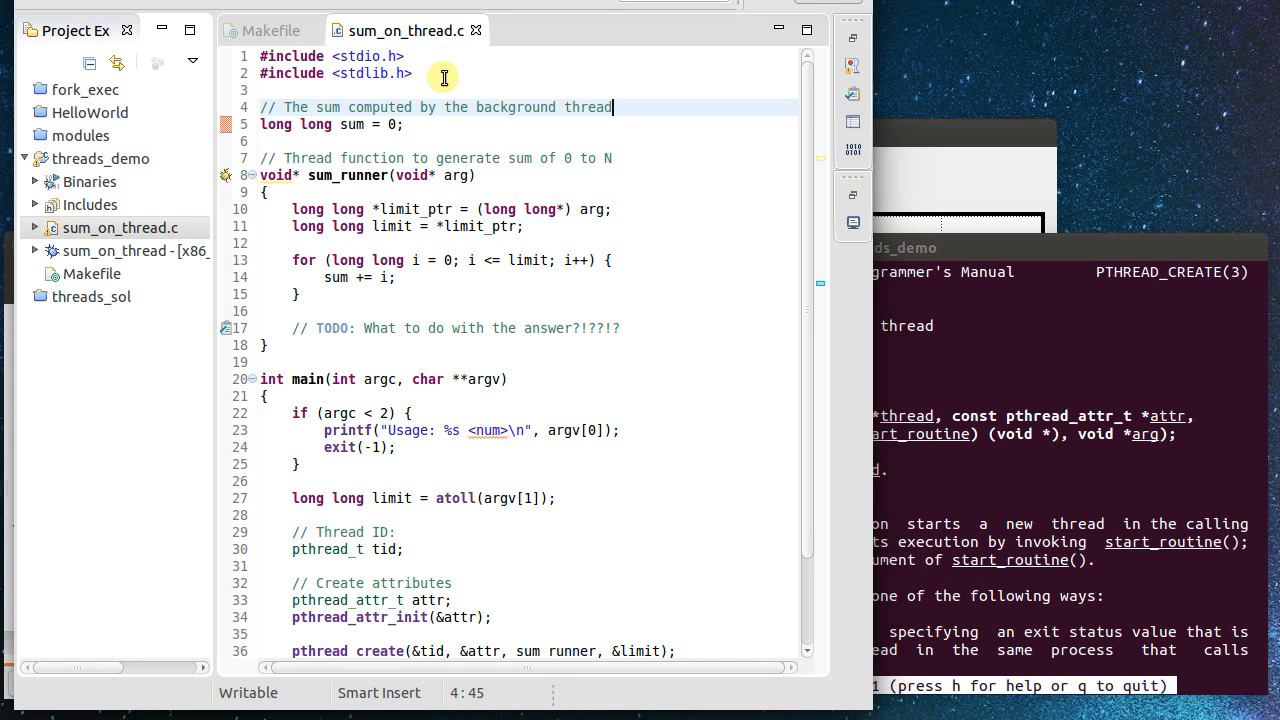
{"action": "mouse_move", "coordinate": [352, 276]}
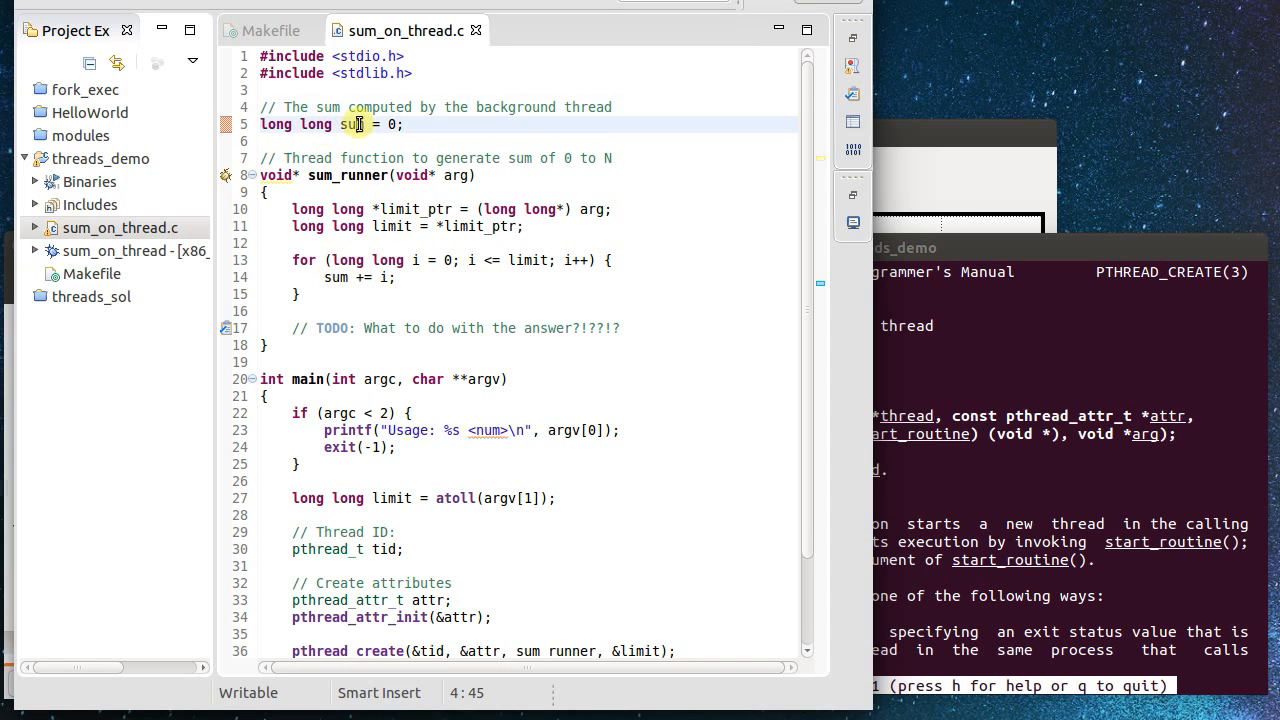
Add printf("Sum is %lld\n", sum); after pthread_join in main
{"action": "scroll", "scroll_direction": "down", "scroll_amount": 3}
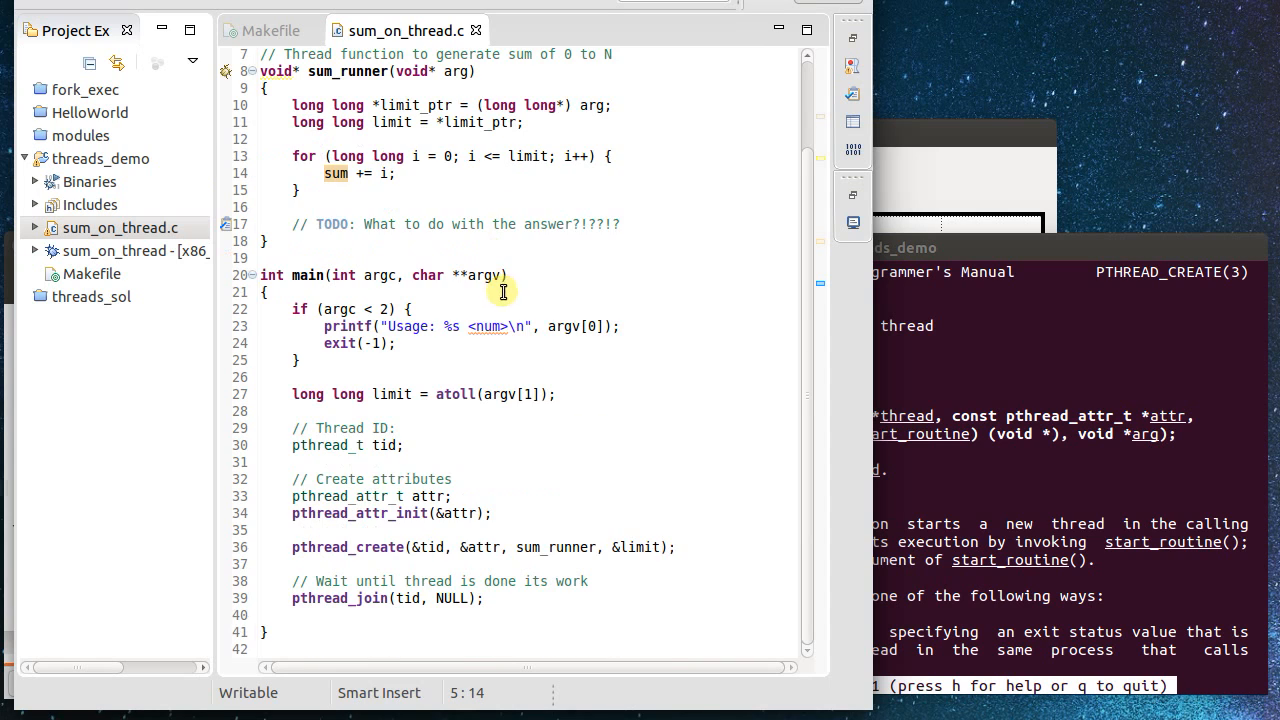
{"action": "left_click", "coordinate": [514, 610]}
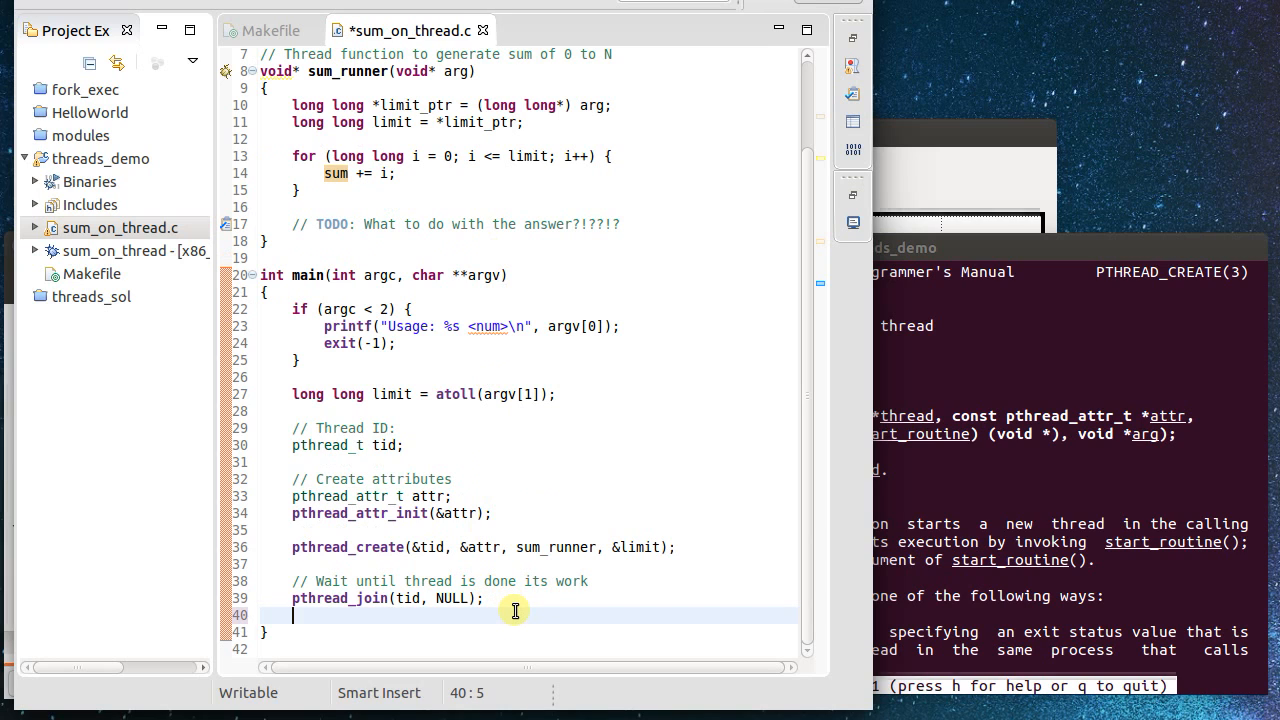
{"action": "type", "text": "printf(\"Sum\""}
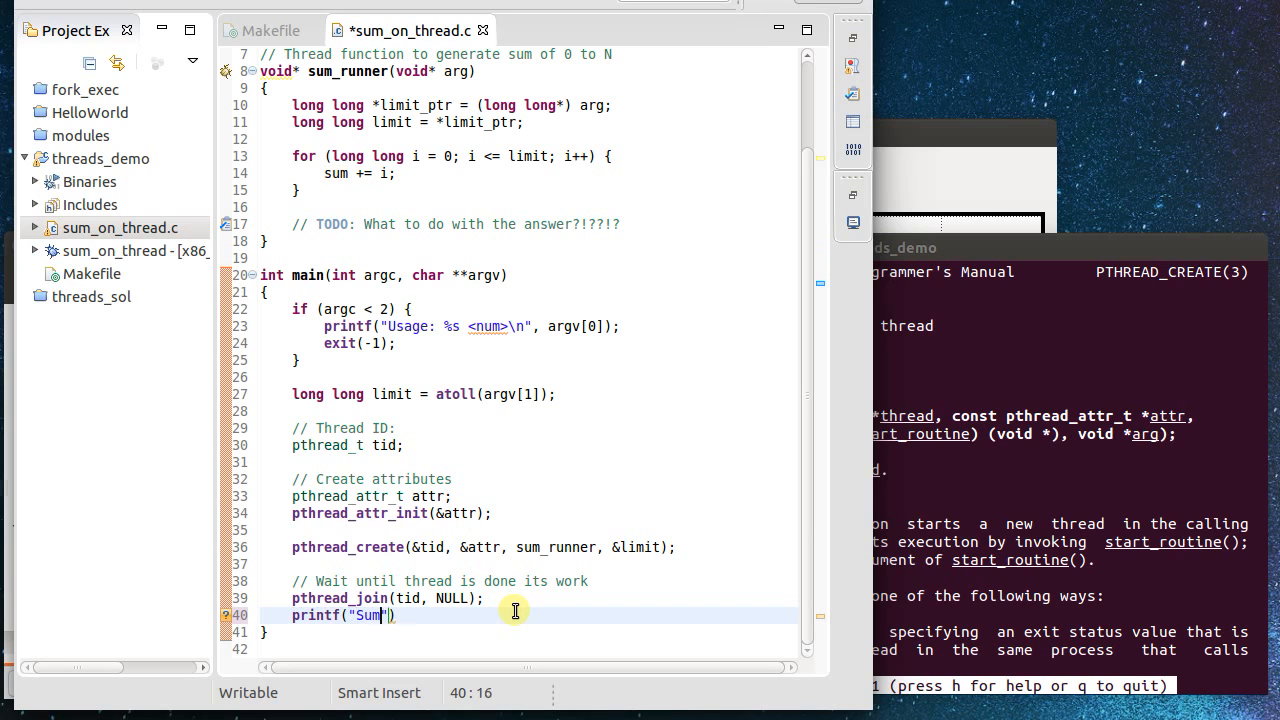
{"action": "type", "text": "is %"}
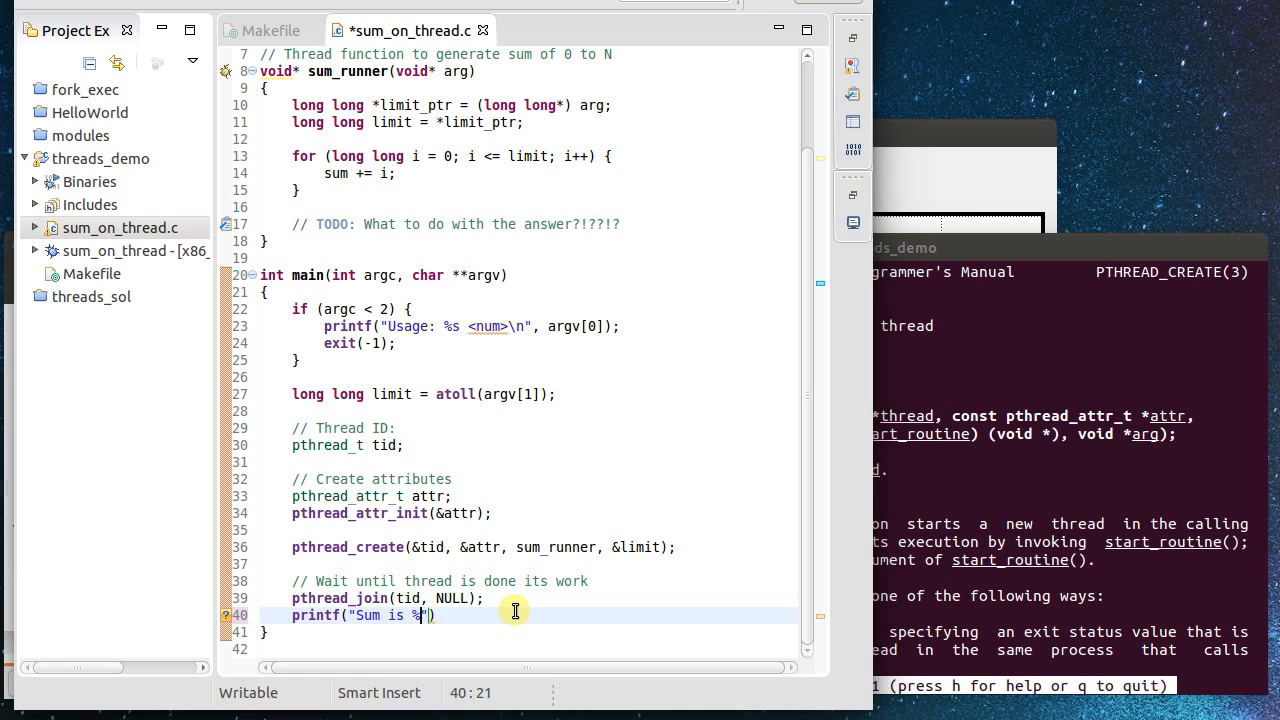
{"action": "type", "text": "lld\\n"}
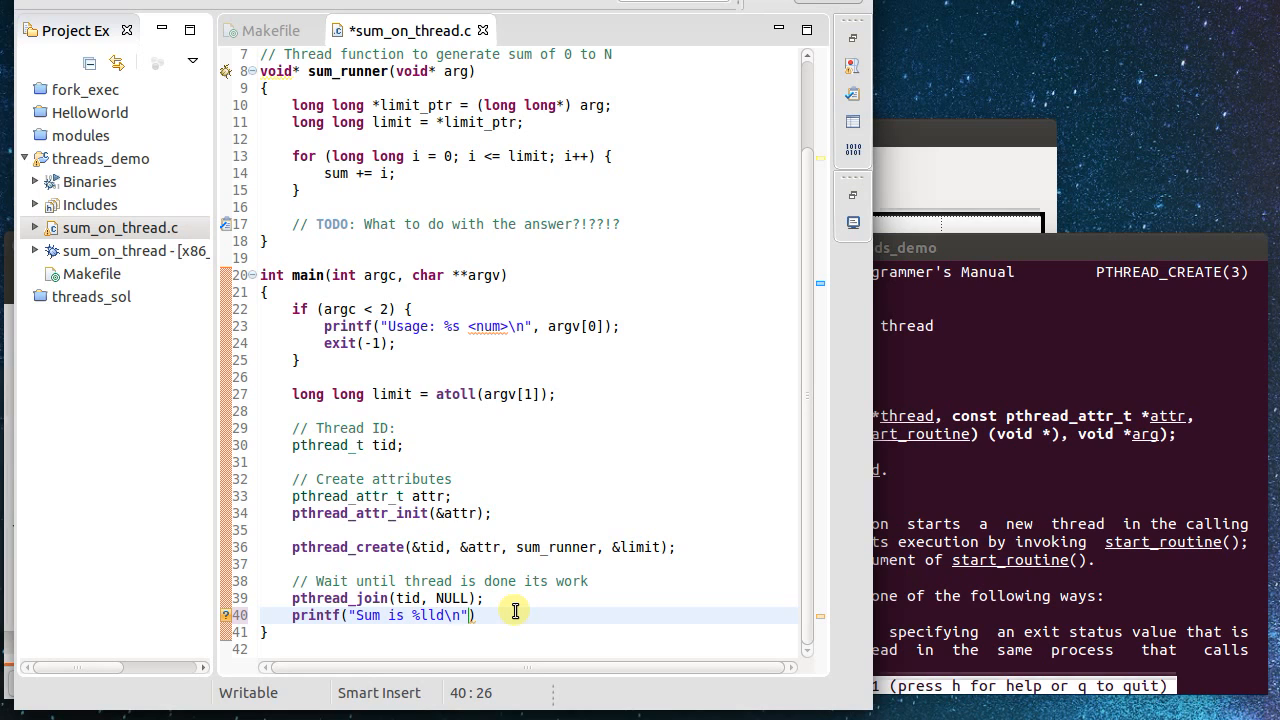
{"action": "type", "text": ", sum"}
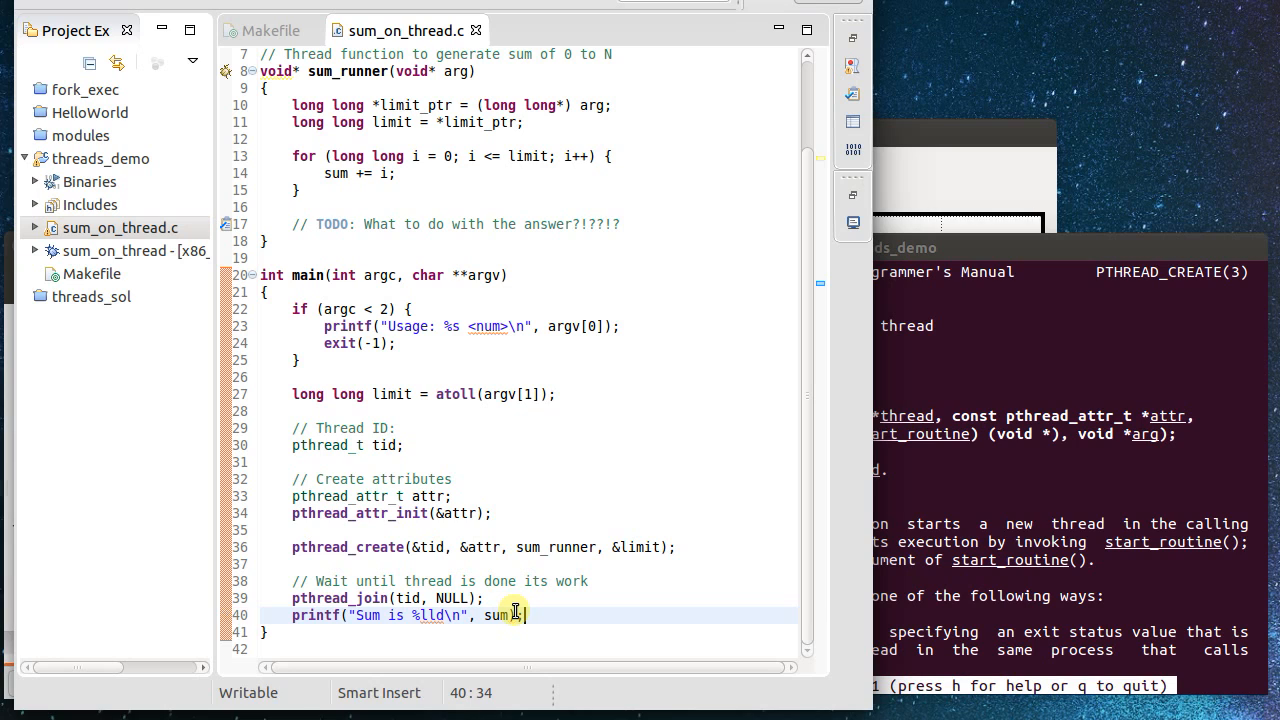
{"action": "left_click", "coordinate": [620, 224]}
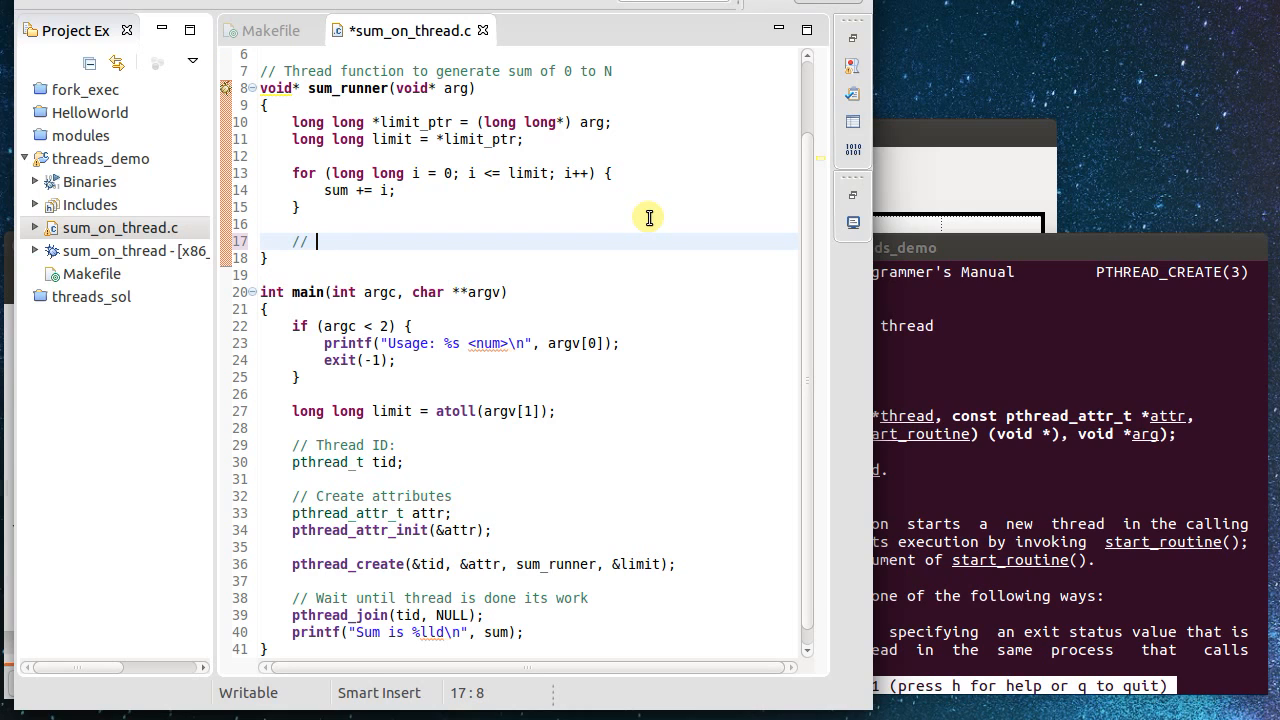
End sum_runner with a 'sum is a global variable' comment and pthread_exit(0);, then save
{"action": "type", "text": "sum is a"}
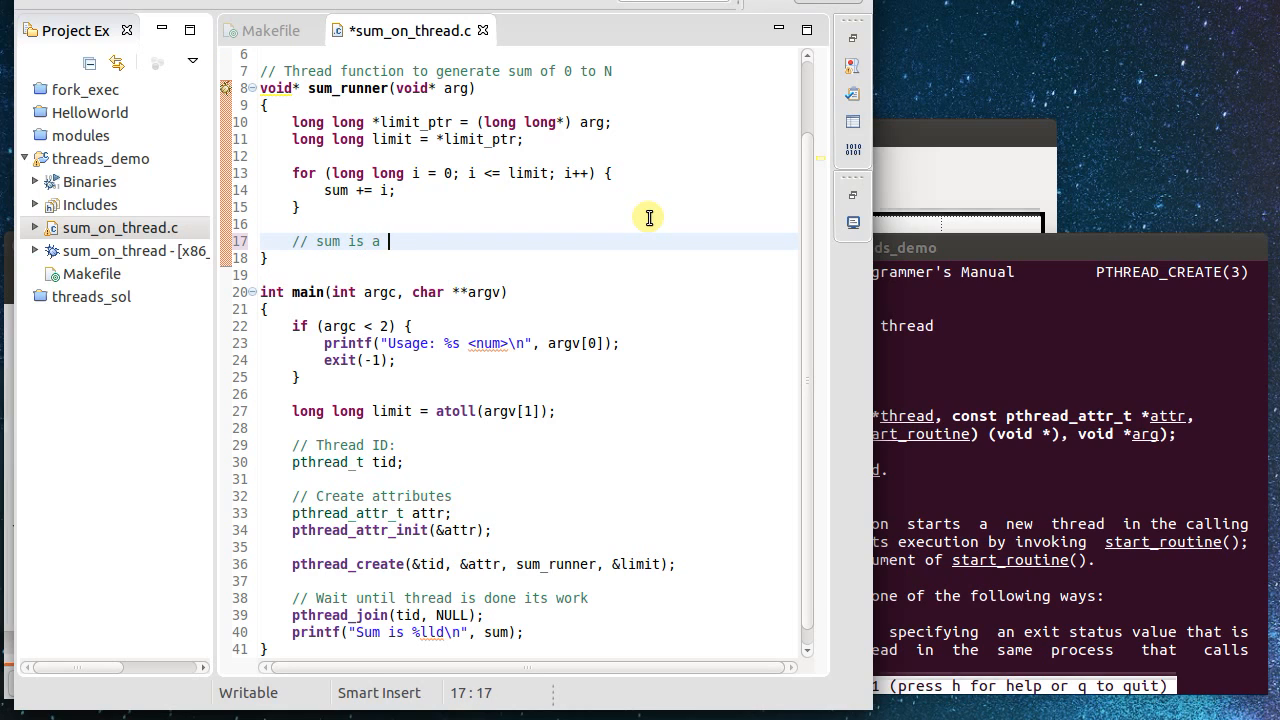
{"action": "type", "text": "global variable, so"}
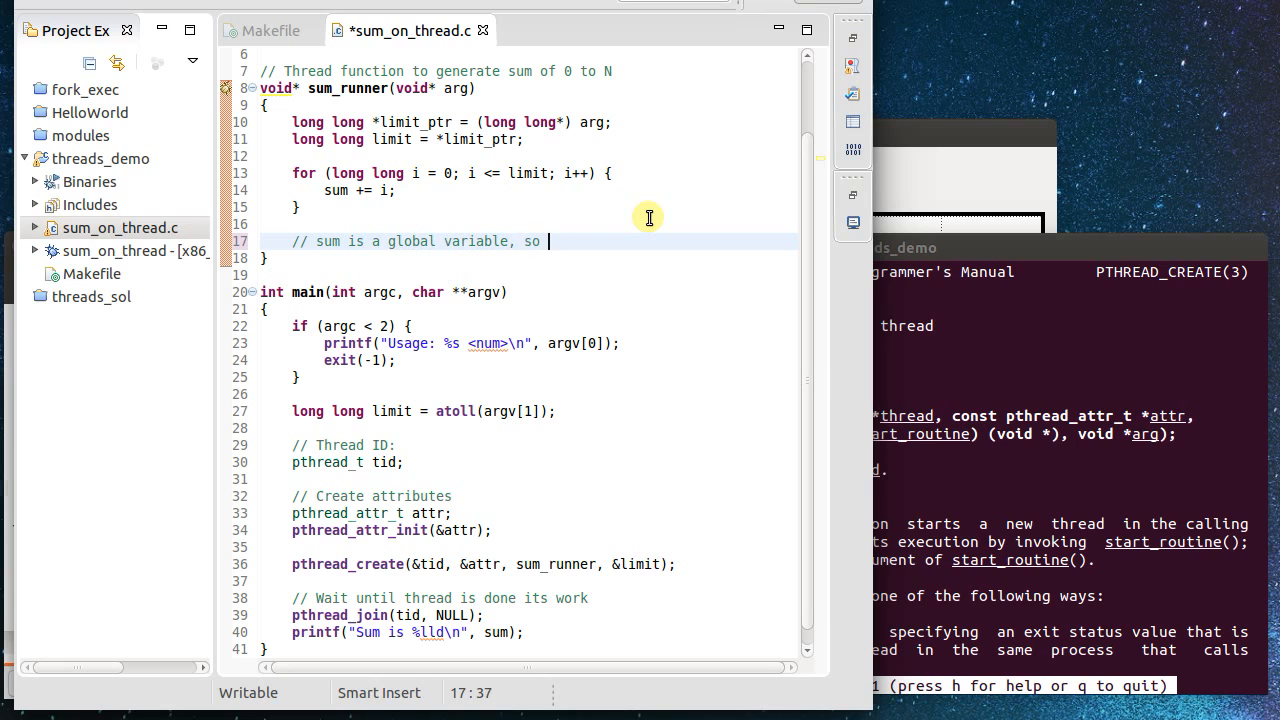
{"action": "type", "text": "other threads can access."}
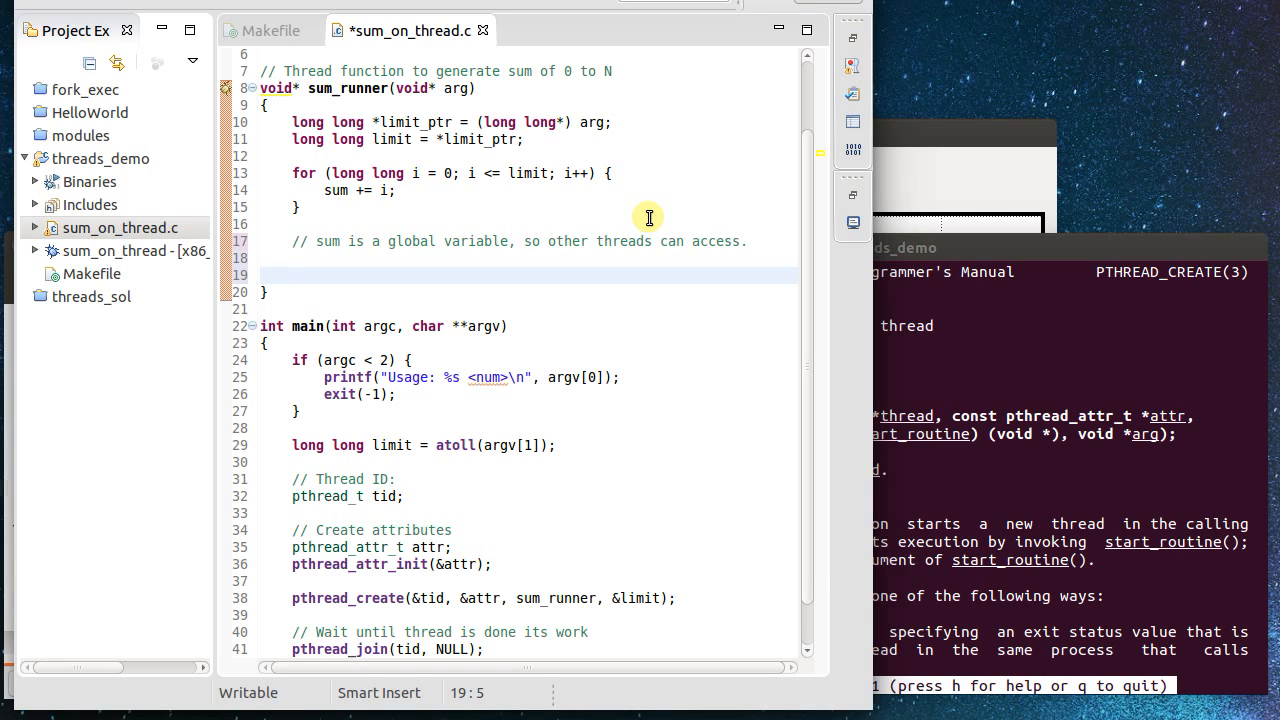
{"action": "type", "text": "pthread_e"}
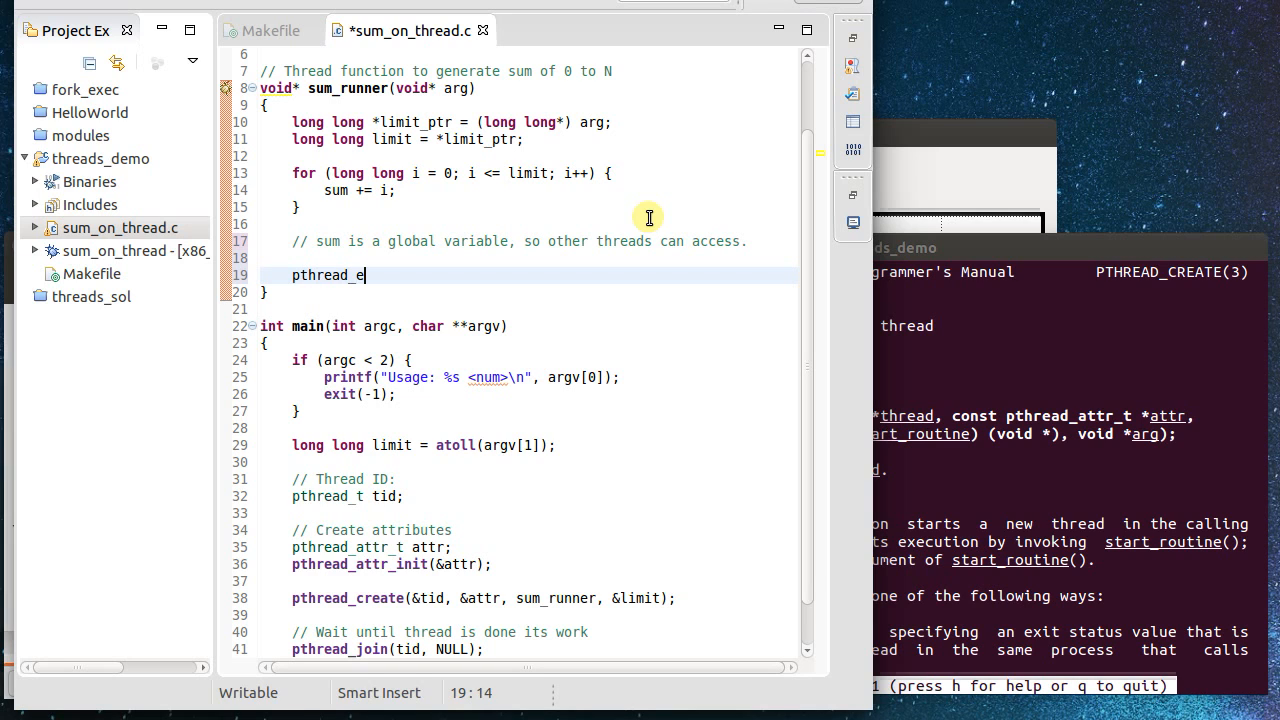
{"action": "type", "text": "xit(0);"}
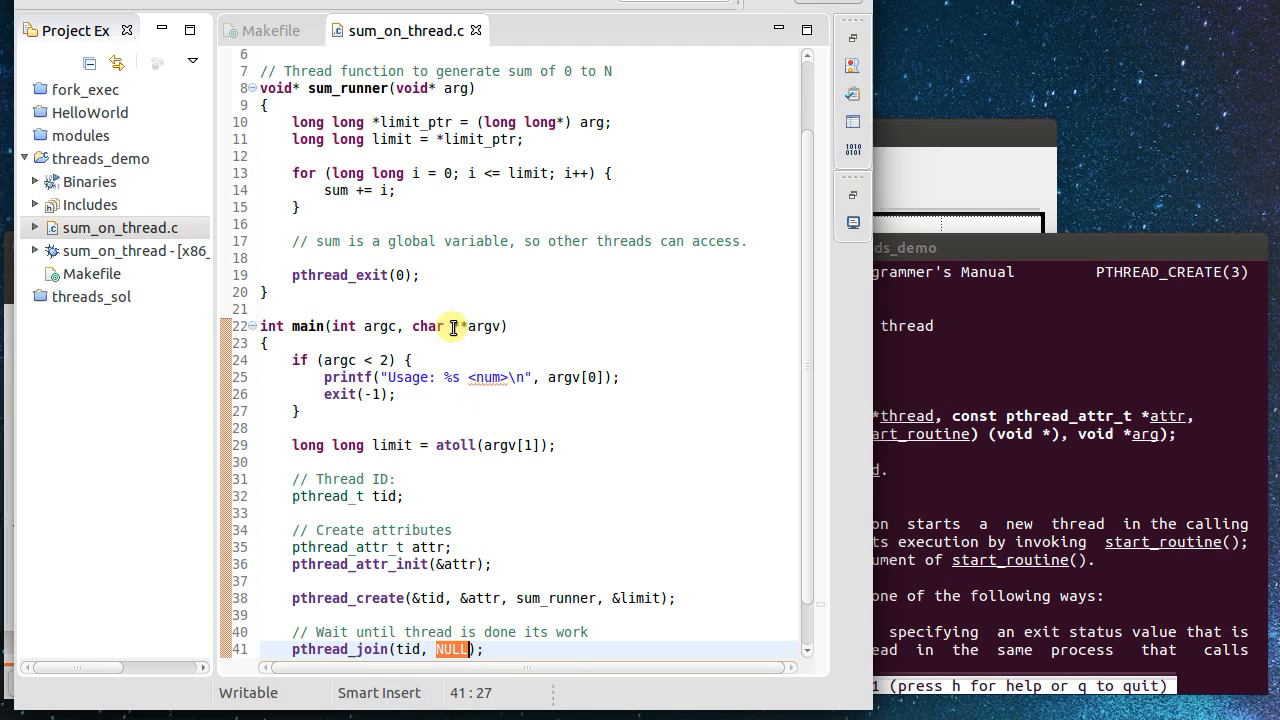
{"action": "left_click", "coordinate": [262, 258]}
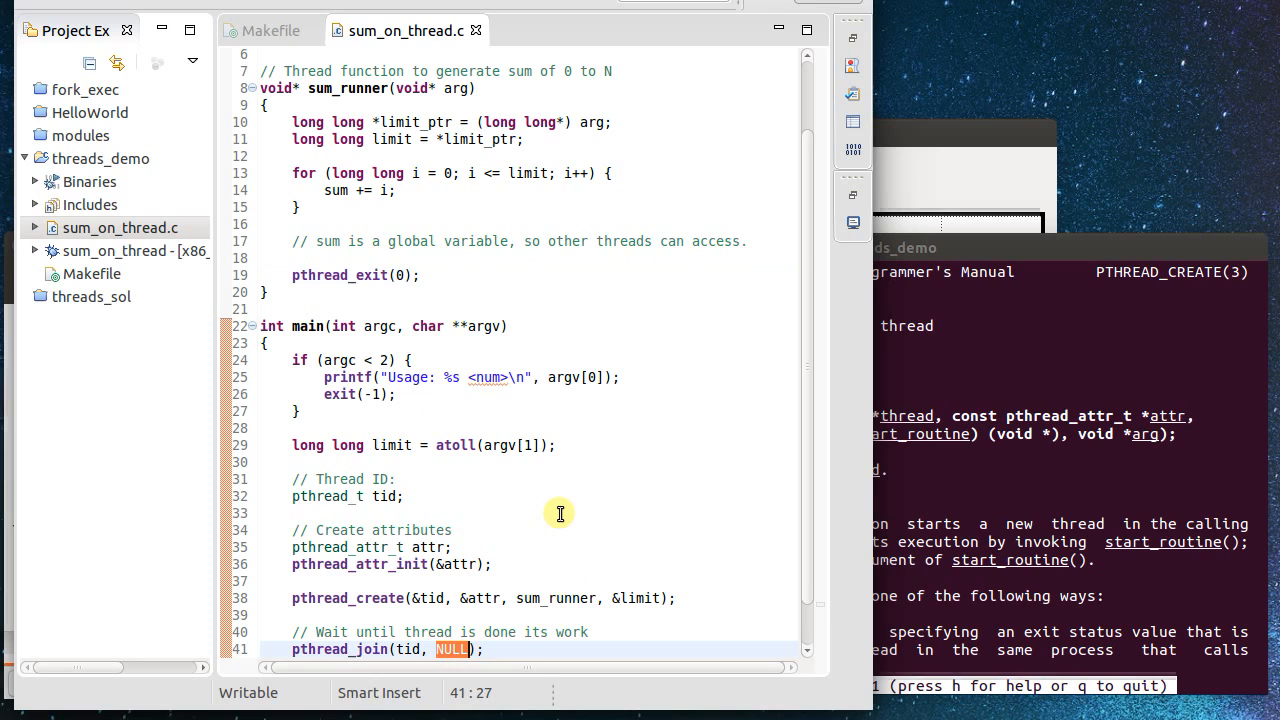
{"action": "mouse_move", "coordinate": [554, 506]}
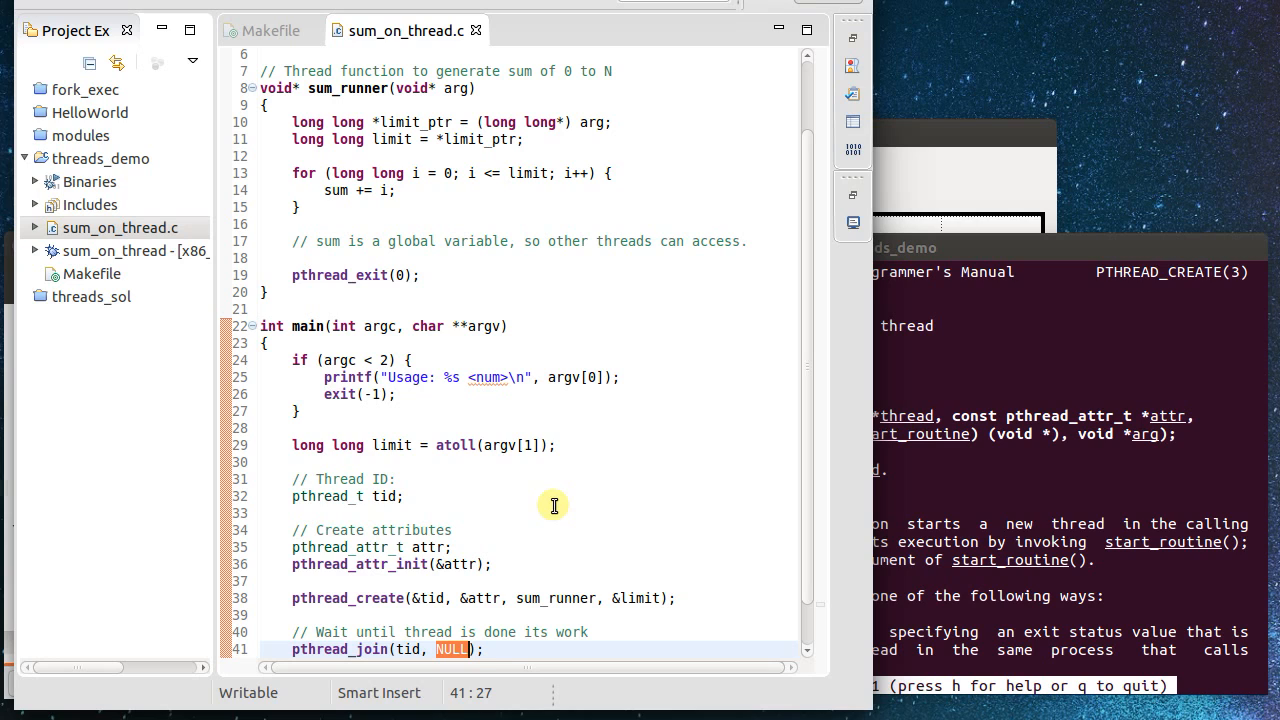
{"action": "left_click", "coordinate": [584, 462]}
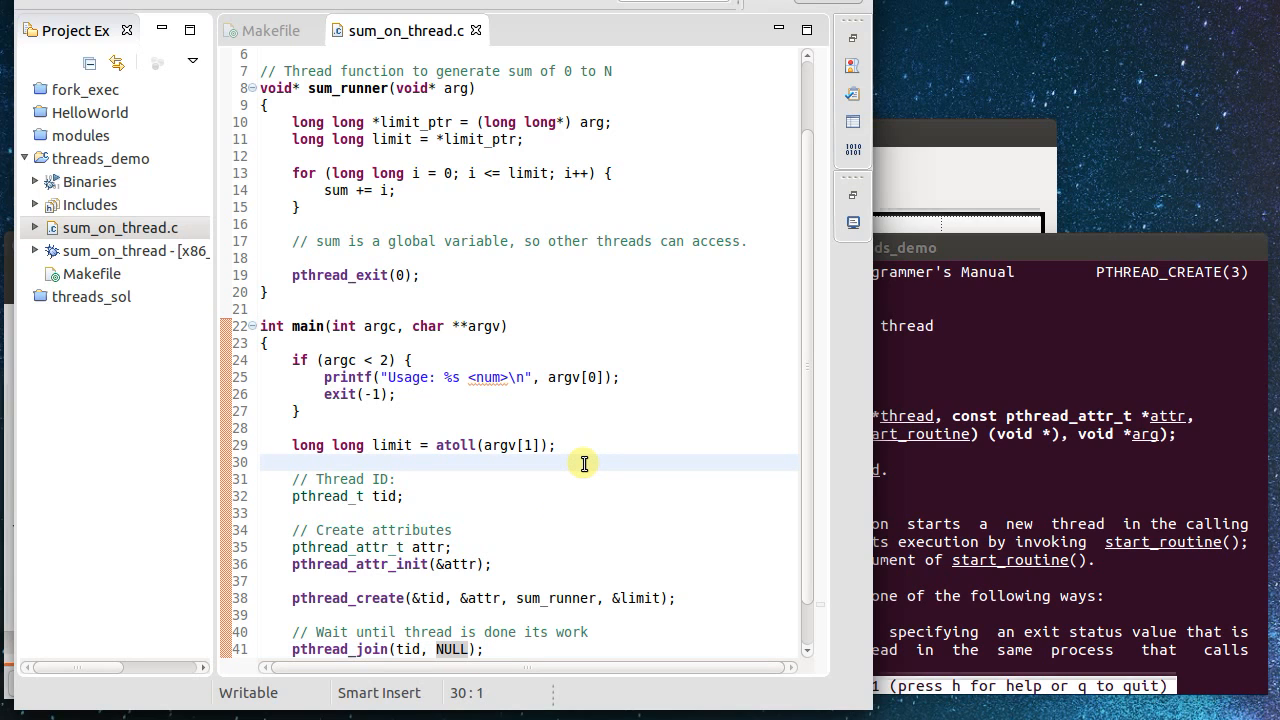
{"action": "mouse_move", "coordinate": [434, 160]}
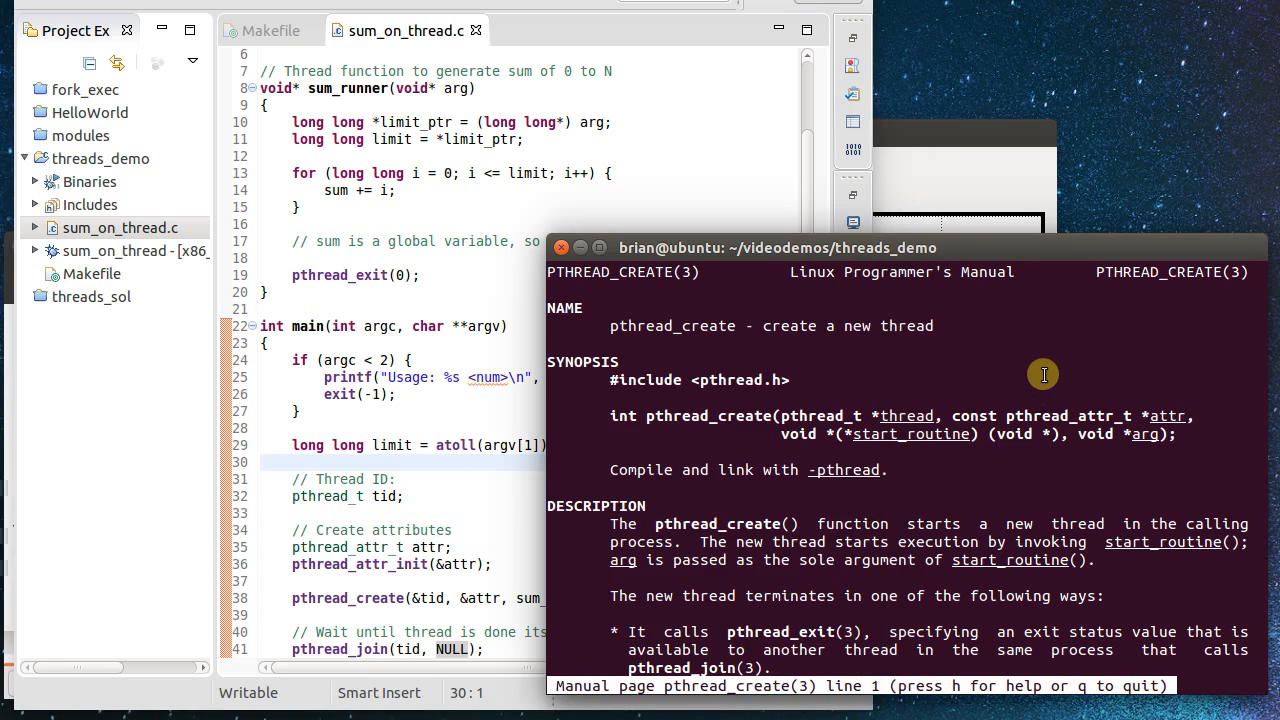
Leave the pthread_create manual page in the terminal before running make
{"action": "key", "text": "q"}
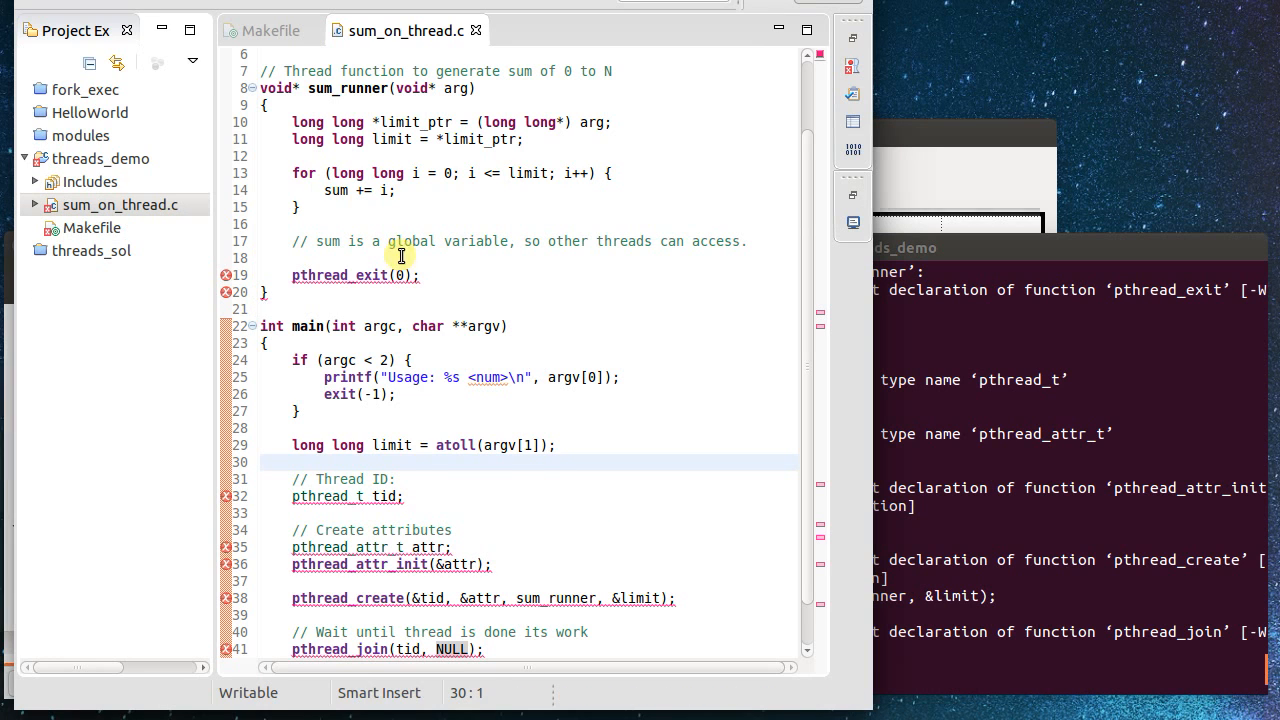
Add #include <pthread.h> below the stdio and stdlib includes
{"action": "scroll", "scroll_direction": "up", "scroll_amount": 3}
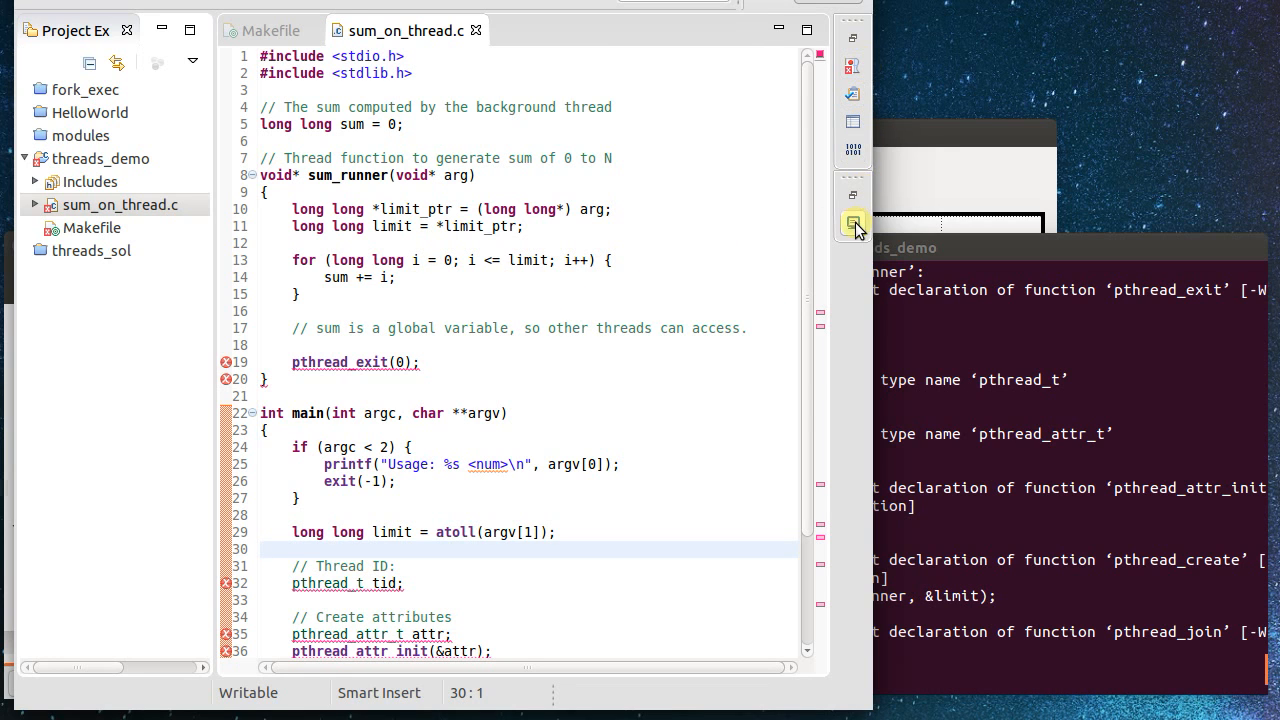
{"action": "left_click", "coordinate": [856, 222]}
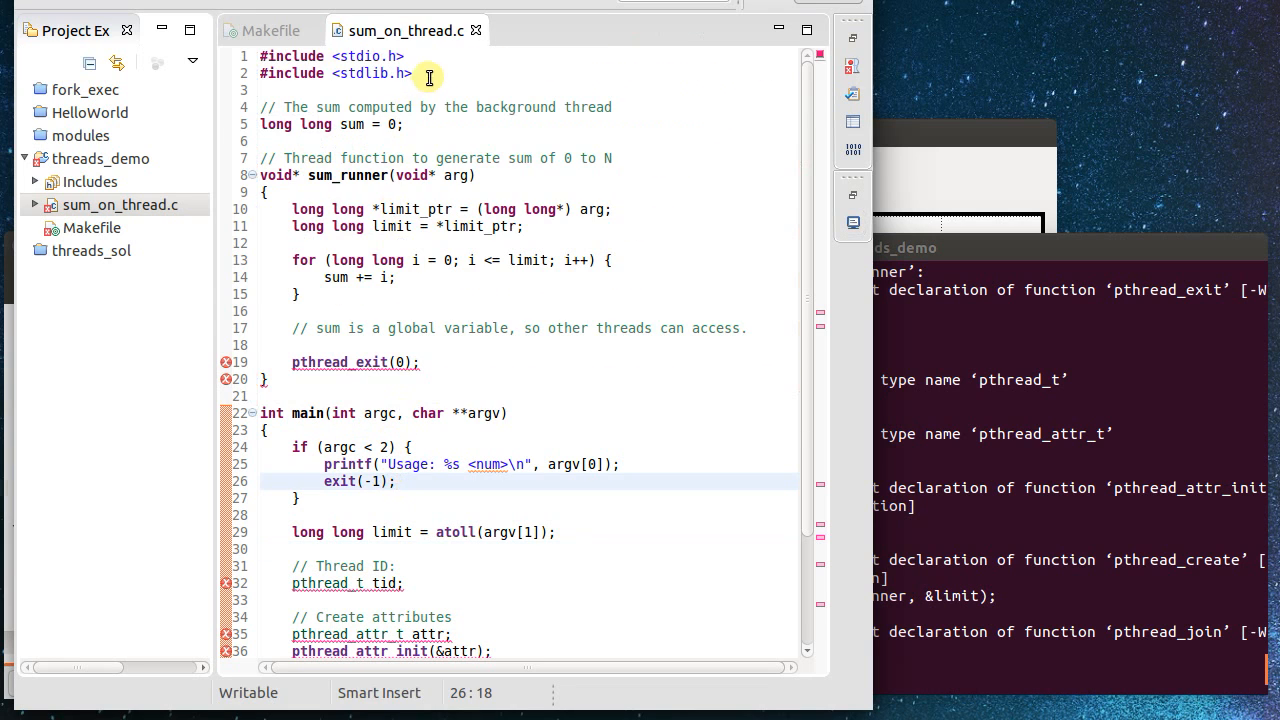
{"action": "type", "text": "#inc"}
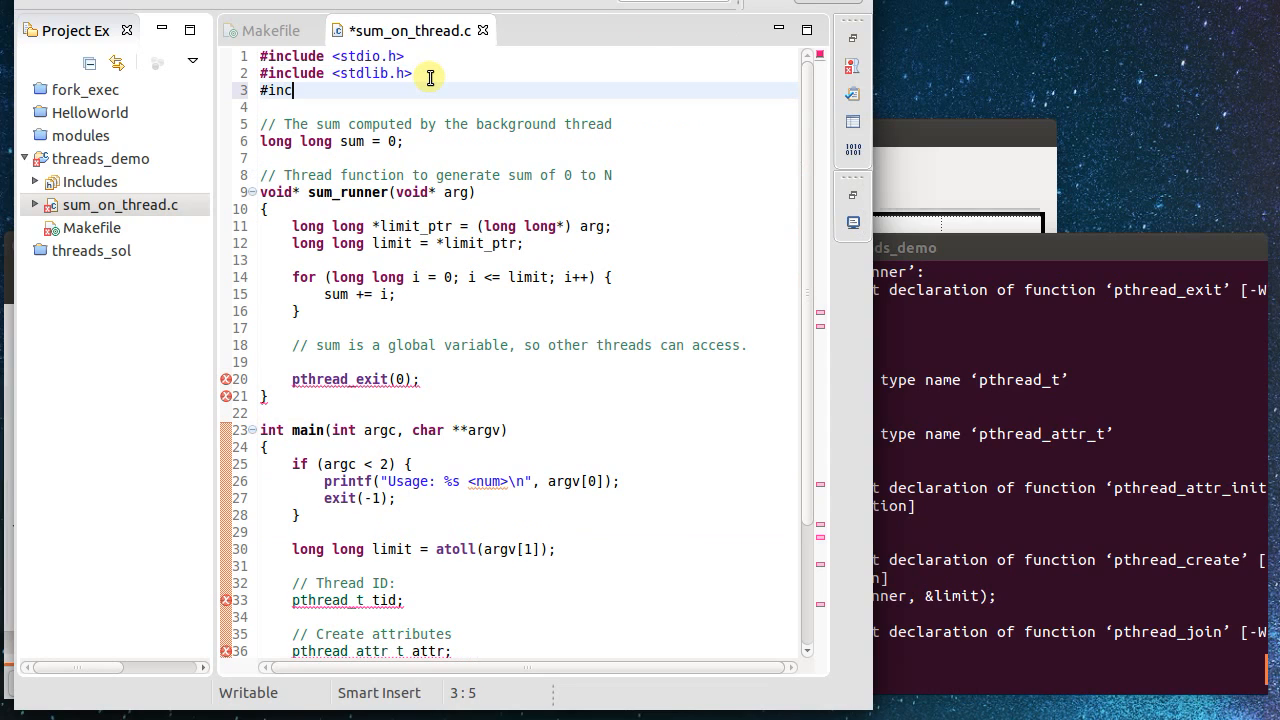
{"action": "type", "text": "lude <>"}
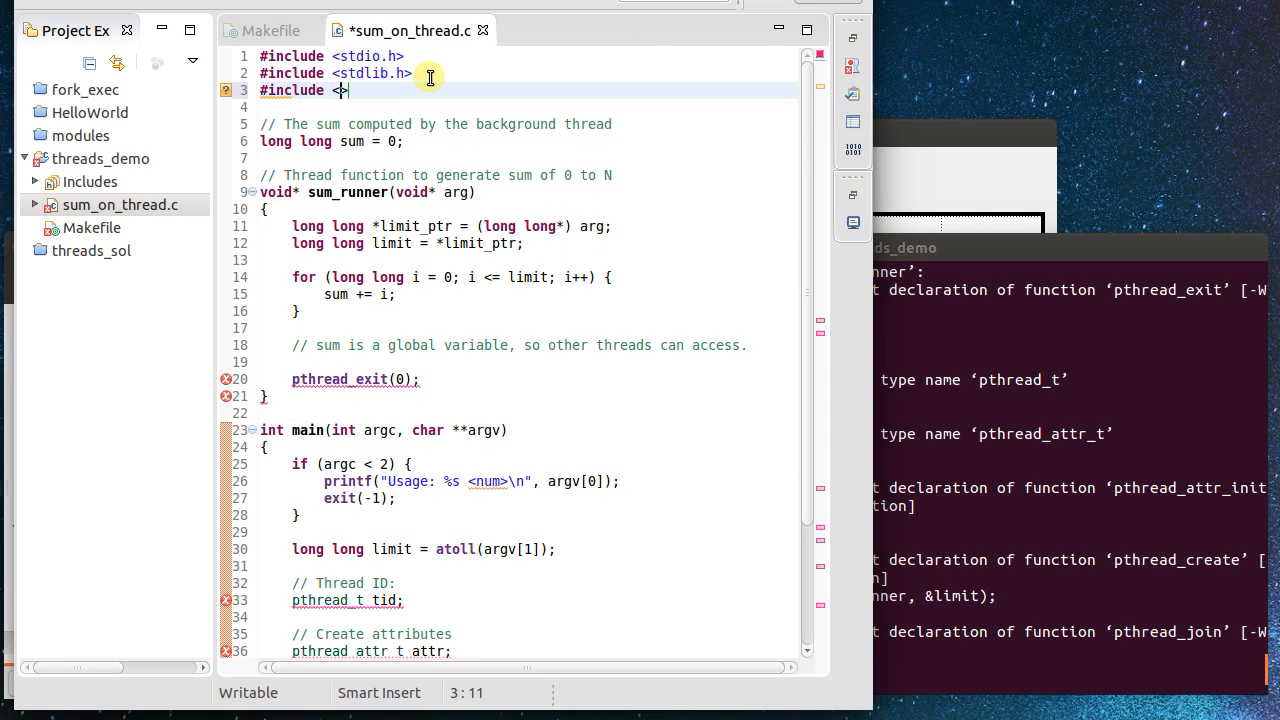
{"action": "type", "text": "pthread"}
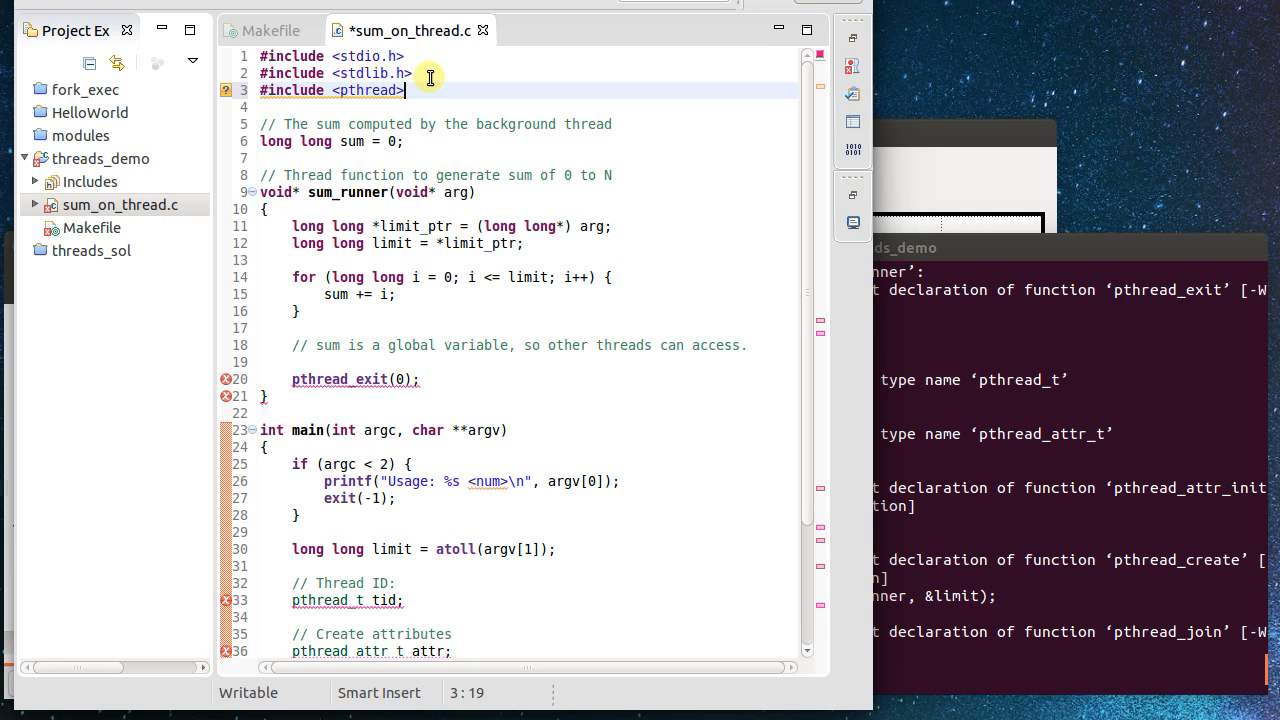
{"action": "type", "text": ".h"}
{"action": "type", "text": "make"}
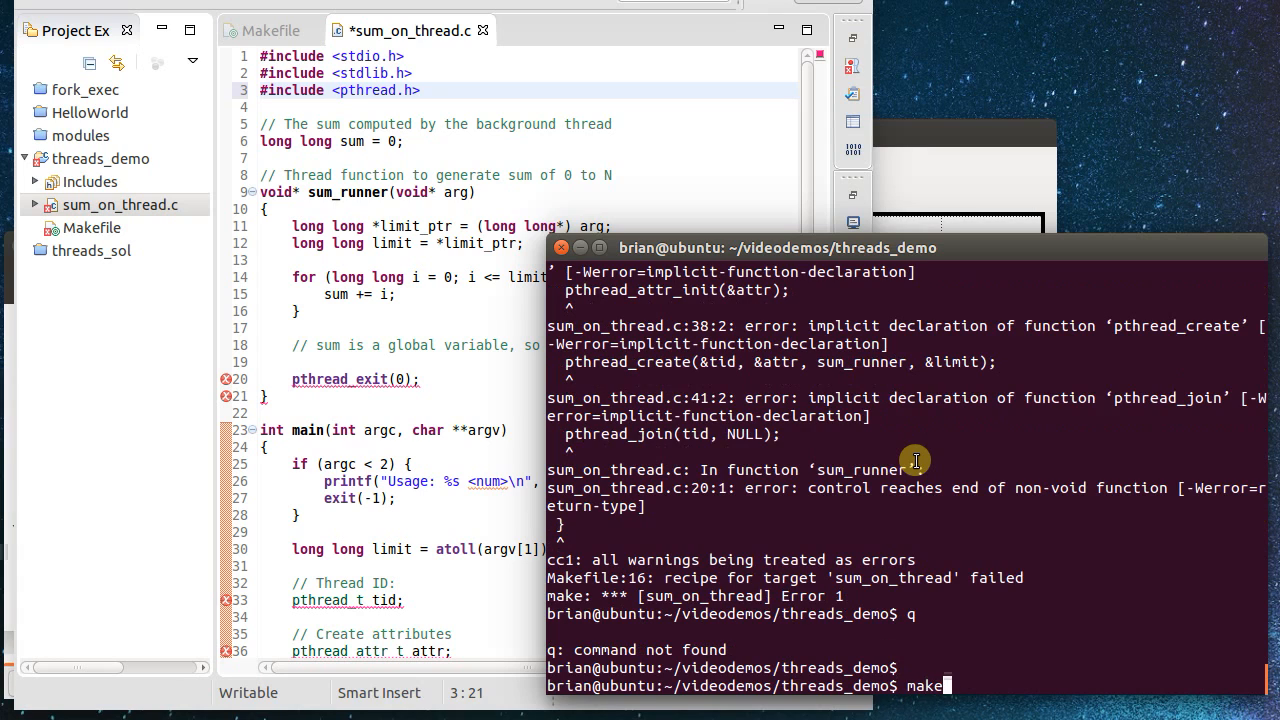
Show the pthread_create manual page again in the terminal
{"action": "type", "text": "man p"}
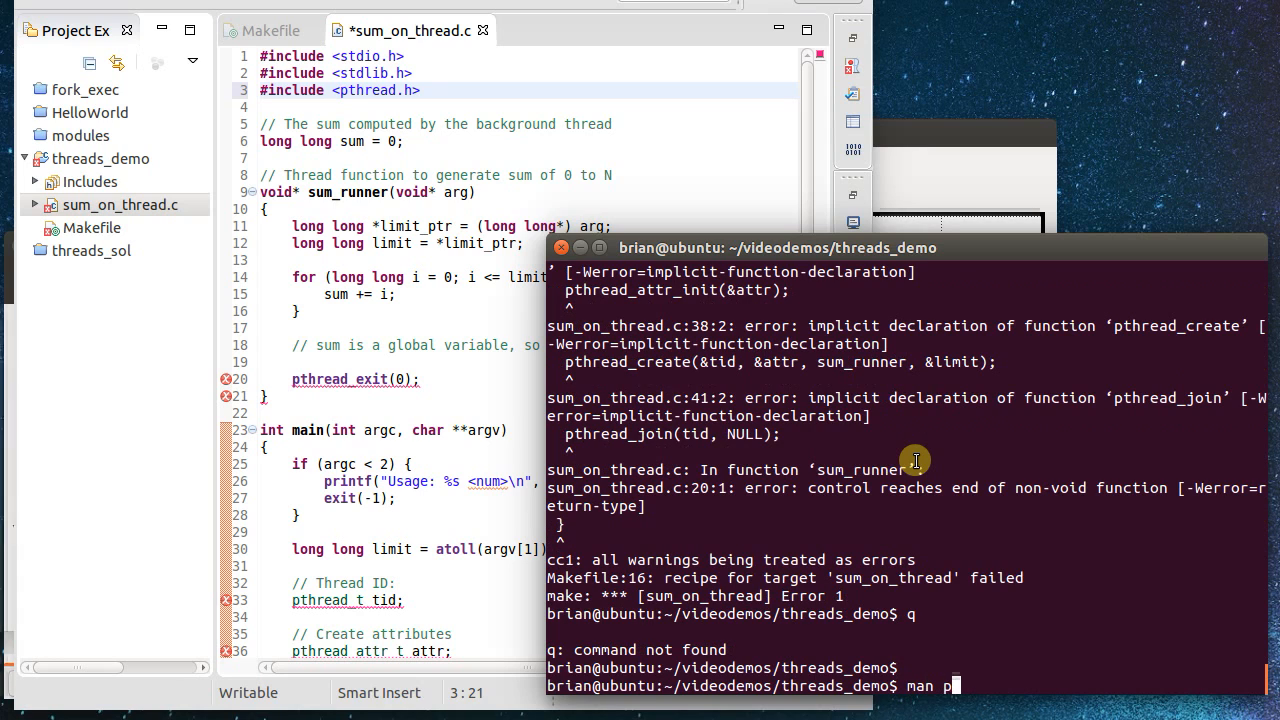
{"action": "key", "text": "Return"}
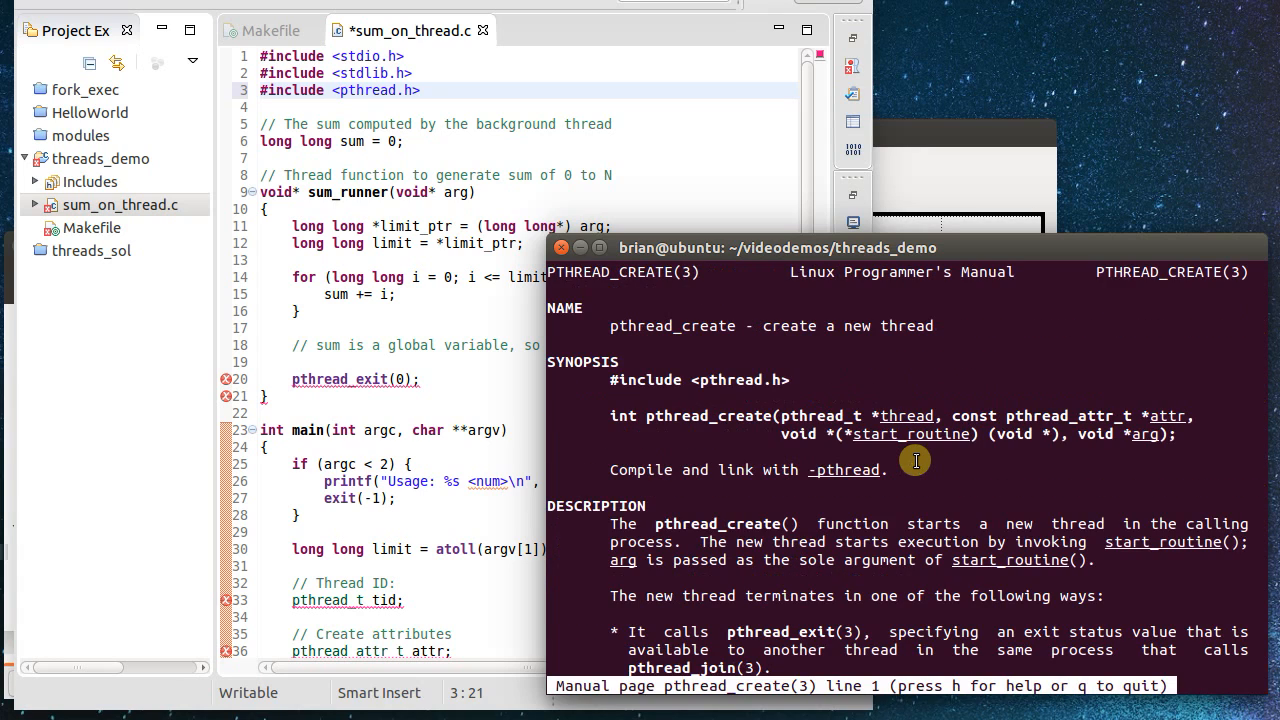
{"action": "mouse_move", "coordinate": [670, 378]}
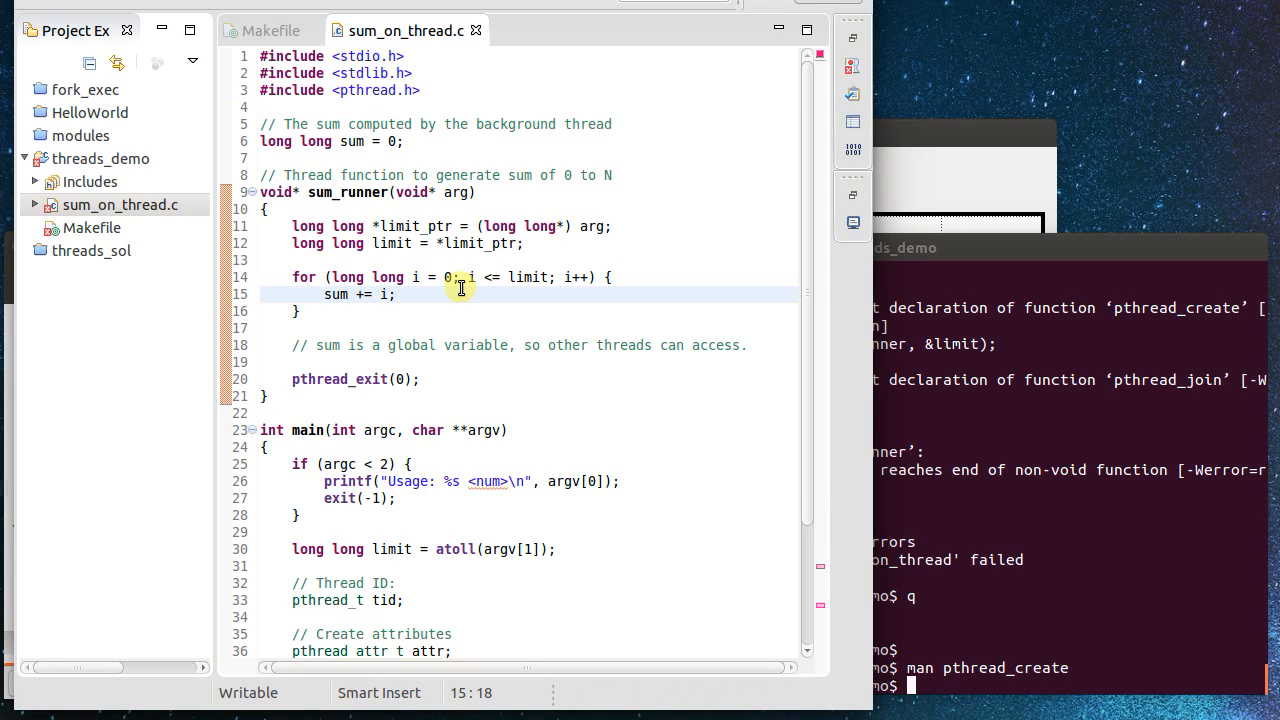
{"action": "mouse_move", "coordinate": [856, 224]}
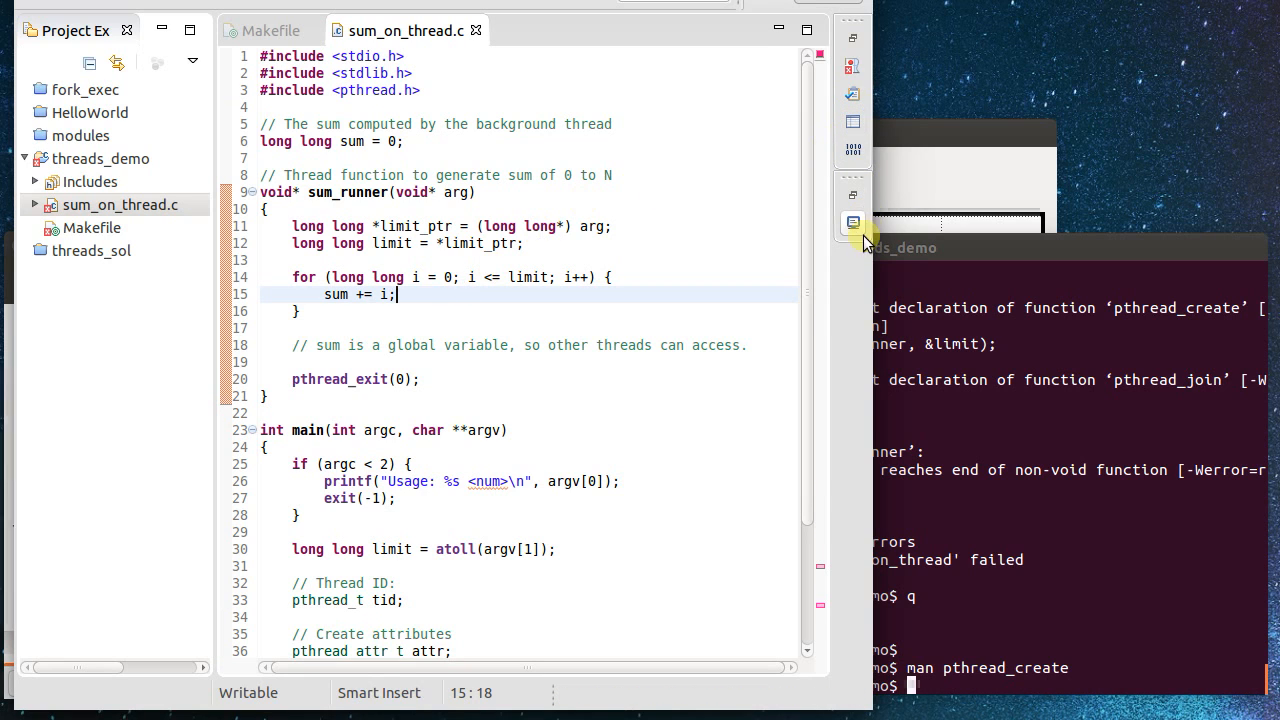
Build the threads_demo project, which fails at linking with undefined pthread references
{"action": "left_click", "coordinate": [852, 222]}
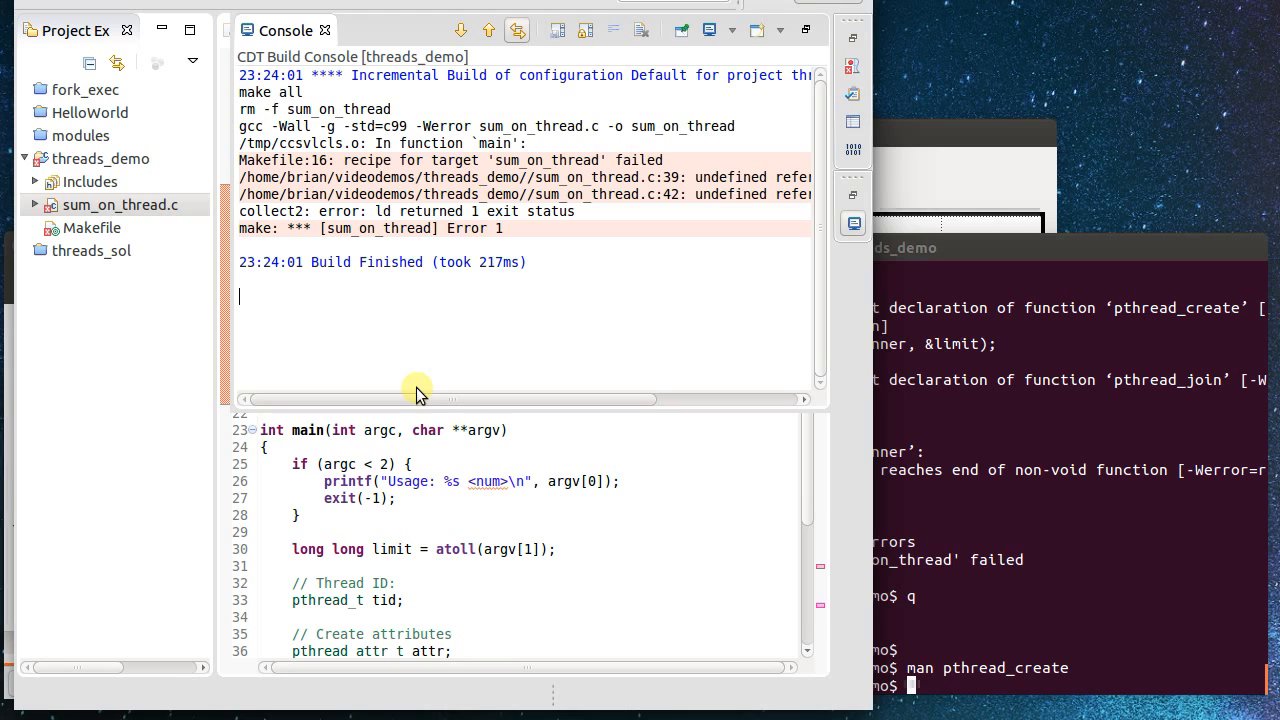
{"action": "mouse_move", "coordinate": [390, 184]}
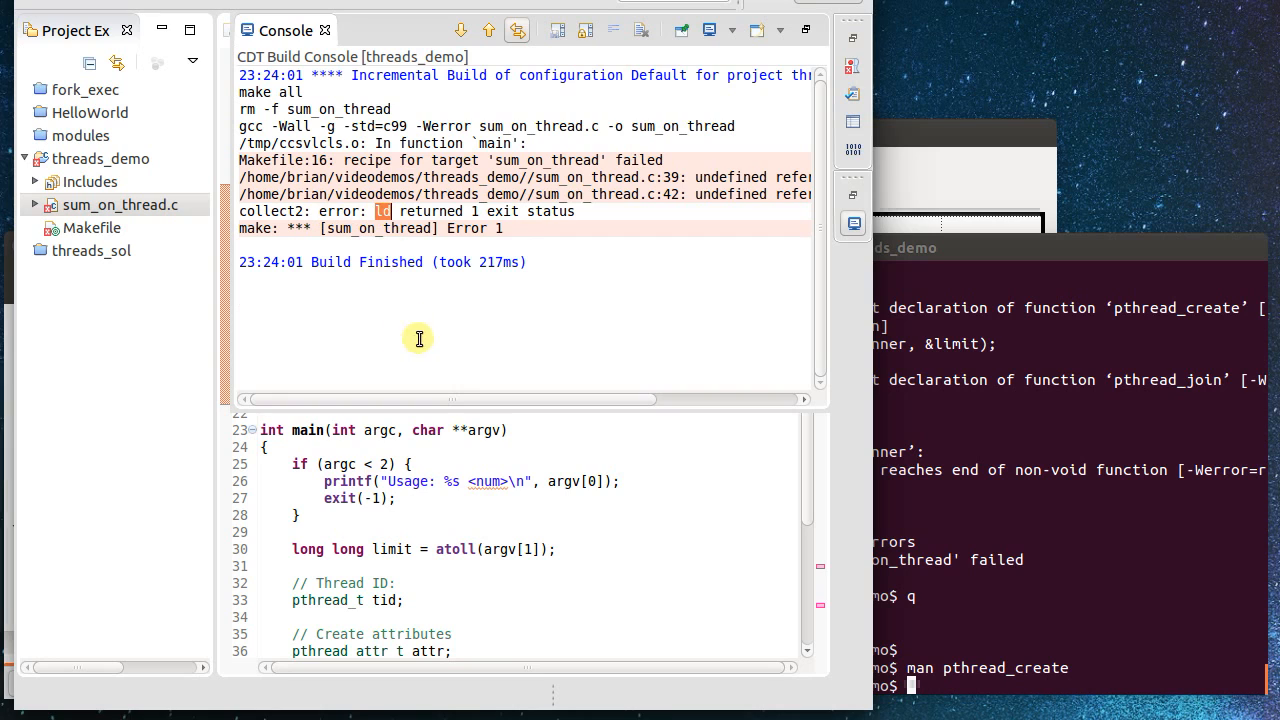
{"action": "mouse_move", "coordinate": [472, 284]}
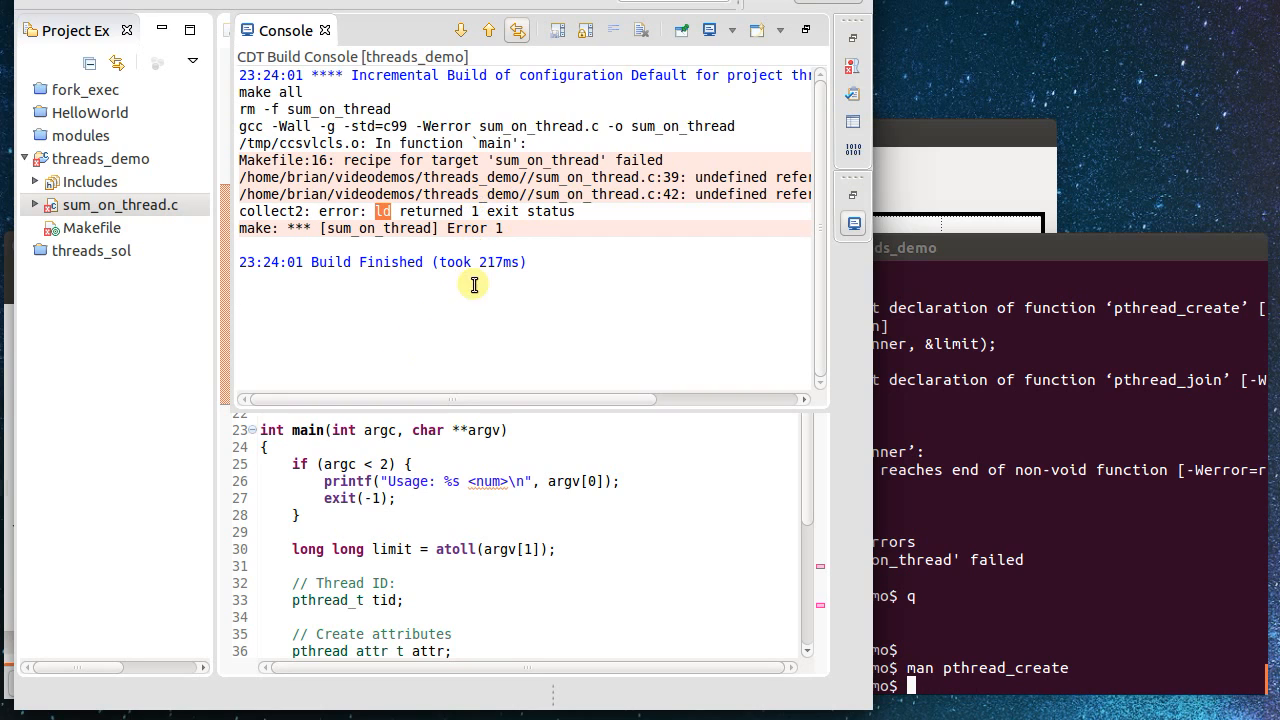
{"action": "mouse_move", "coordinate": [532, 434]}
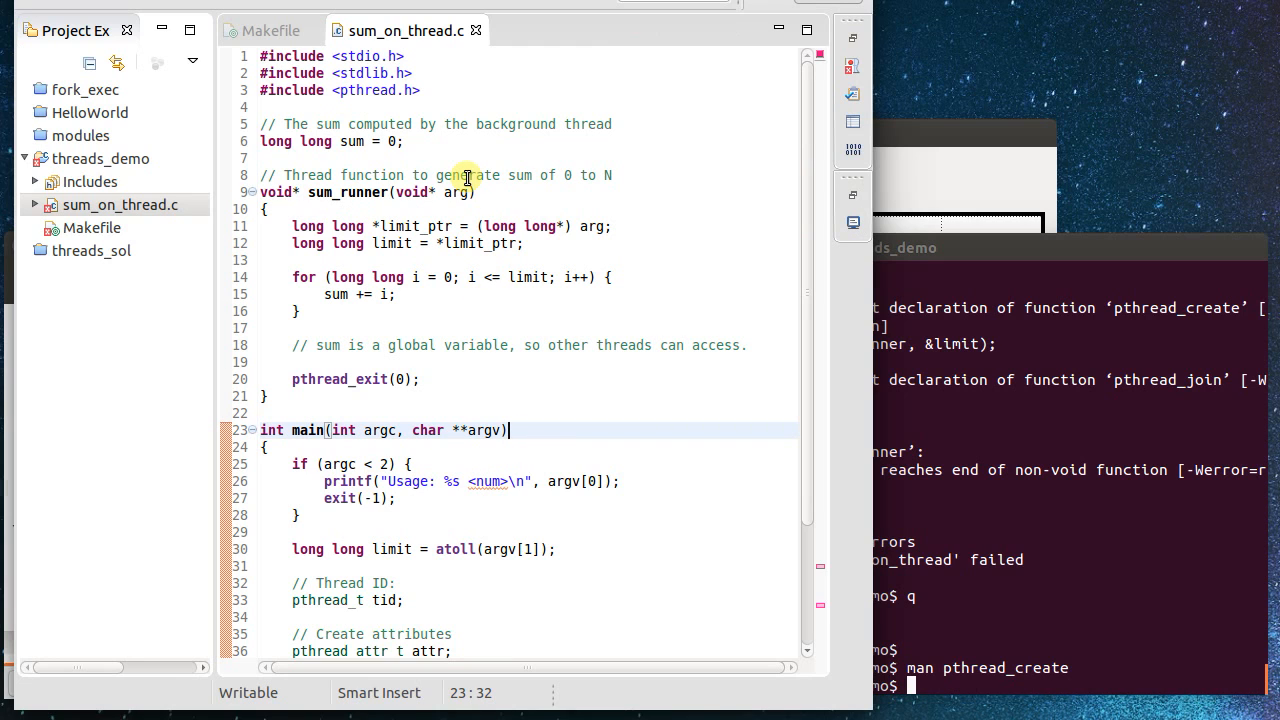
Append -pthread to the Makefile's CFLAGS line and return to the source tab
{"action": "left_click", "coordinate": [268, 30]}
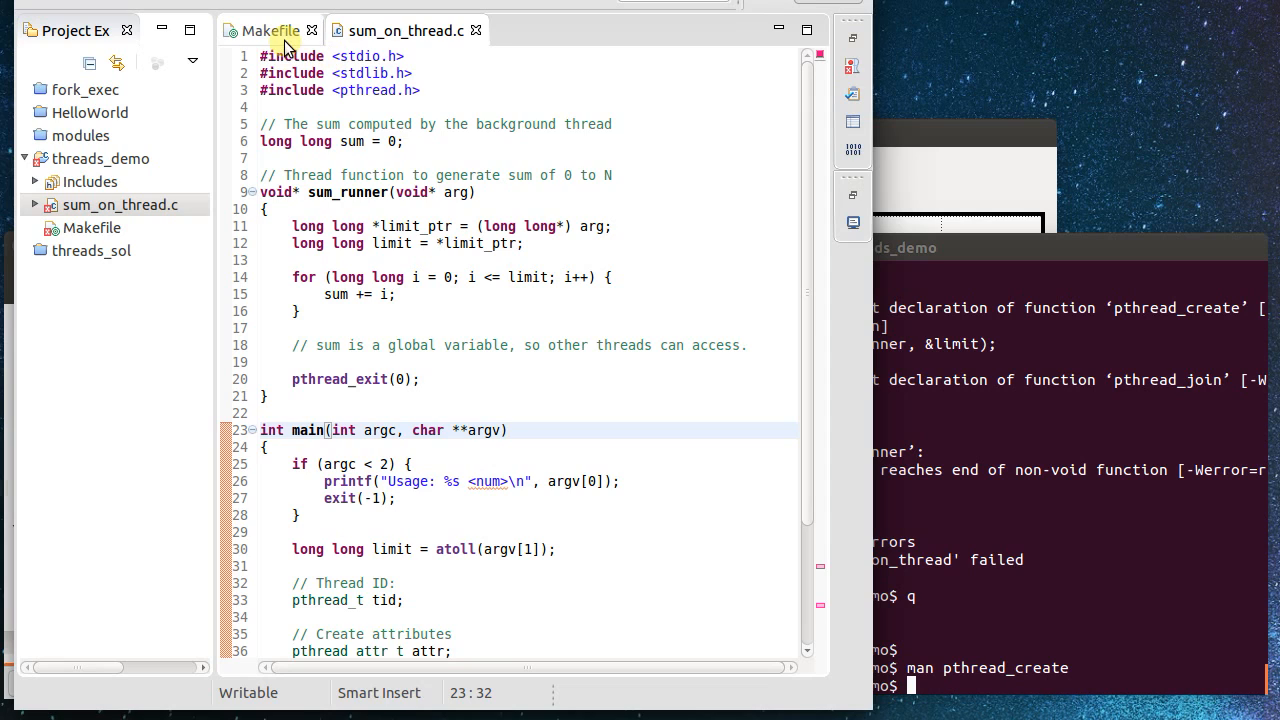
{"action": "left_click", "coordinate": [268, 30]}
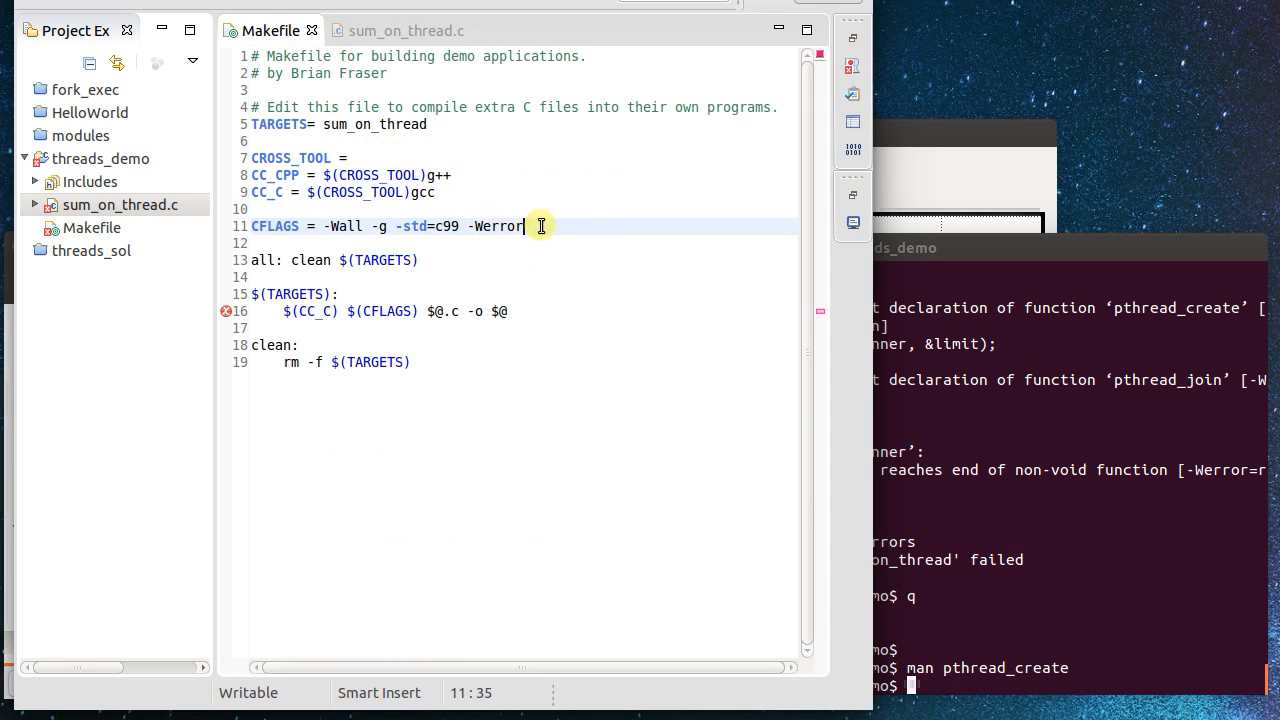
{"action": "type", "text": "-p"}
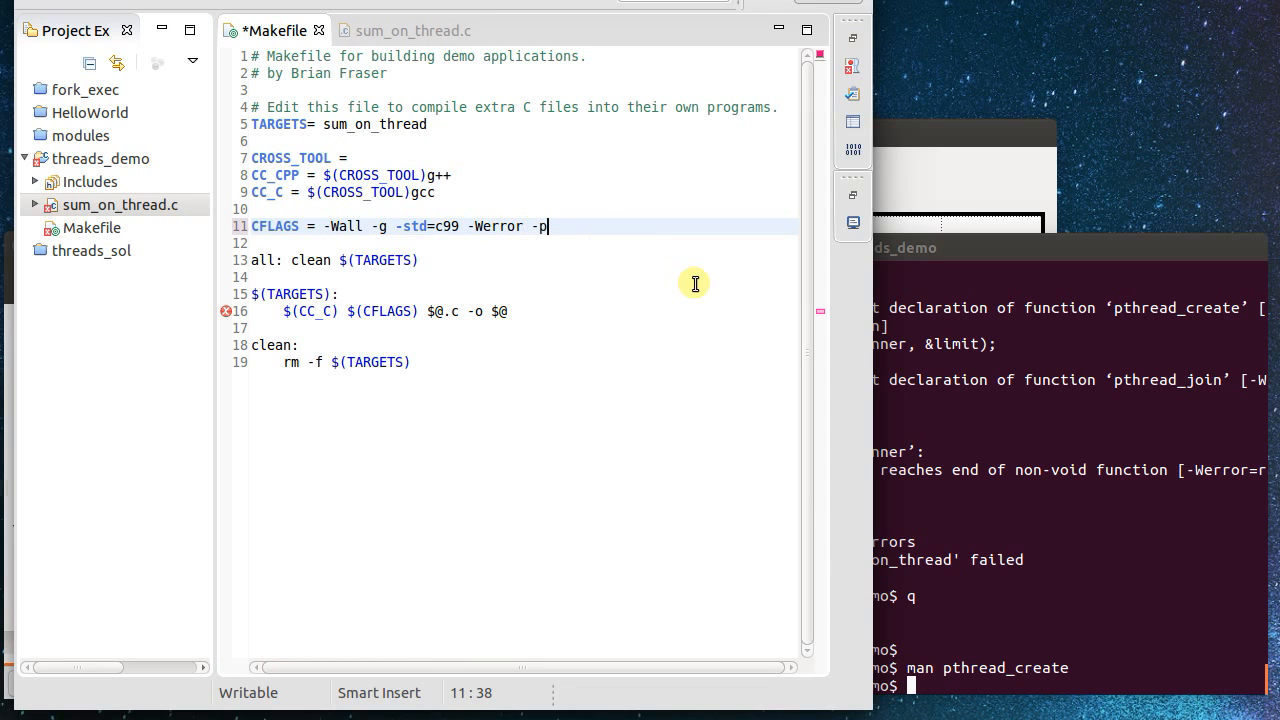
{"action": "type", "text": "thread"}
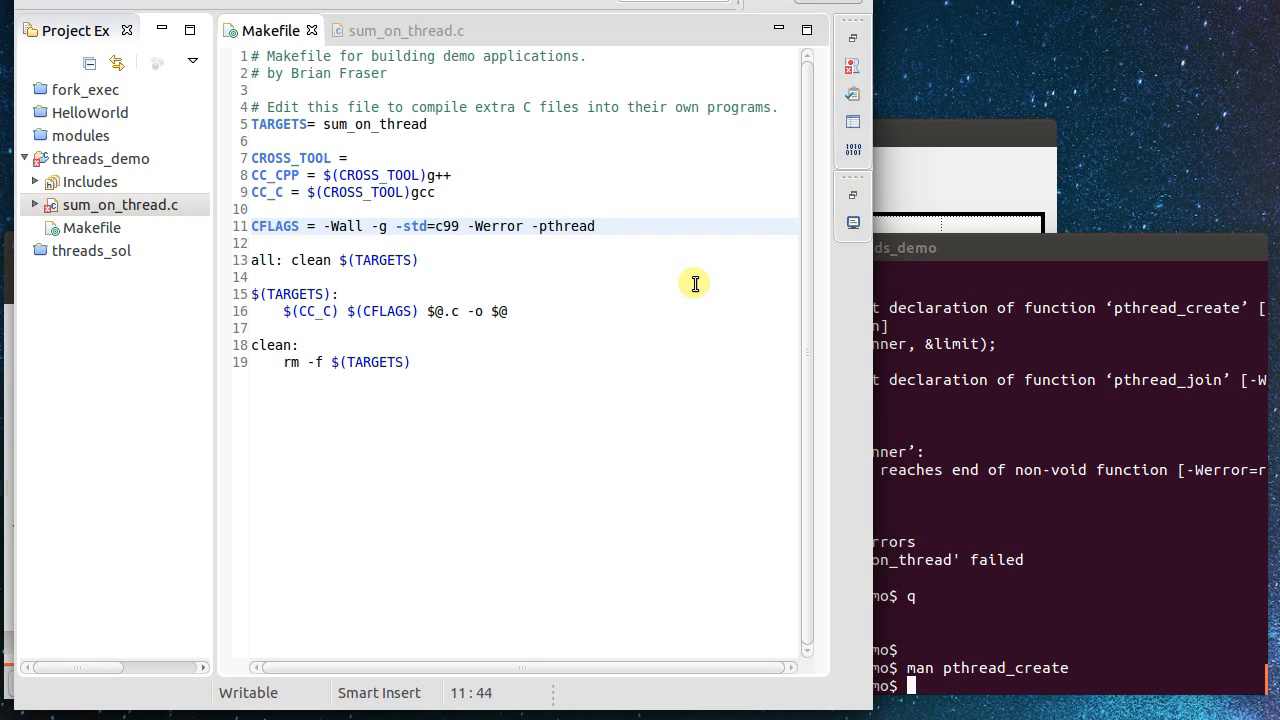
{"action": "left_click", "coordinate": [400, 30]}
{"action": "type", "text": "ls"}
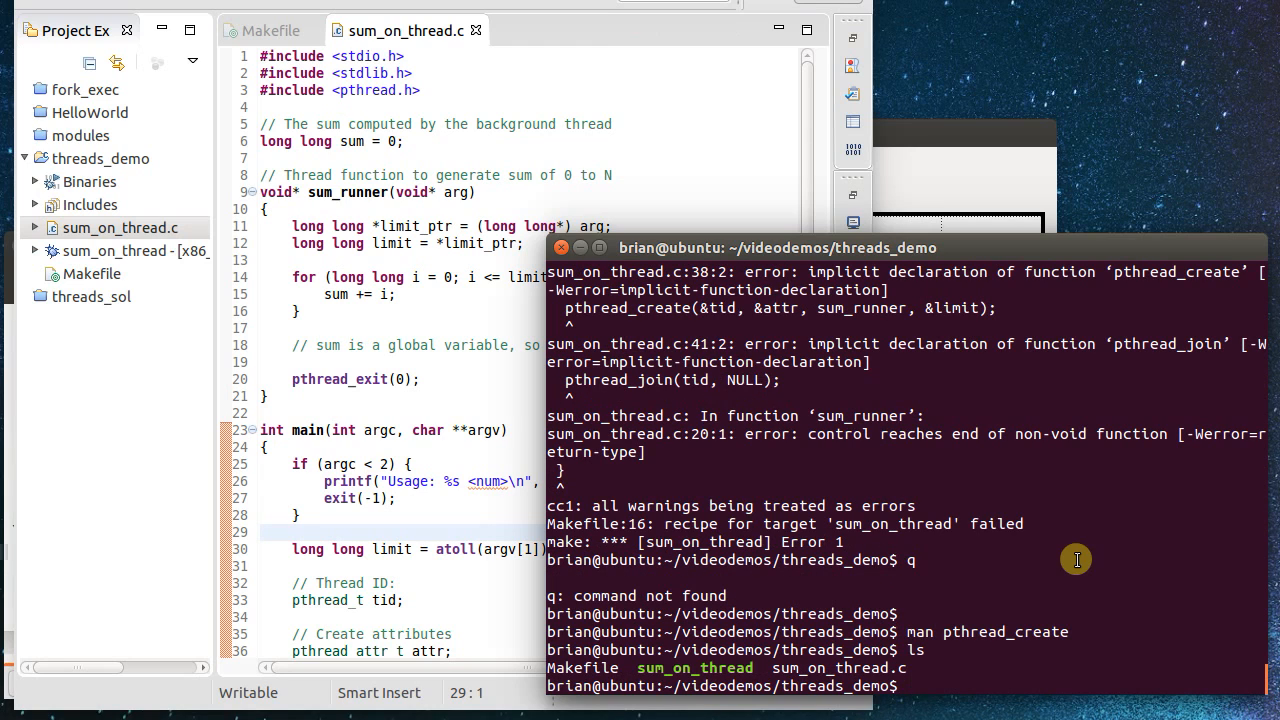
Run ./sum_on_thread with limits 3 and 4 to see Sum is 6 and 10
{"action": "type", "text": "./sum_on_thread 3"}
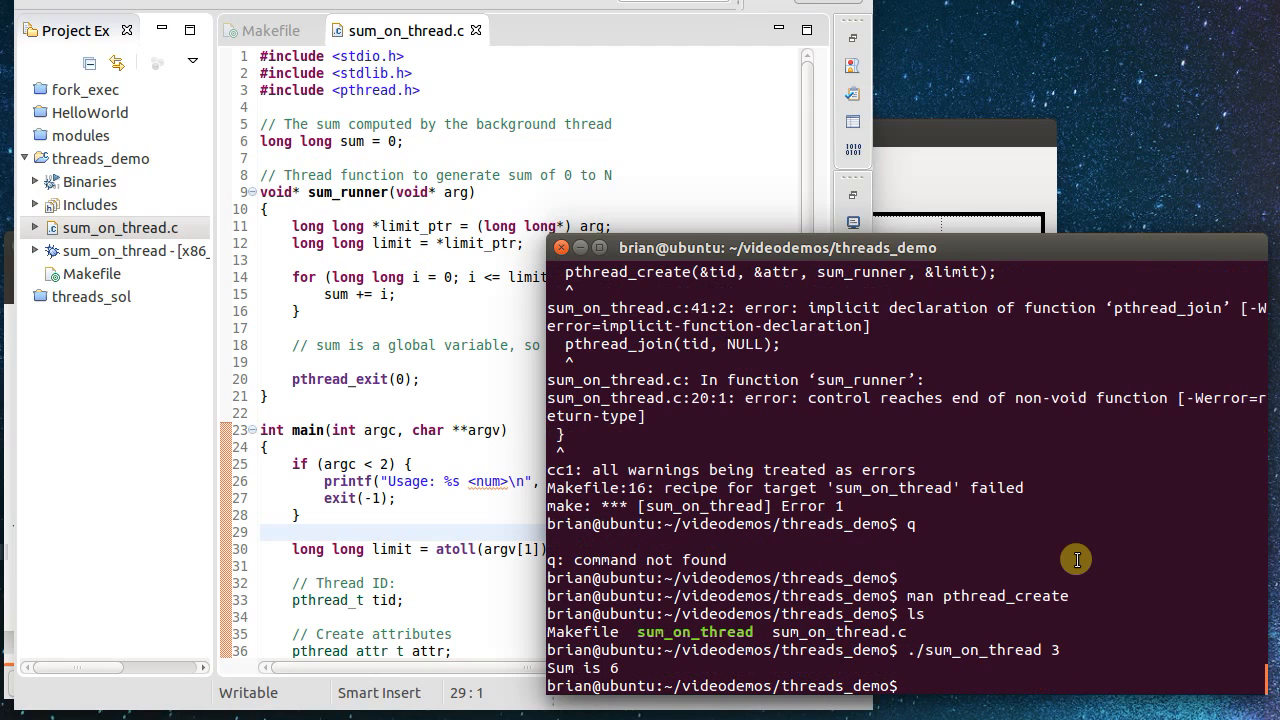
{"action": "type", "text": "./sum_on_thread 4"}
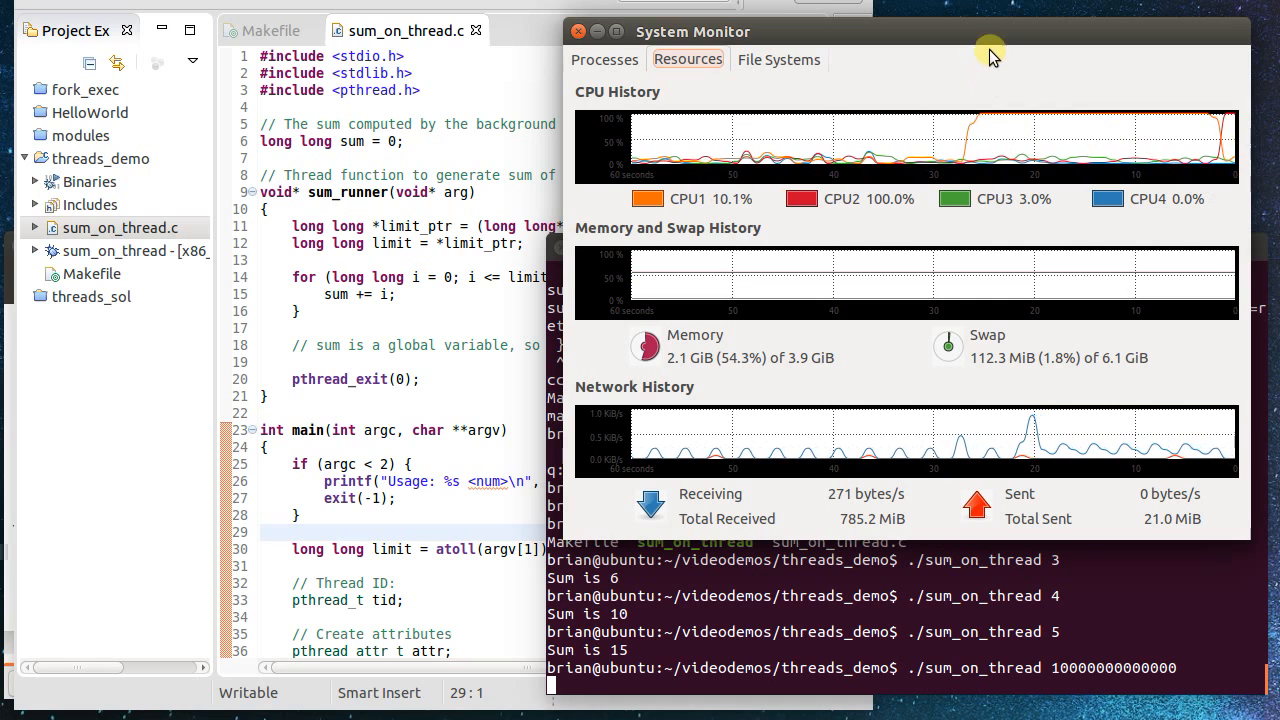
{"action": "mouse_move", "coordinate": [1204, 178]}
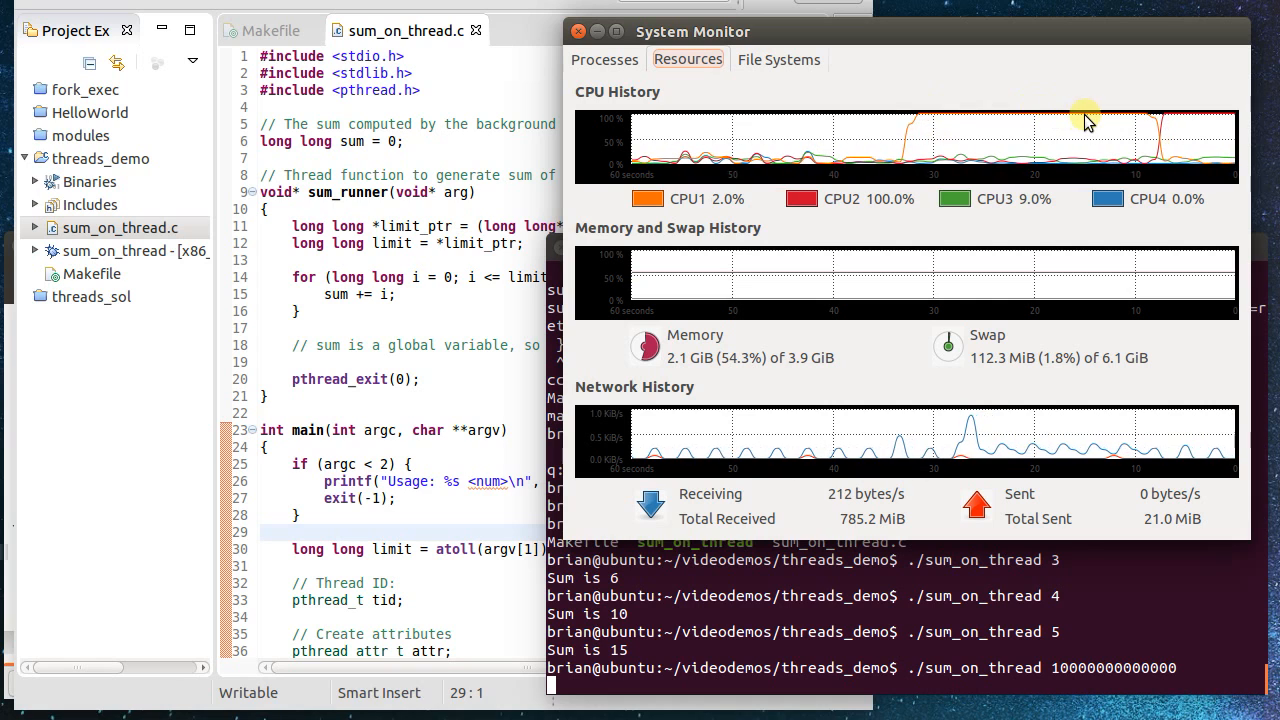
{"action": "mouse_move", "coordinate": [888, 138]}
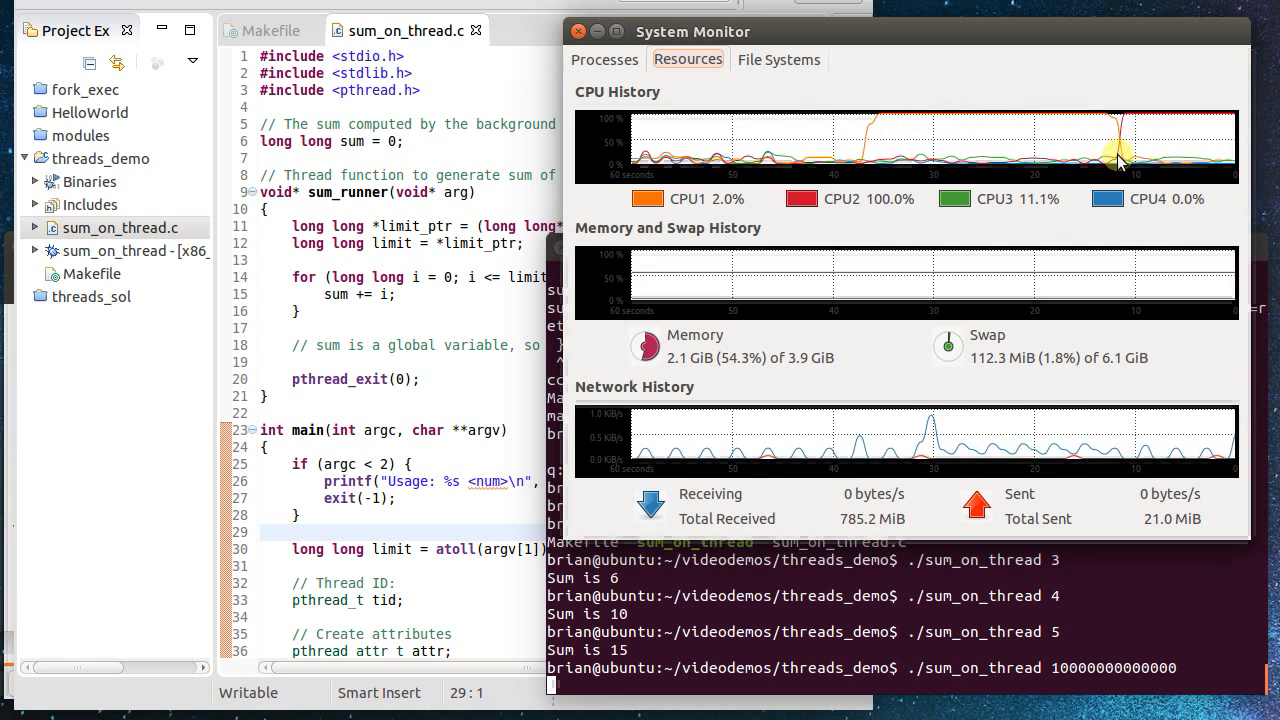
{"action": "mouse_move", "coordinate": [1128, 458]}
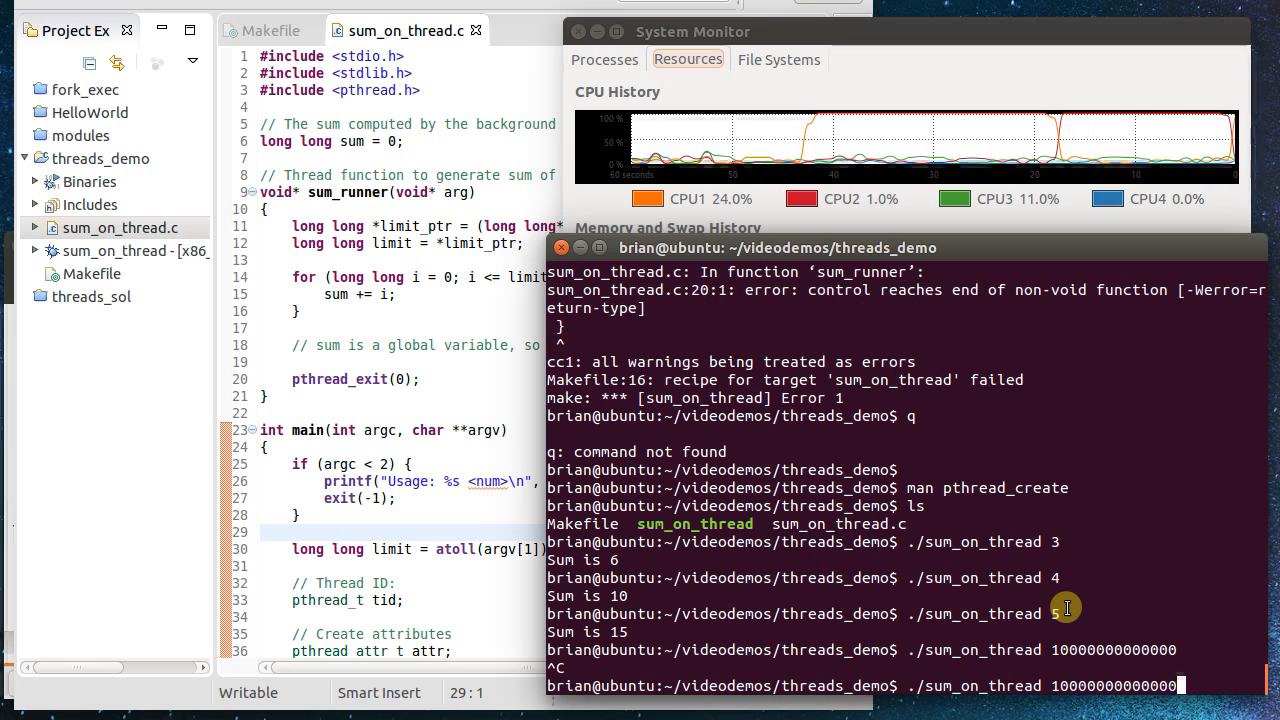
Stop the huge-limit run and add '// Do other stuff here...' after pthread_create in main
{"action": "key", "text": "Return"}
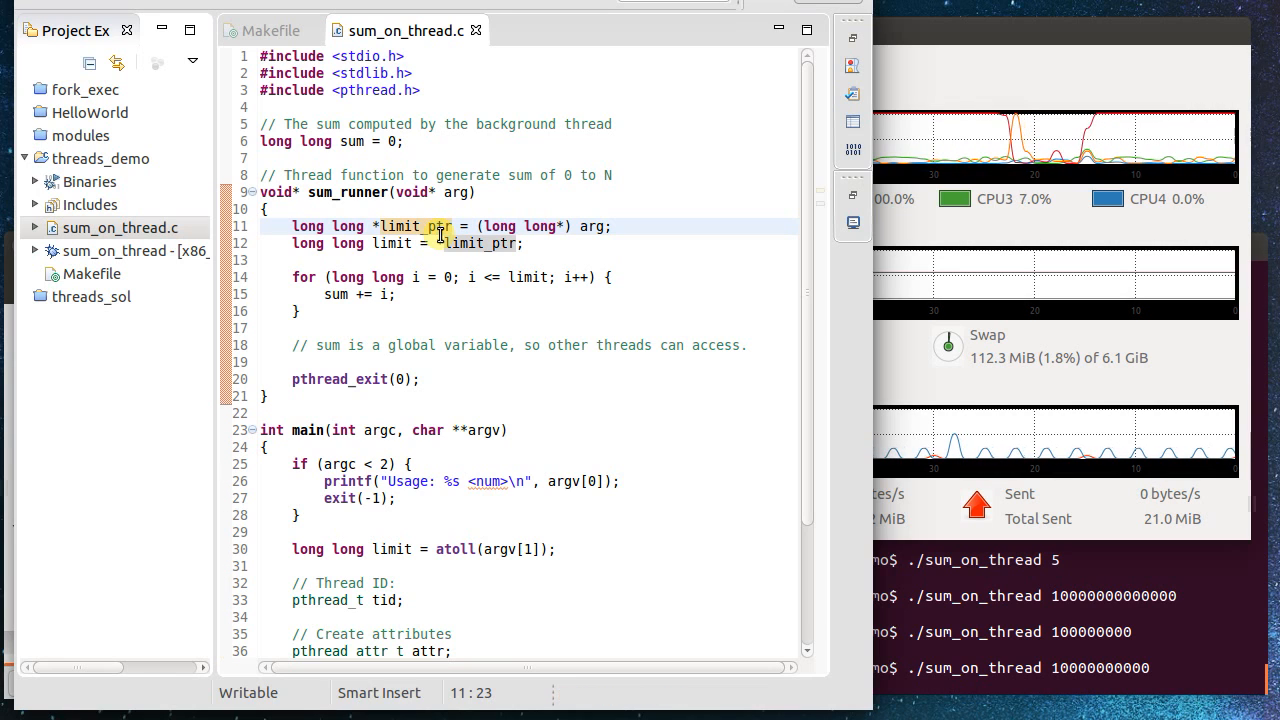
{"action": "scroll", "scroll_direction": "down", "scroll_amount": 3}
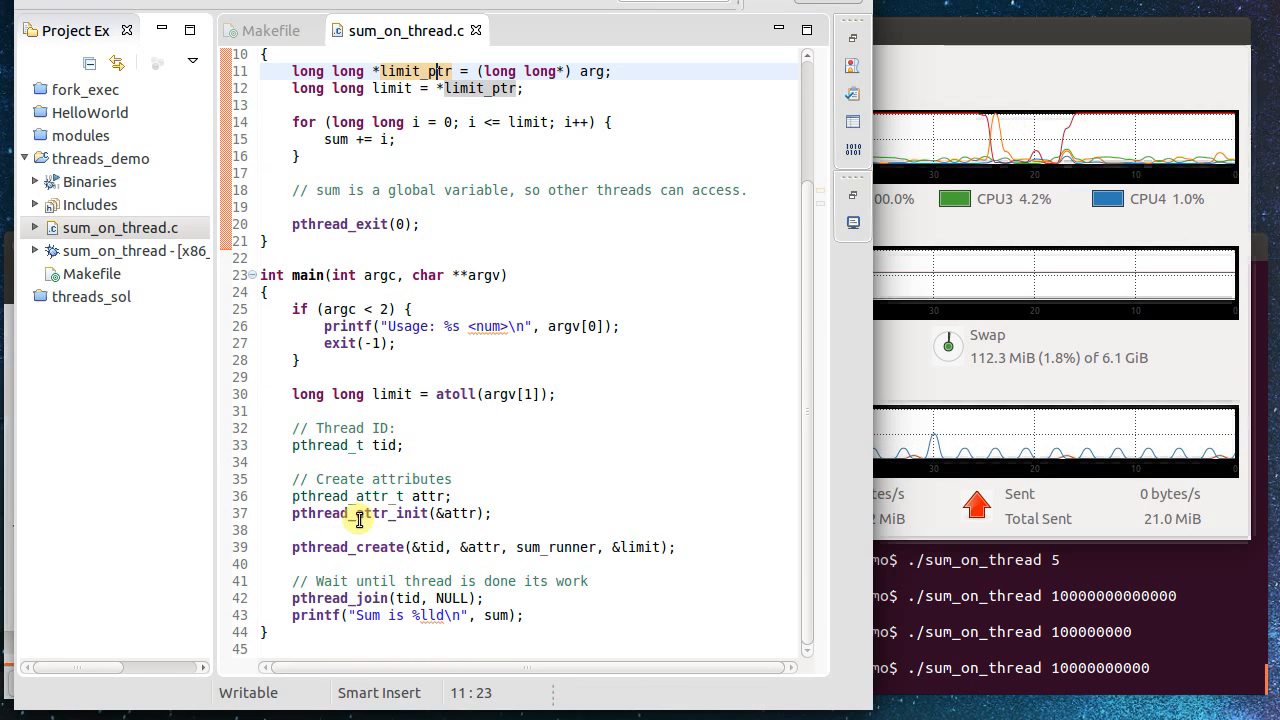
{"action": "left_click", "coordinate": [730, 548]}
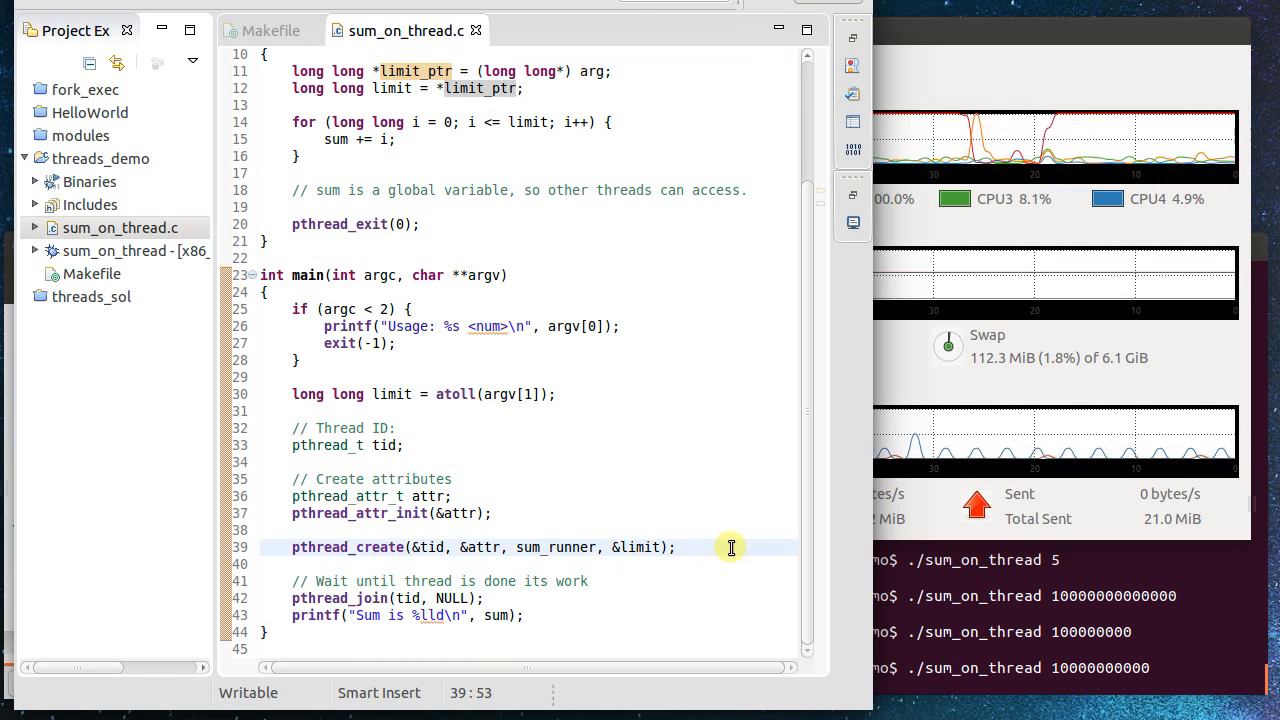
{"action": "key", "text": "Return"}
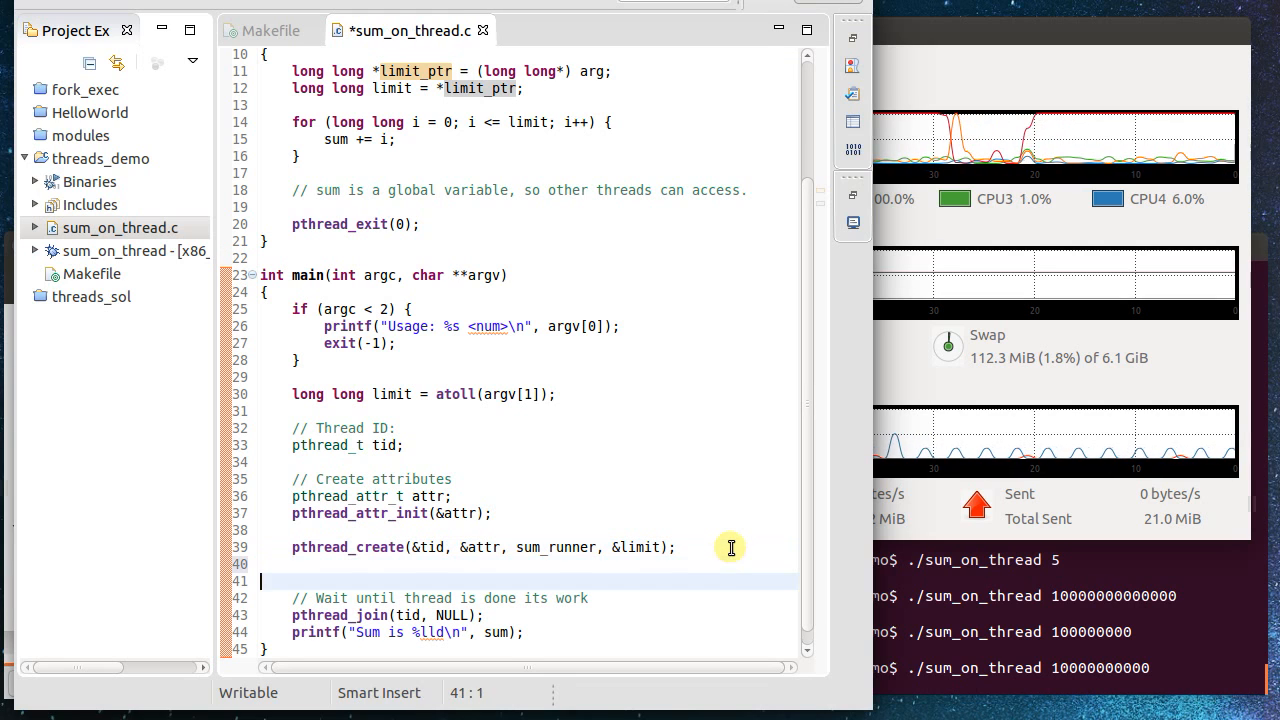
{"action": "type", "text": "//"}
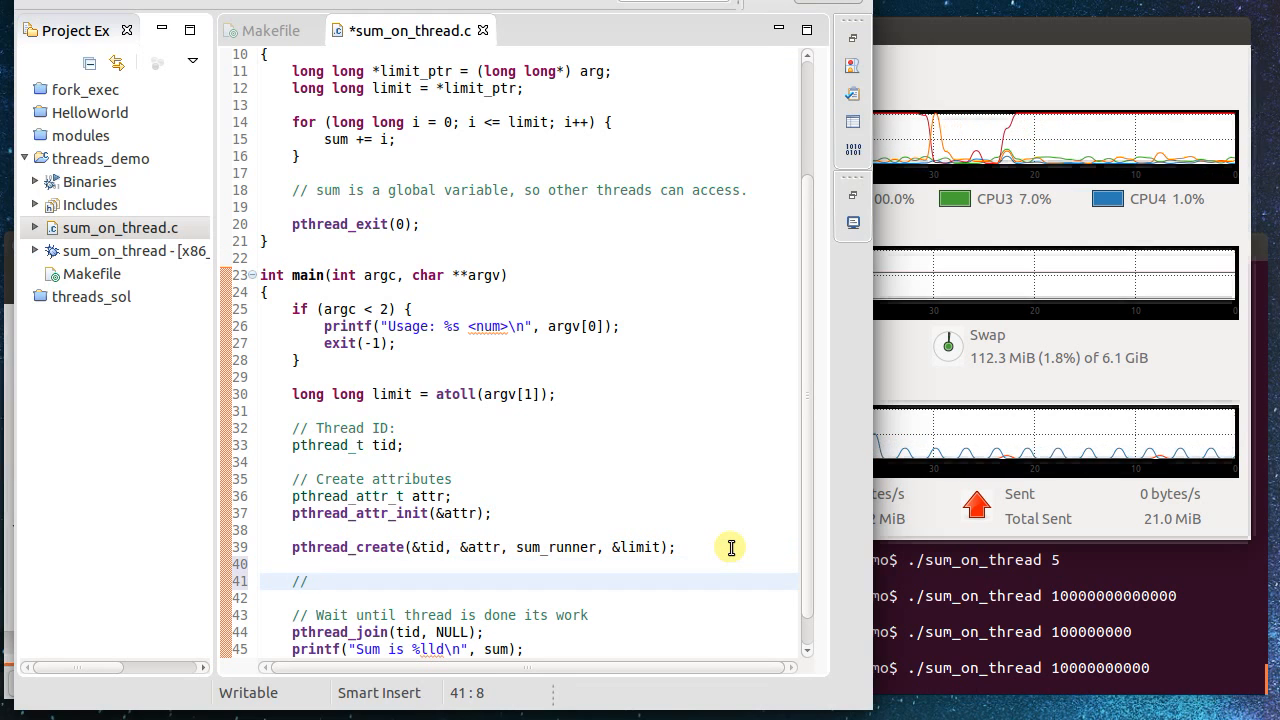
{"action": "type", "text": "Do other stuf"}
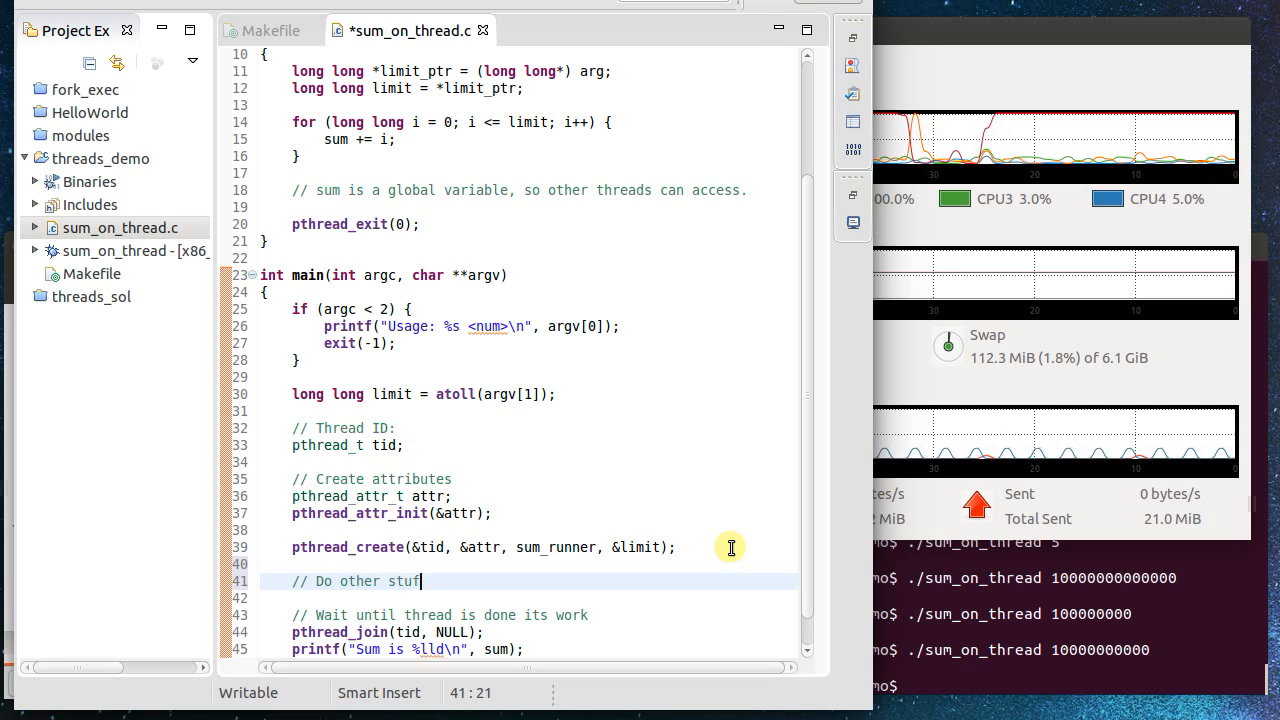
{"action": "type", "text": "f here..."}
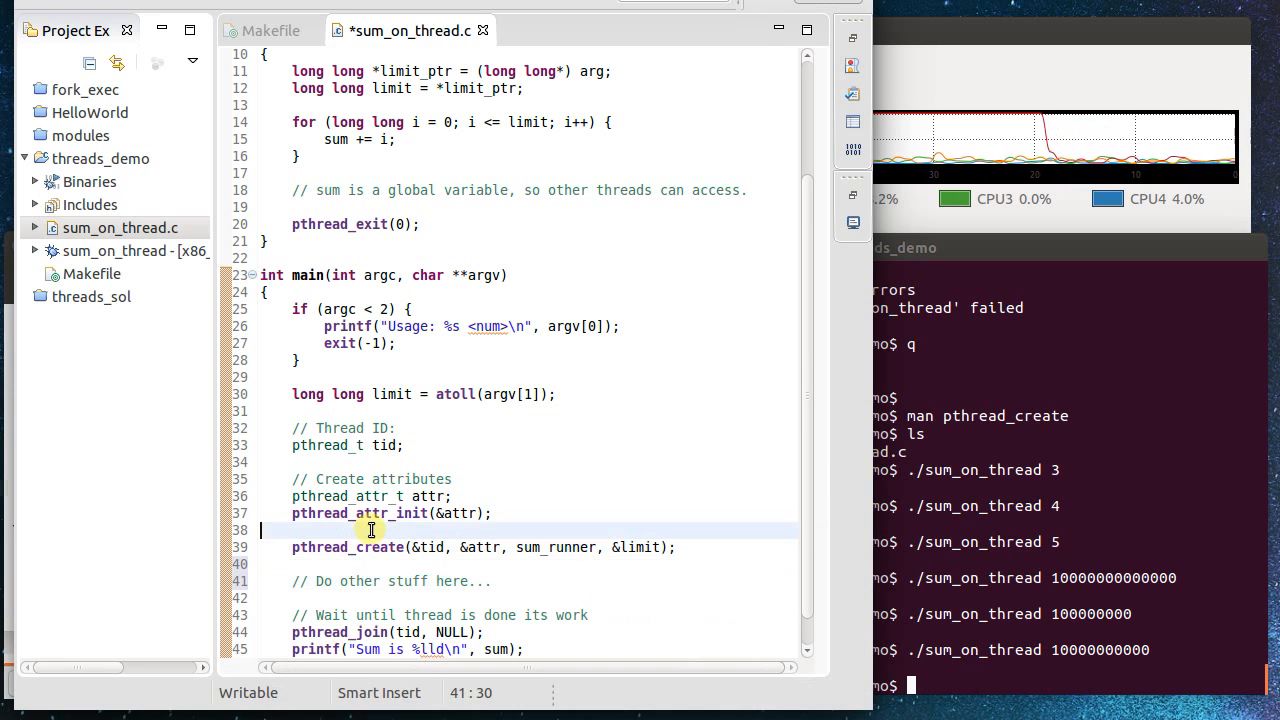
{"action": "left_click", "coordinate": [352, 530]}
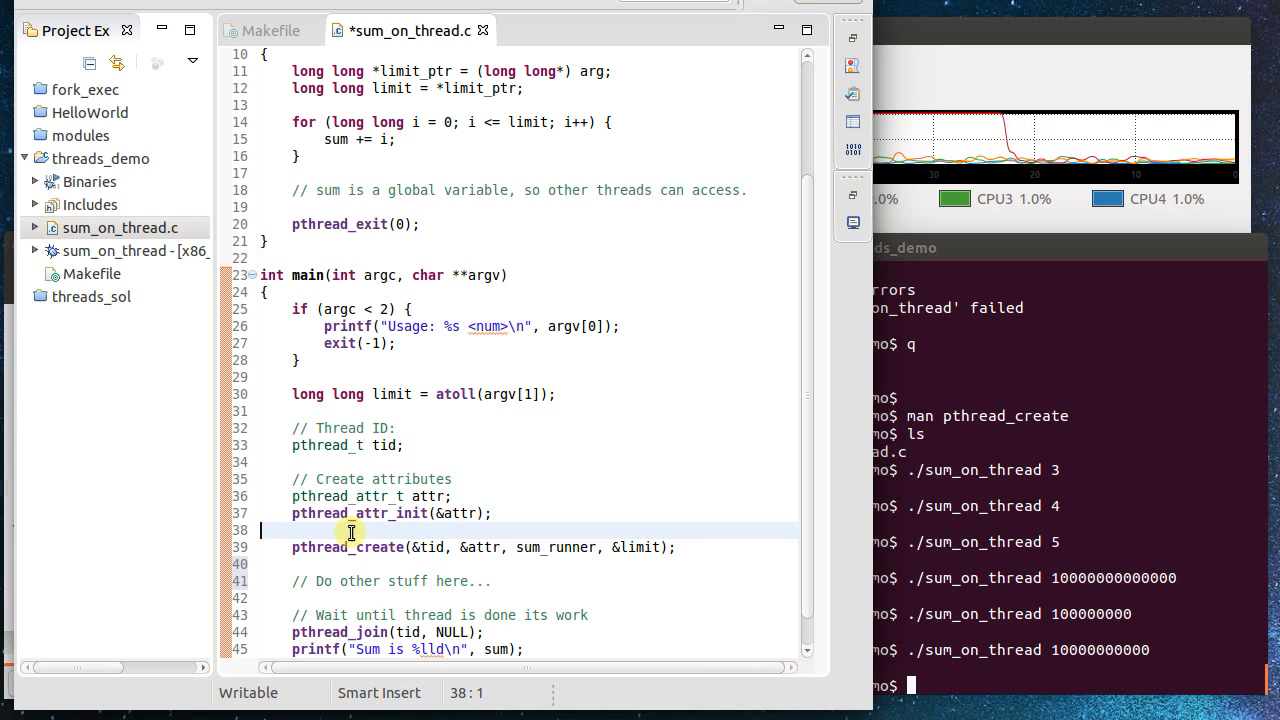
{"action": "mouse_move", "coordinate": [372, 568]}
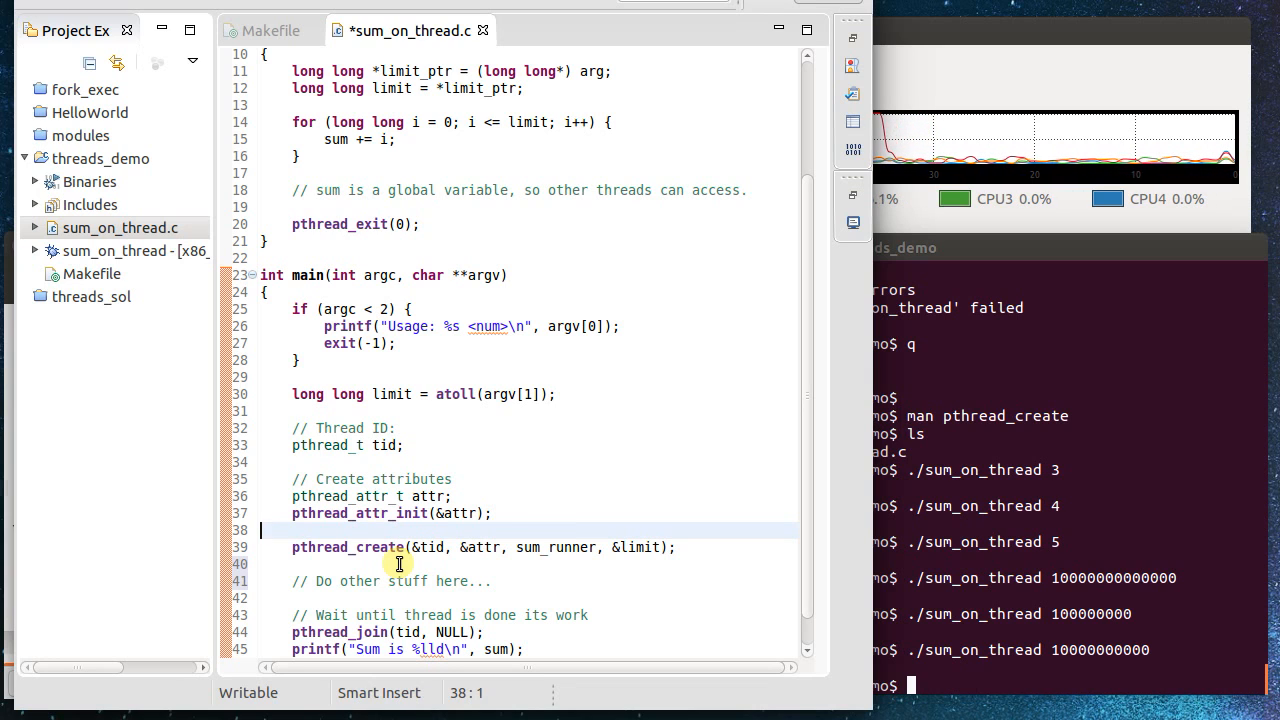
{"action": "mouse_move", "coordinate": [156, 388]}
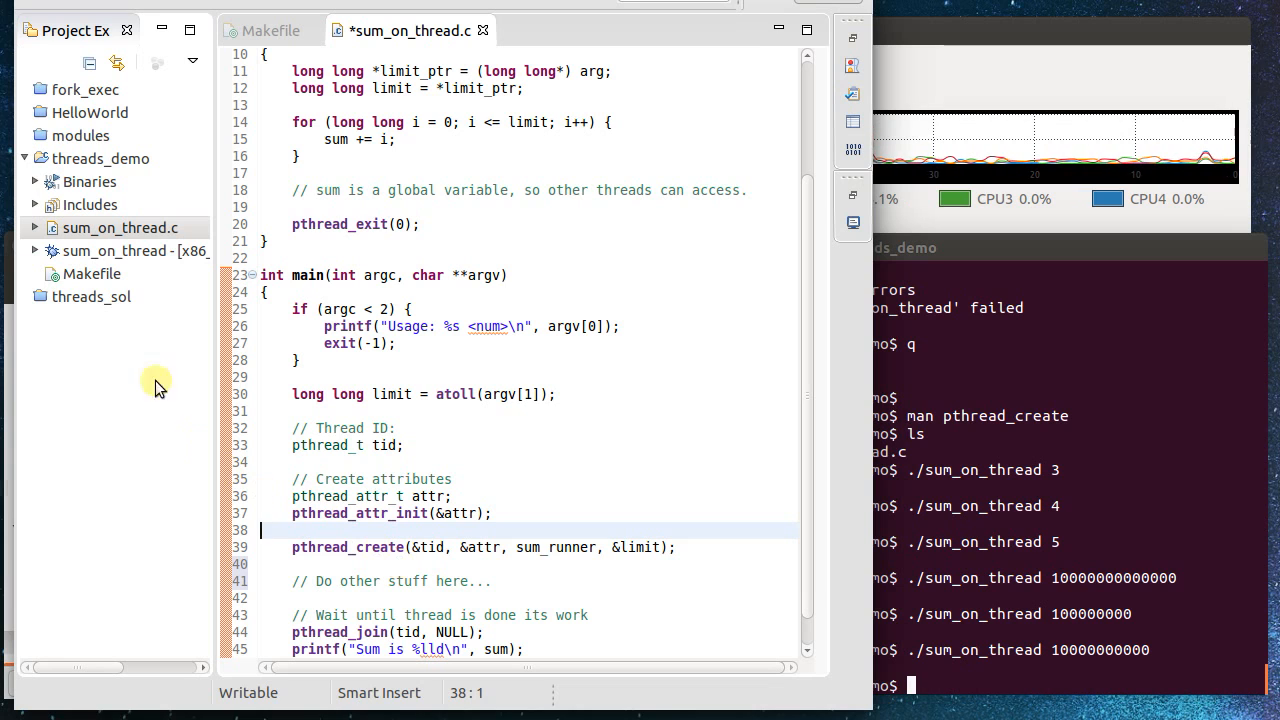
Compile by hand with gcc sum_on_thread.c -std=c99 -pthread -o manual and run ./manual 10
{"action": "left_click", "coordinate": [376, 190]}
{"action": "type", "text": "make clean"}
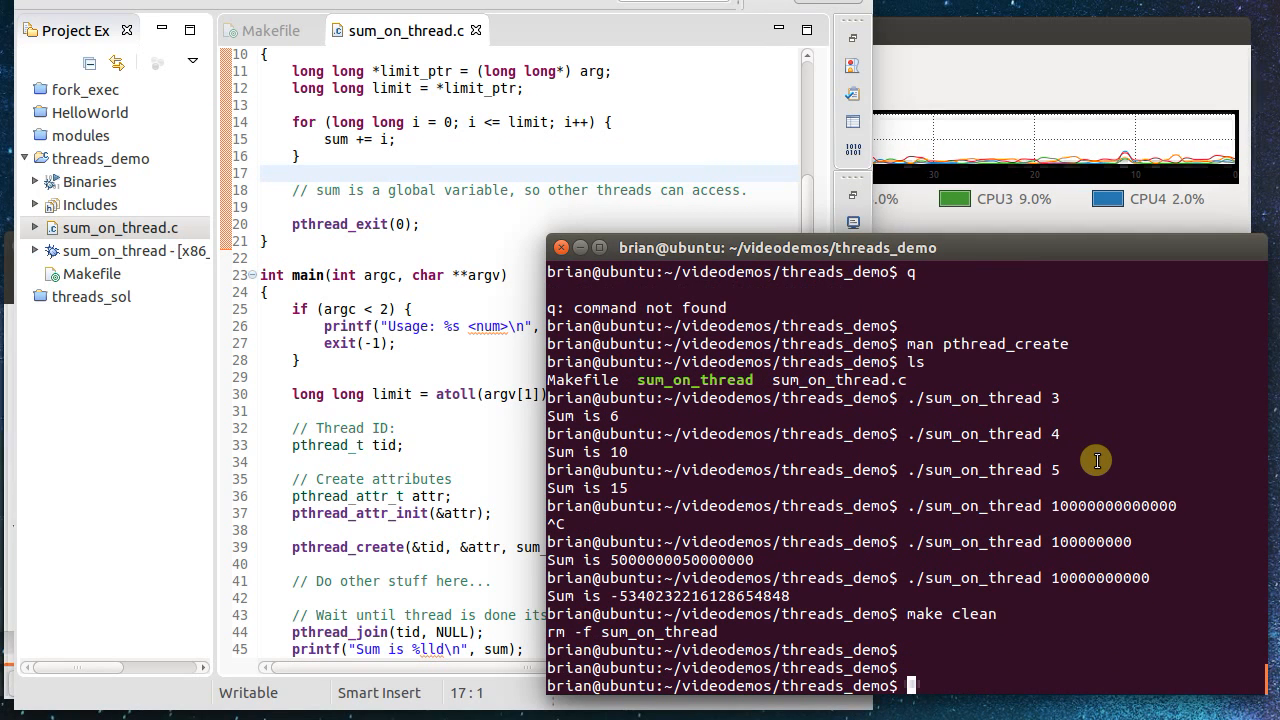
{"action": "type", "text": "g"}
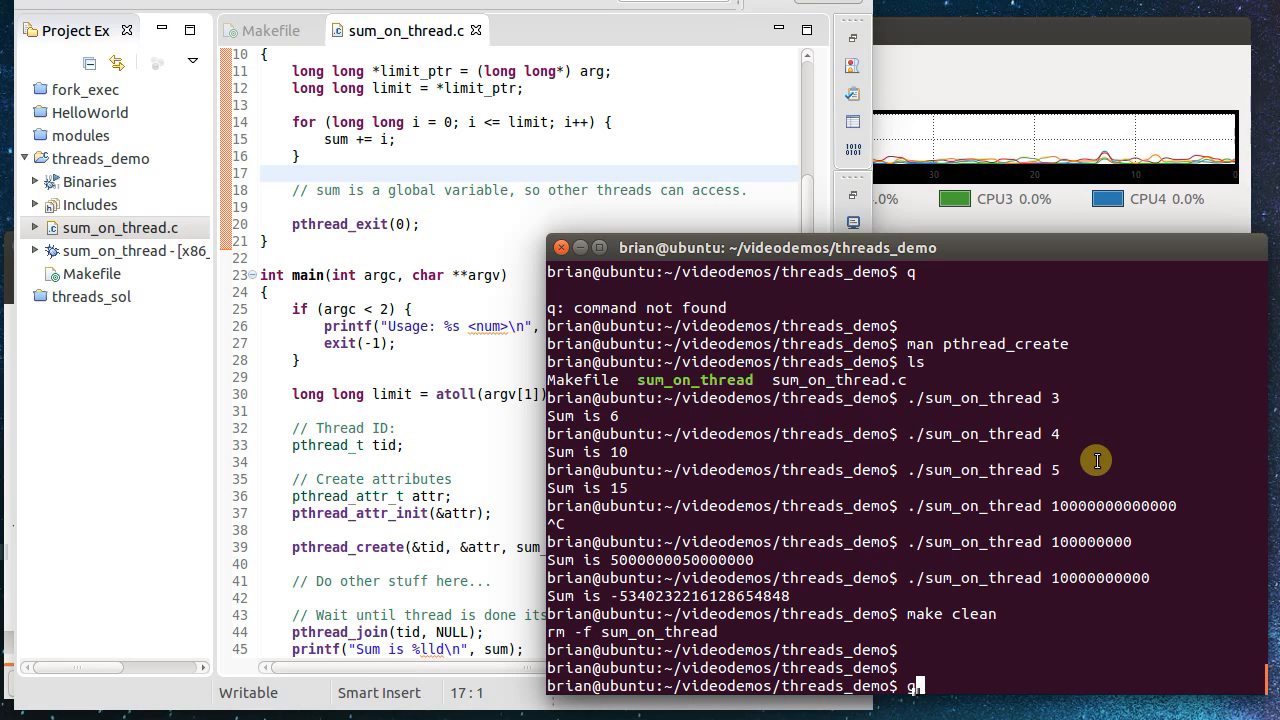
{"action": "type", "text": "cc"}
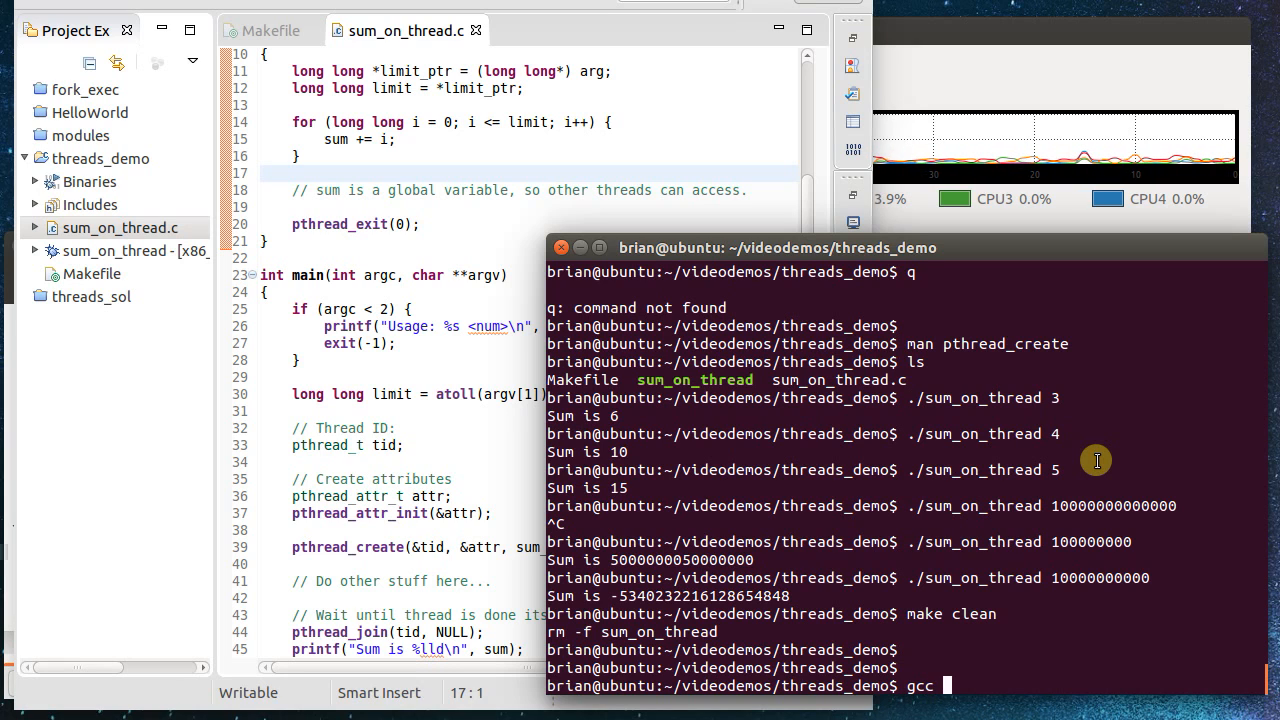
{"action": "type", "text": "sum_on_thread."}
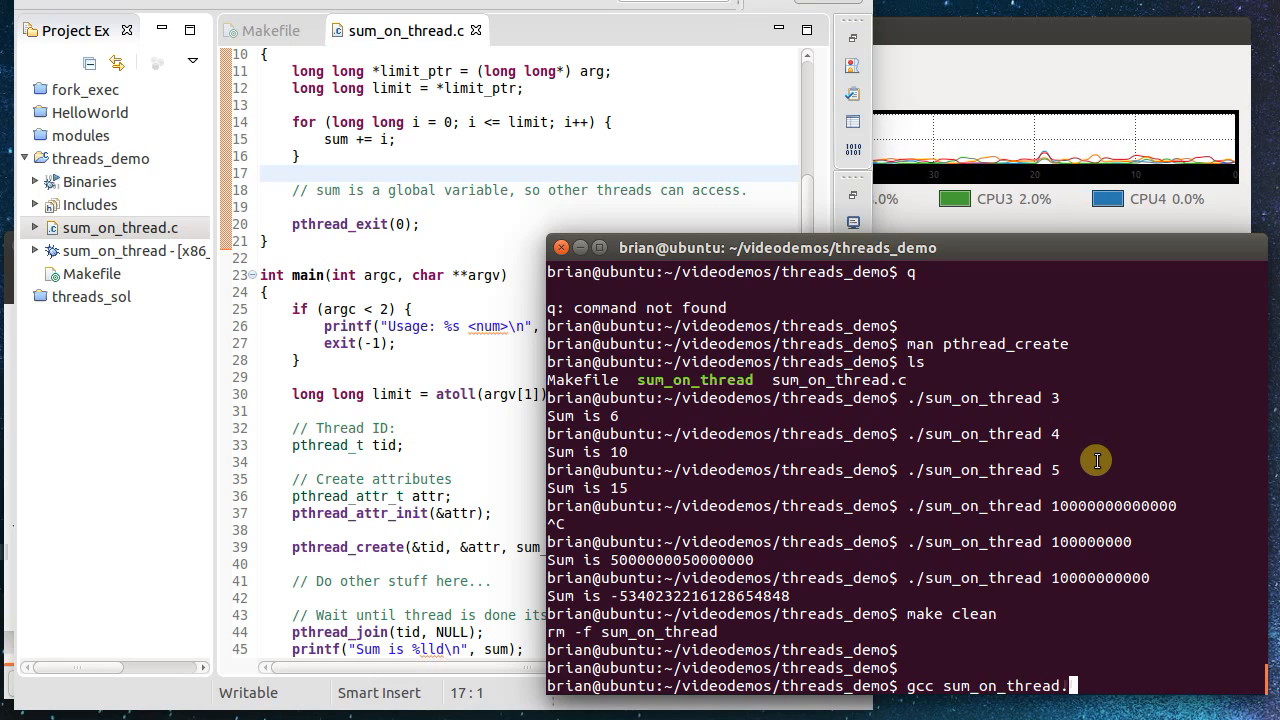
{"action": "type", "text": "-std="}
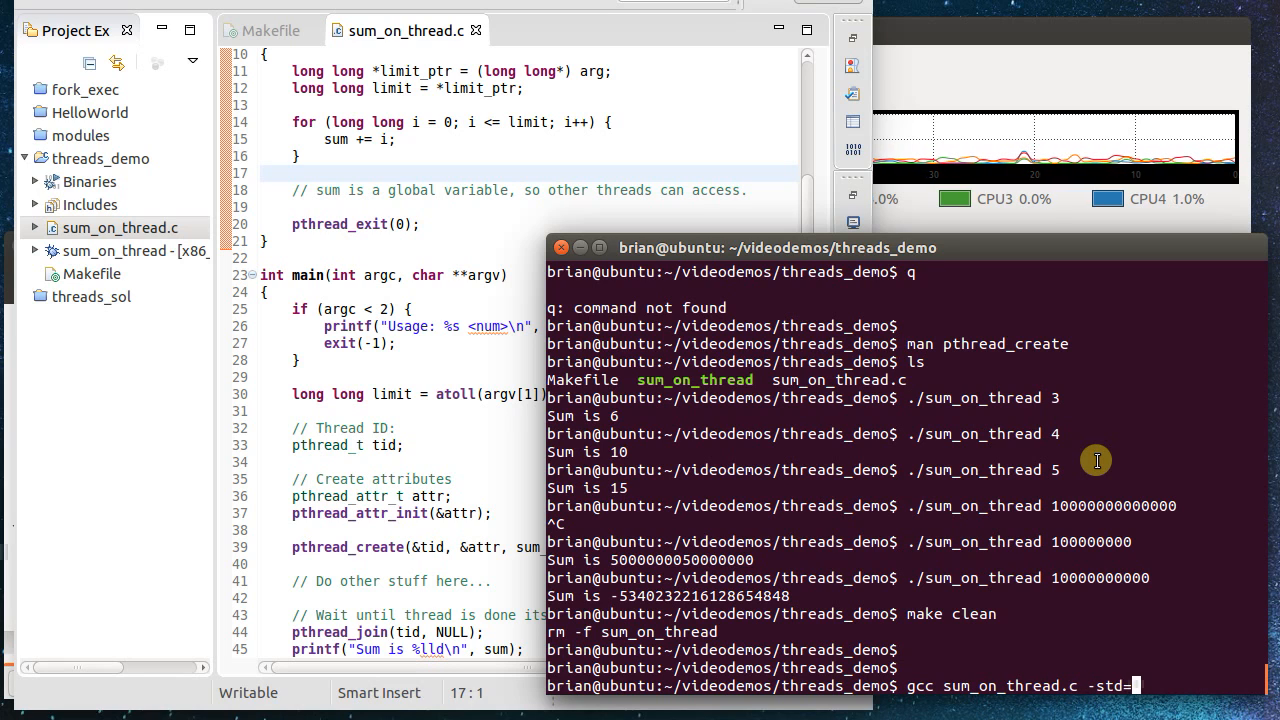
{"action": "type", "text": "c99"}
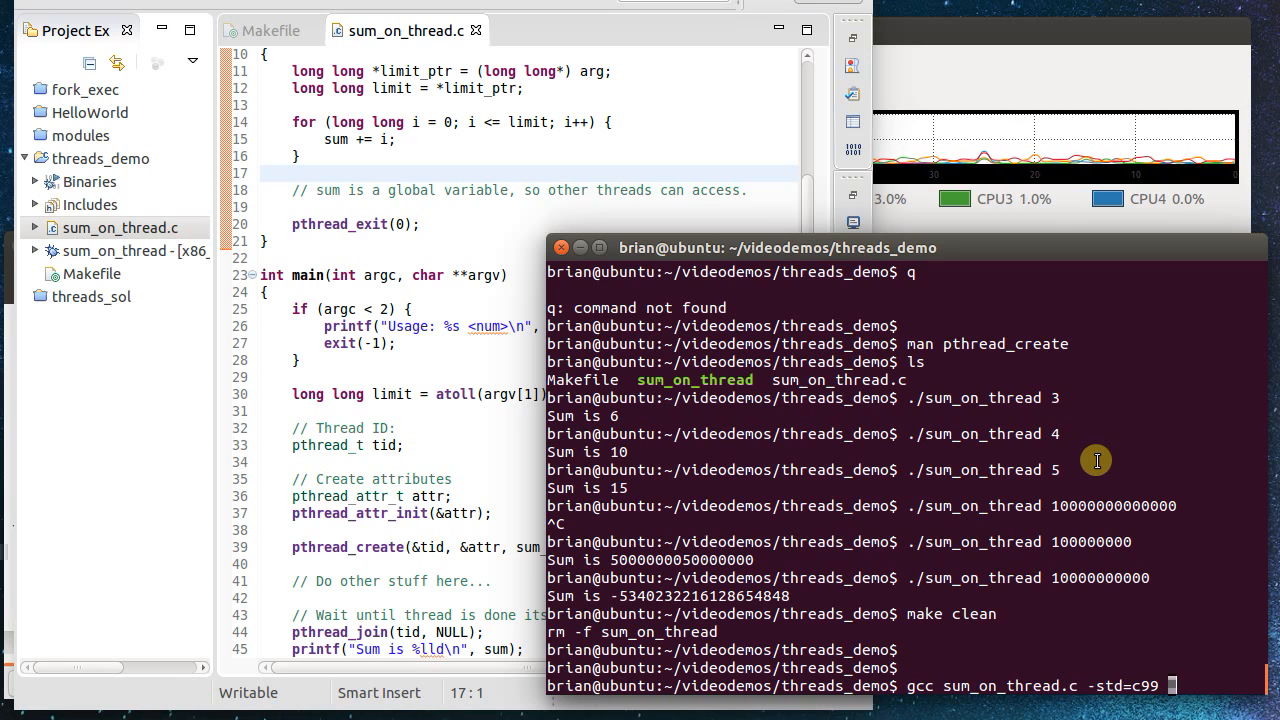
{"action": "type", "text": "-"}
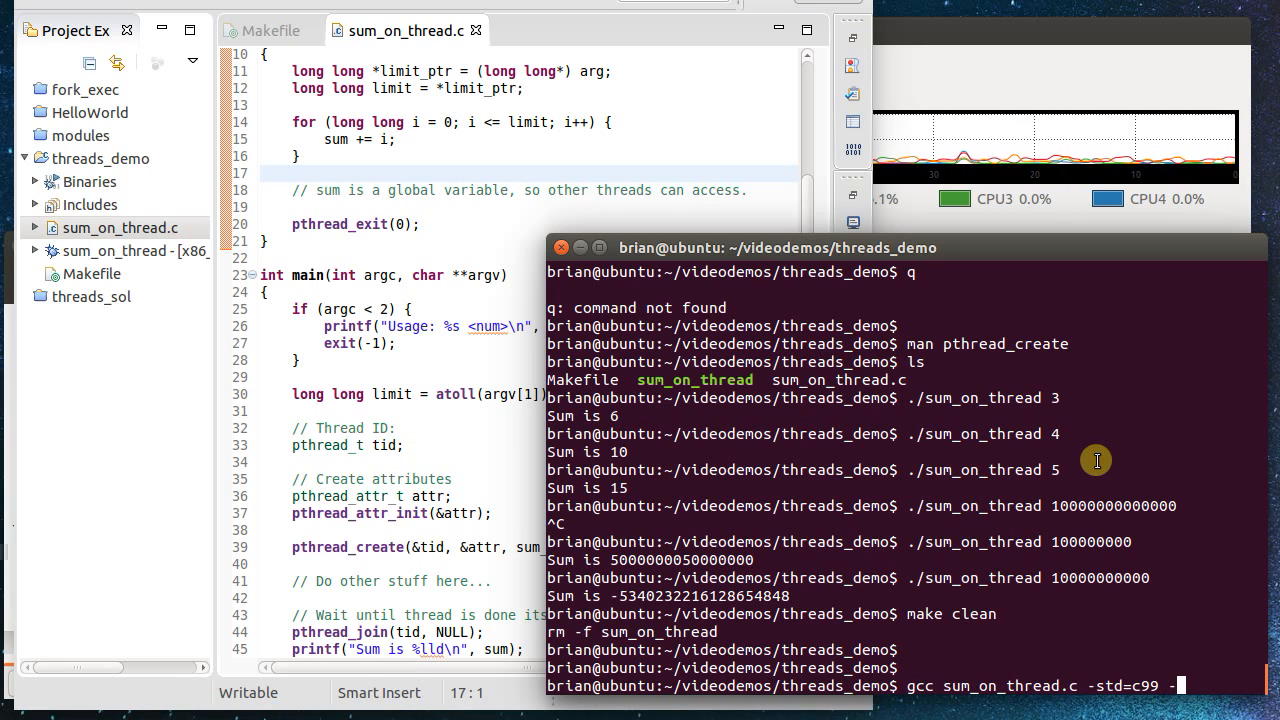
{"action": "type", "text": "thread -o manual"}
{"action": "type", "text": "ls"}
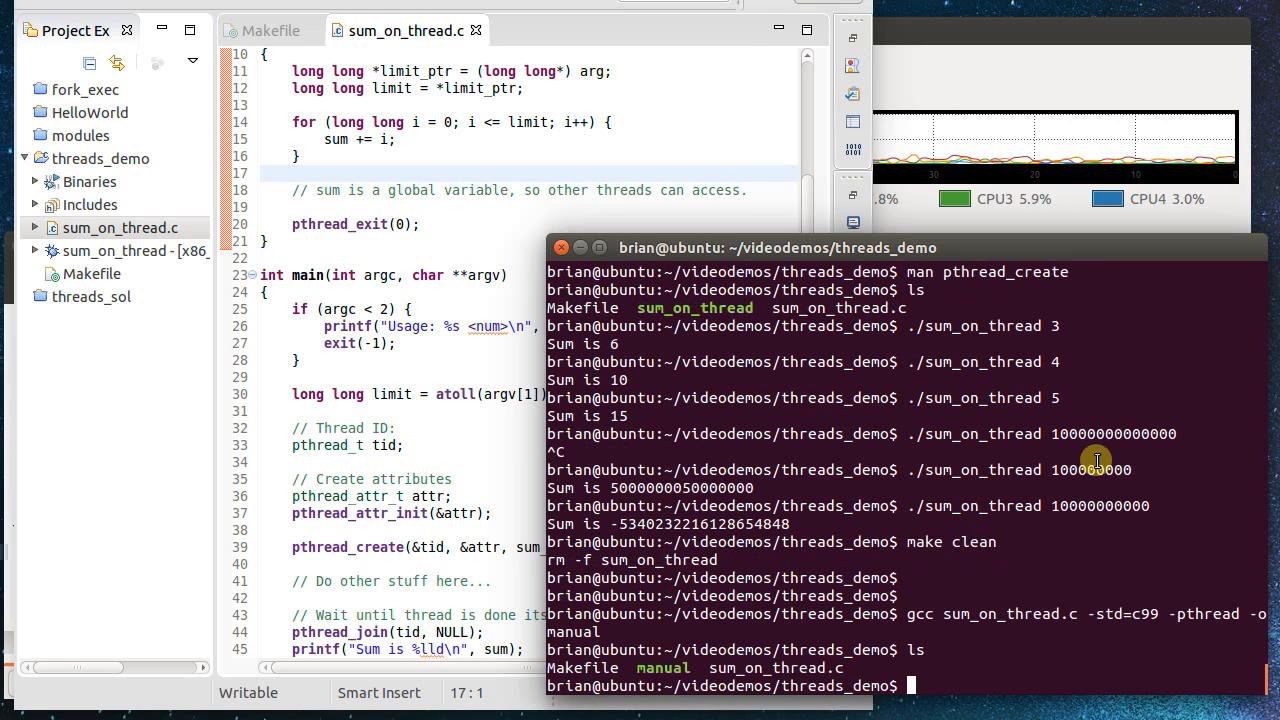
{"action": "type", "text": "./manual 10"}
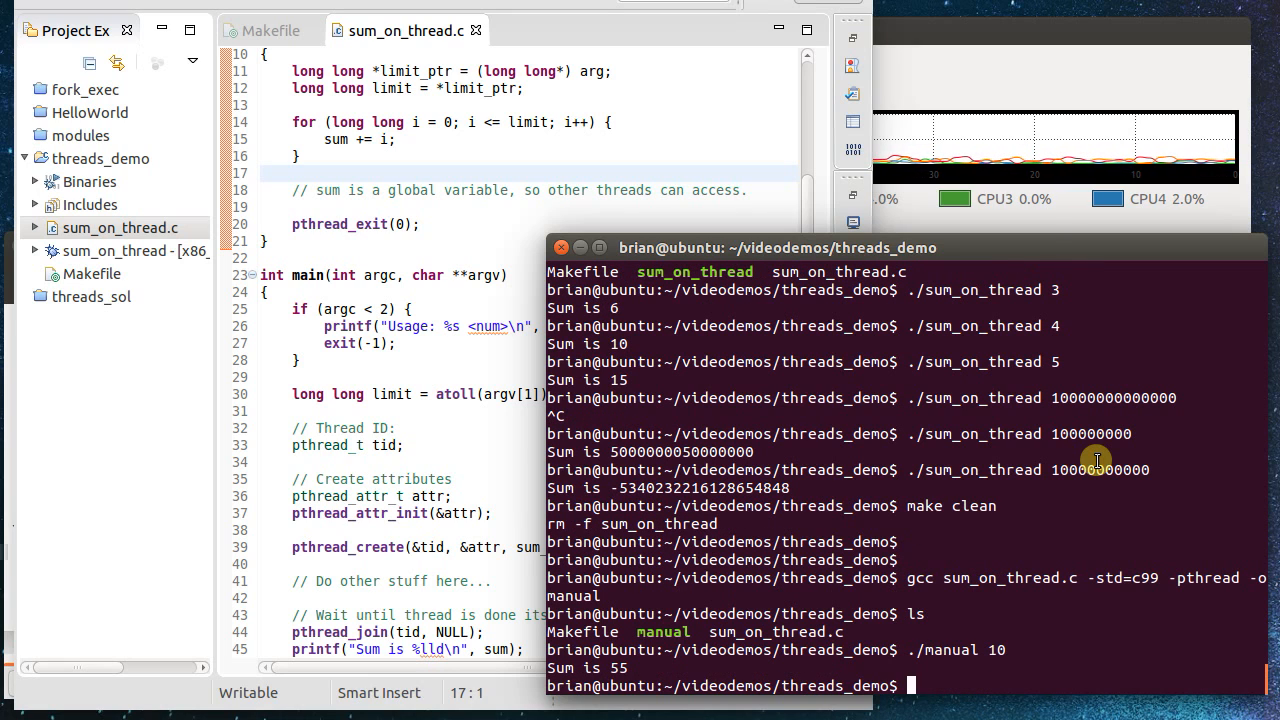
{"action": "mouse_move", "coordinate": [908, 578]}
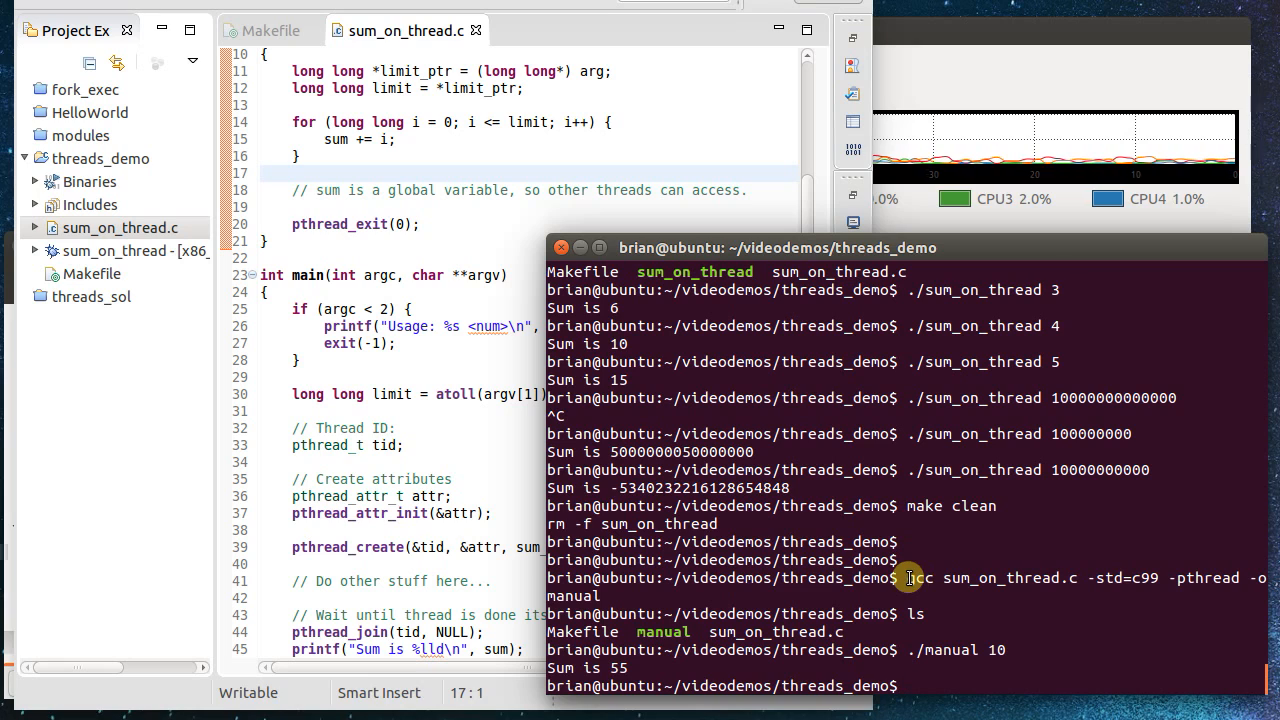